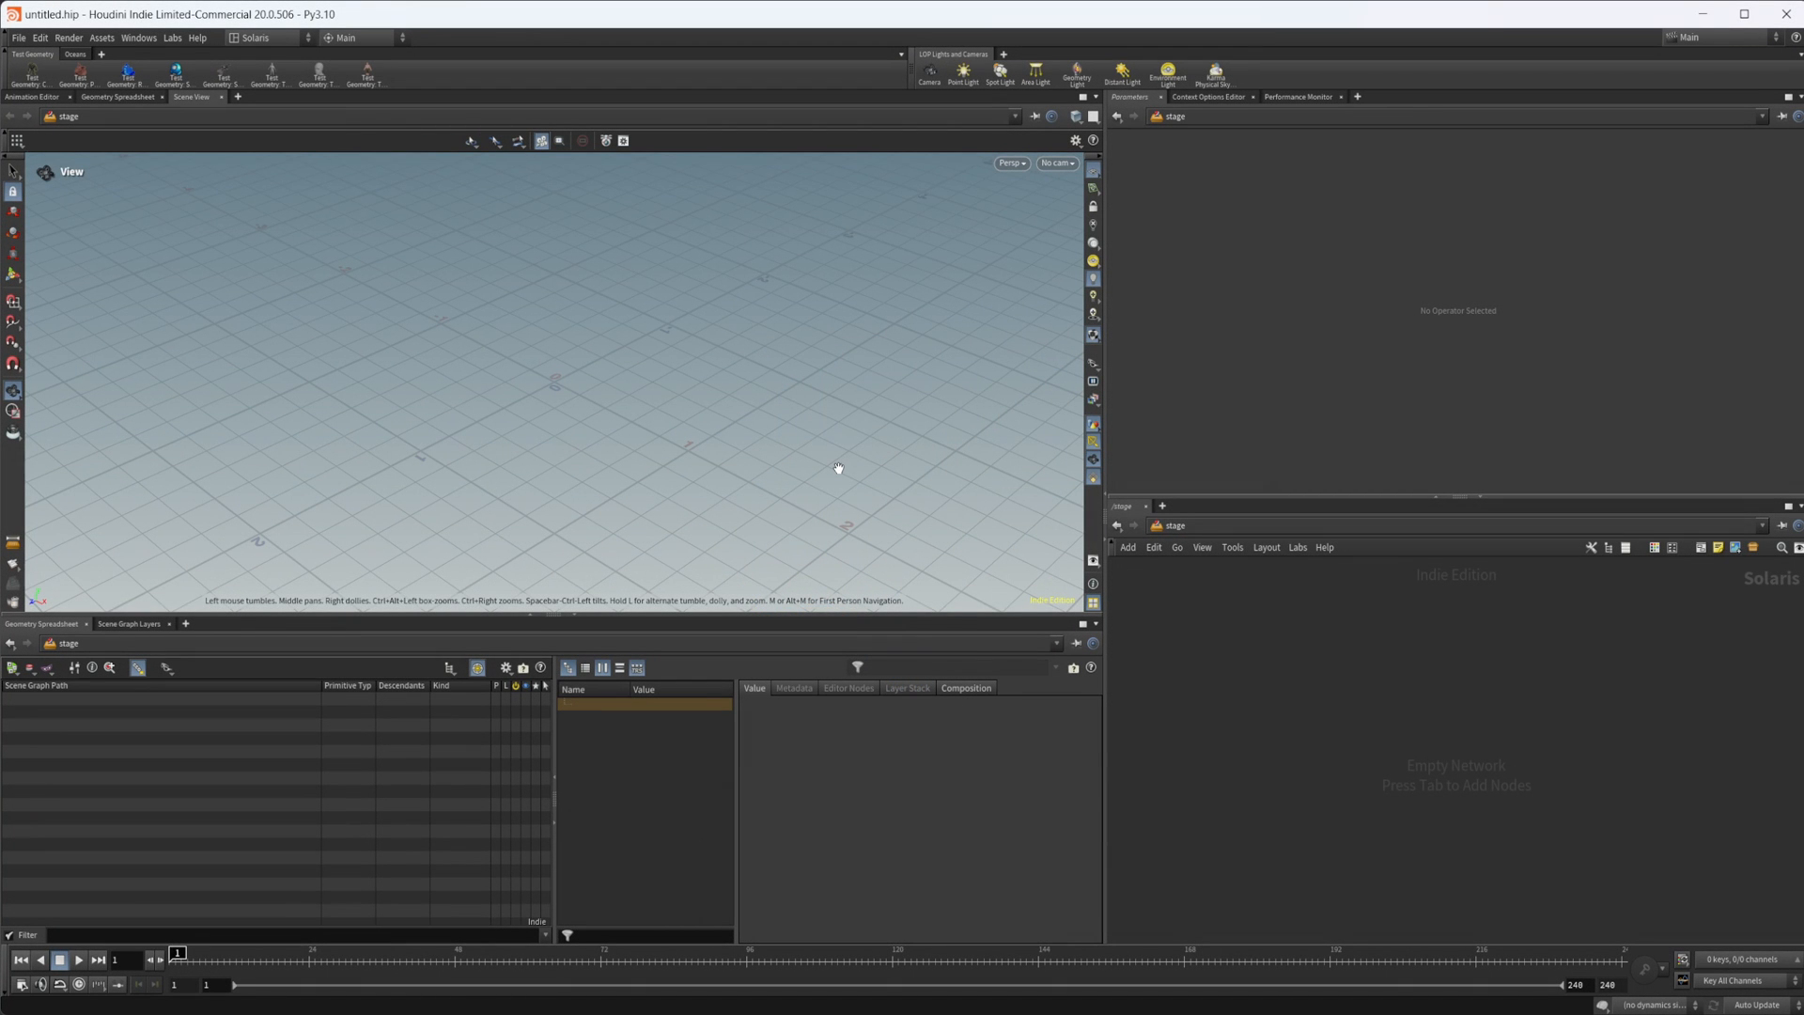
{"action": "mouse_move", "coordinate": [849, 483]}
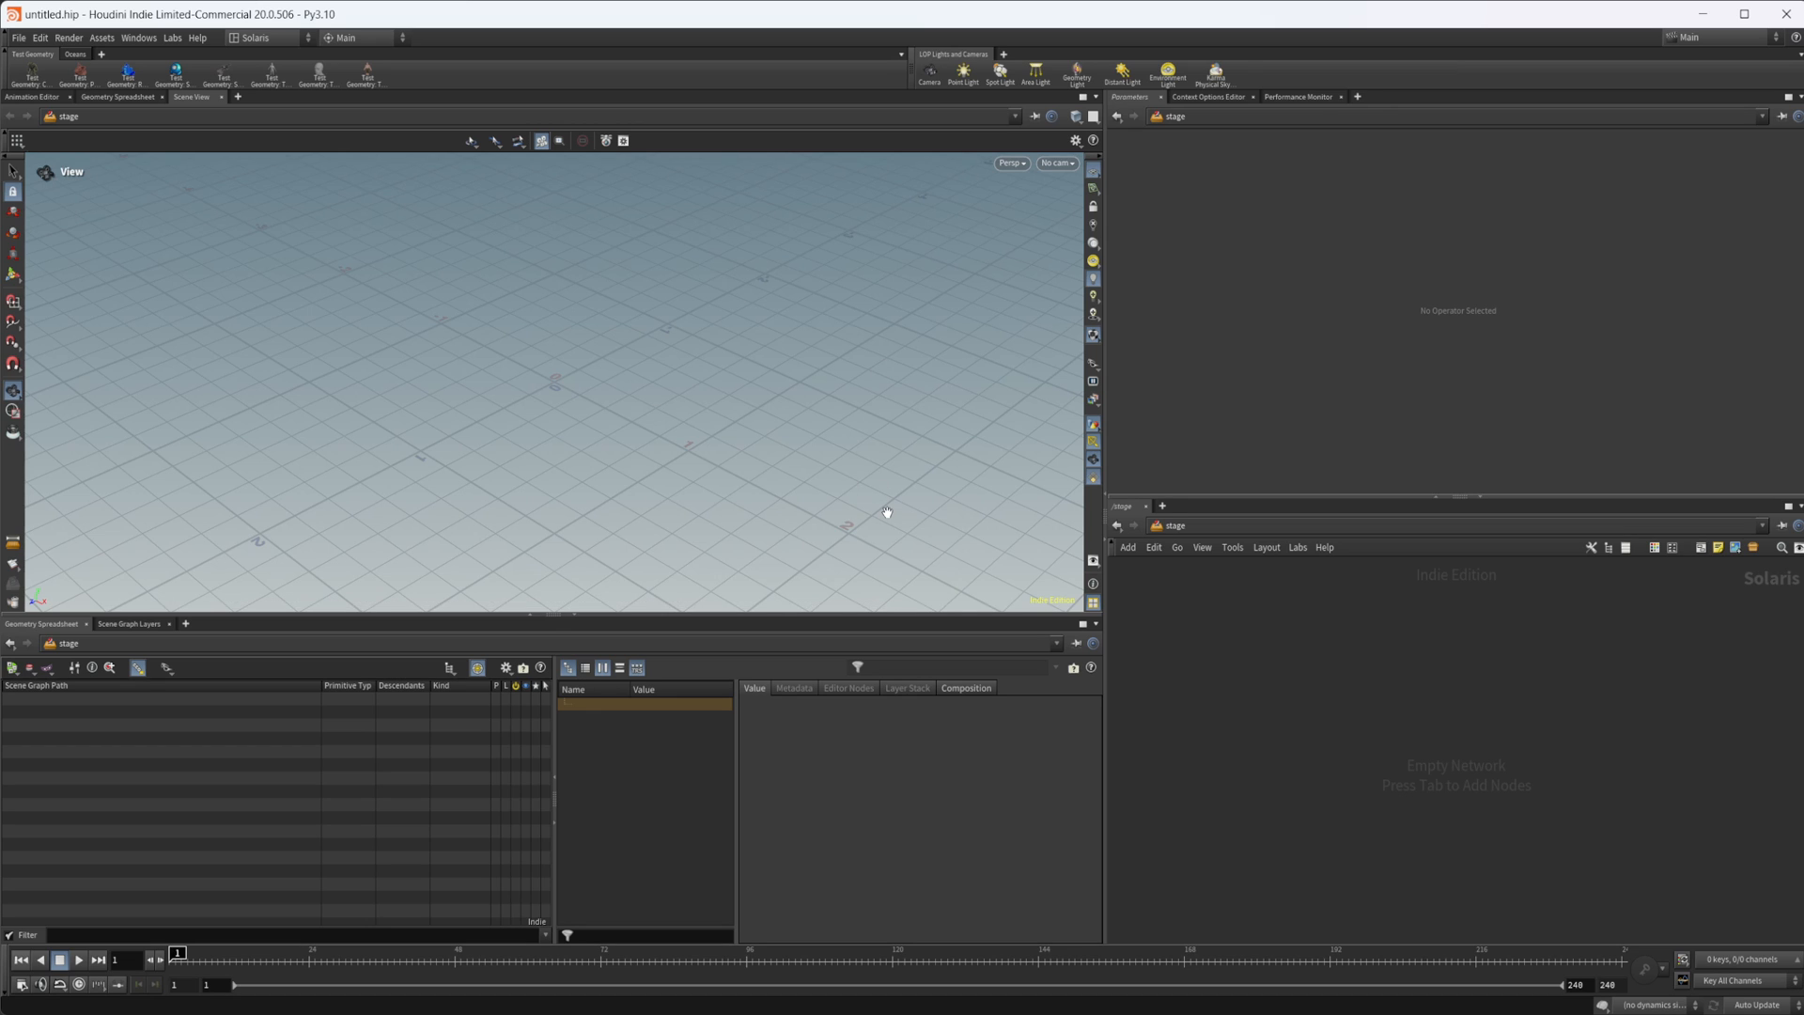
{"action": "mouse_move", "coordinate": [329, 823]}
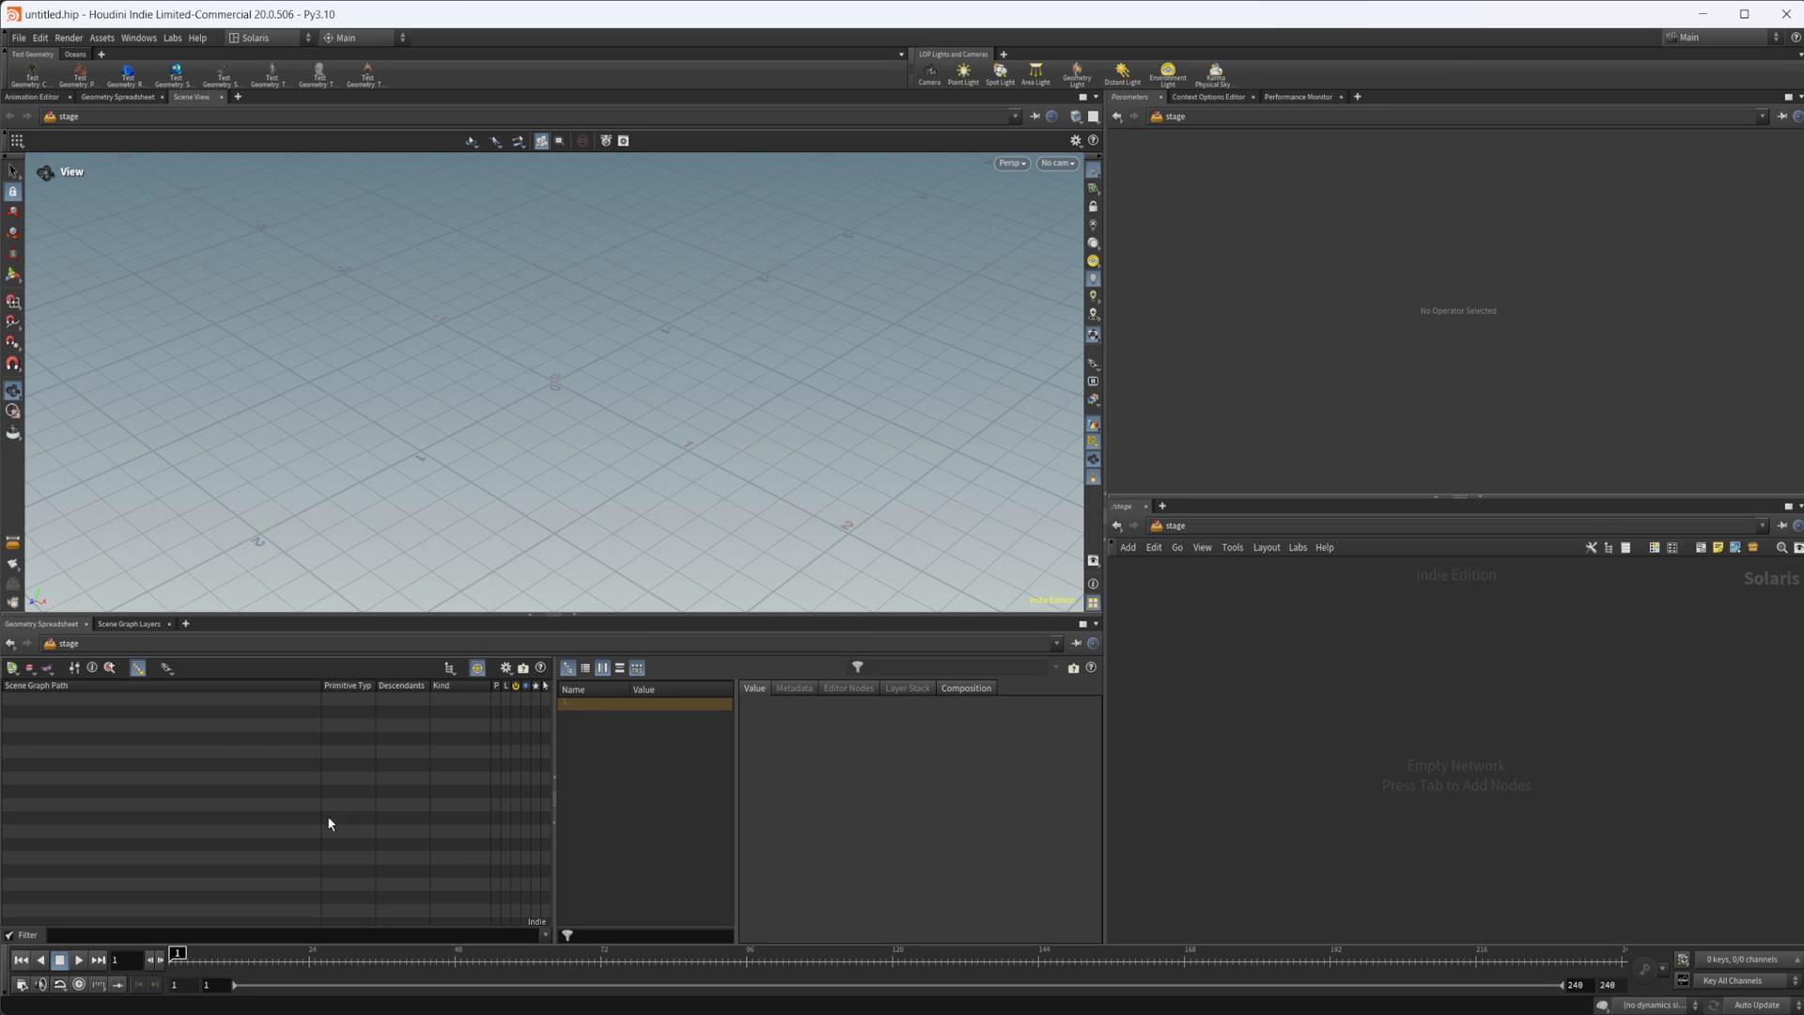
{"action": "mouse_move", "coordinate": [1181, 810]}
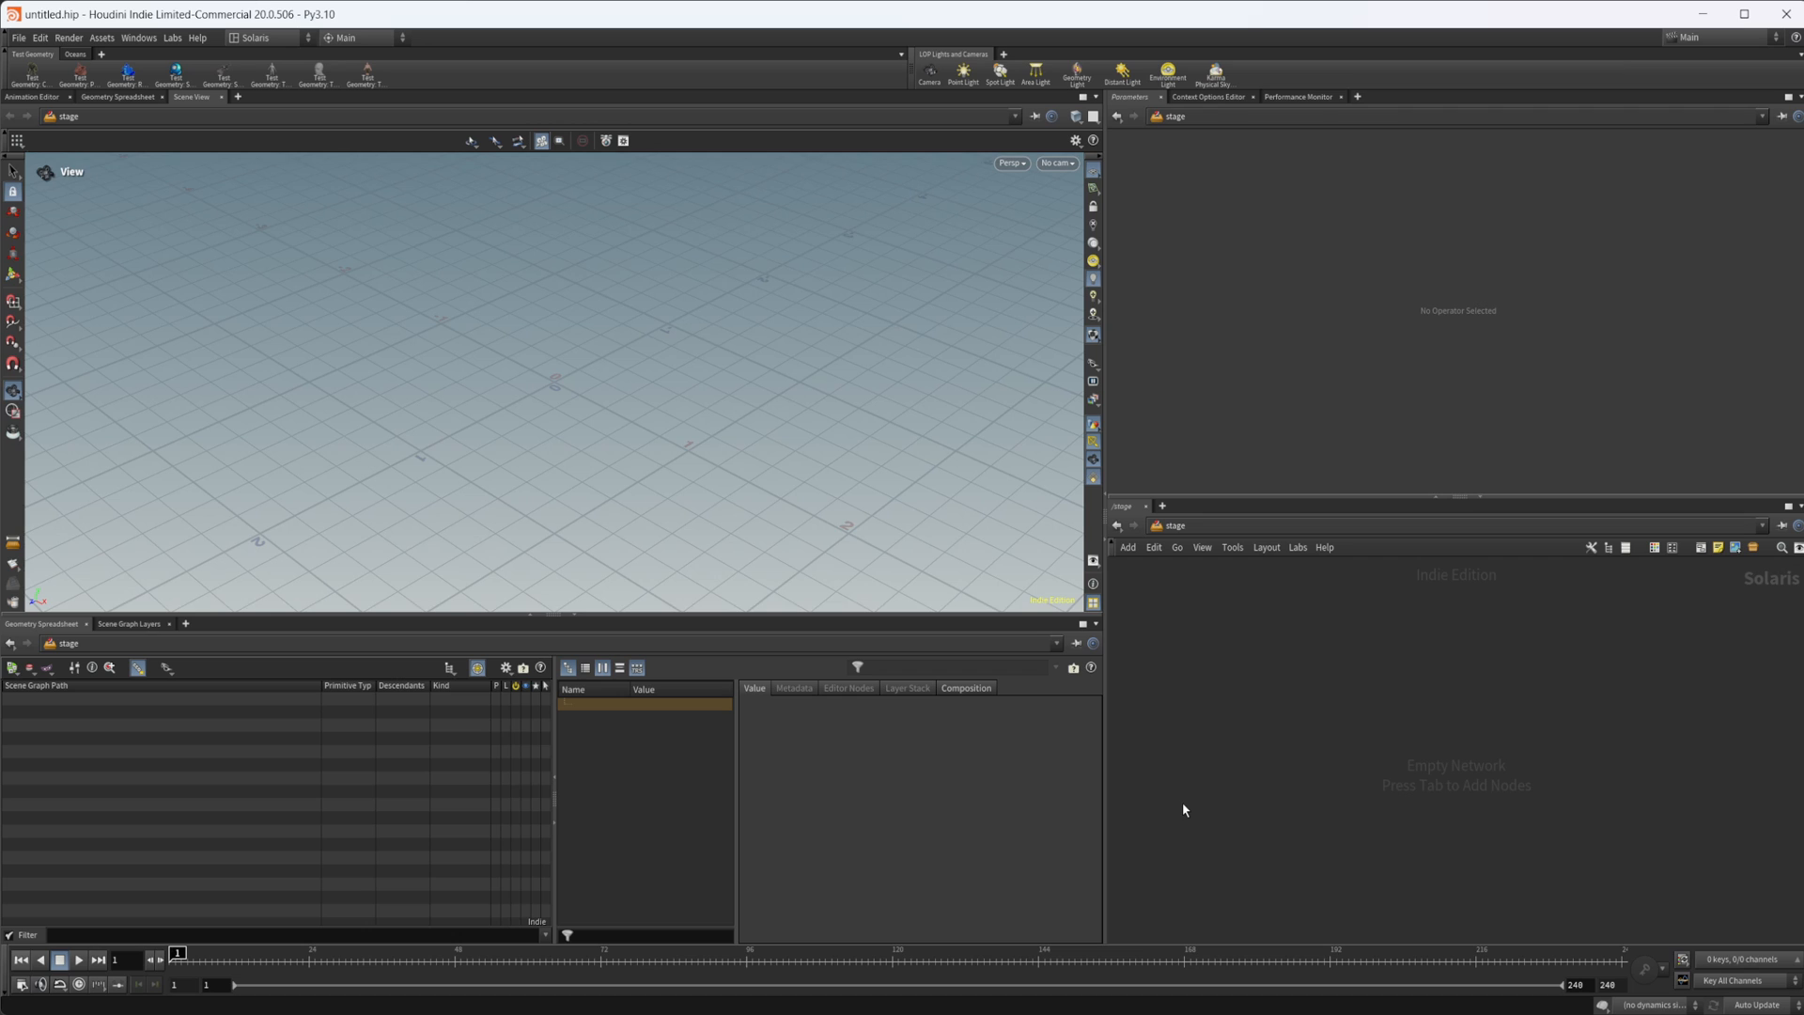
{"action": "mouse_move", "coordinate": [1383, 691]}
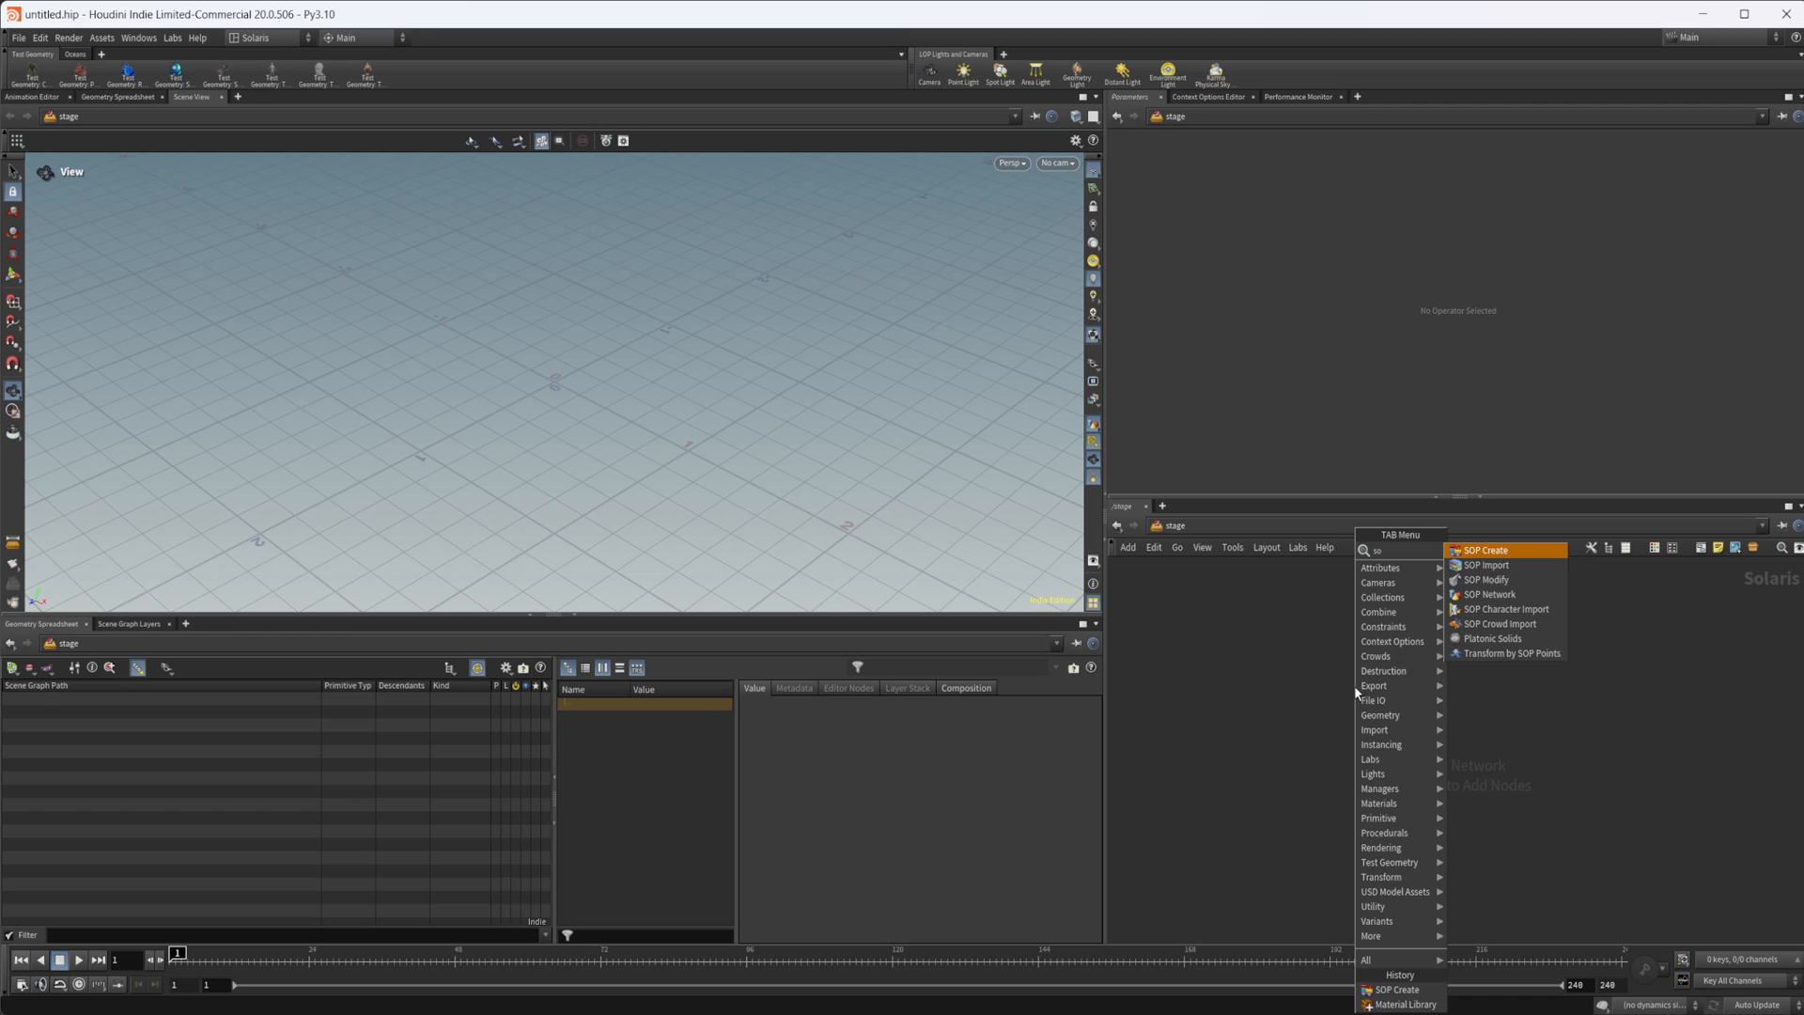
Step: Create a SOP network with a grid configured as Vellum cloth, pinning the top edge points 2450–2499
{"action": "left_click", "coordinate": [1484, 550]}
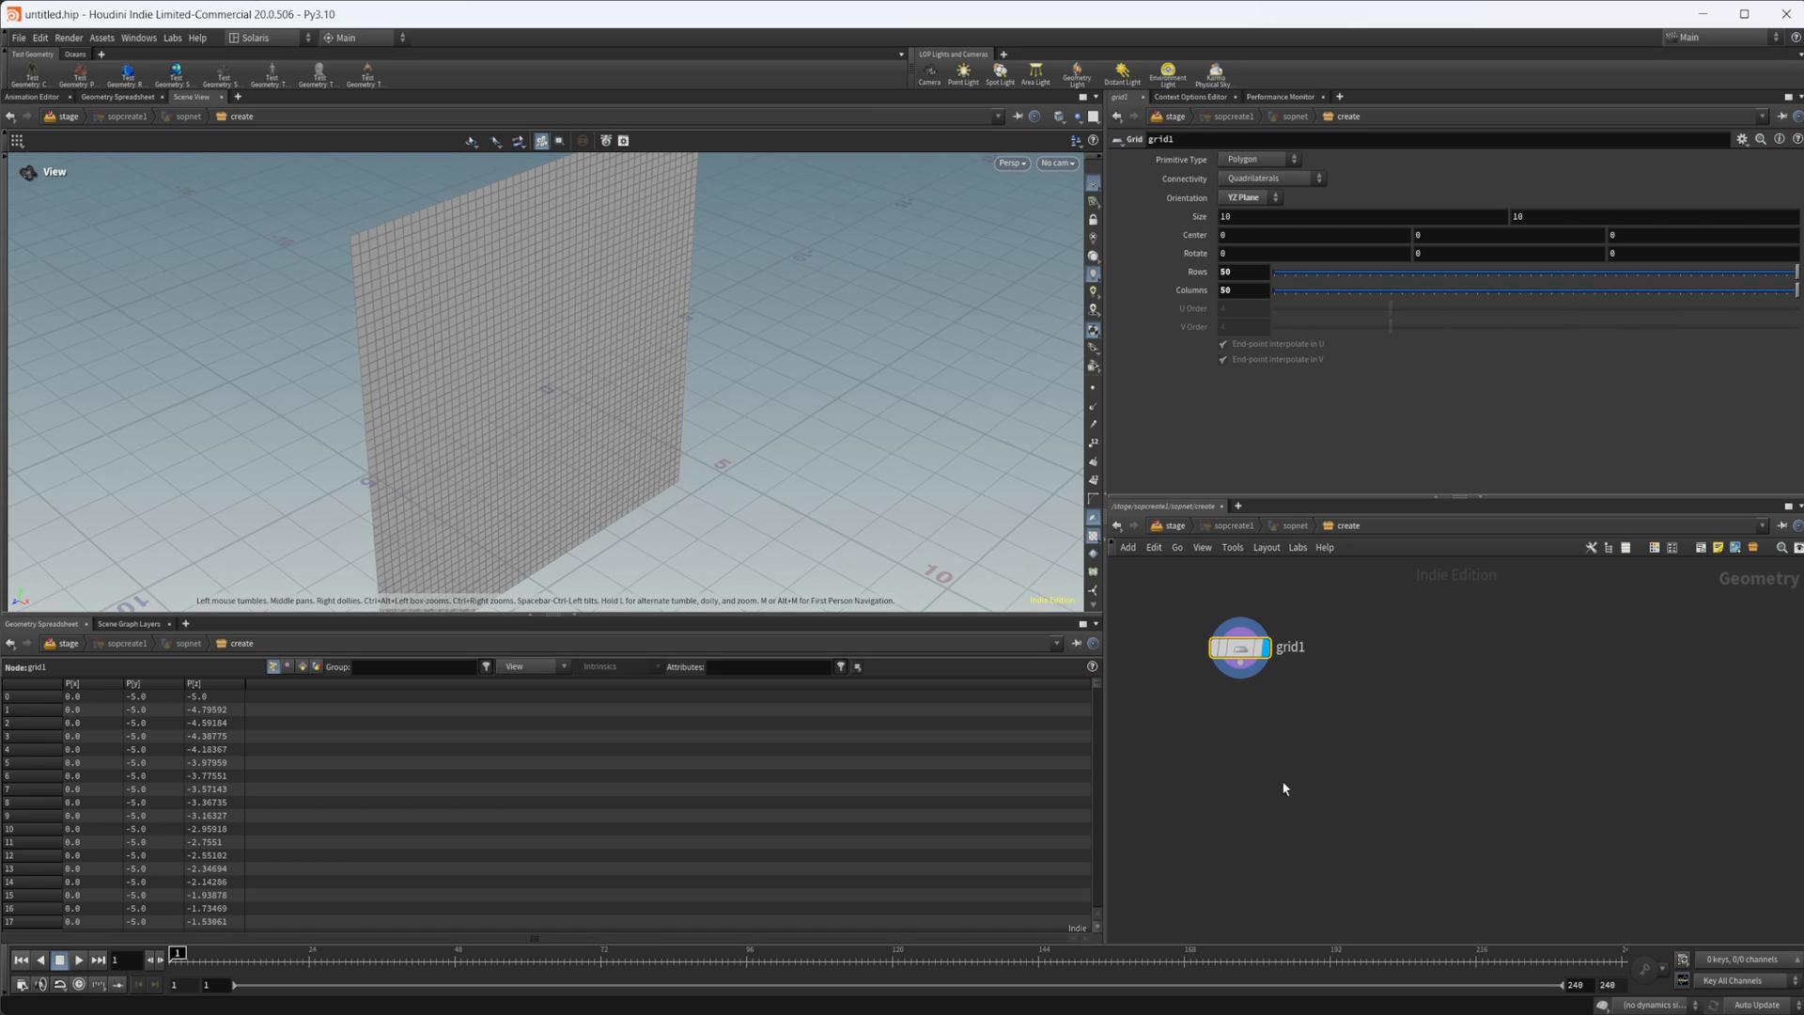
{"action": "type", "text": "vell con cl"}
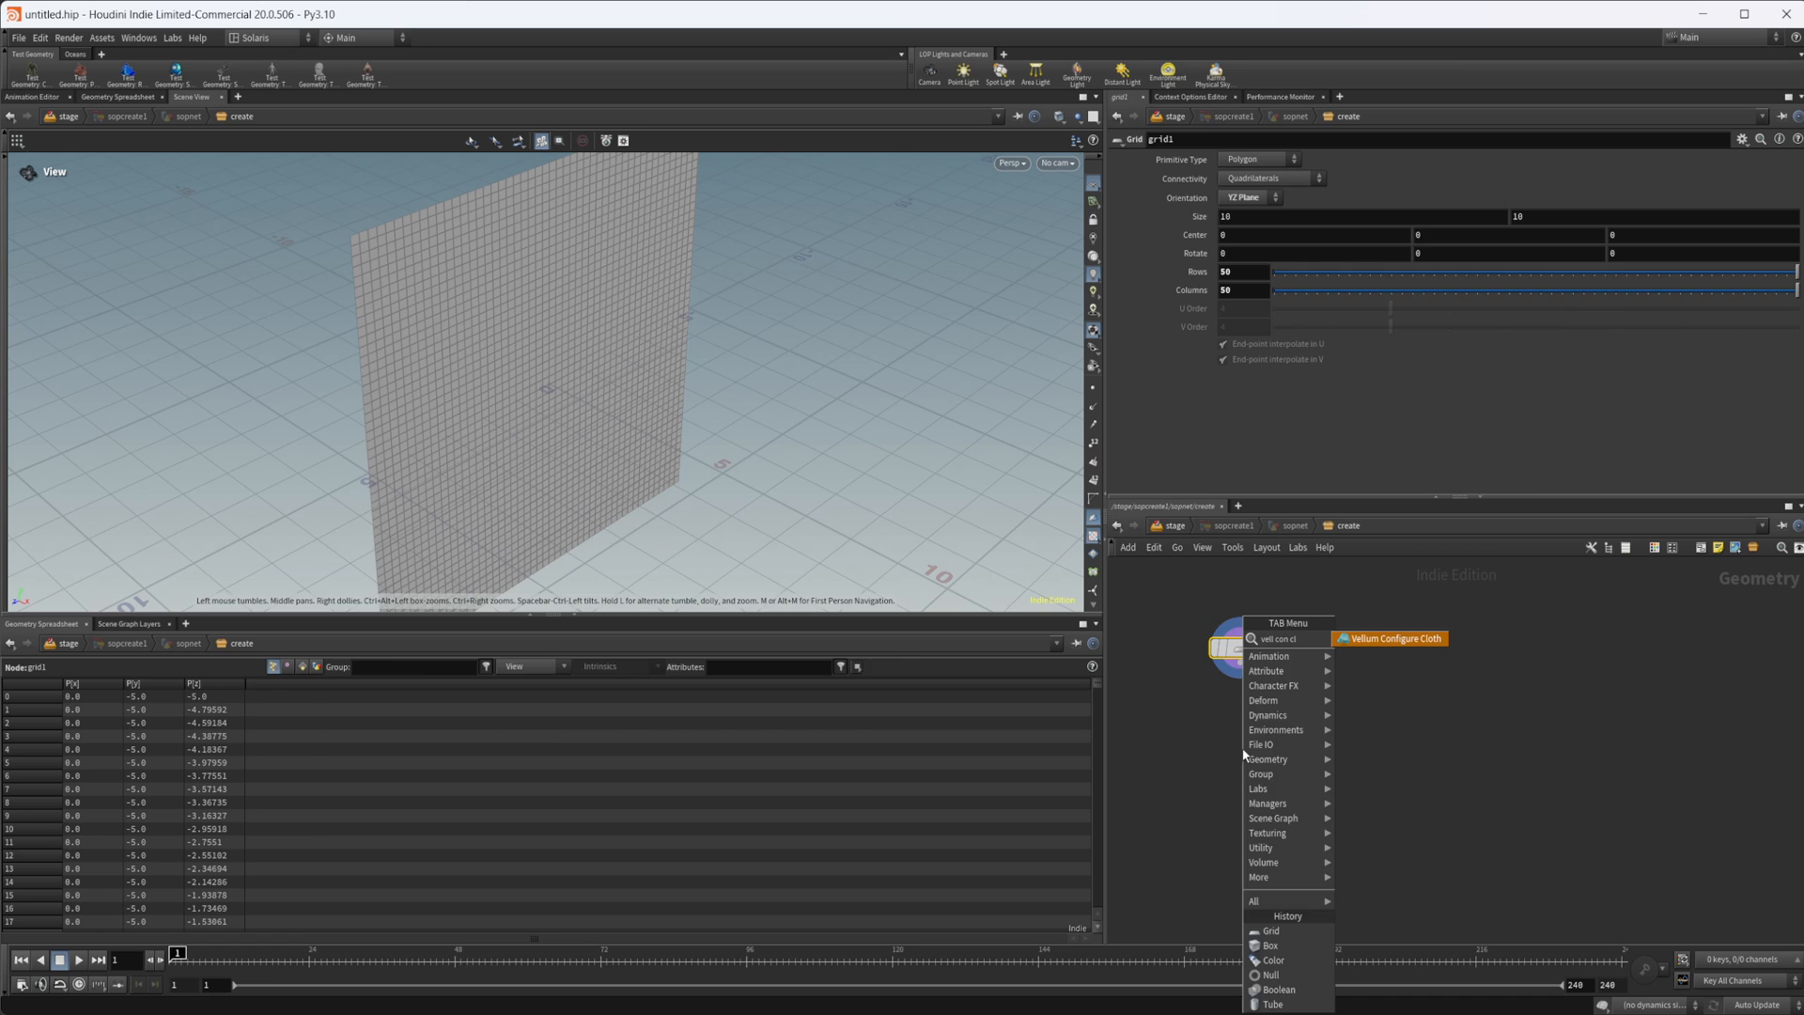
{"action": "left_click", "coordinate": [1389, 636]}
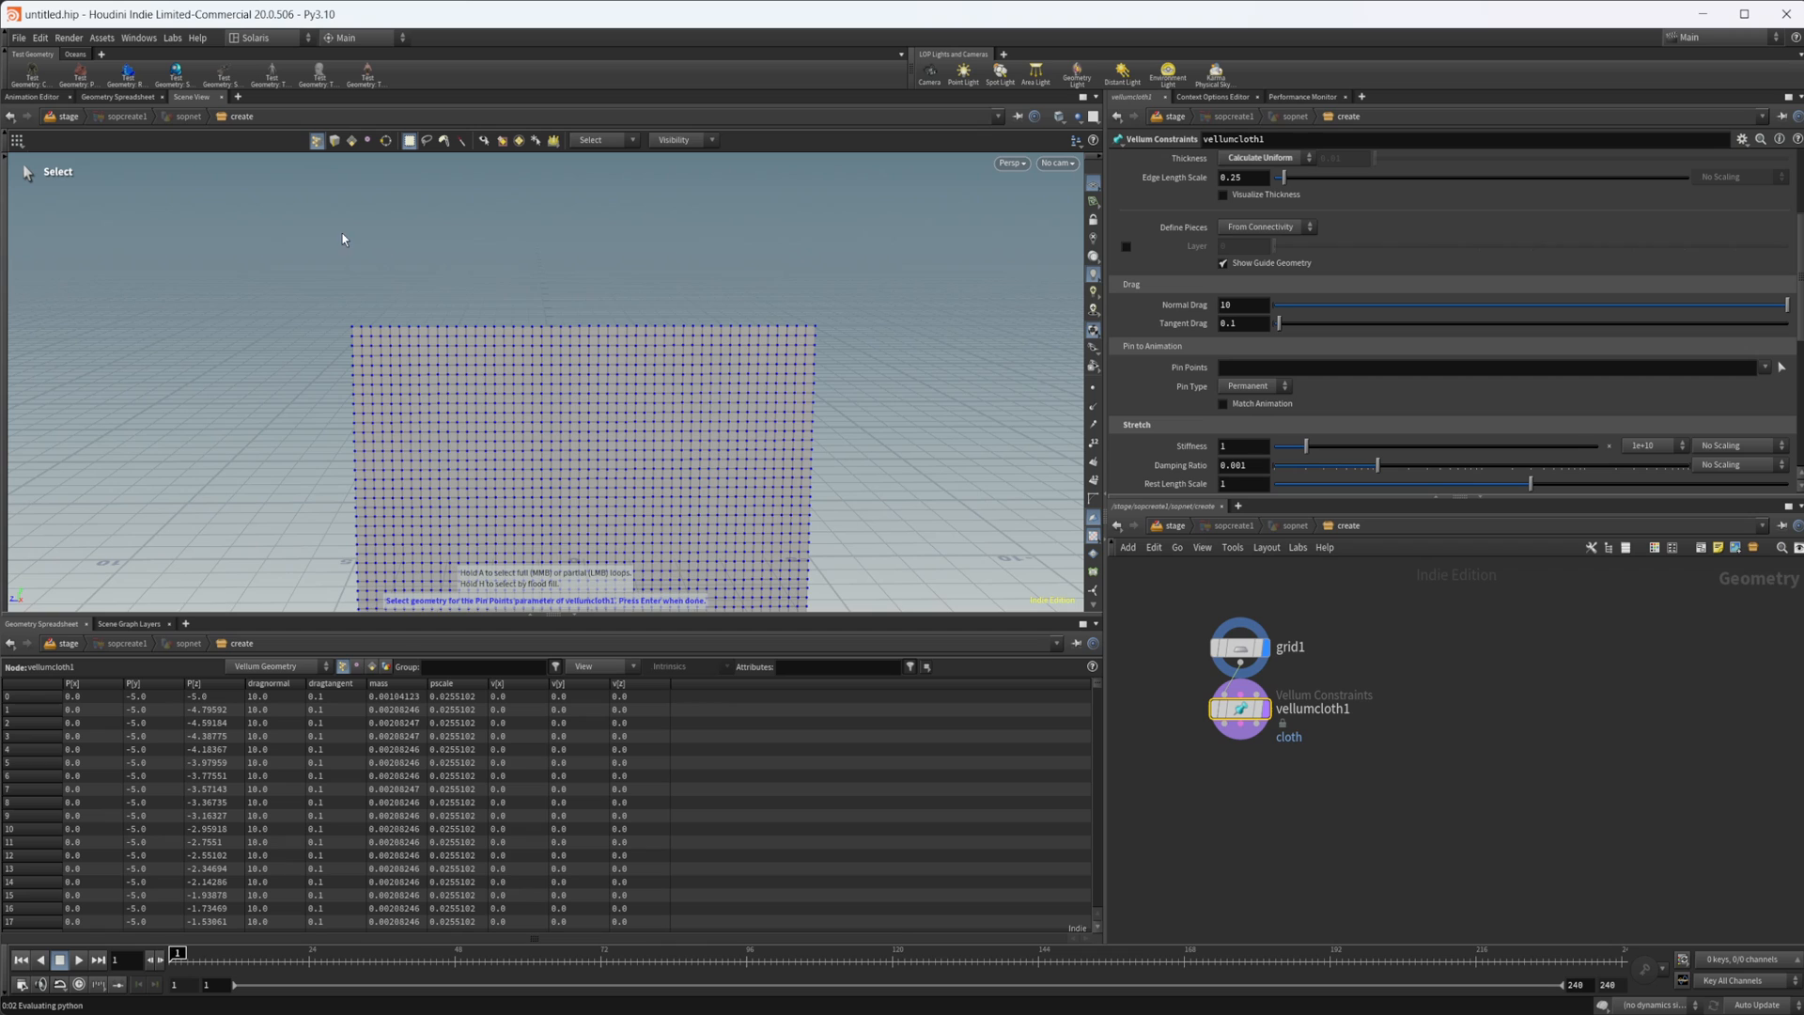
{"action": "left_click_drag", "start_coordinate": [342, 238], "coordinate": [871, 337]}
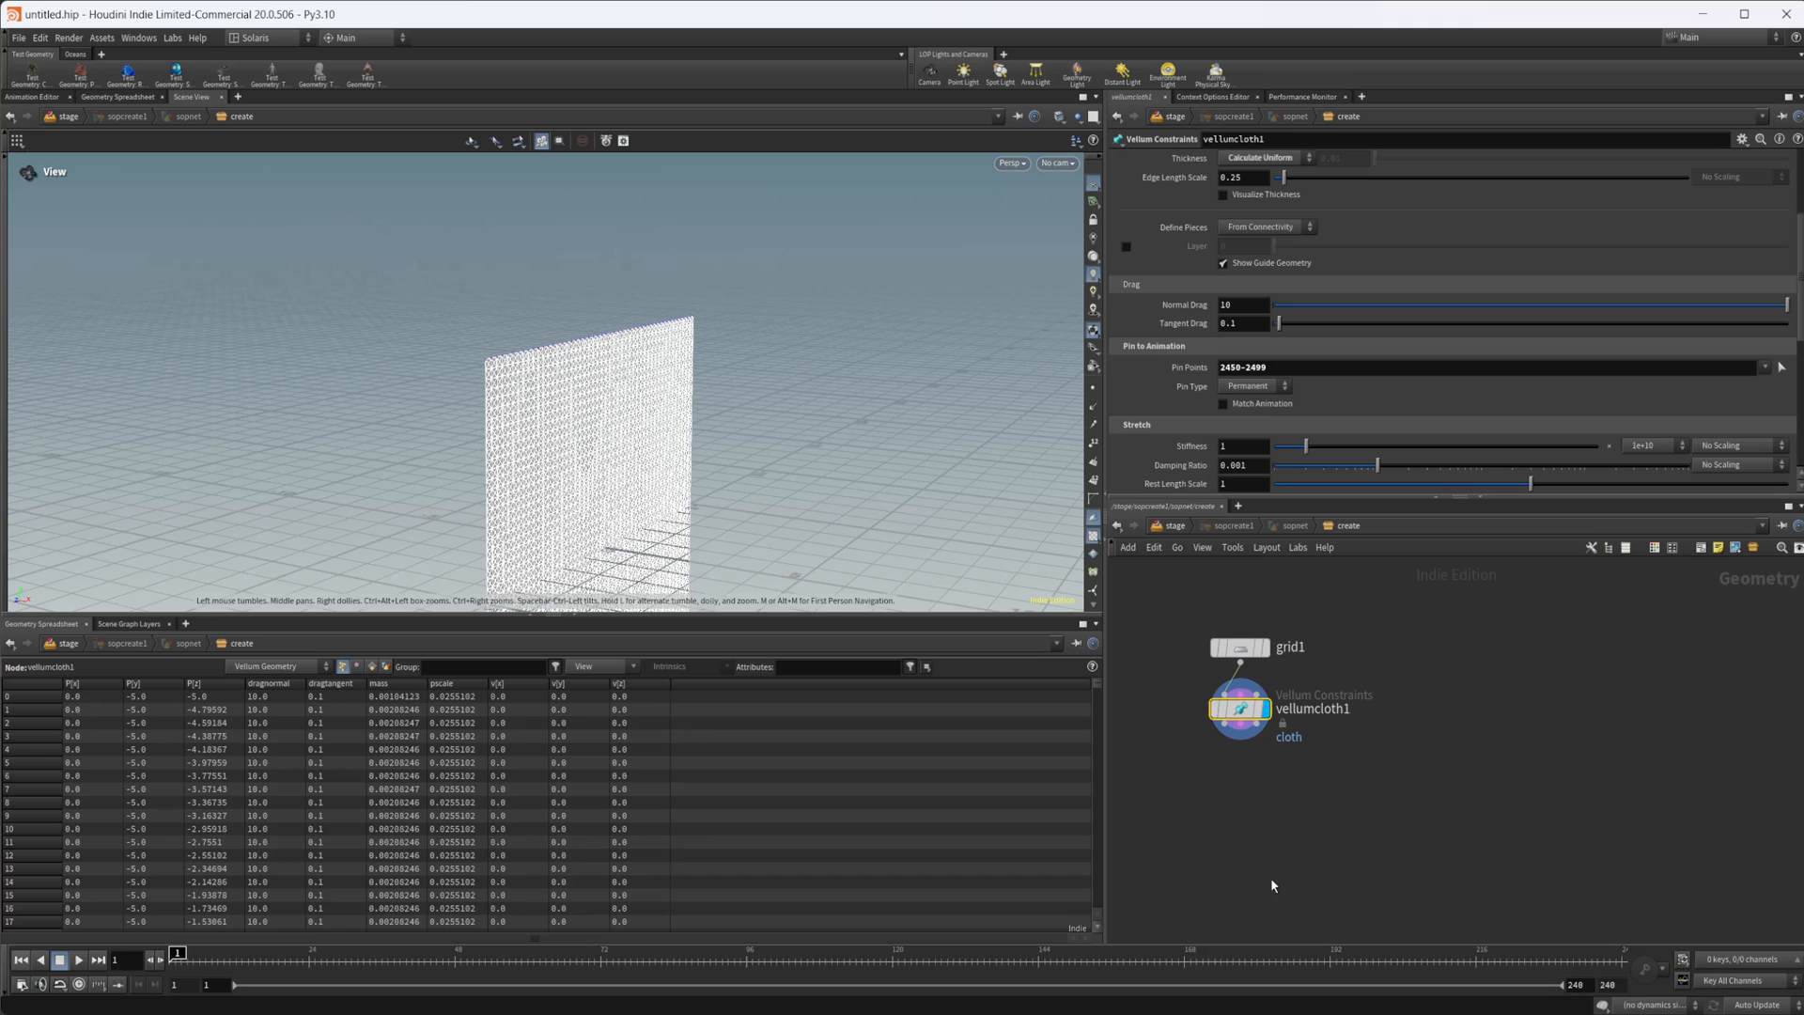
{"action": "key", "text": "tab"}
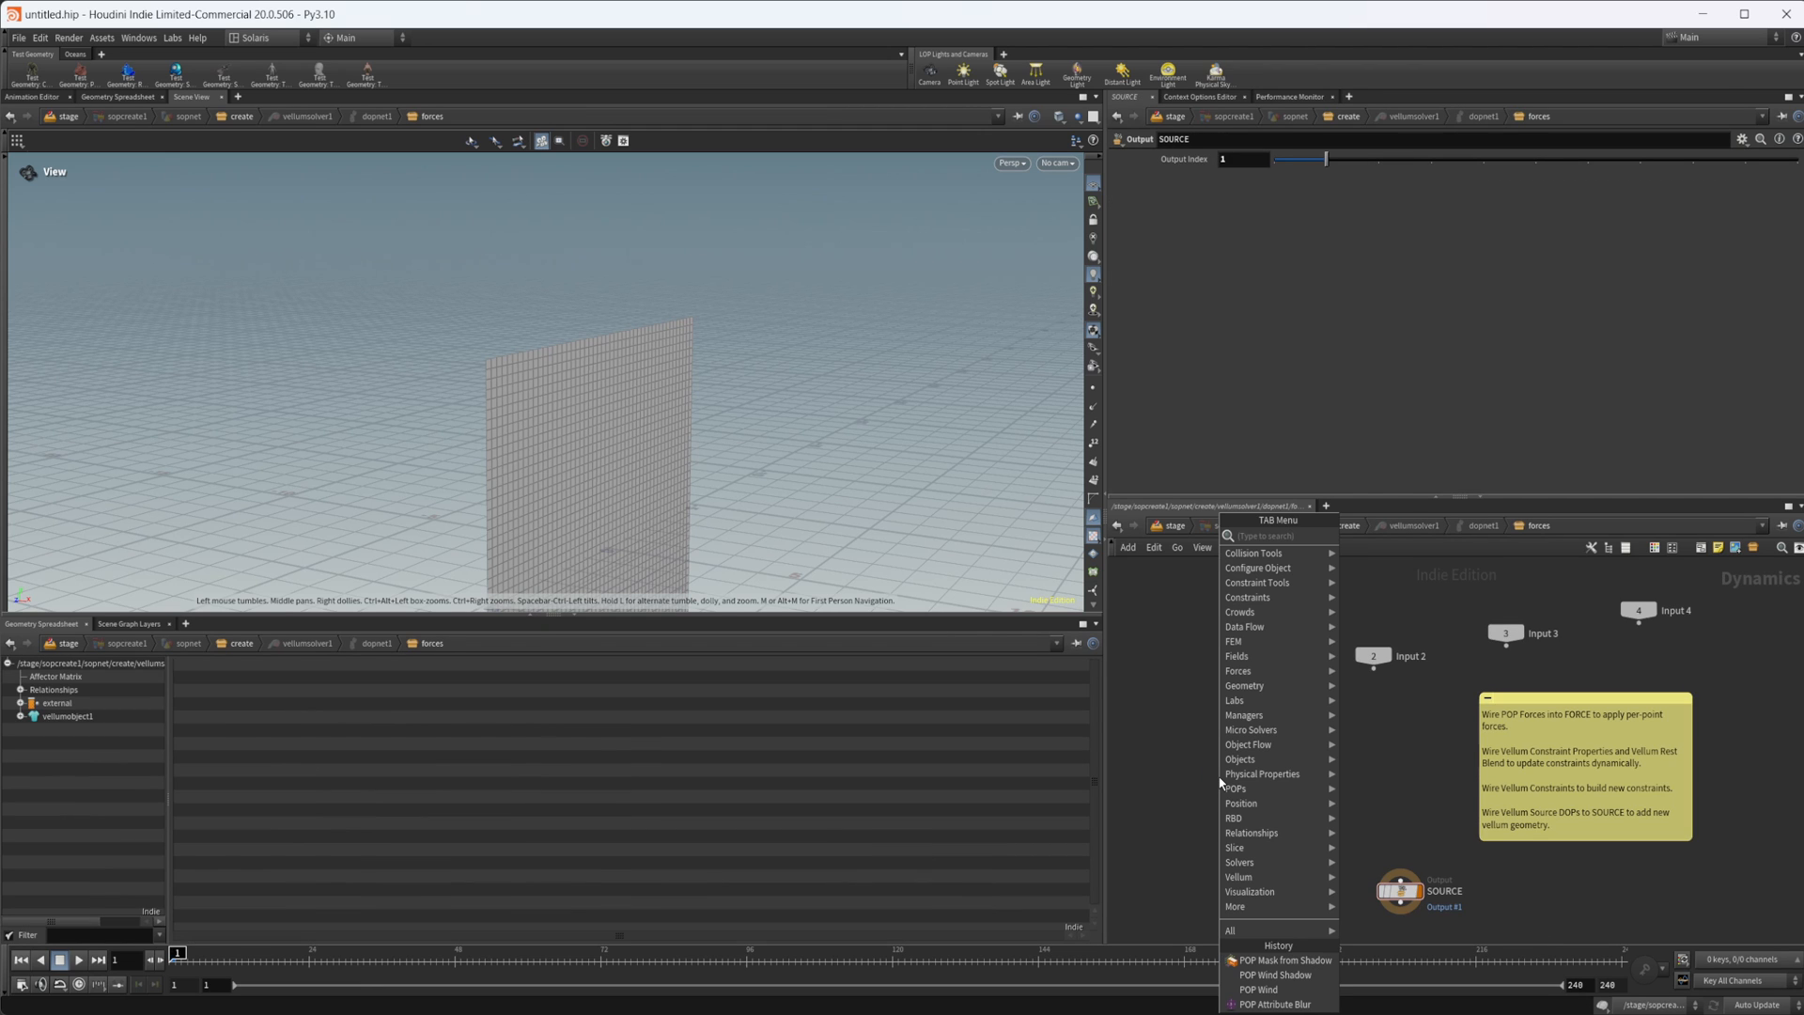
Step: Place a POP Wind force inside the Vellum solver's forces network
{"action": "type", "text": "pop wi"}
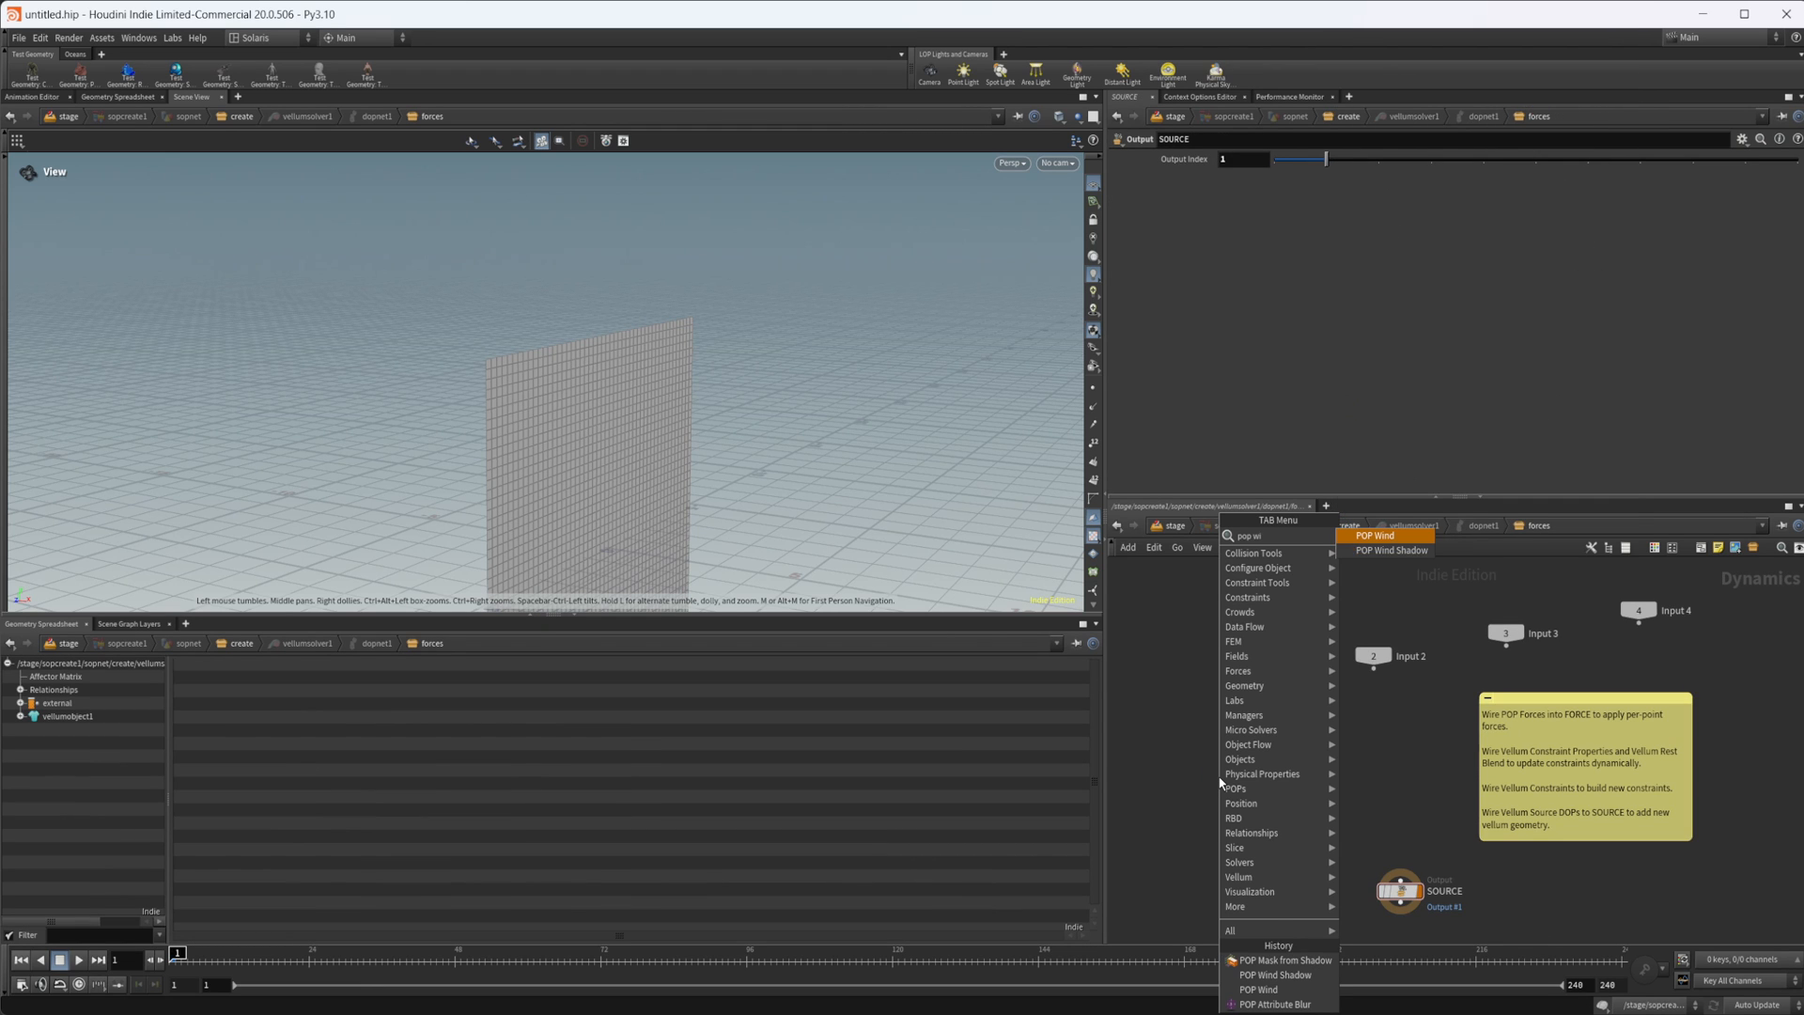
{"action": "left_click", "coordinate": [1373, 535]}
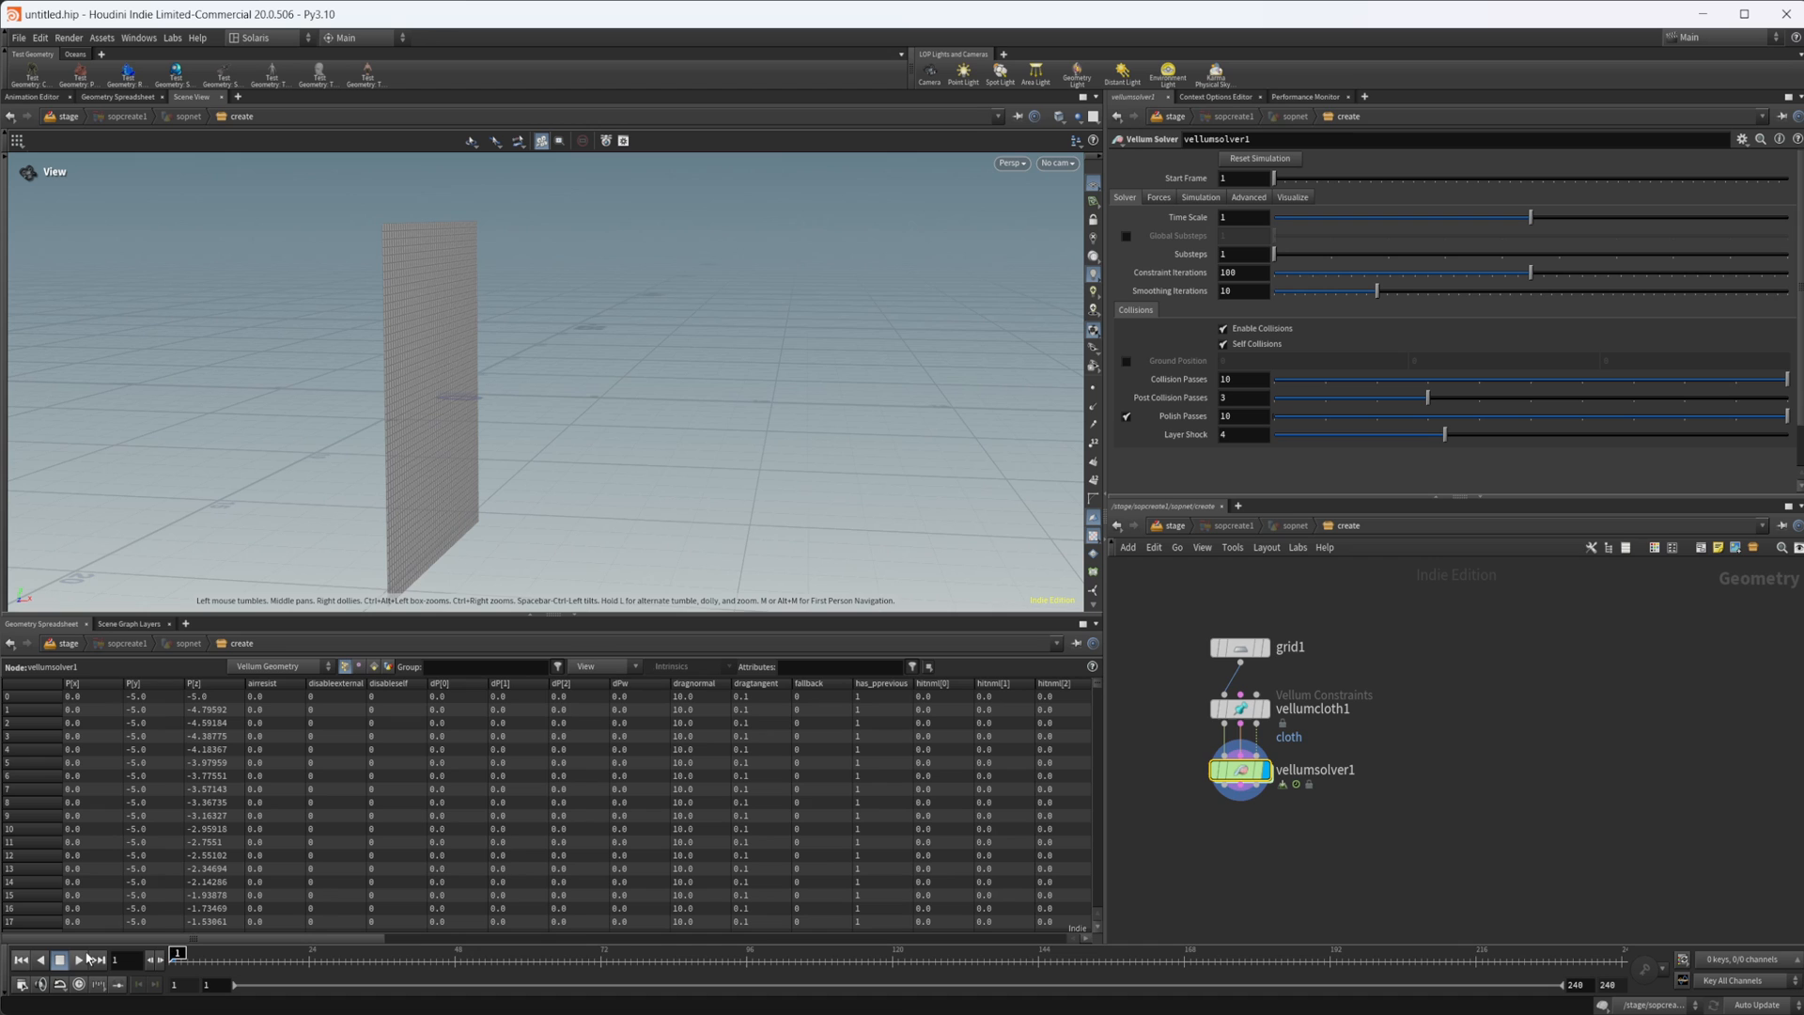
Step: Play the cloth blowing, then insert a POP Wind Shadow between popwind1 and the force output
{"action": "left_click", "coordinate": [58, 960]}
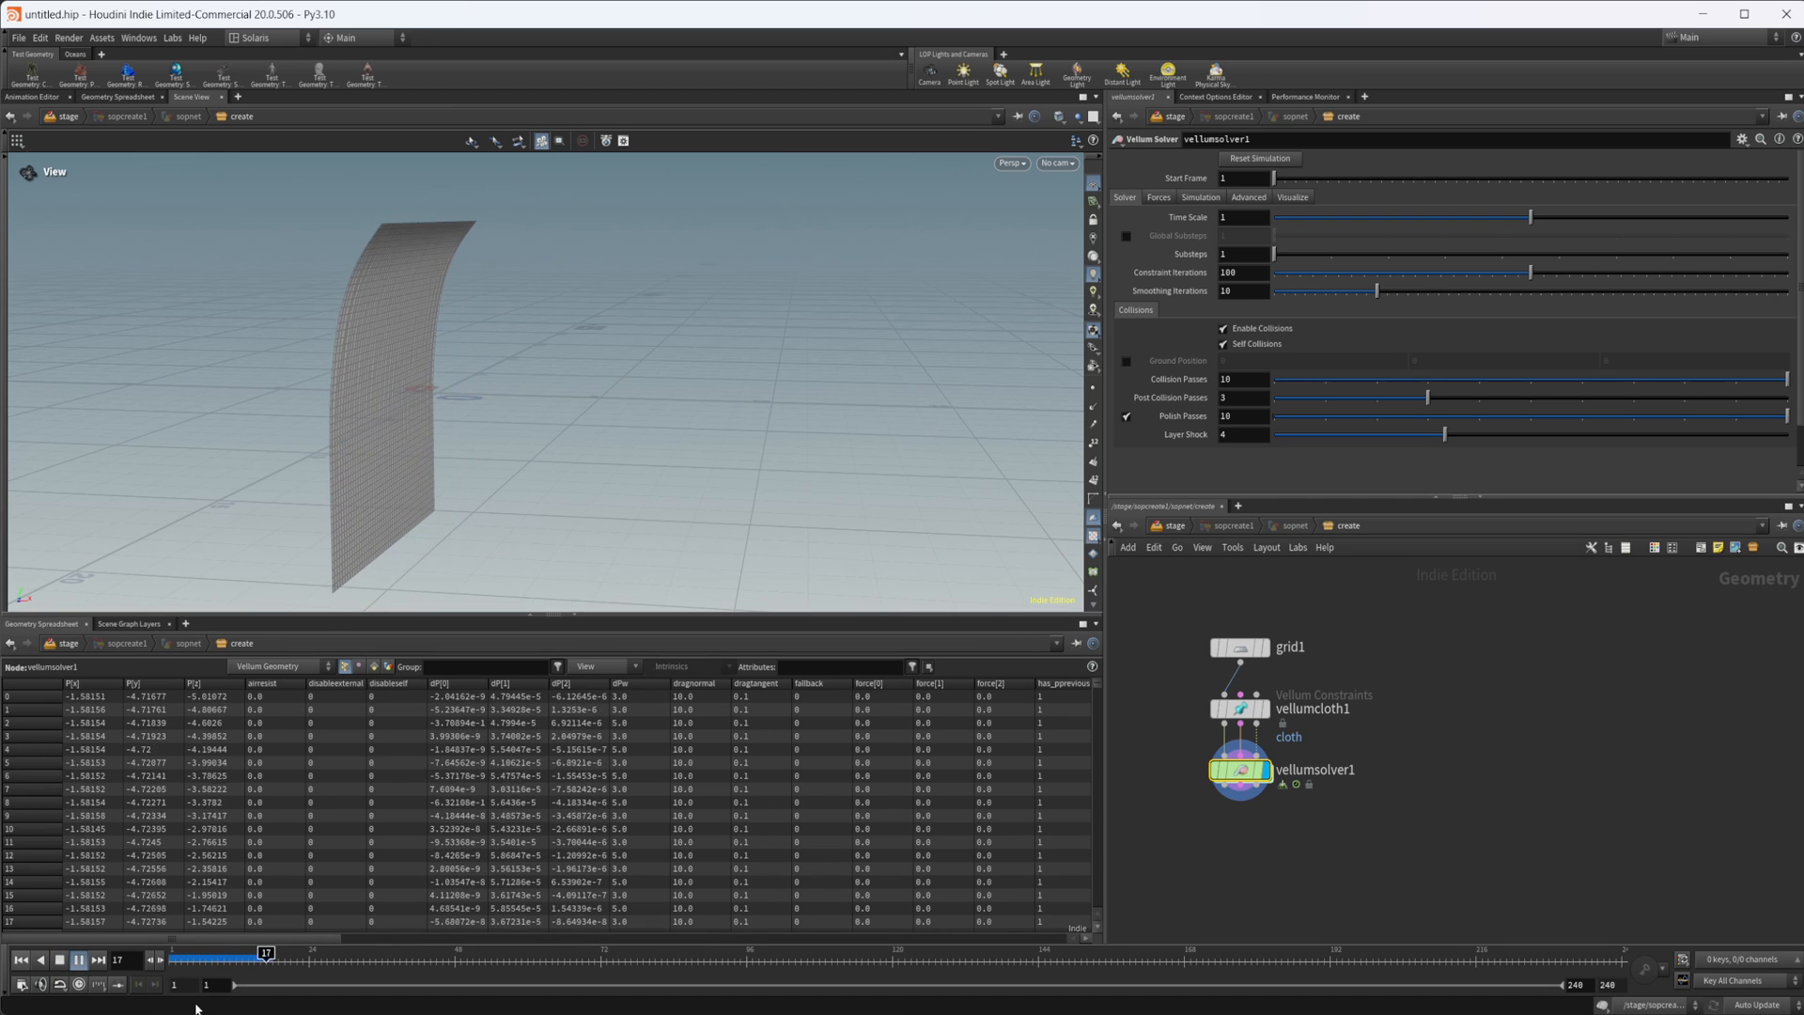
{"action": "left_click", "coordinate": [79, 960]}
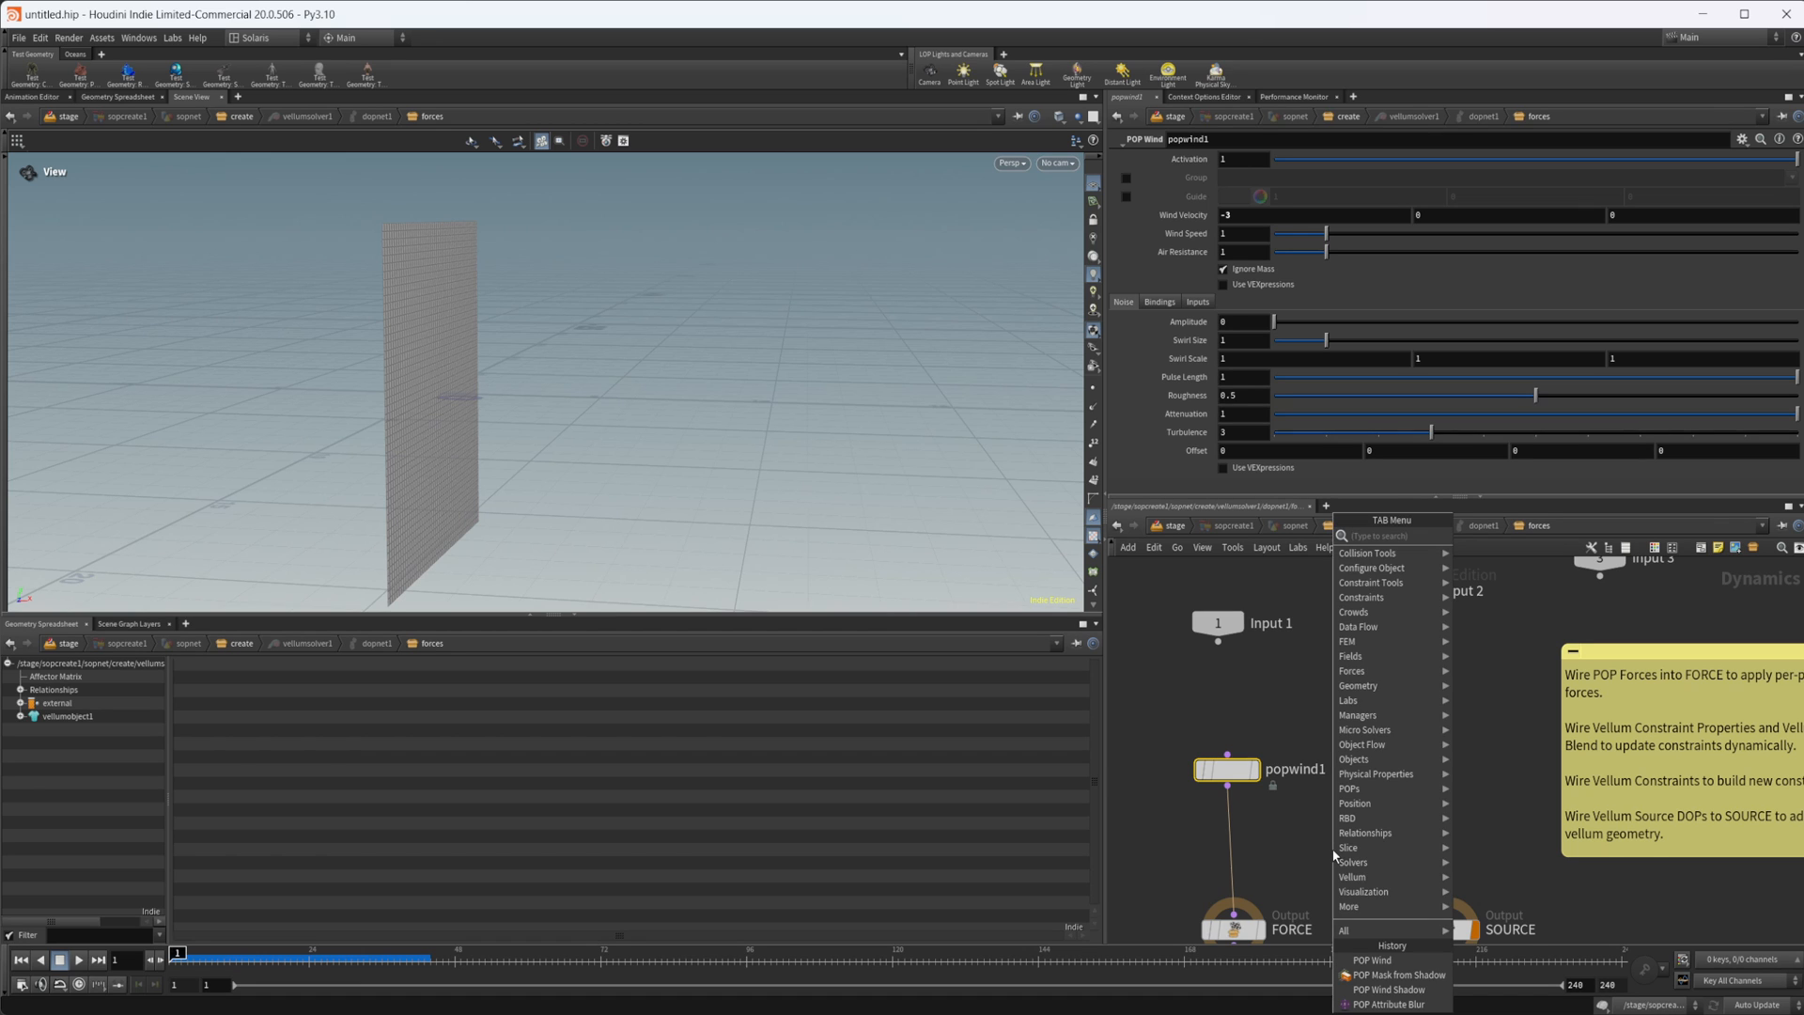
{"action": "type", "text": "pop win"}
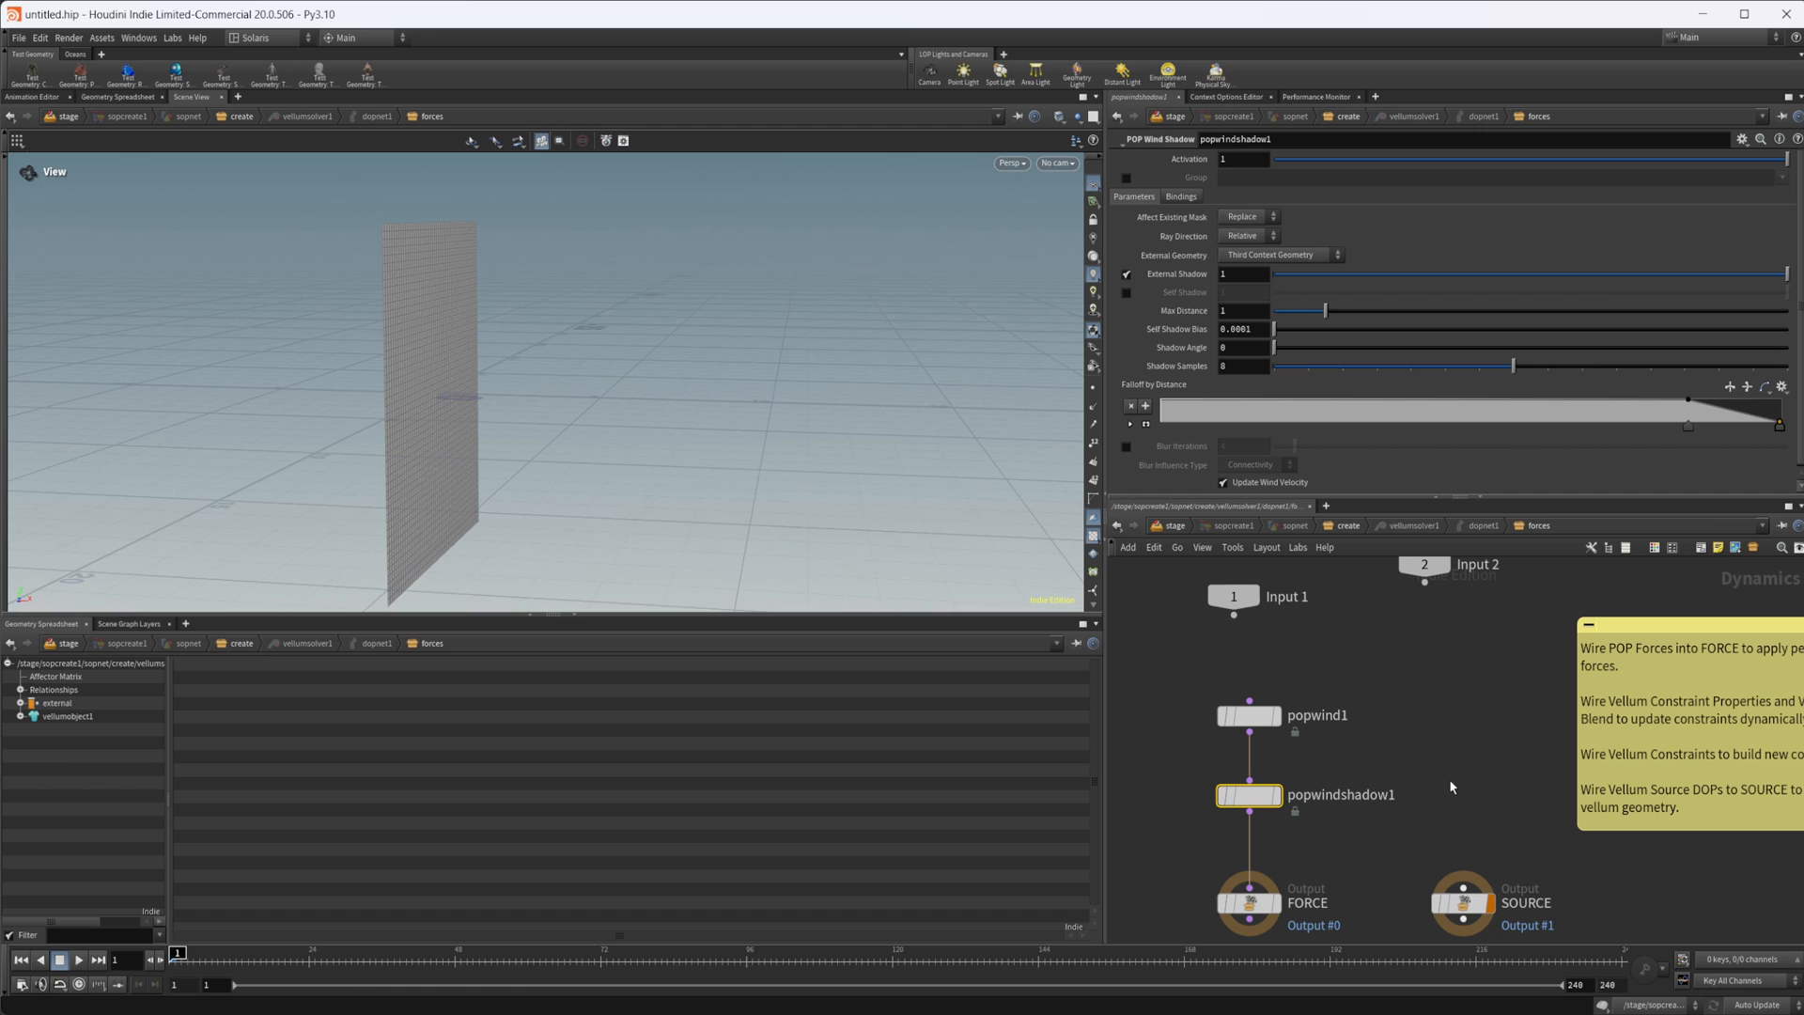
{"action": "mouse_move", "coordinate": [1298, 545]}
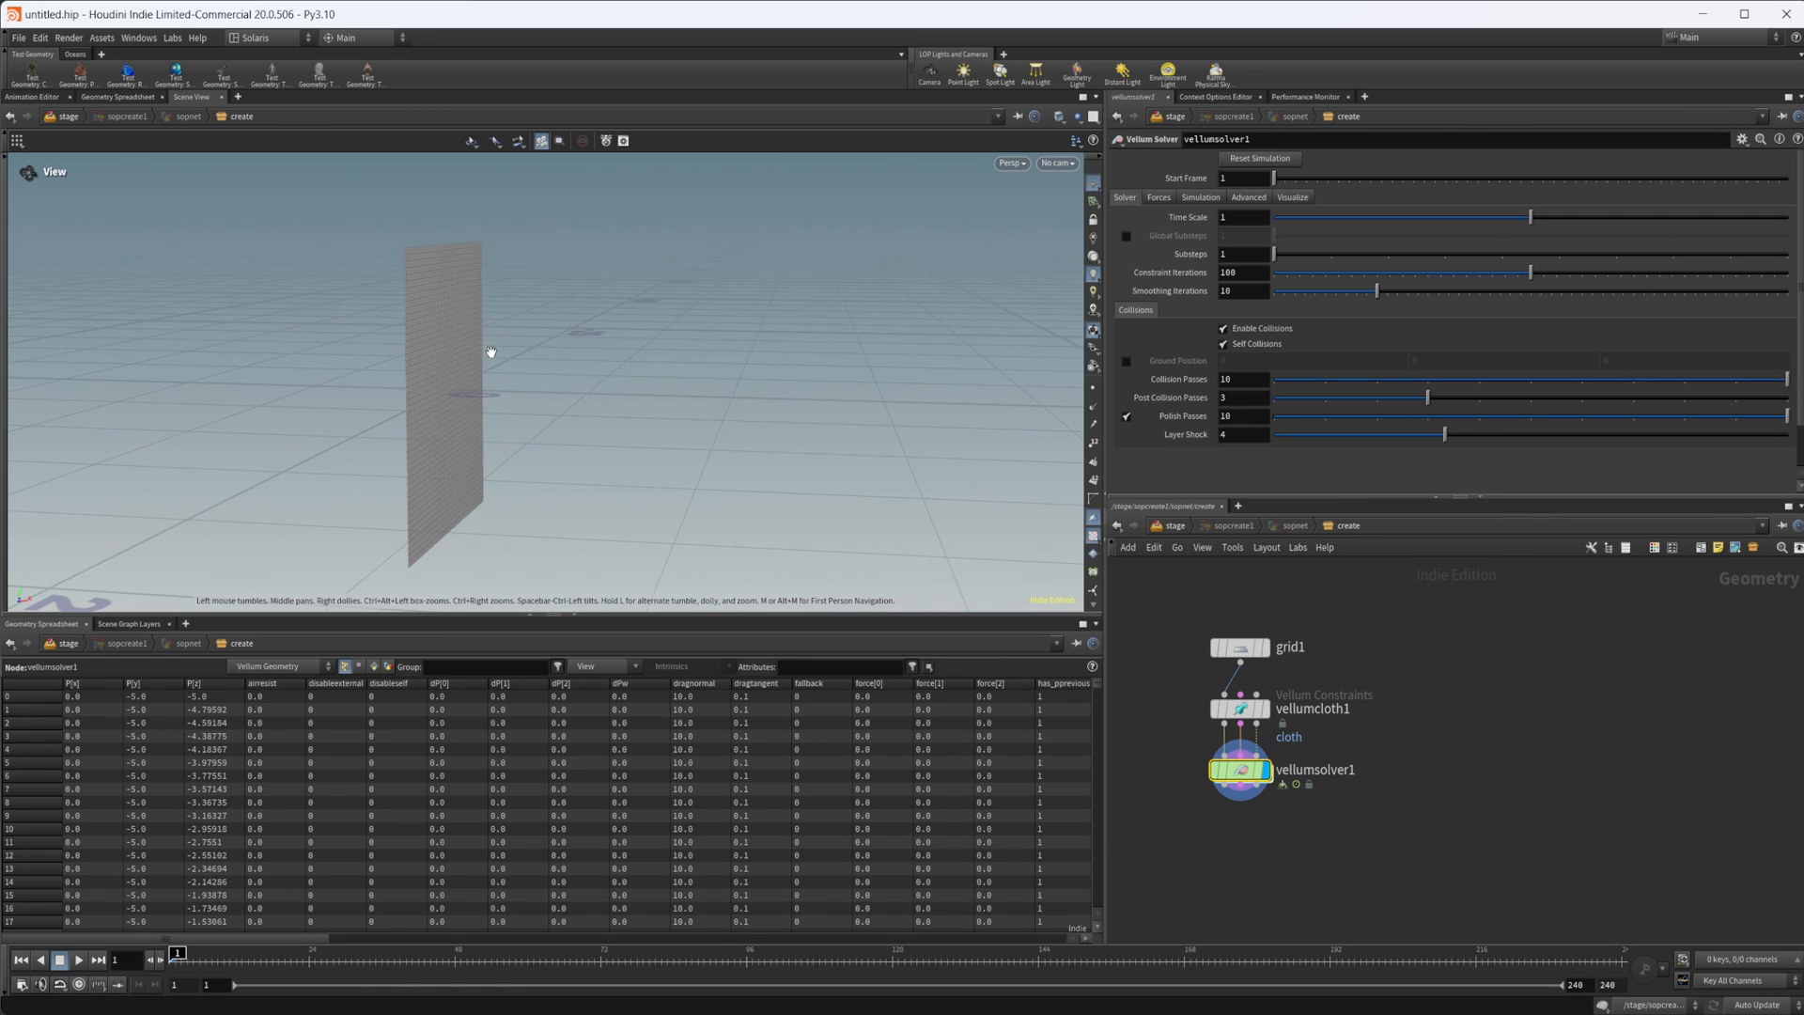
Step: Add a Box and scale it up as the outer shell of the hollow blocker
{"action": "key", "text": "tab"}
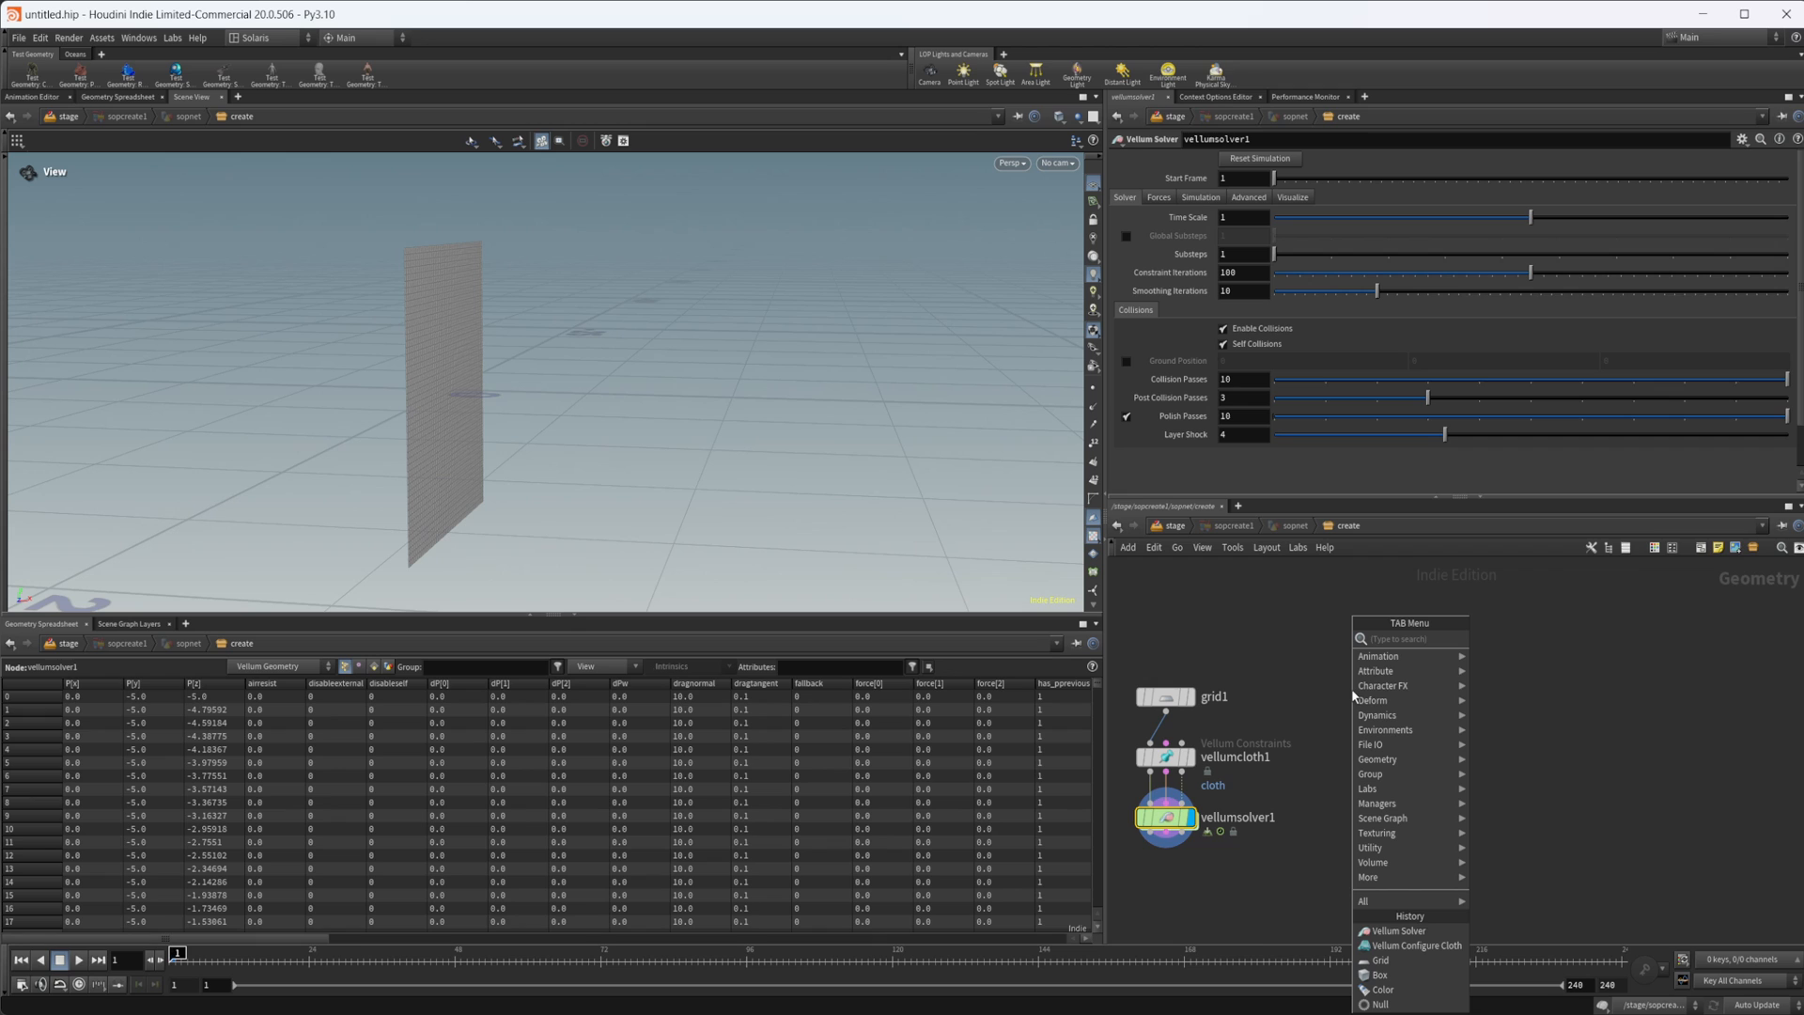
{"action": "left_click", "coordinate": [1377, 973]}
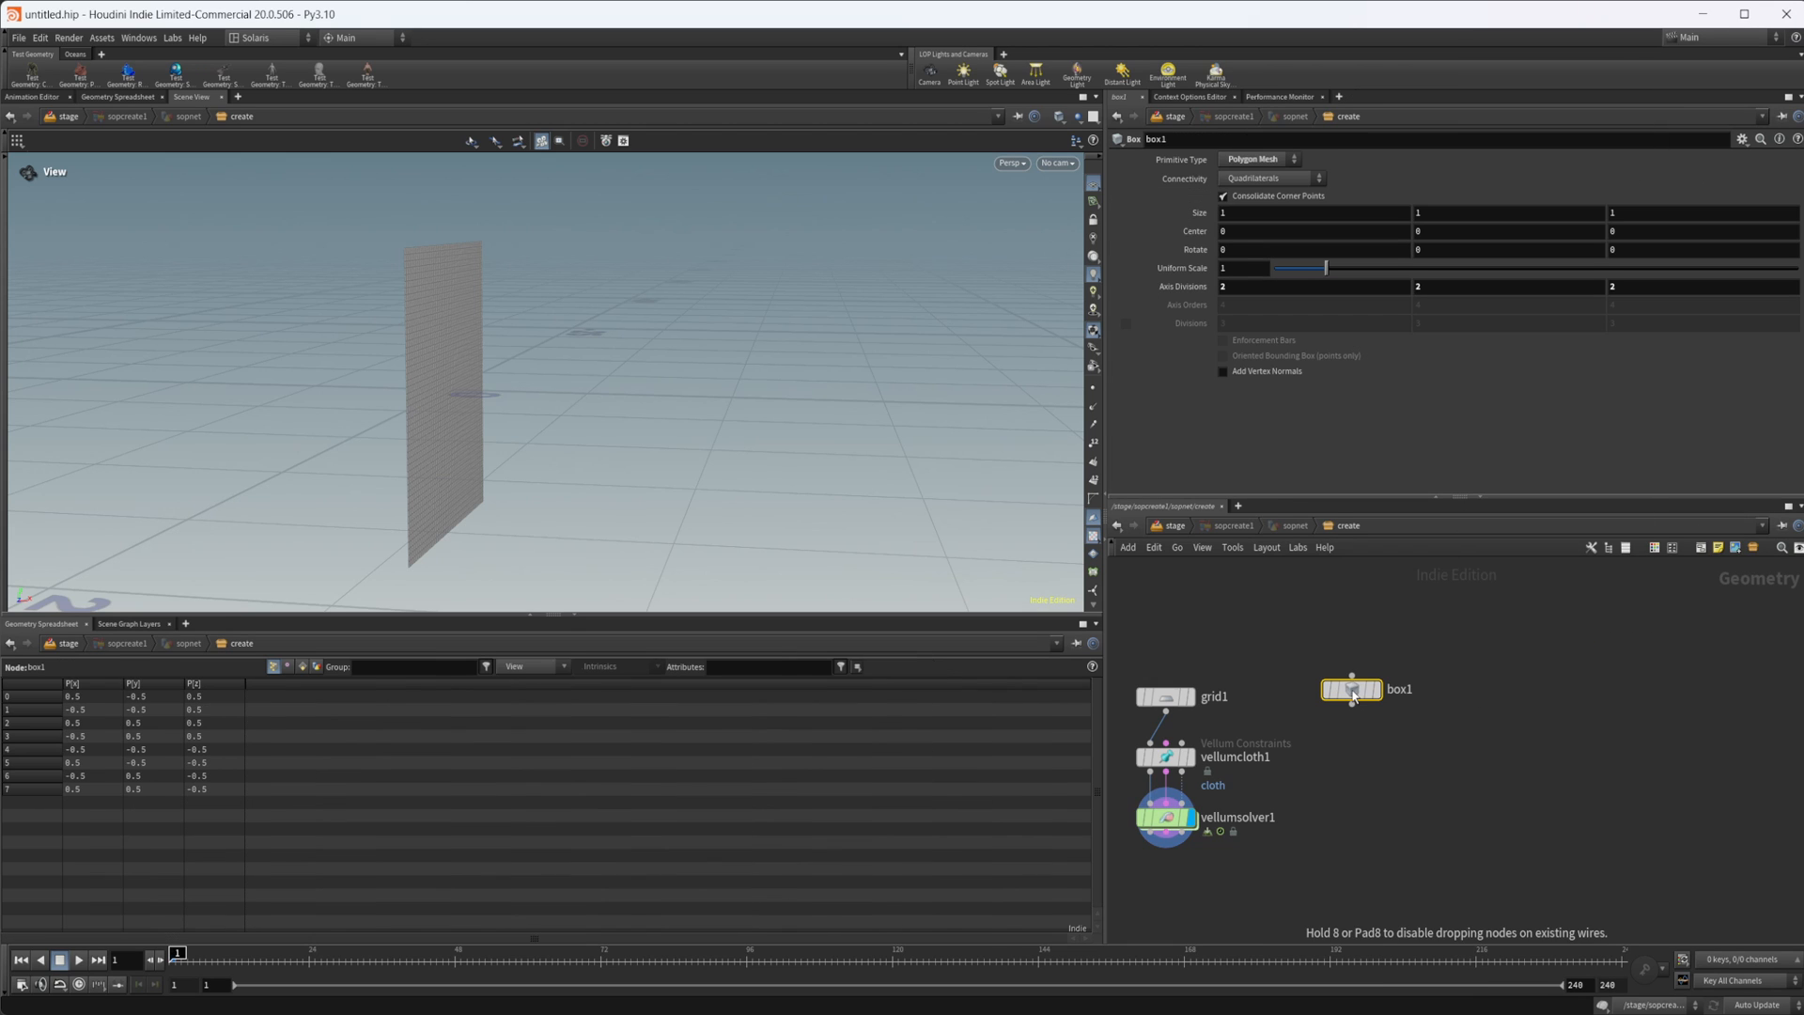
{"action": "mouse_move", "coordinate": [1484, 280]}
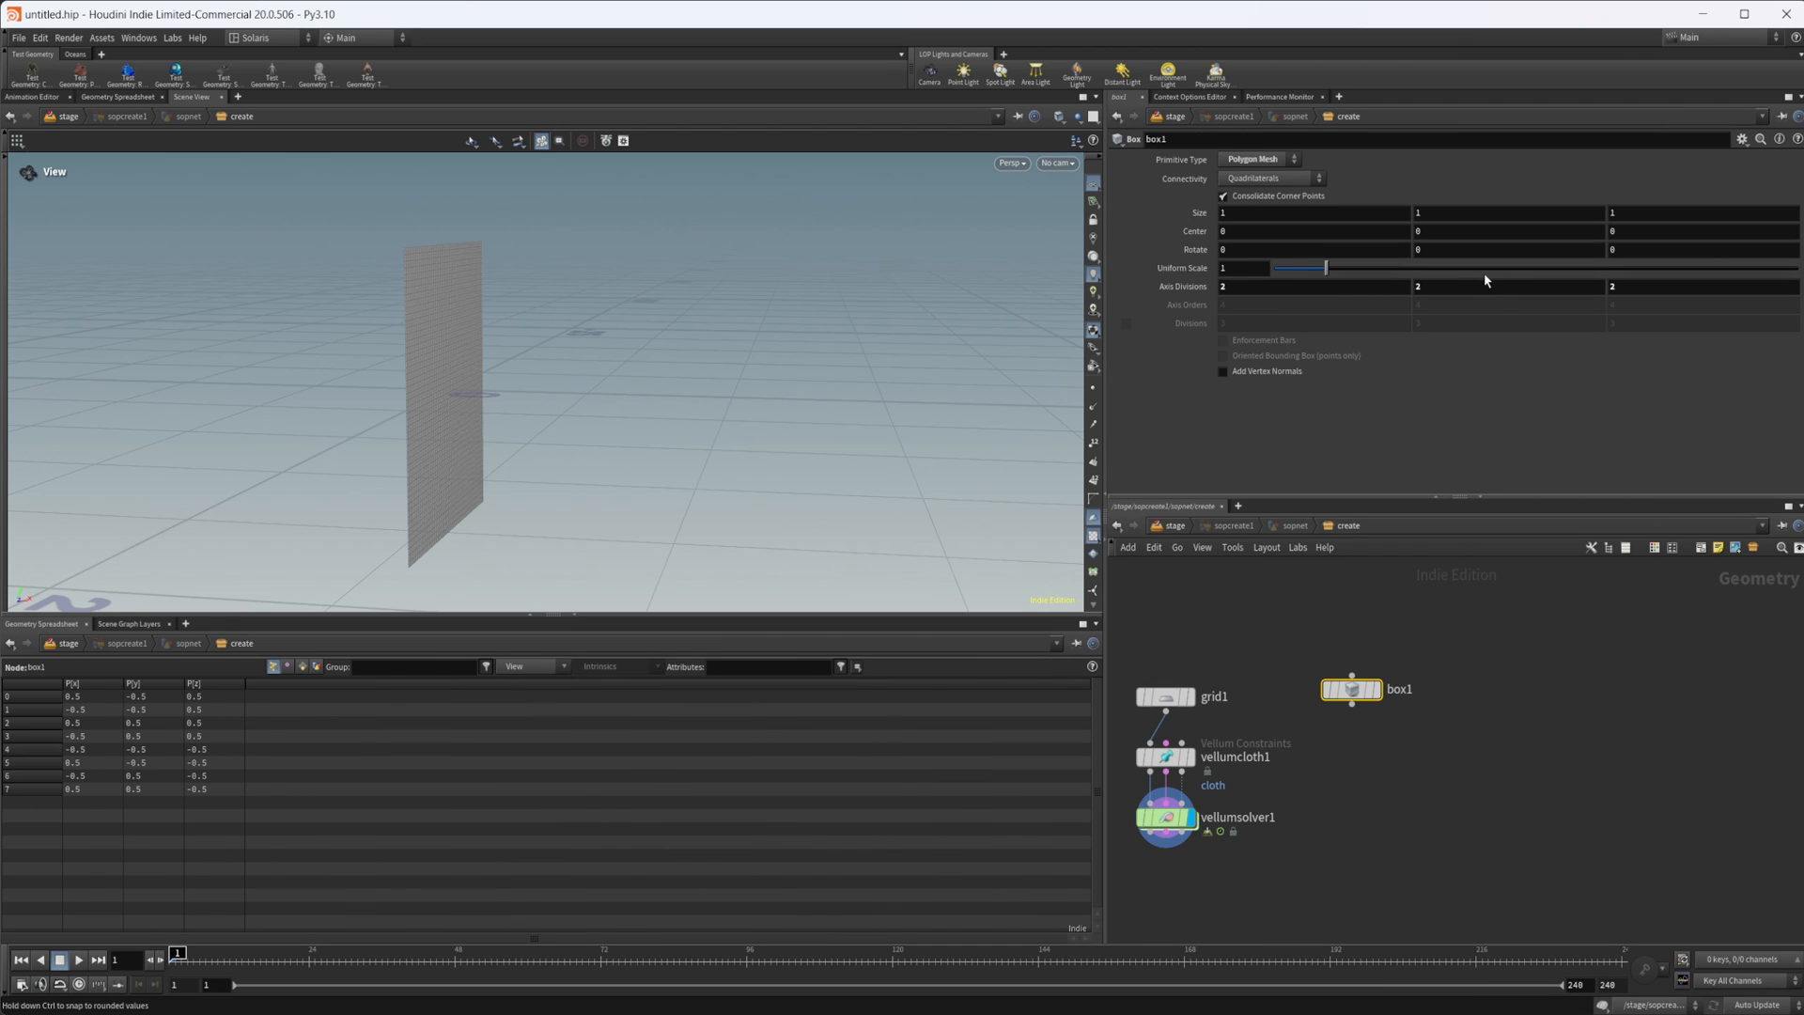
{"action": "left_click_drag", "start_coordinate": [1323, 266], "coordinate": [1795, 267]}
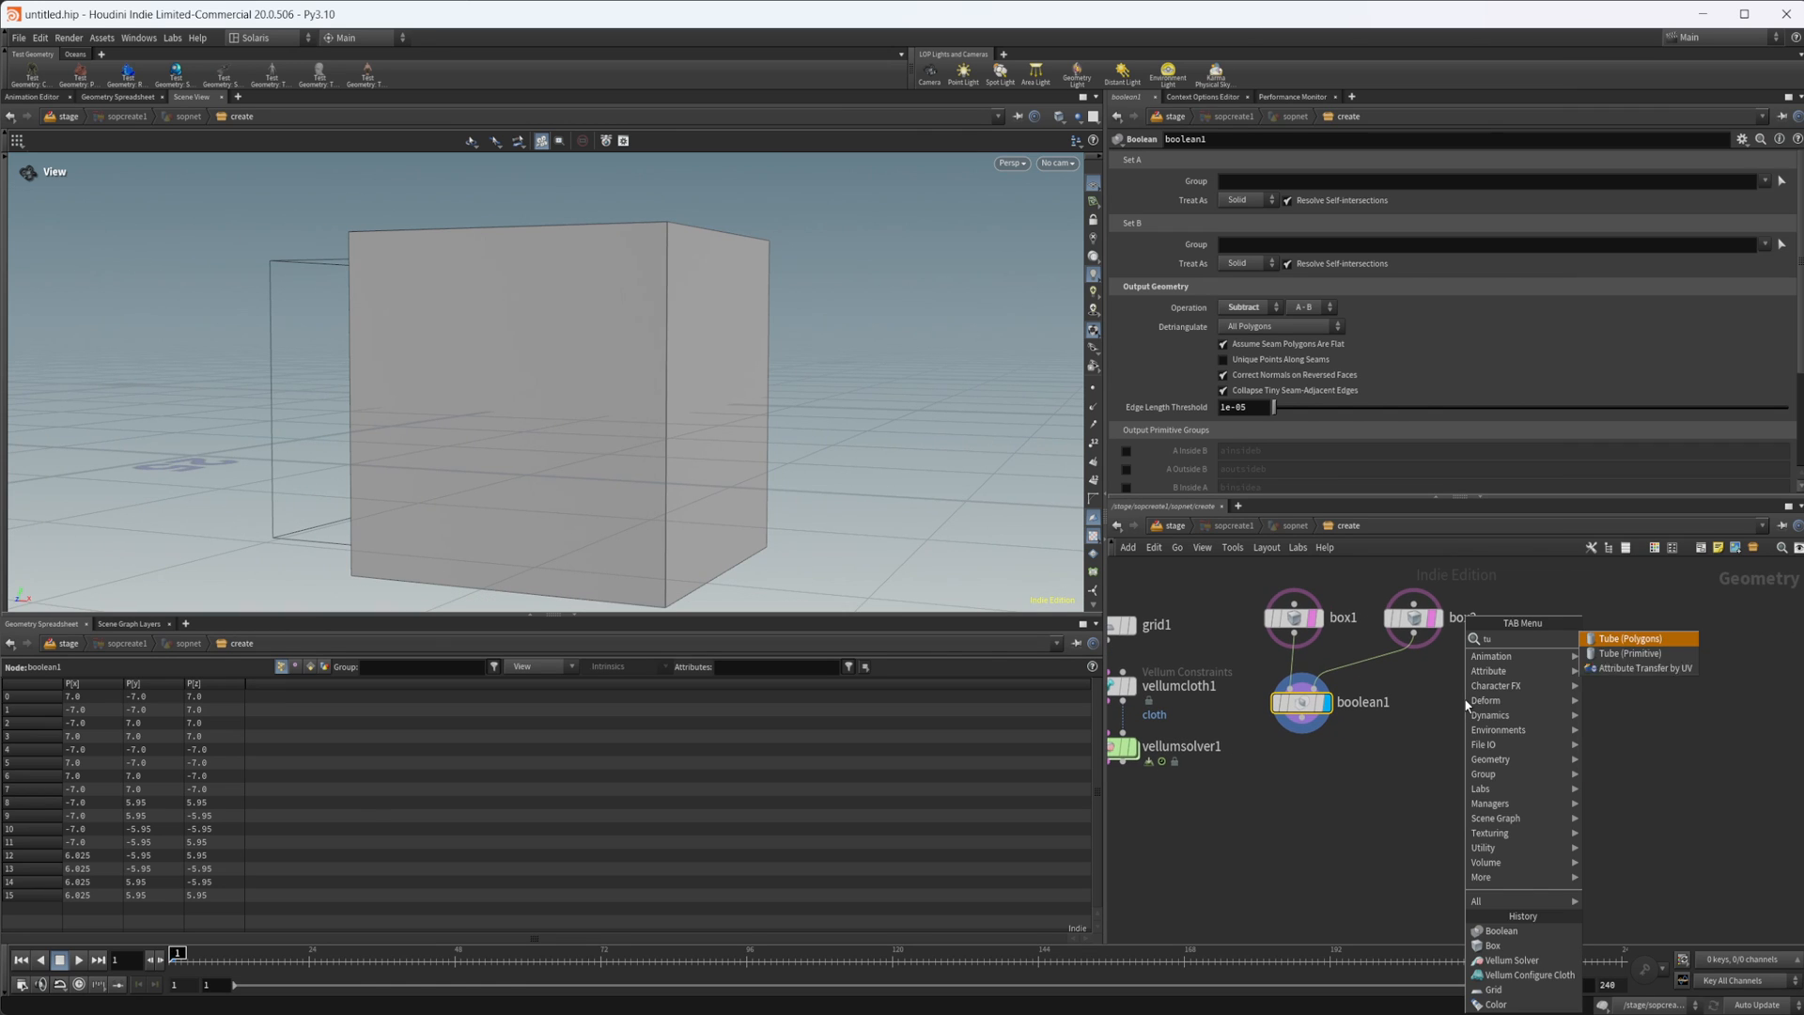
Step: Add a polygon Tube along the X axis and subtract it with a second Boolean to cut a round hole
{"action": "left_click", "coordinate": [1623, 639]}
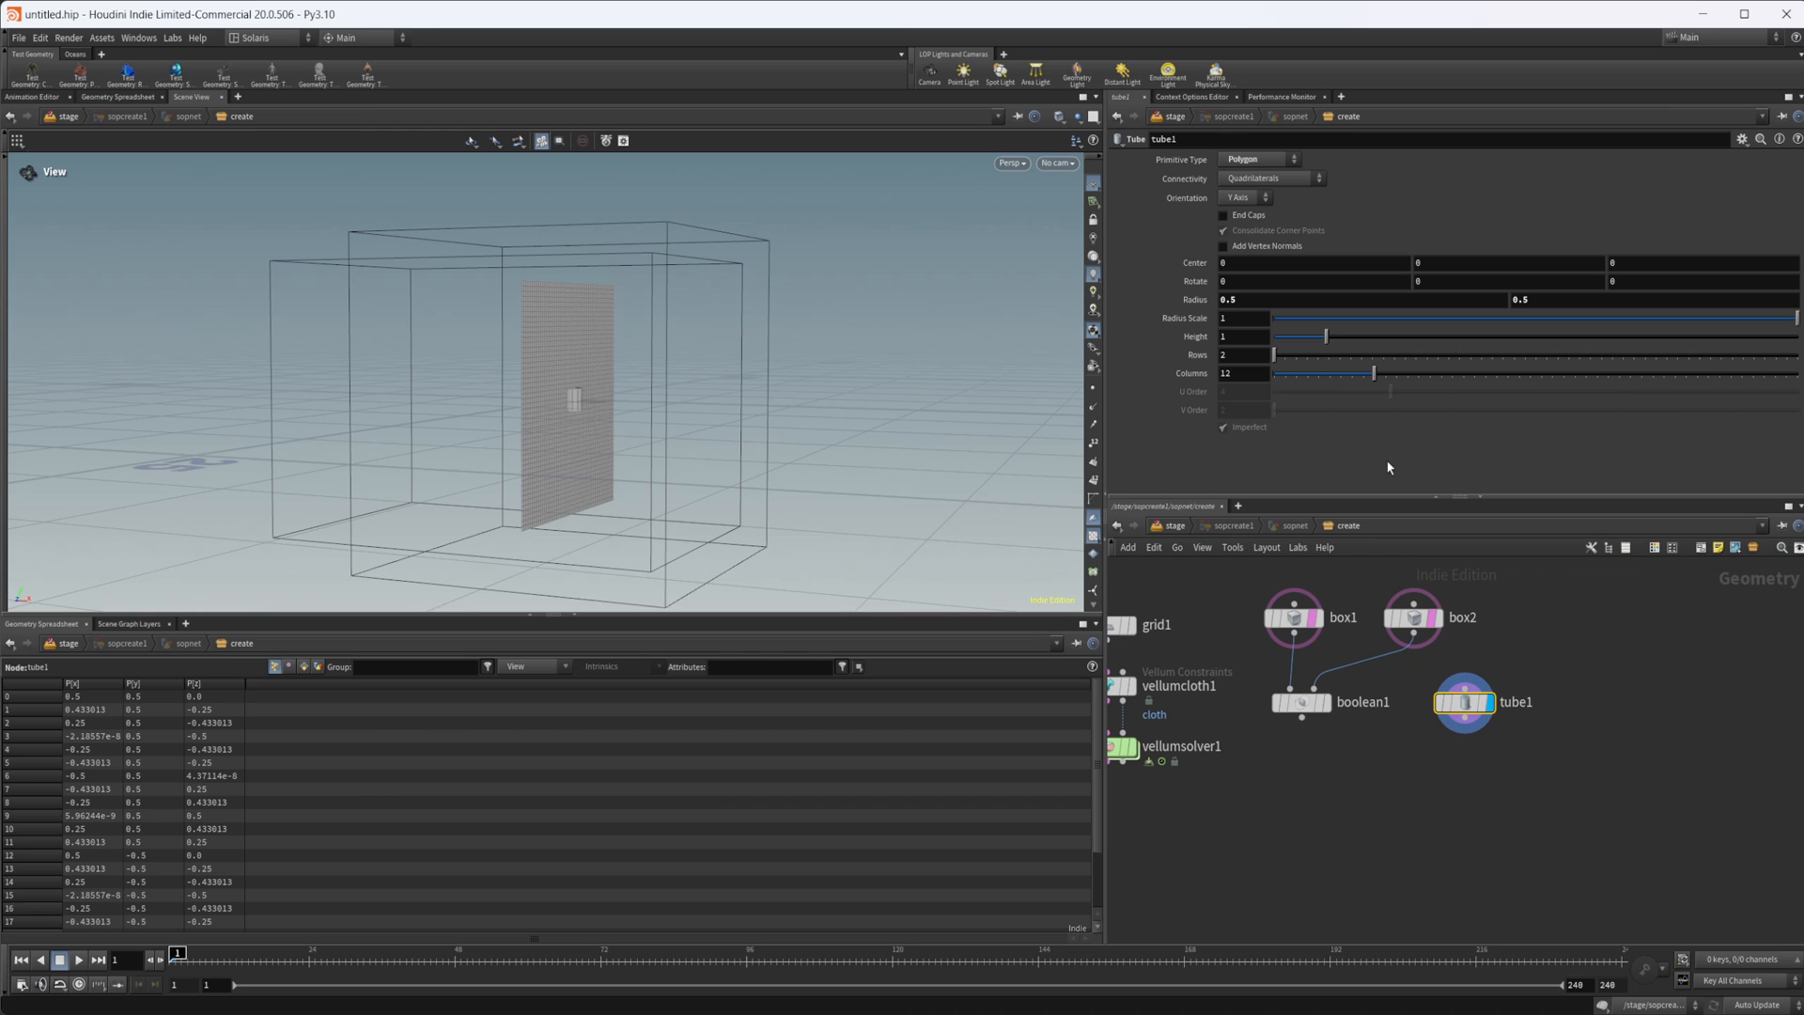
{"action": "left_click", "coordinate": [1242, 198]}
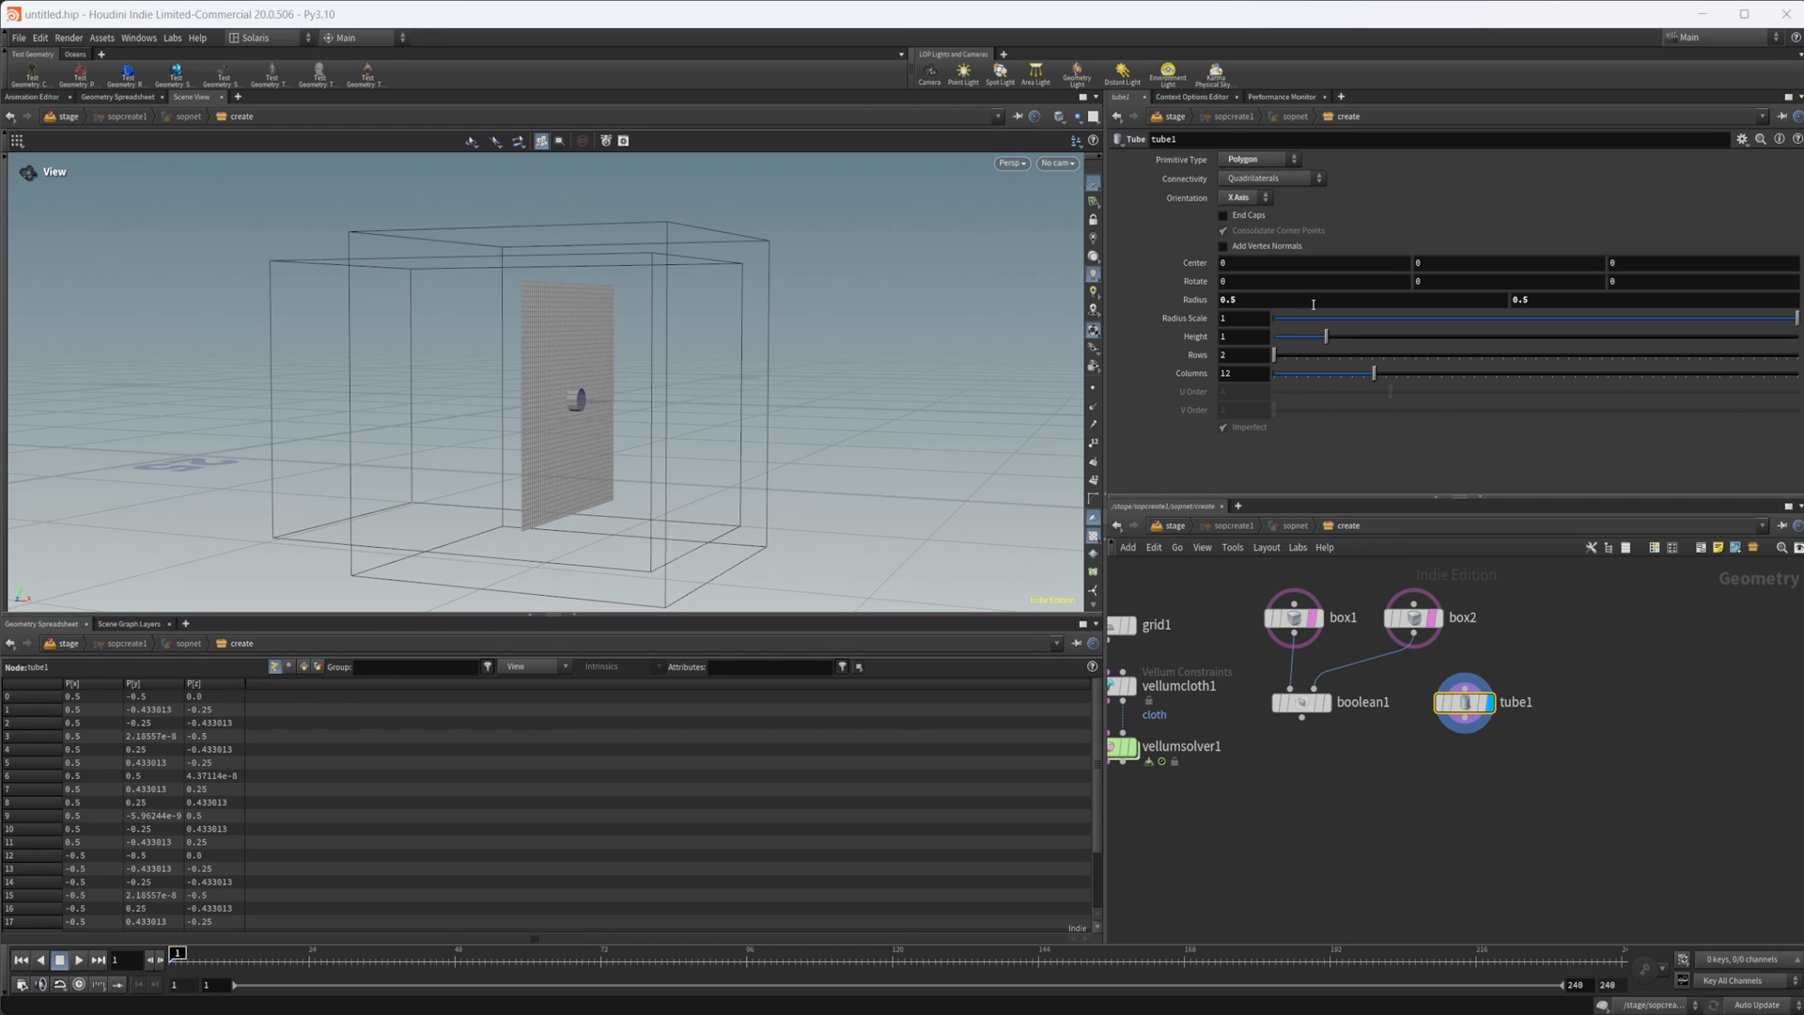
{"action": "left_click", "coordinate": [1223, 215]}
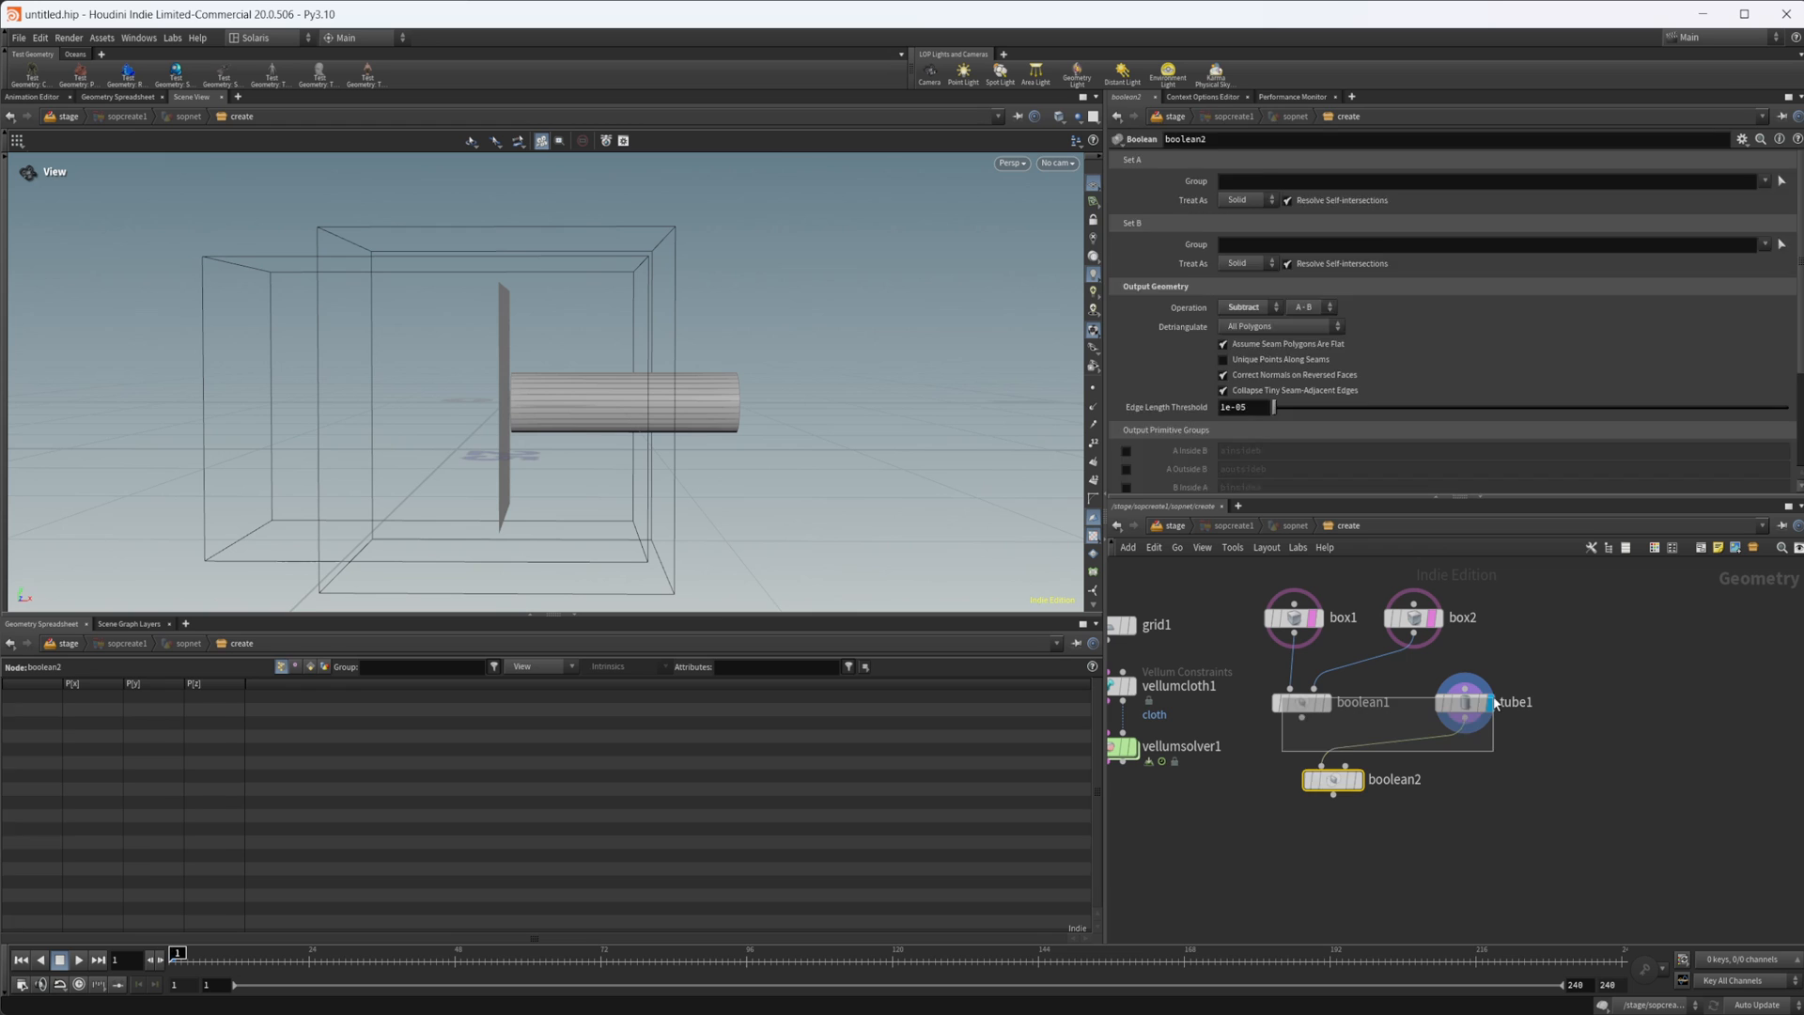
{"action": "left_click", "coordinate": [1334, 778]}
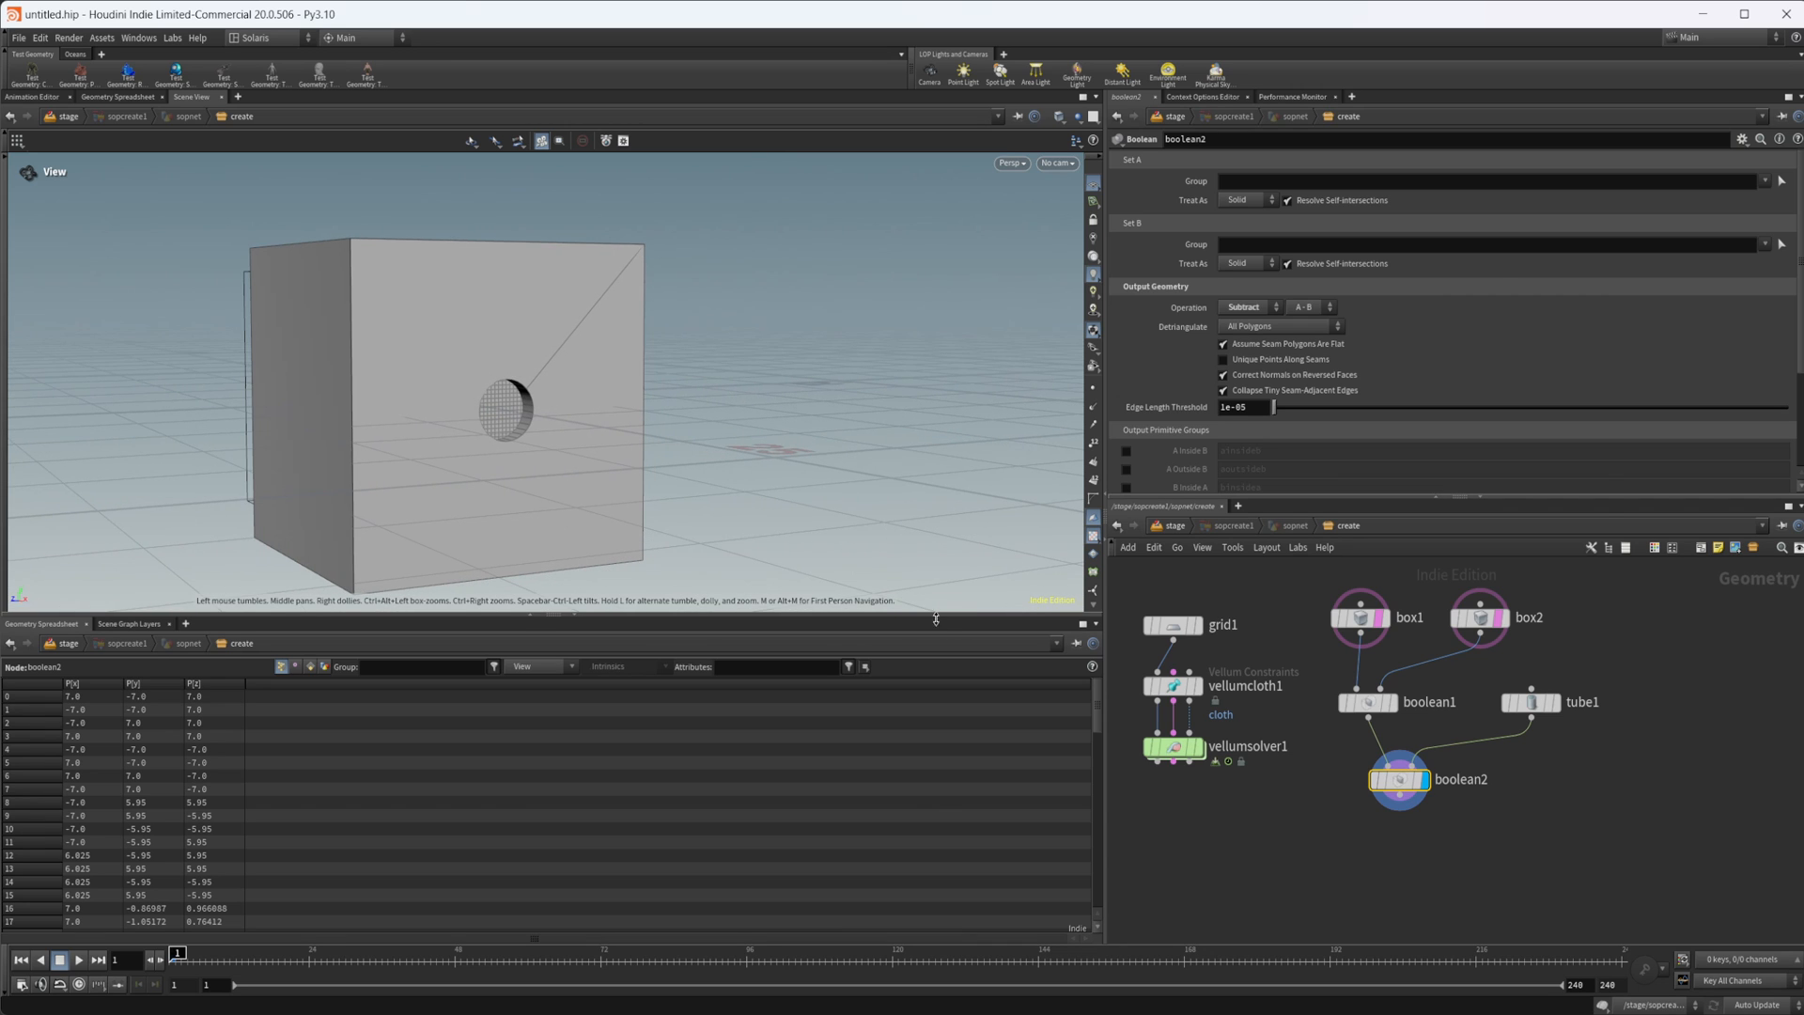
Step: Append a Null below boolean2 named OUT_Blocker as the blocker output
{"action": "key", "text": "tab"}
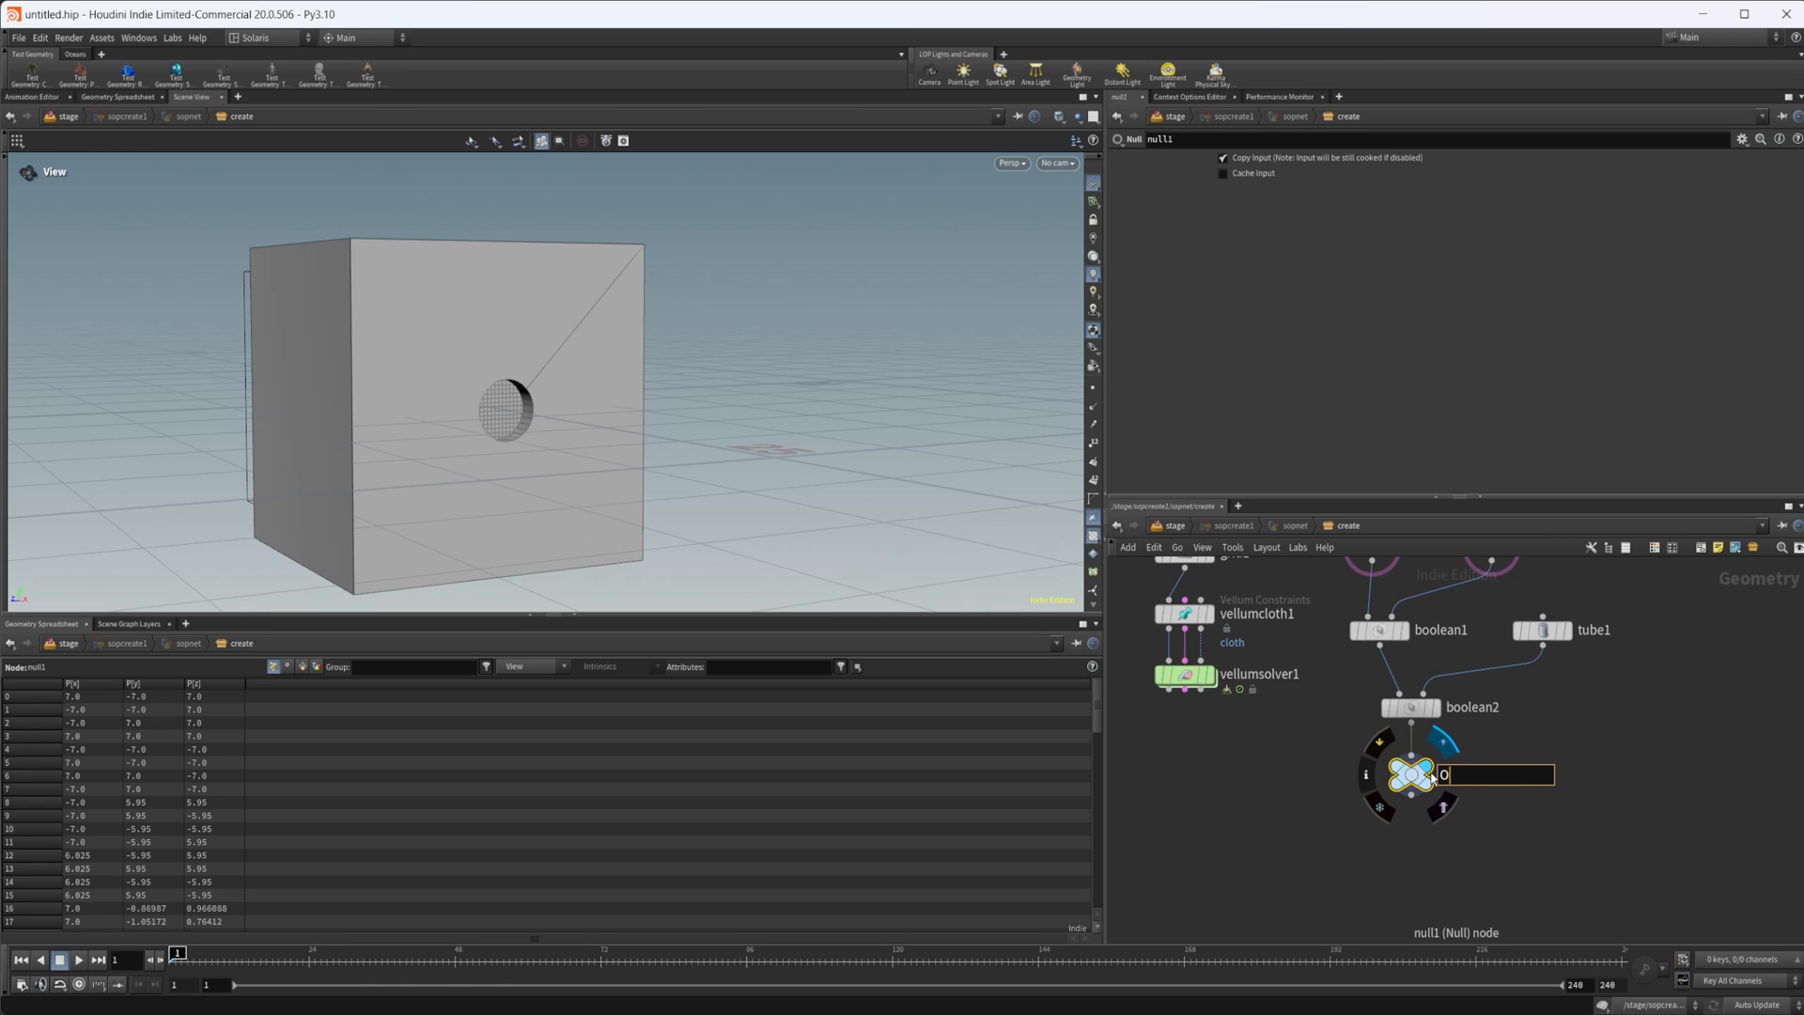
{"action": "type", "text": "UT_Block"}
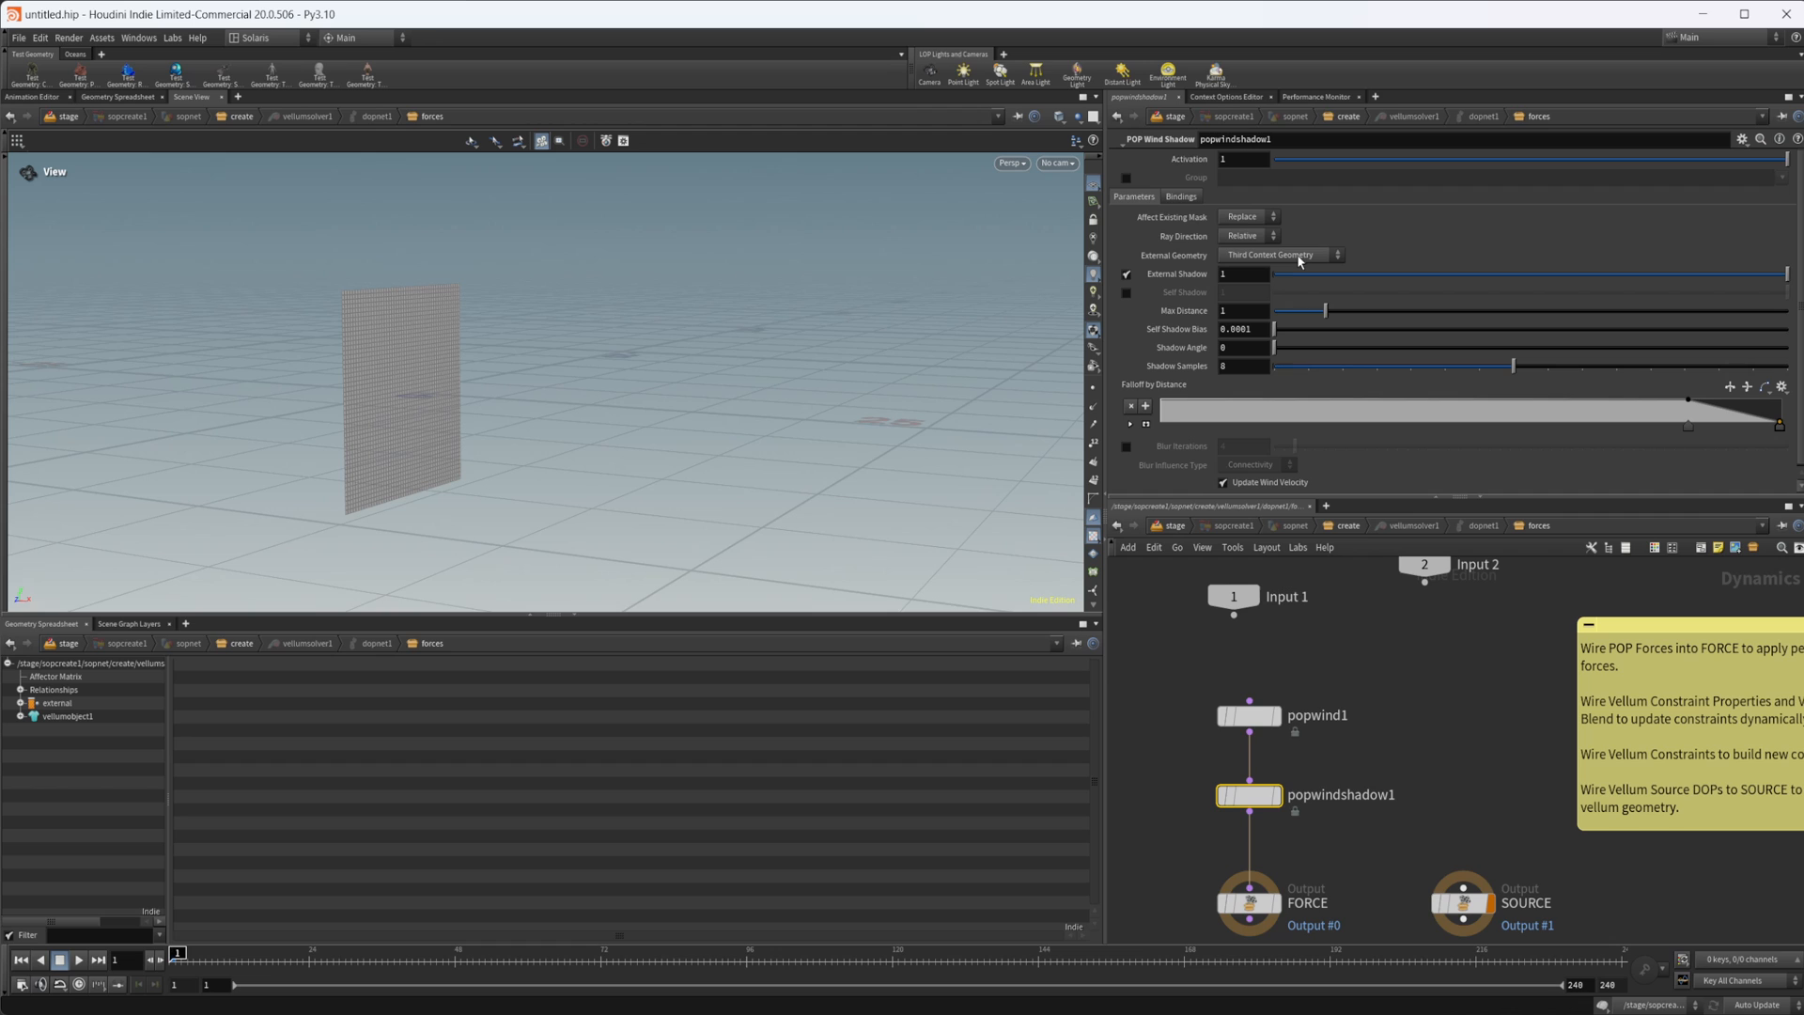
{"action": "mouse_move", "coordinate": [1210, 265]}
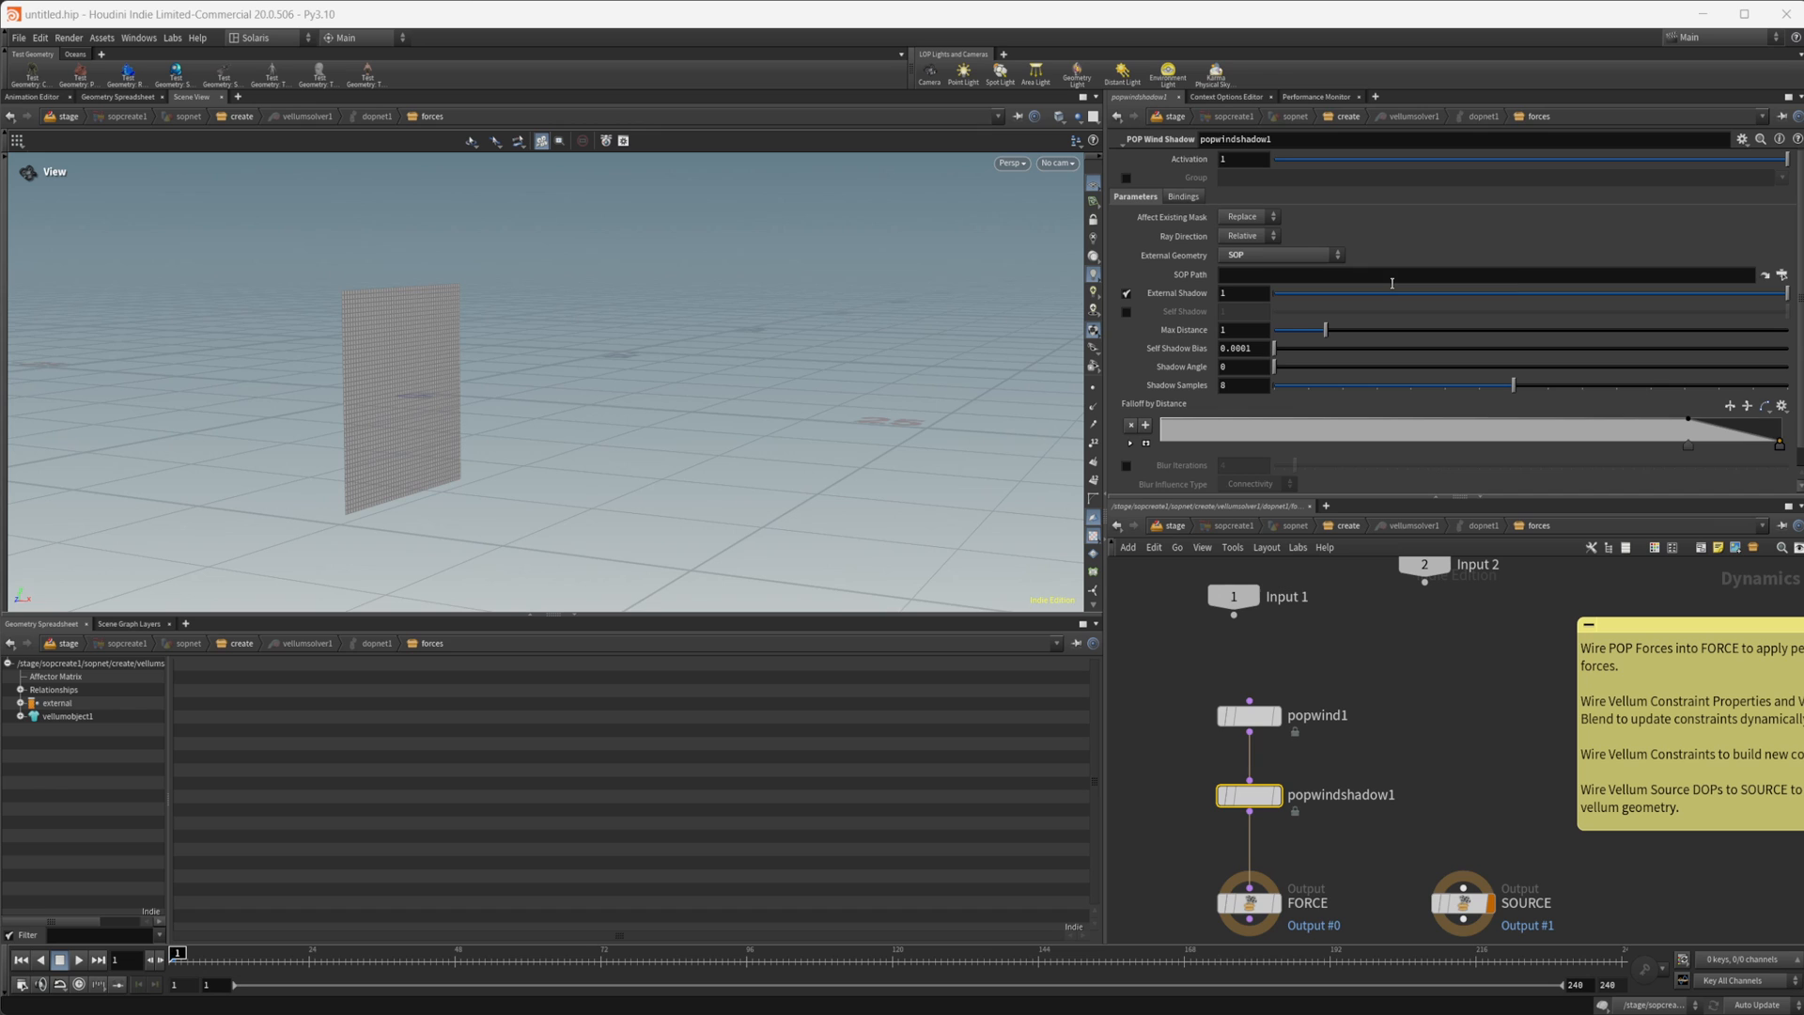
Step: Point popwindshadow1's external geometry at the OUT_Blocker null and preview the cloth
{"action": "left_click", "coordinate": [1783, 275]}
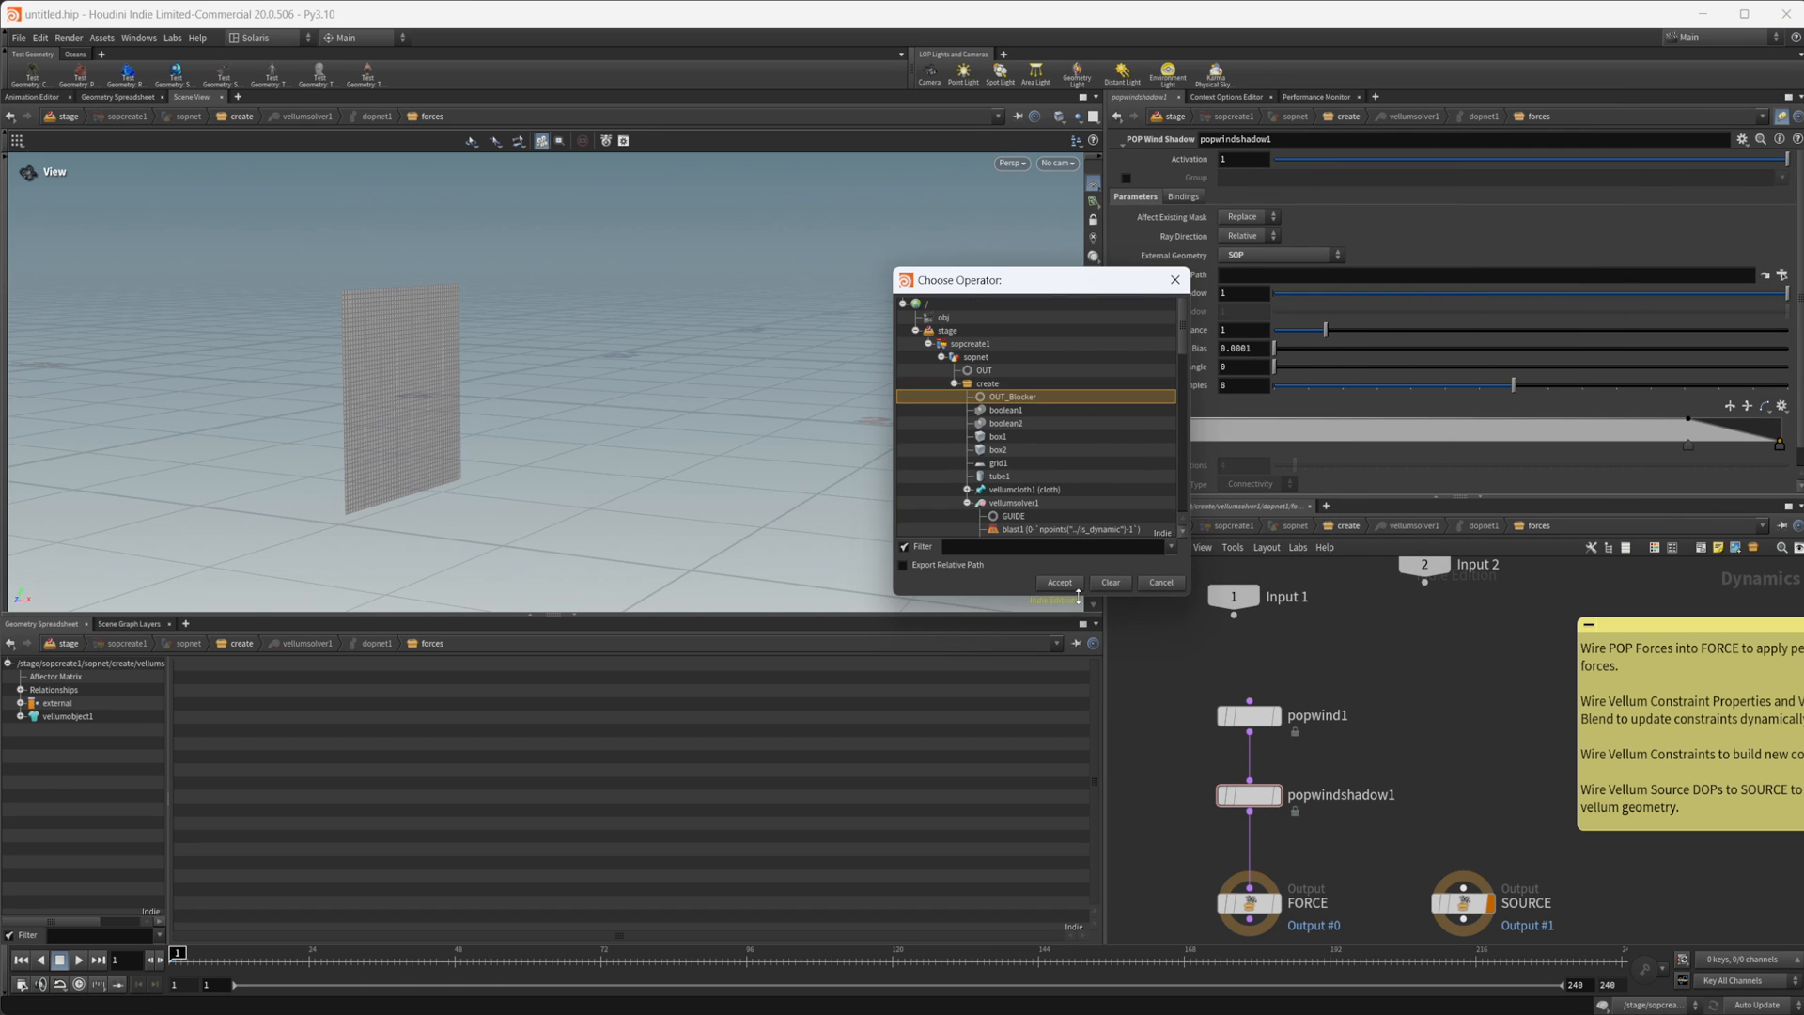
{"action": "left_click", "coordinate": [1058, 583]}
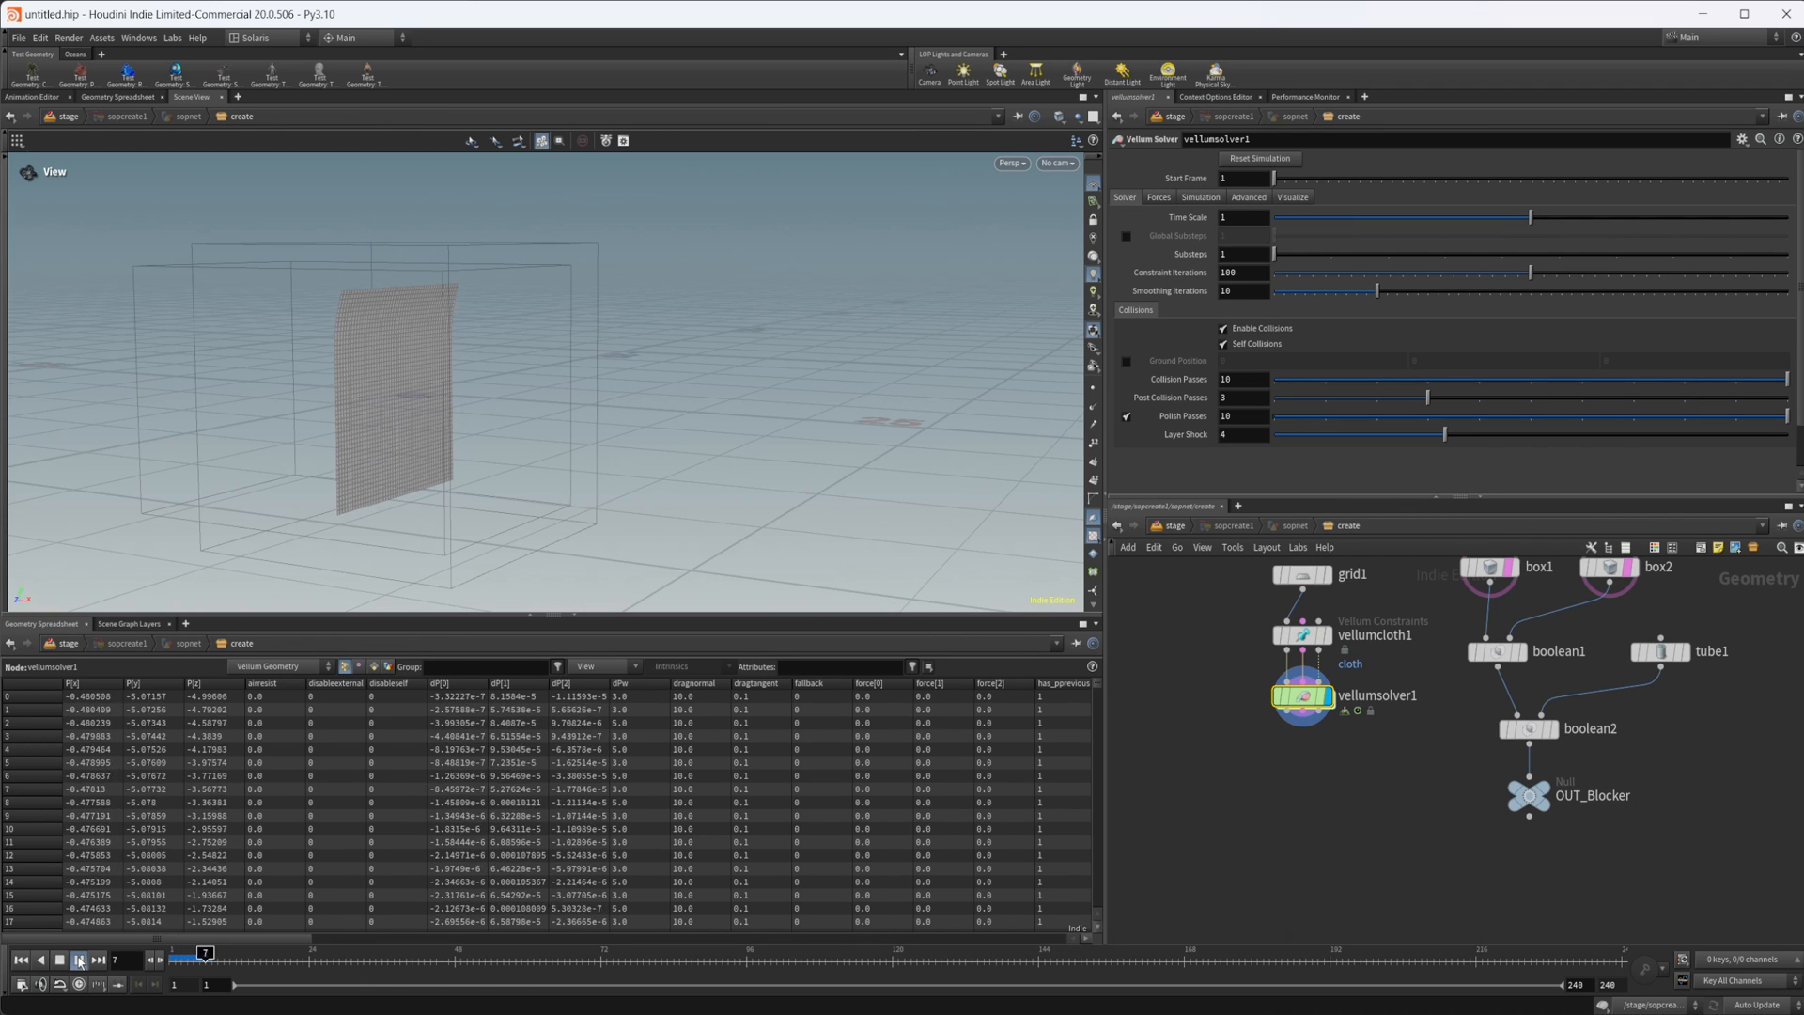
{"action": "left_click", "coordinate": [58, 960]}
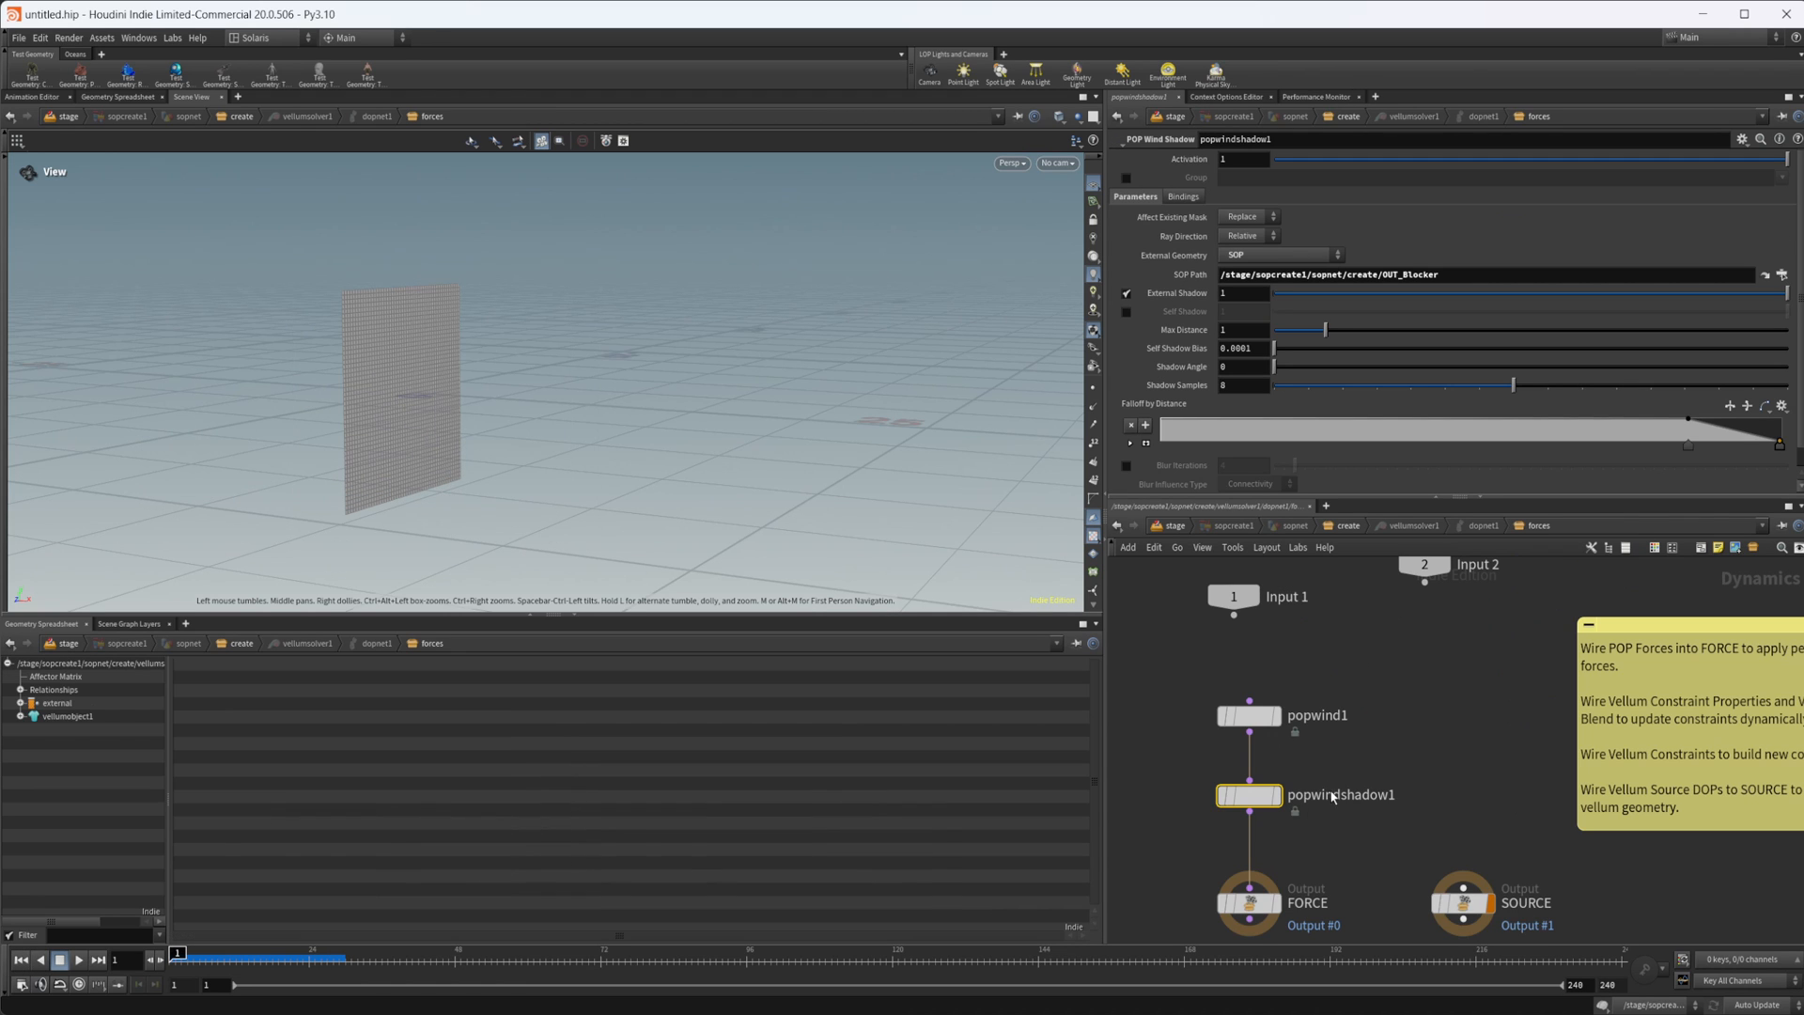
{"action": "left_click_drag", "start_coordinate": [1274, 330], "coordinate": [1334, 331]}
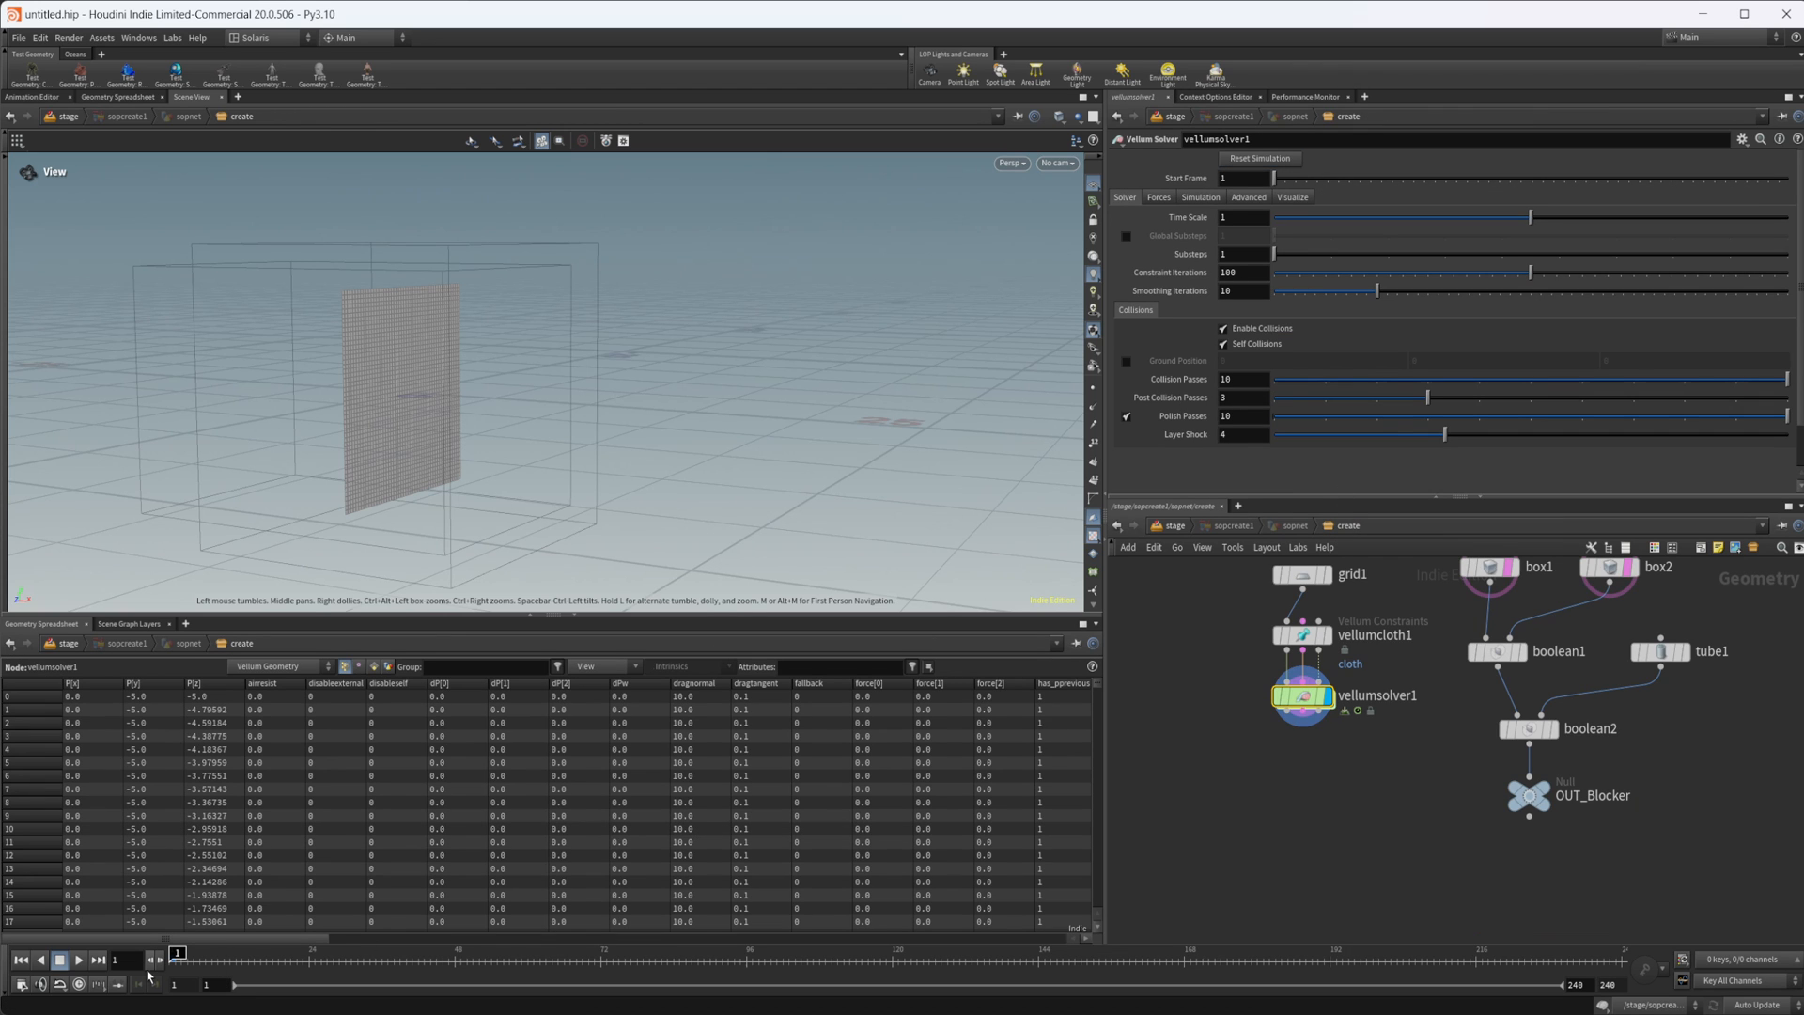
{"action": "left_click", "coordinate": [58, 960]}
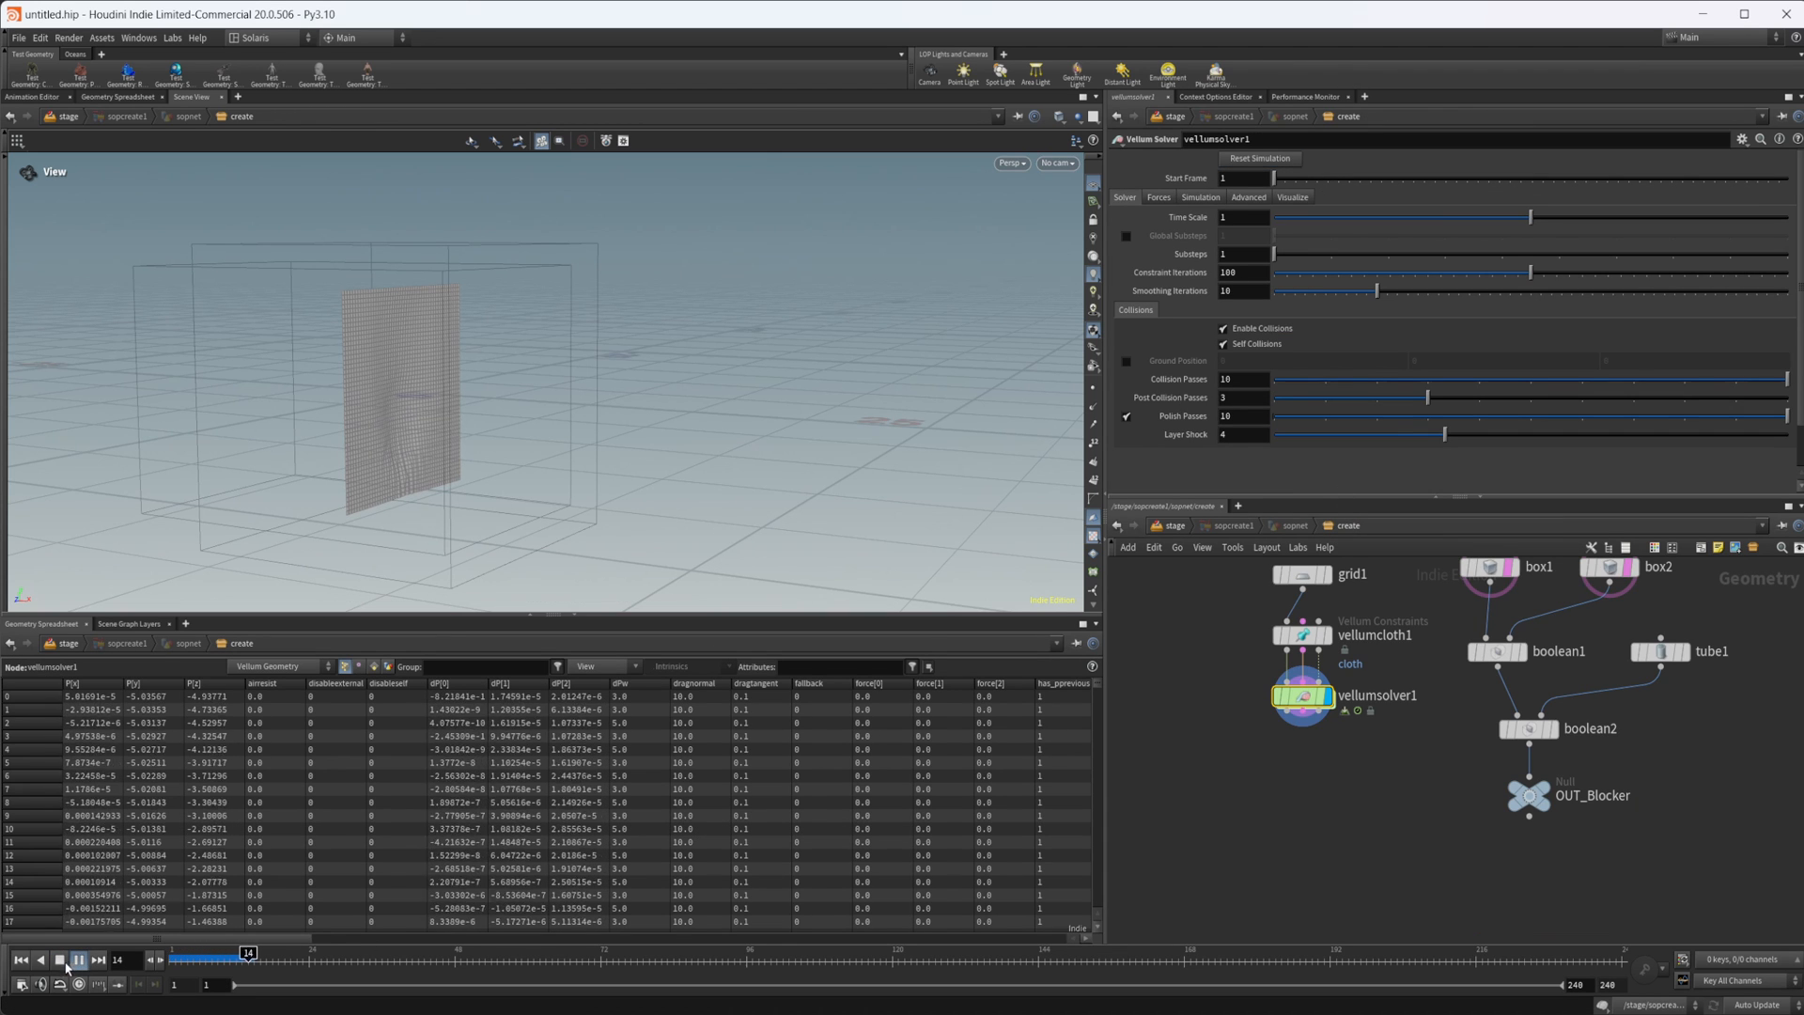
{"action": "left_click", "coordinate": [79, 960]}
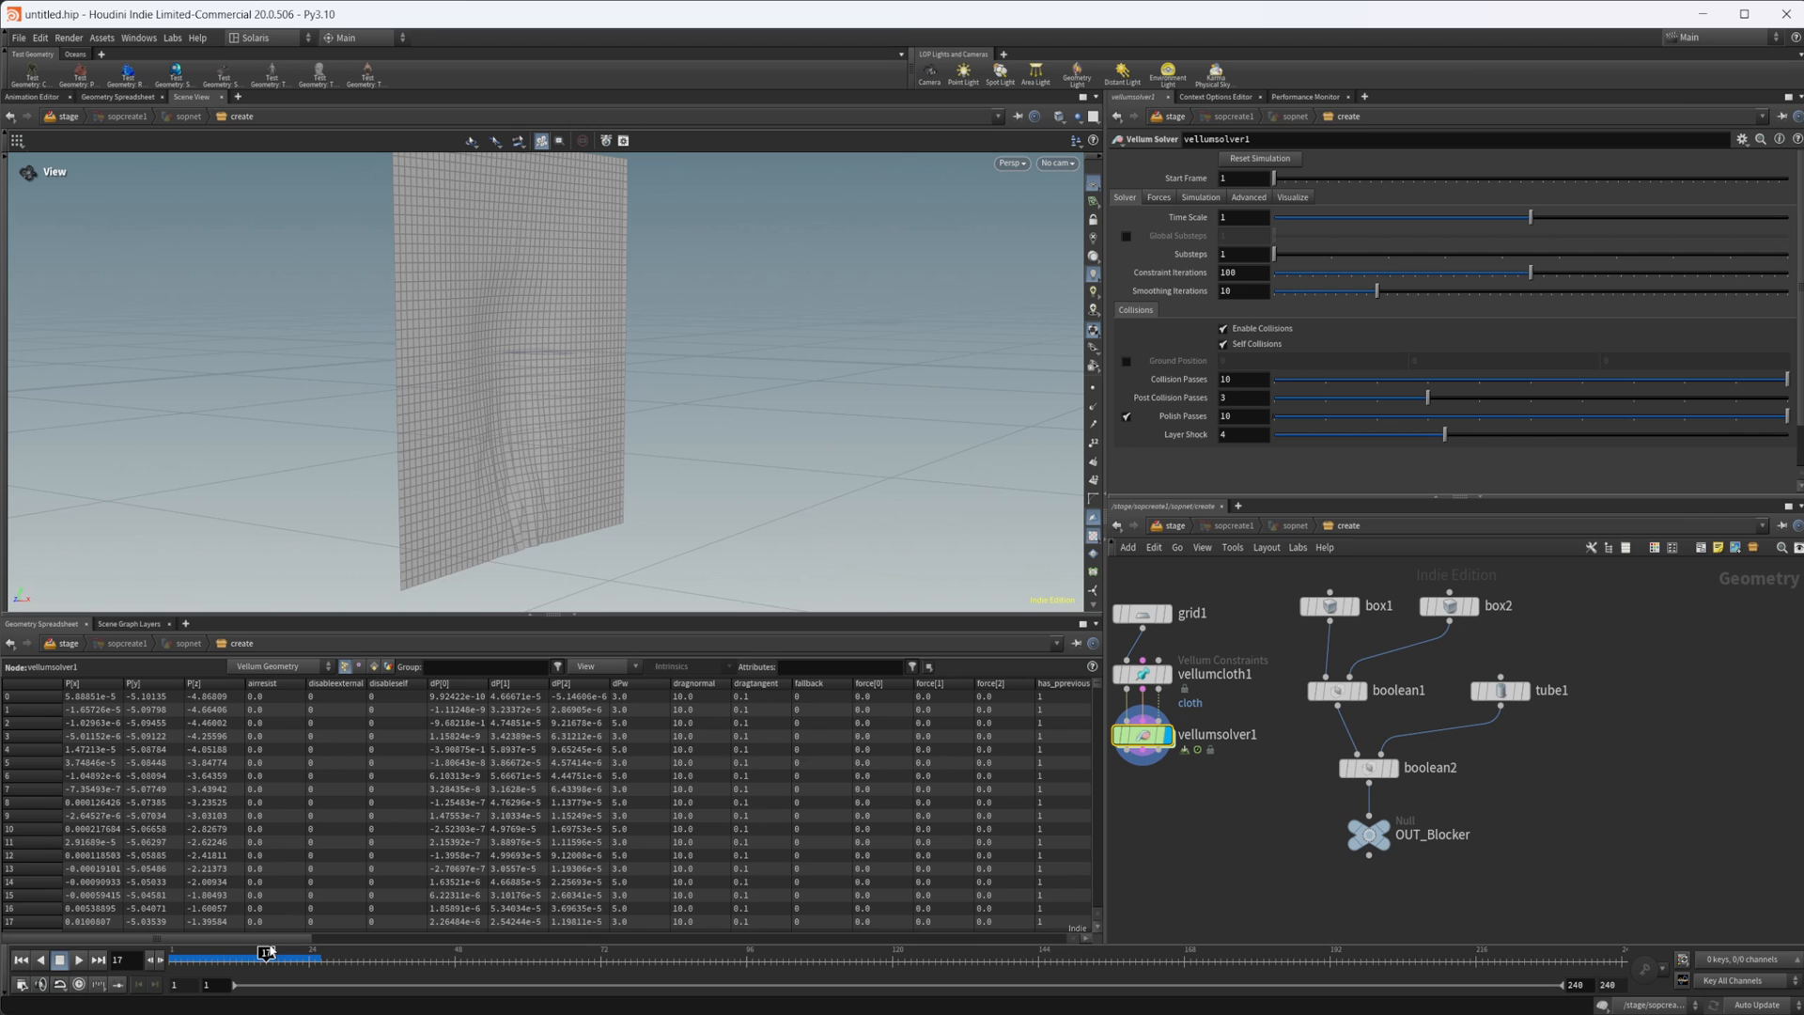
{"action": "left_click_drag", "start_coordinate": [267, 953], "coordinate": [291, 952]}
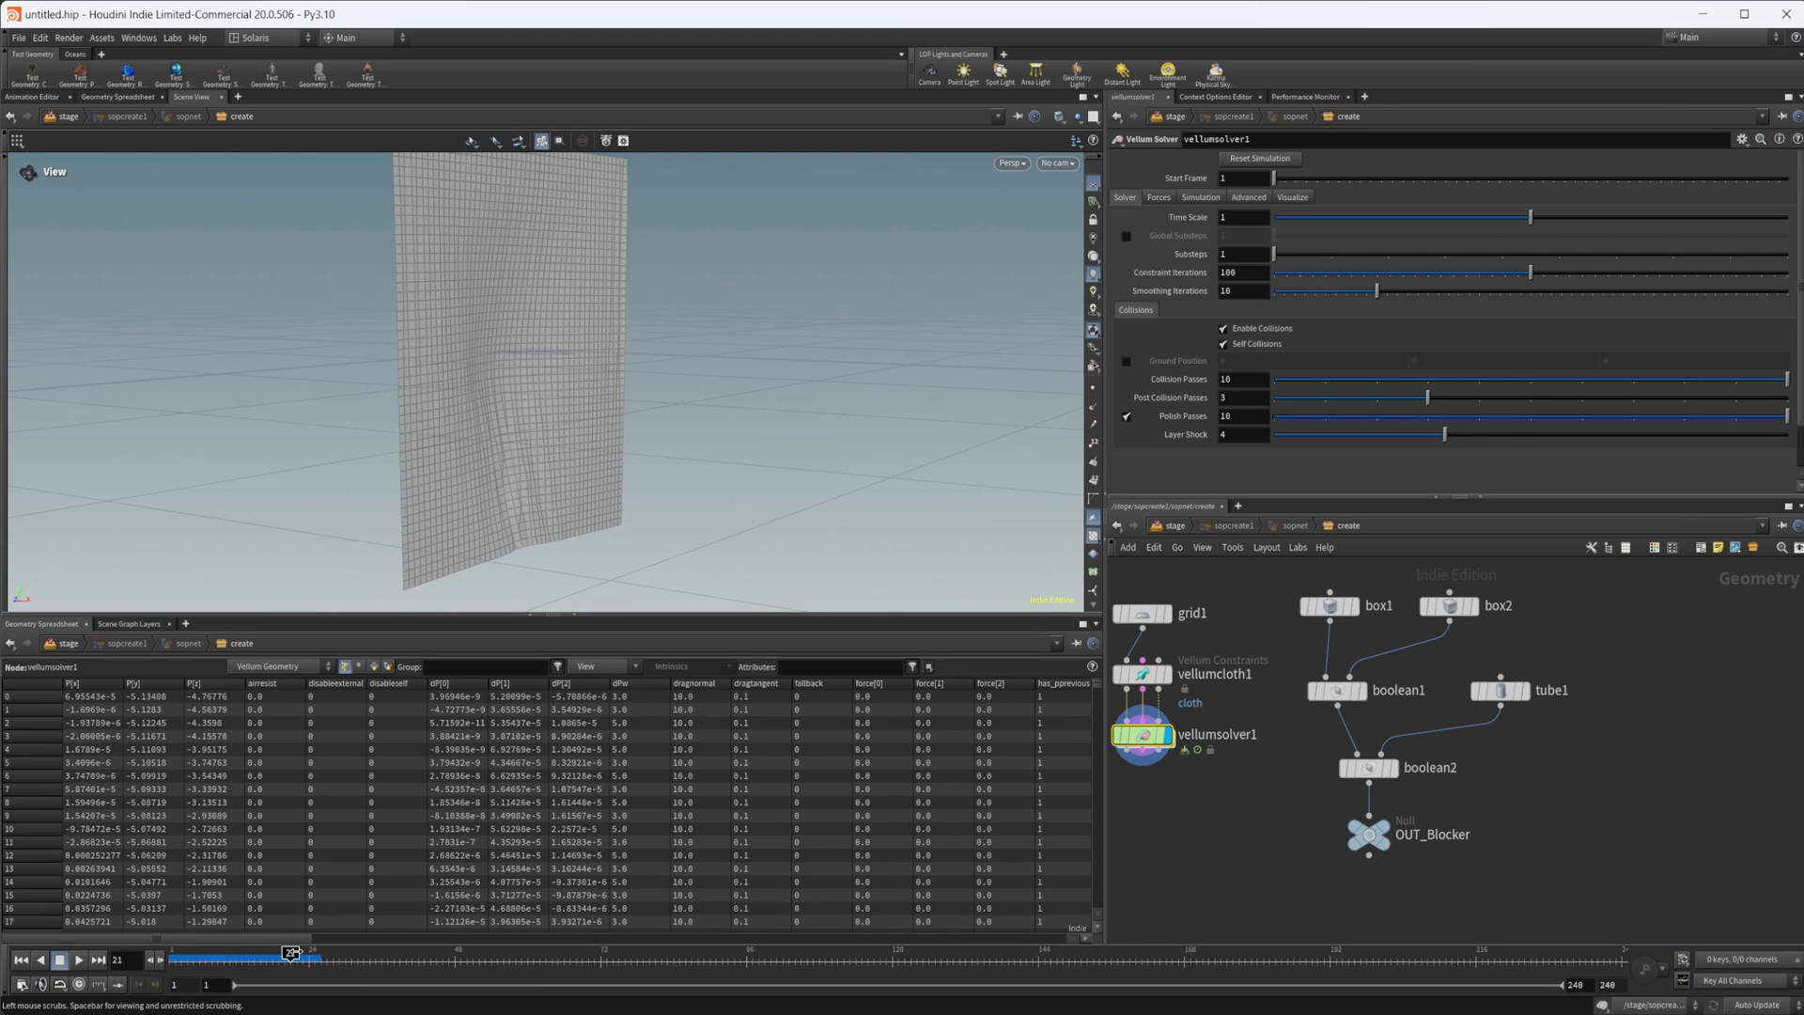
{"action": "left_click_drag", "start_coordinate": [291, 952], "coordinate": [330, 952]}
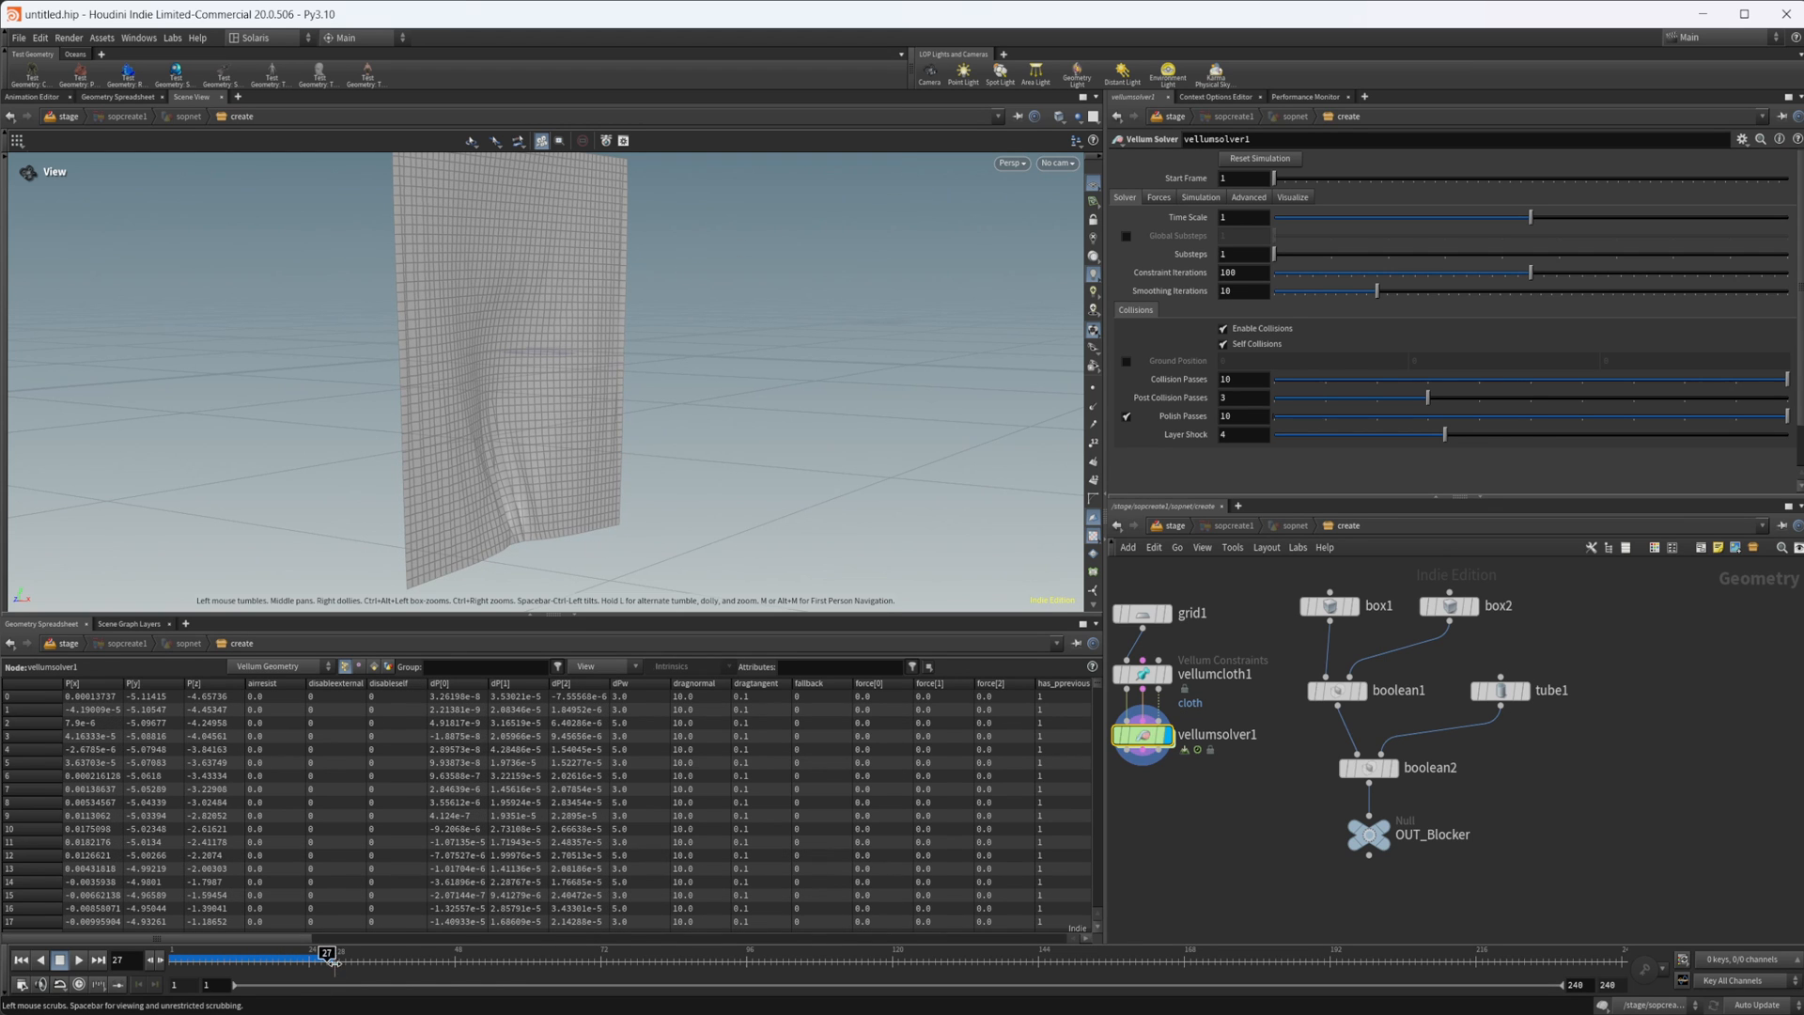
{"action": "left_click_drag", "start_coordinate": [327, 960], "coordinate": [447, 960]}
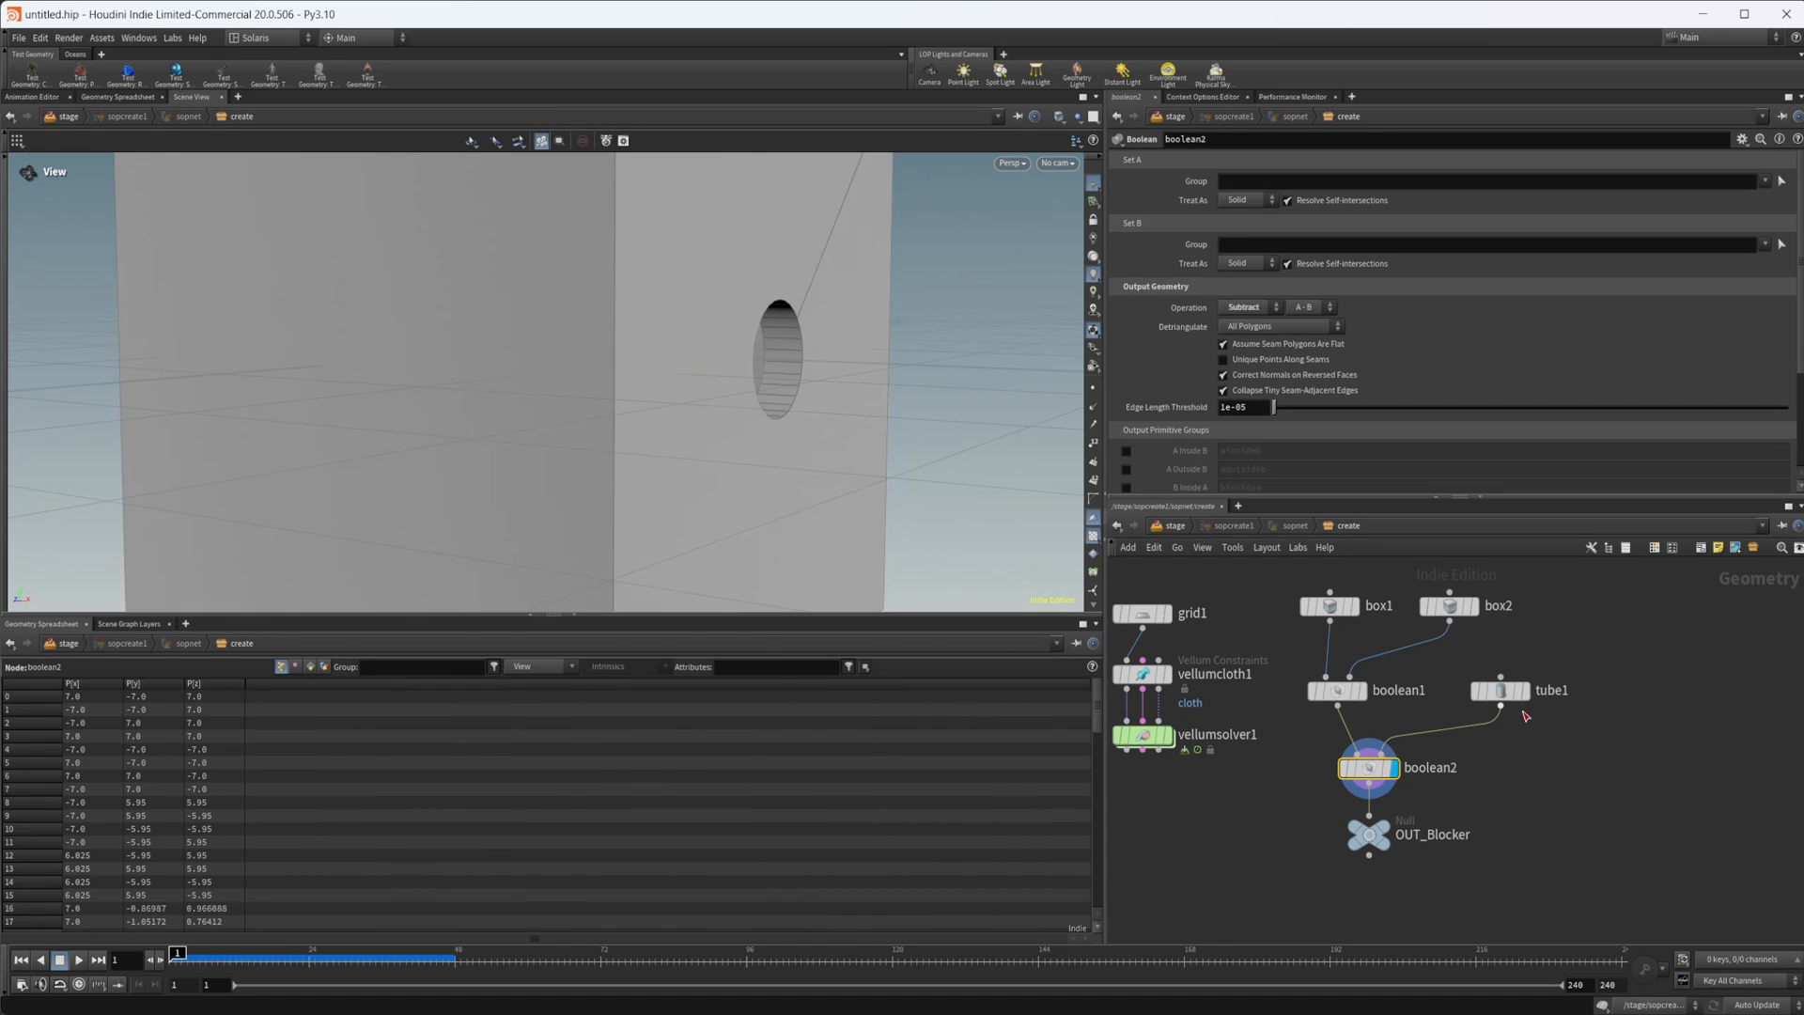
{"action": "left_click", "coordinate": [1550, 690]}
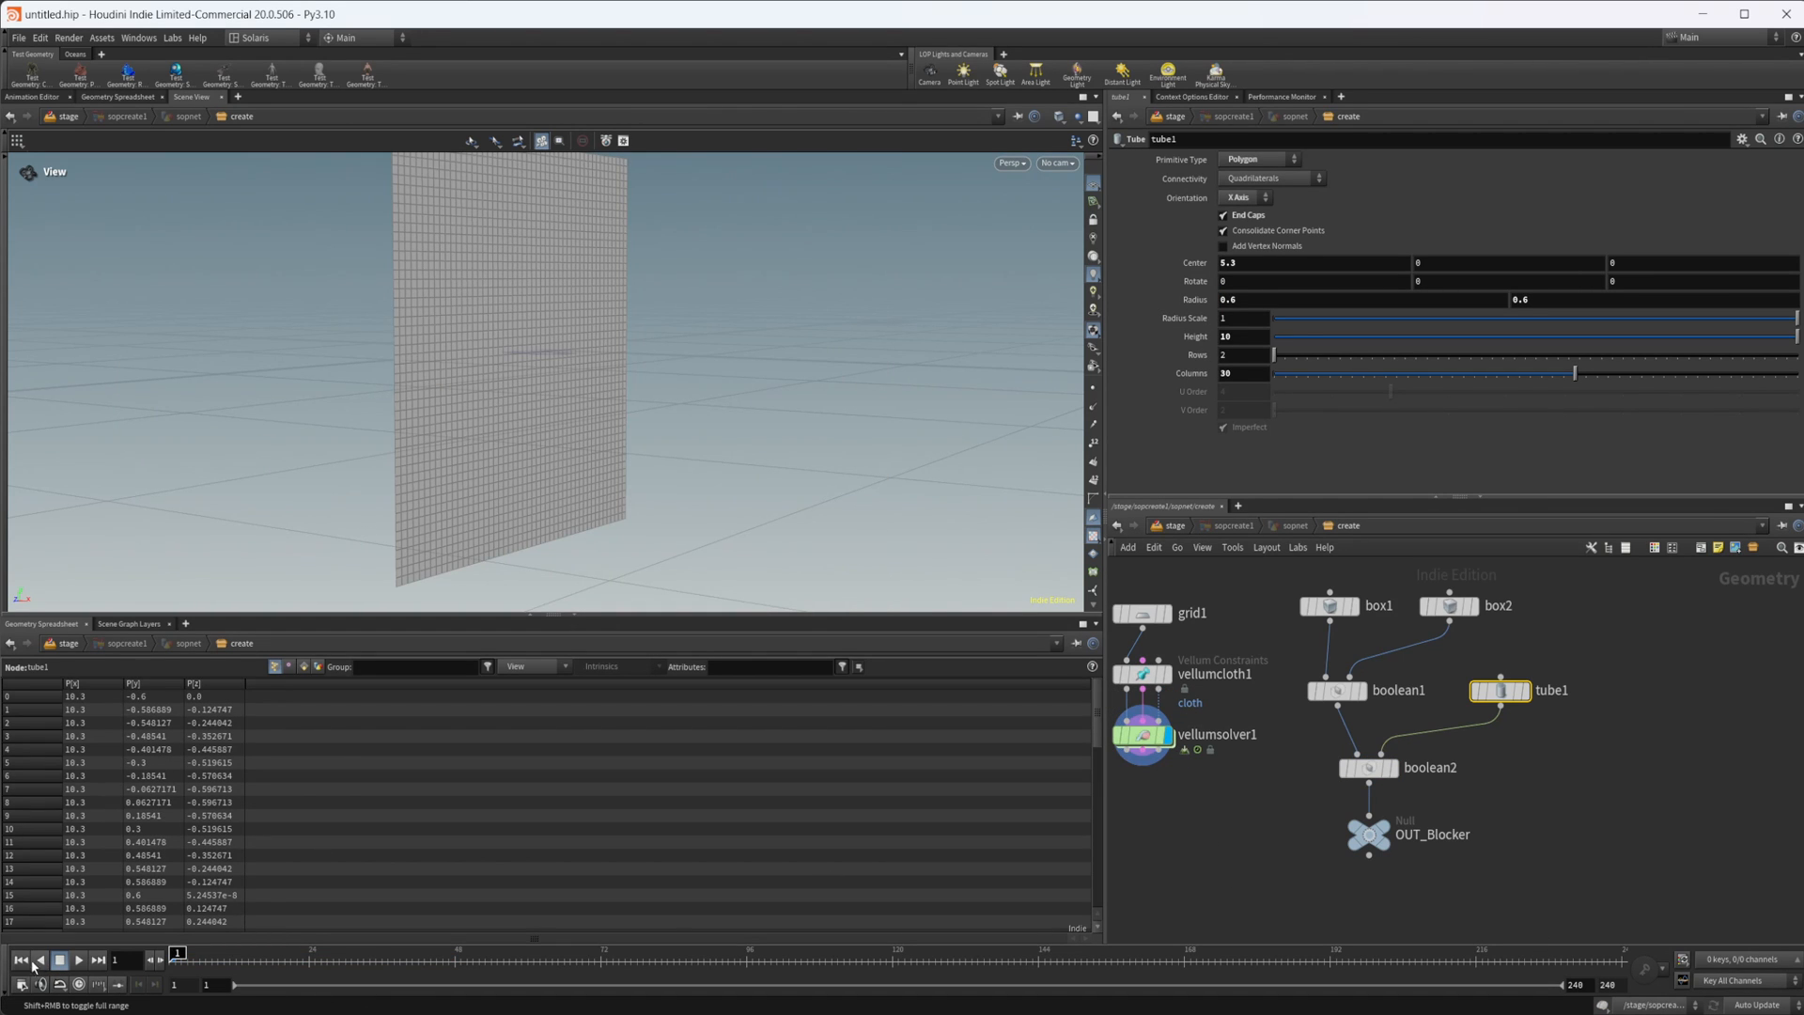
{"action": "left_click", "coordinate": [1142, 735]}
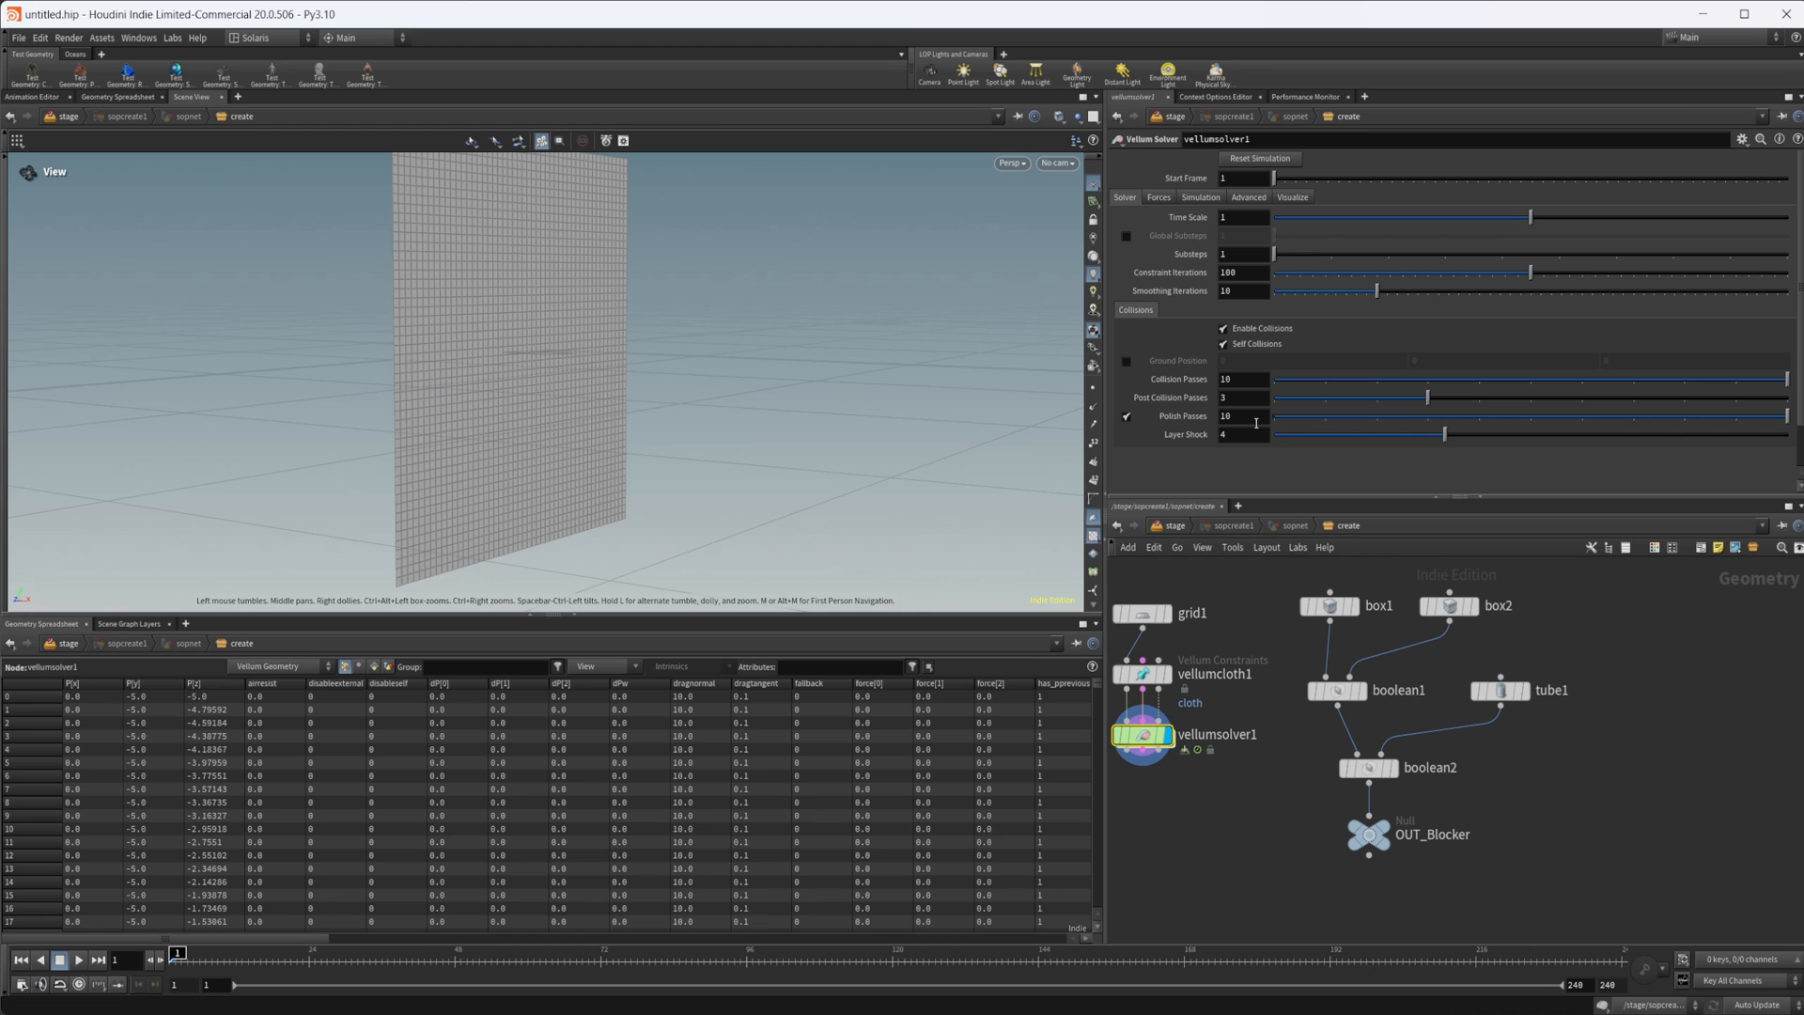
Step: Play the cloth simulation with the POP Mask from Shadow wired after the wind shadow
{"action": "left_click", "coordinate": [79, 958]}
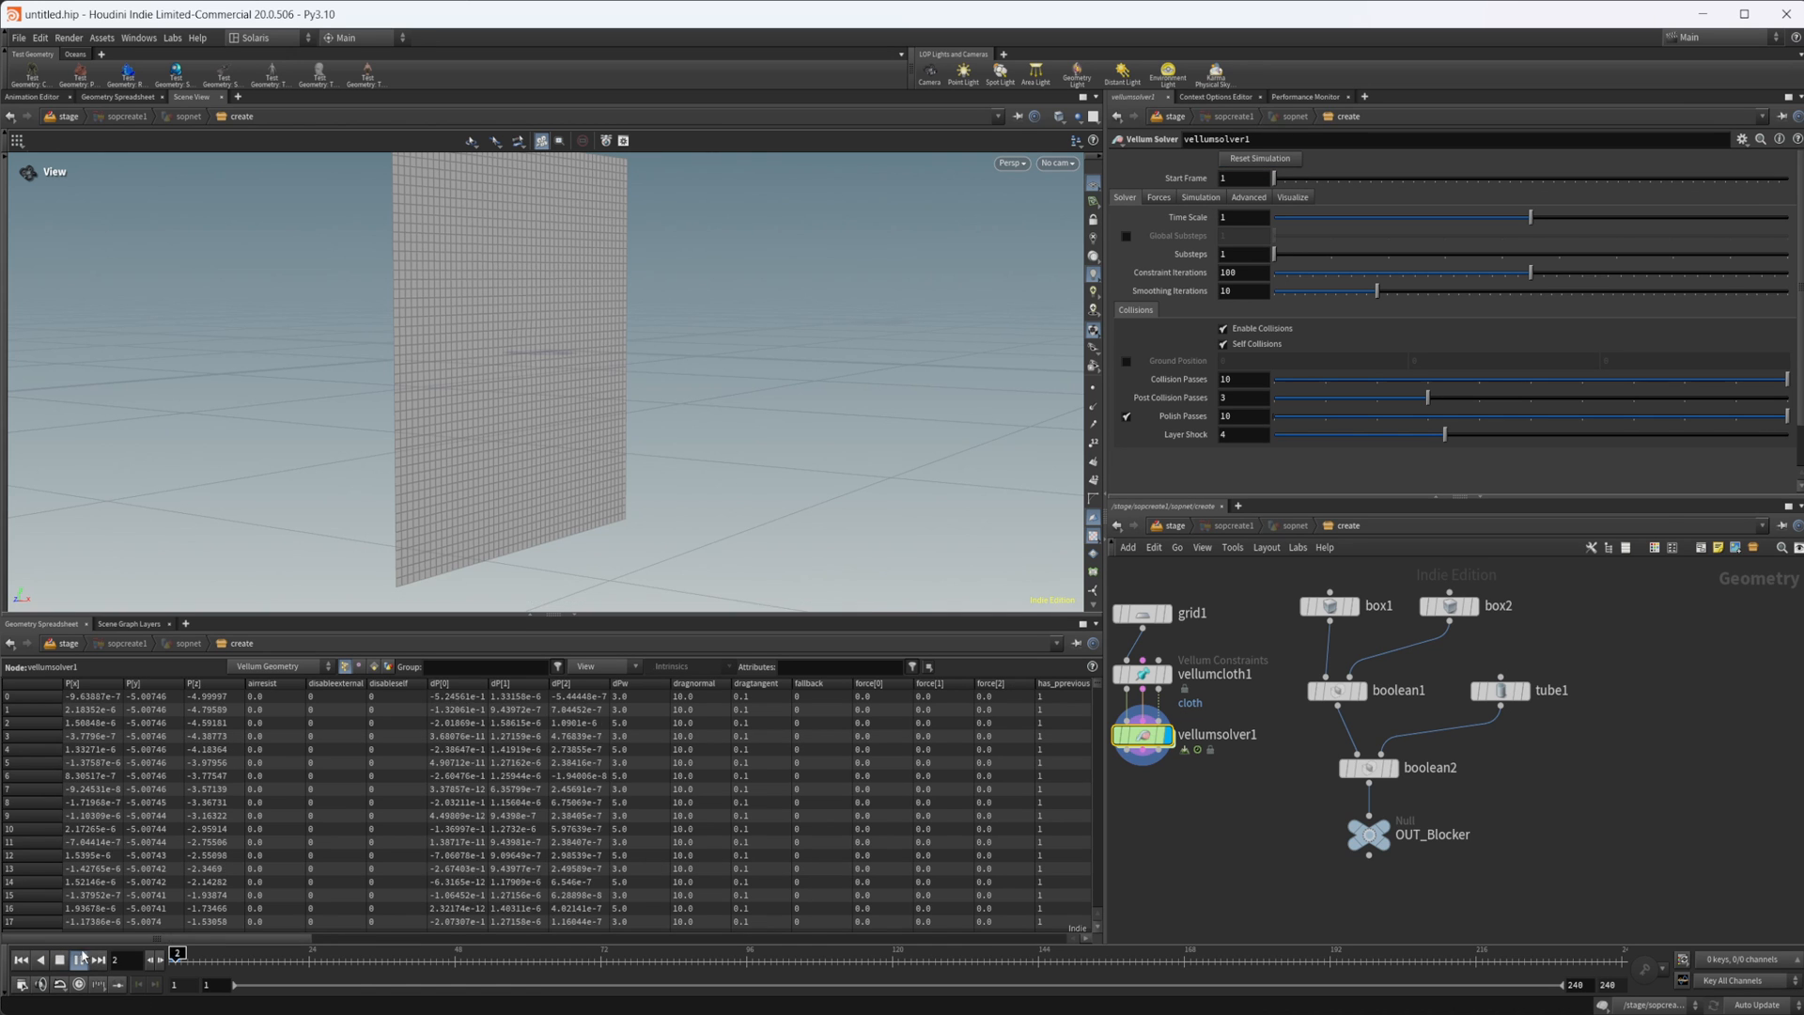
{"action": "left_click", "coordinate": [59, 960]}
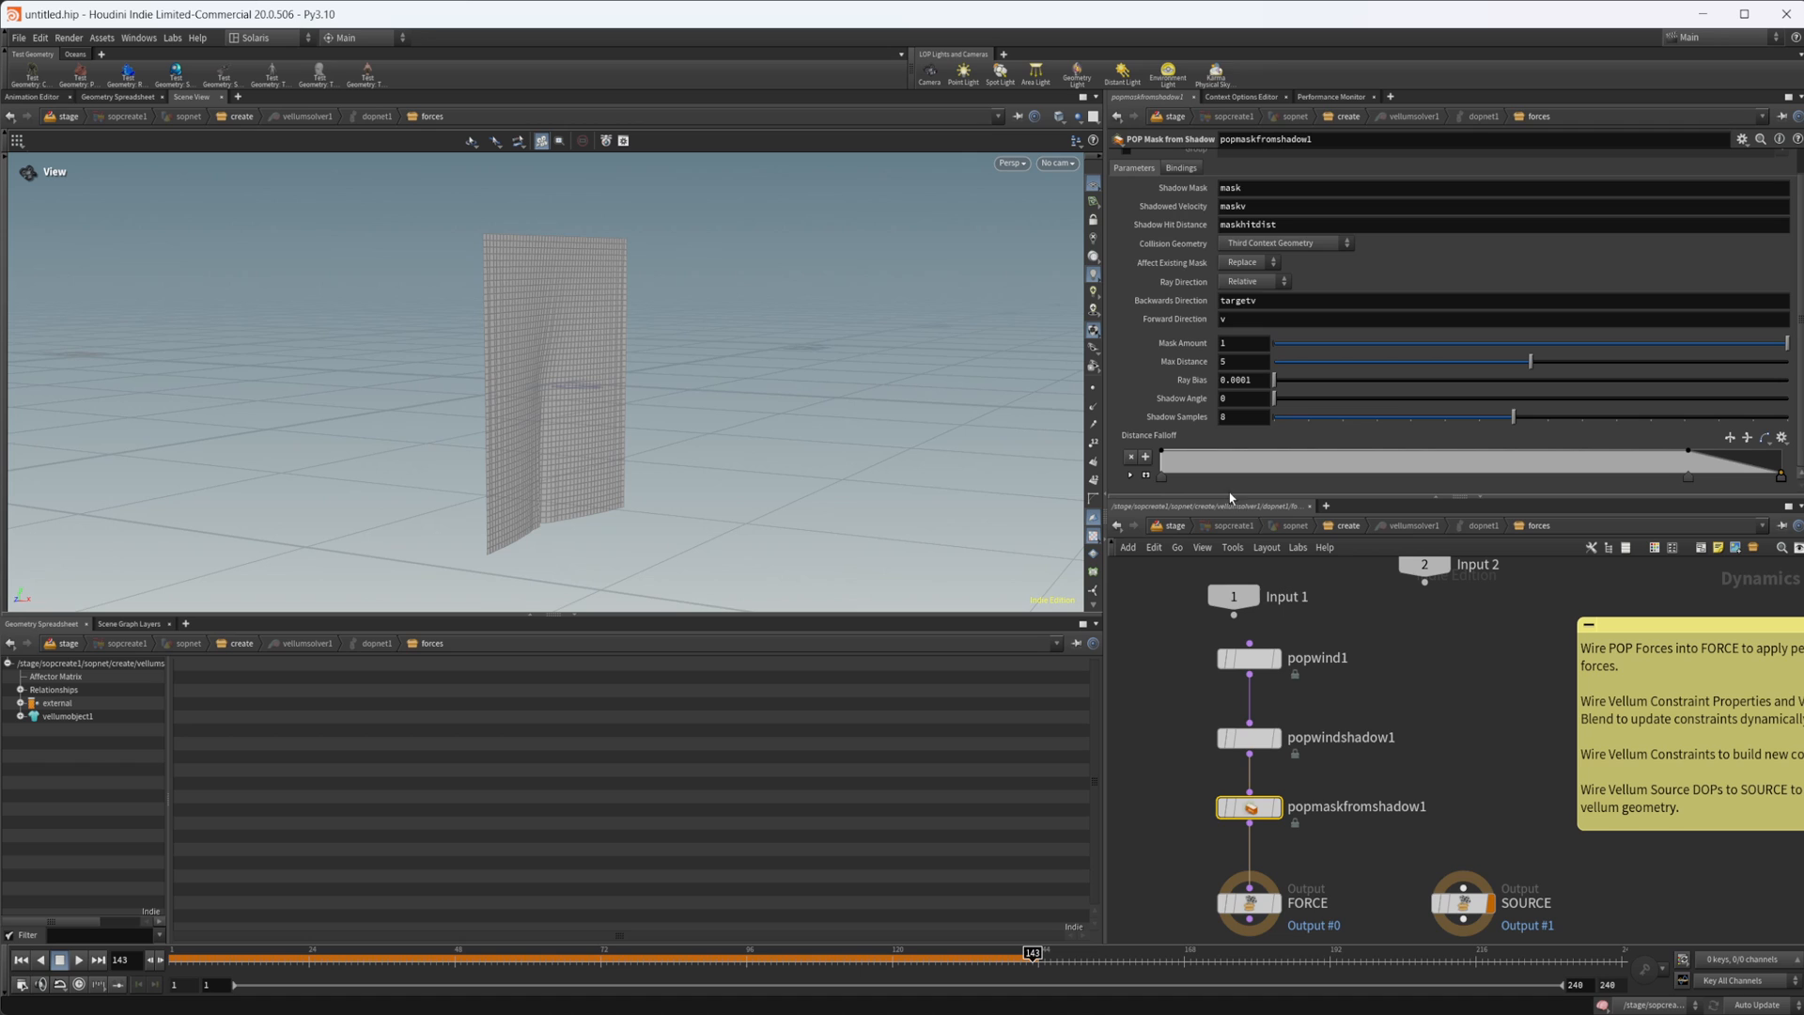
{"action": "mouse_move", "coordinate": [505, 252]}
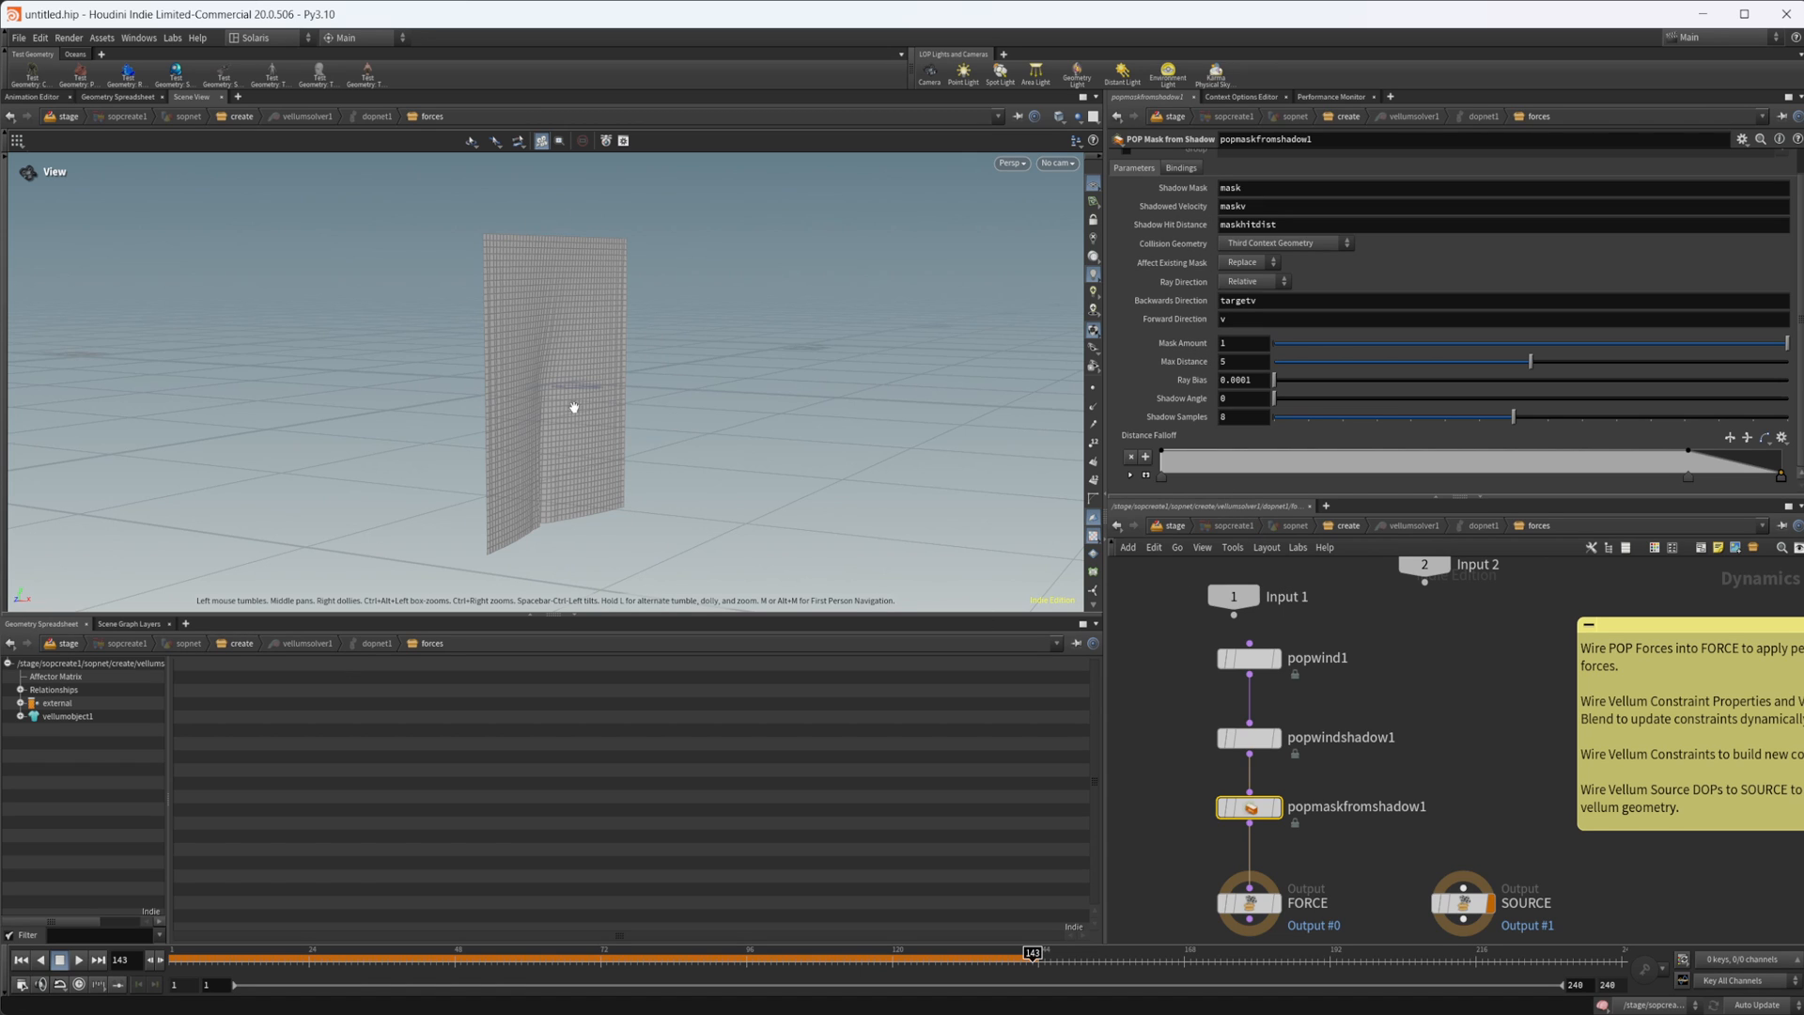
Step: Set popmaskfromshadow1's collision geometry to SOP using the OUT_Blocker path
{"action": "left_click", "coordinate": [1285, 243]}
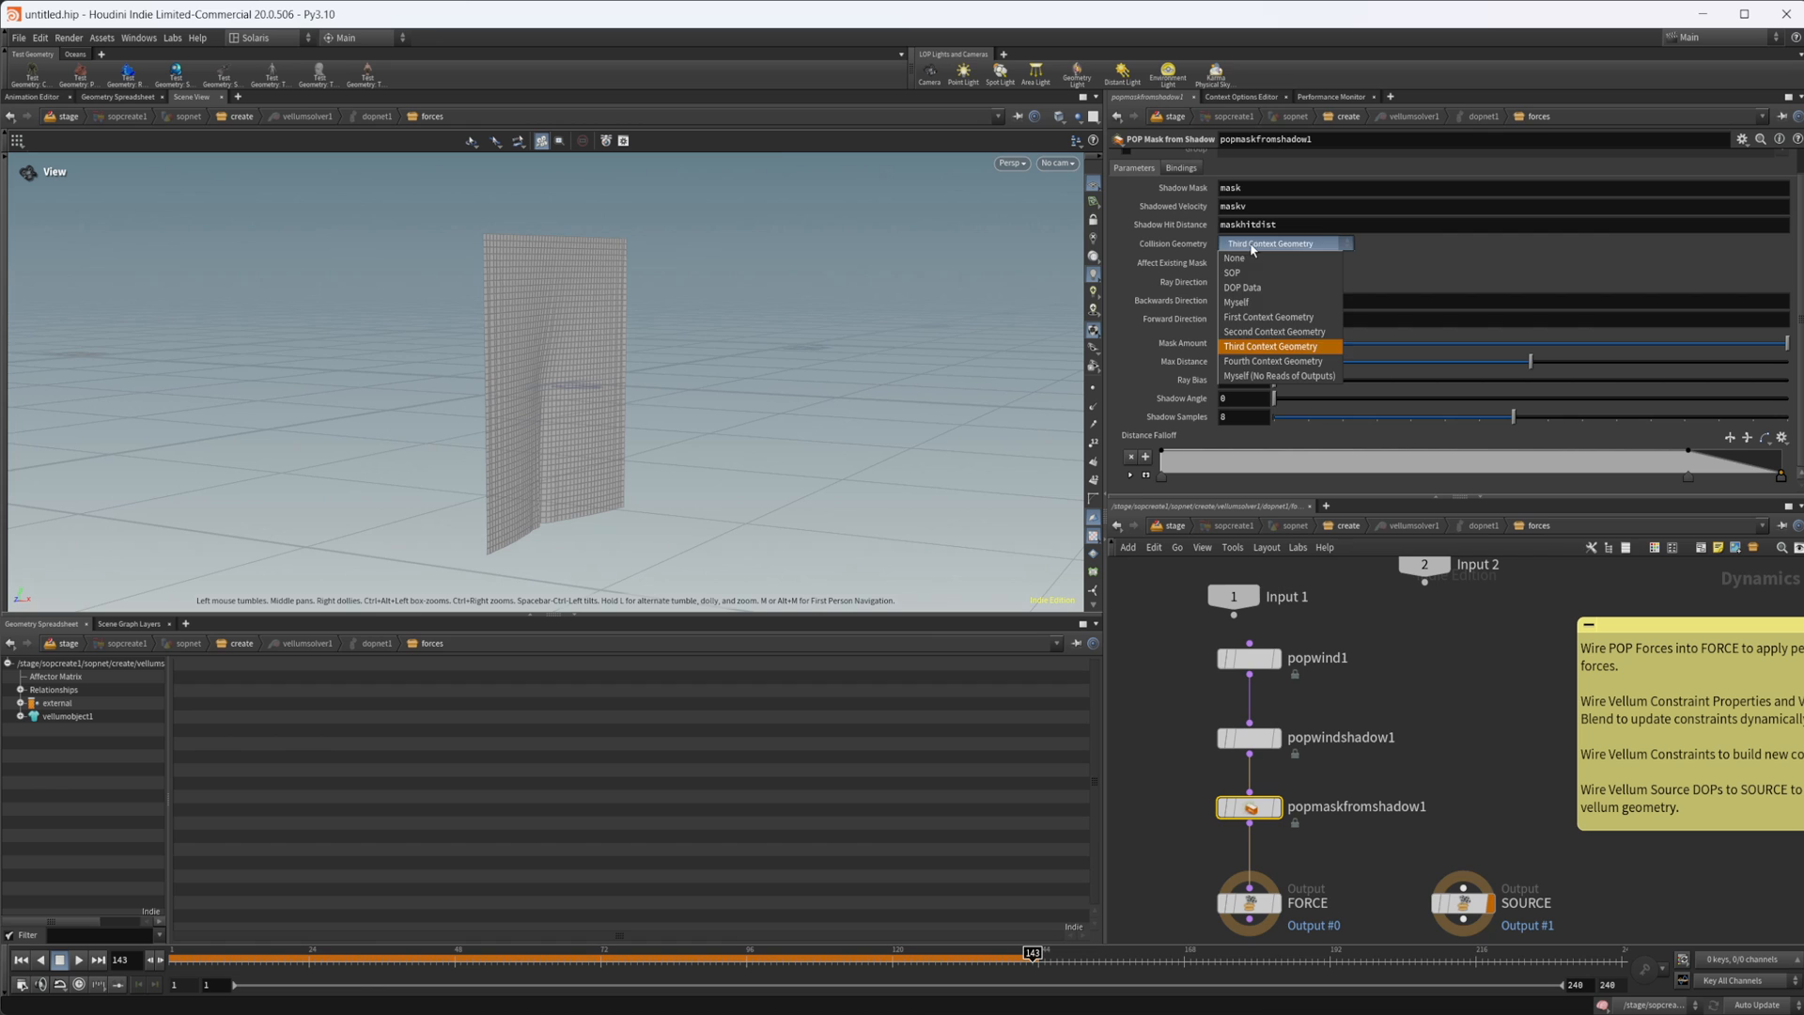
{"action": "left_click", "coordinate": [1233, 262]}
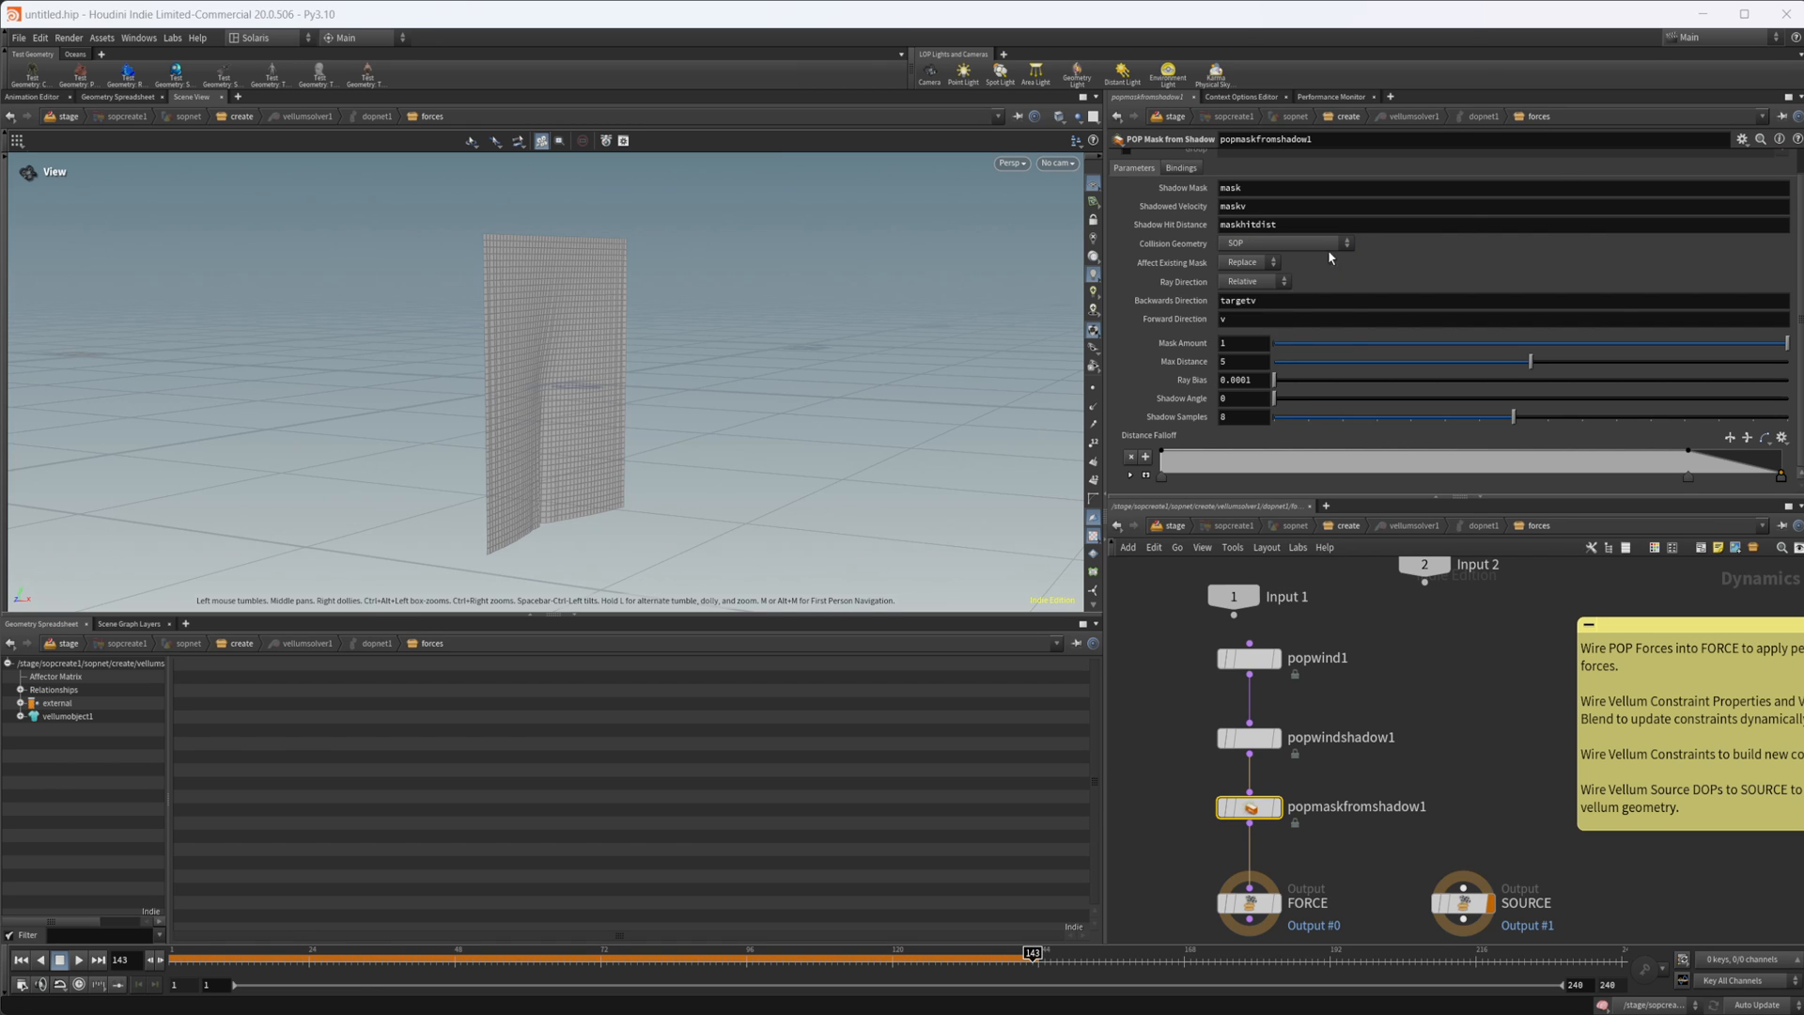
{"action": "left_click", "coordinate": [1347, 243]}
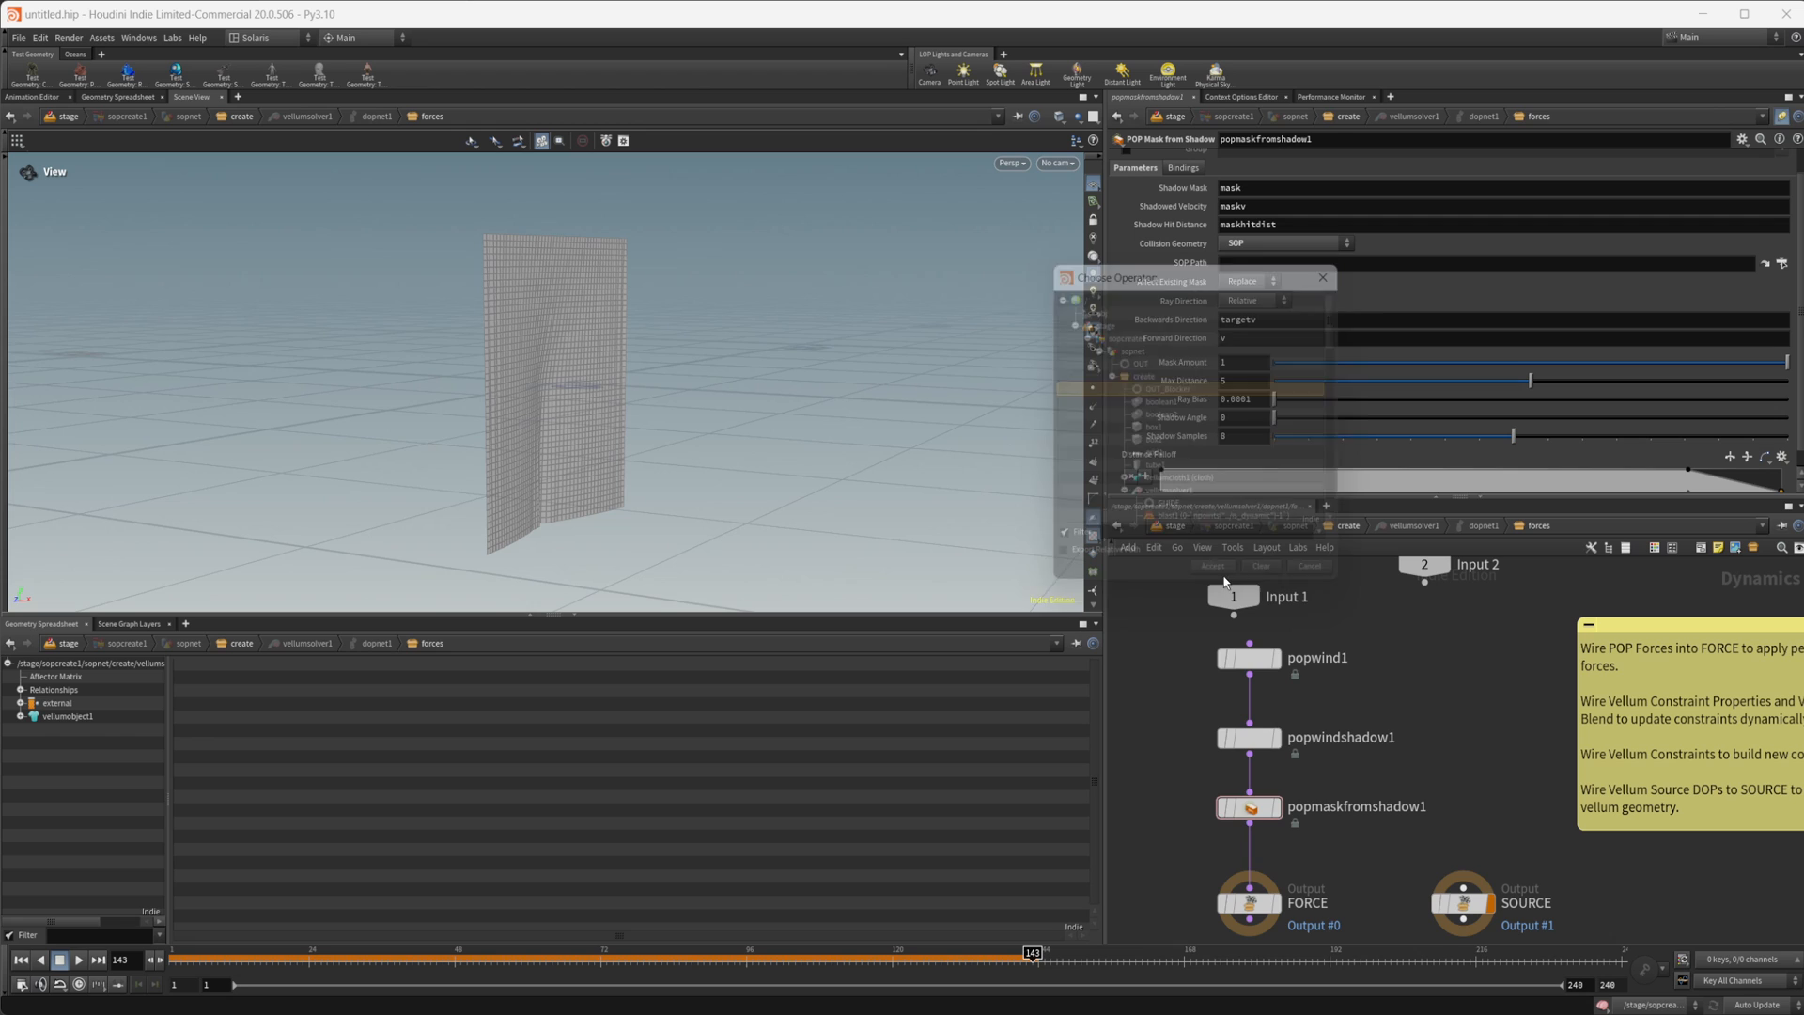
{"action": "left_click", "coordinate": [1210, 565]}
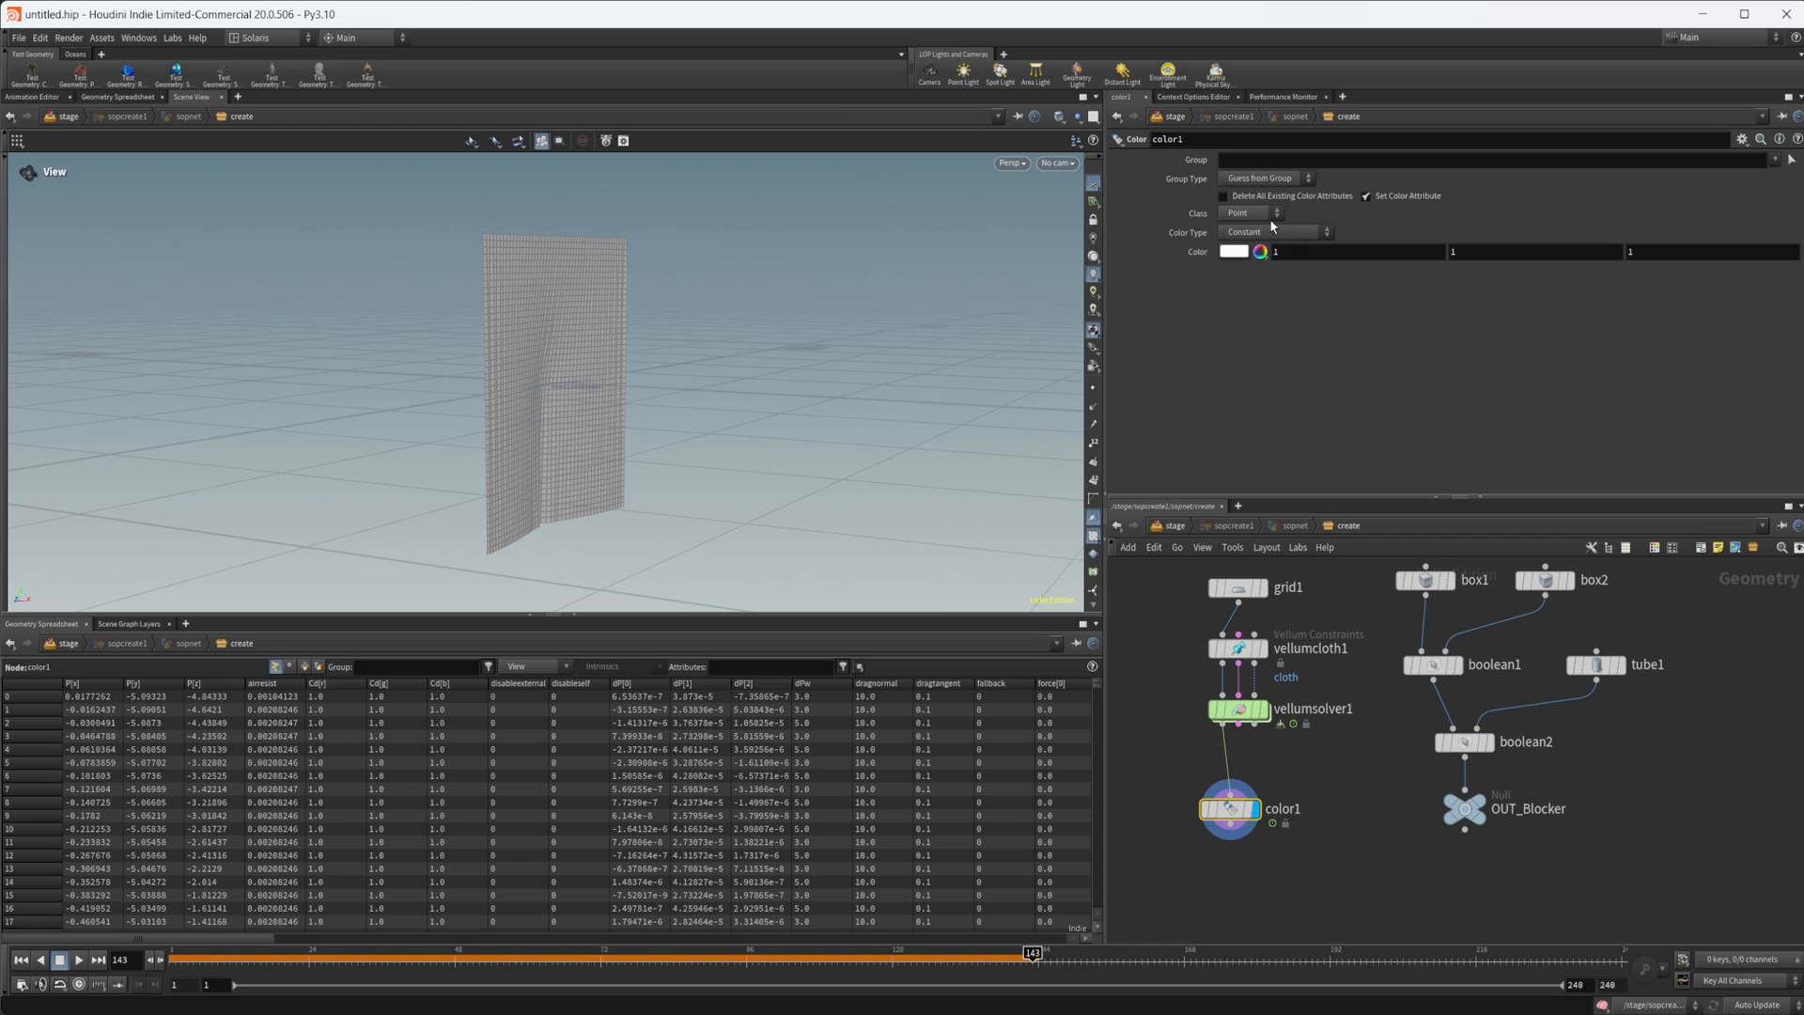
{"action": "left_click", "coordinate": [1259, 179]}
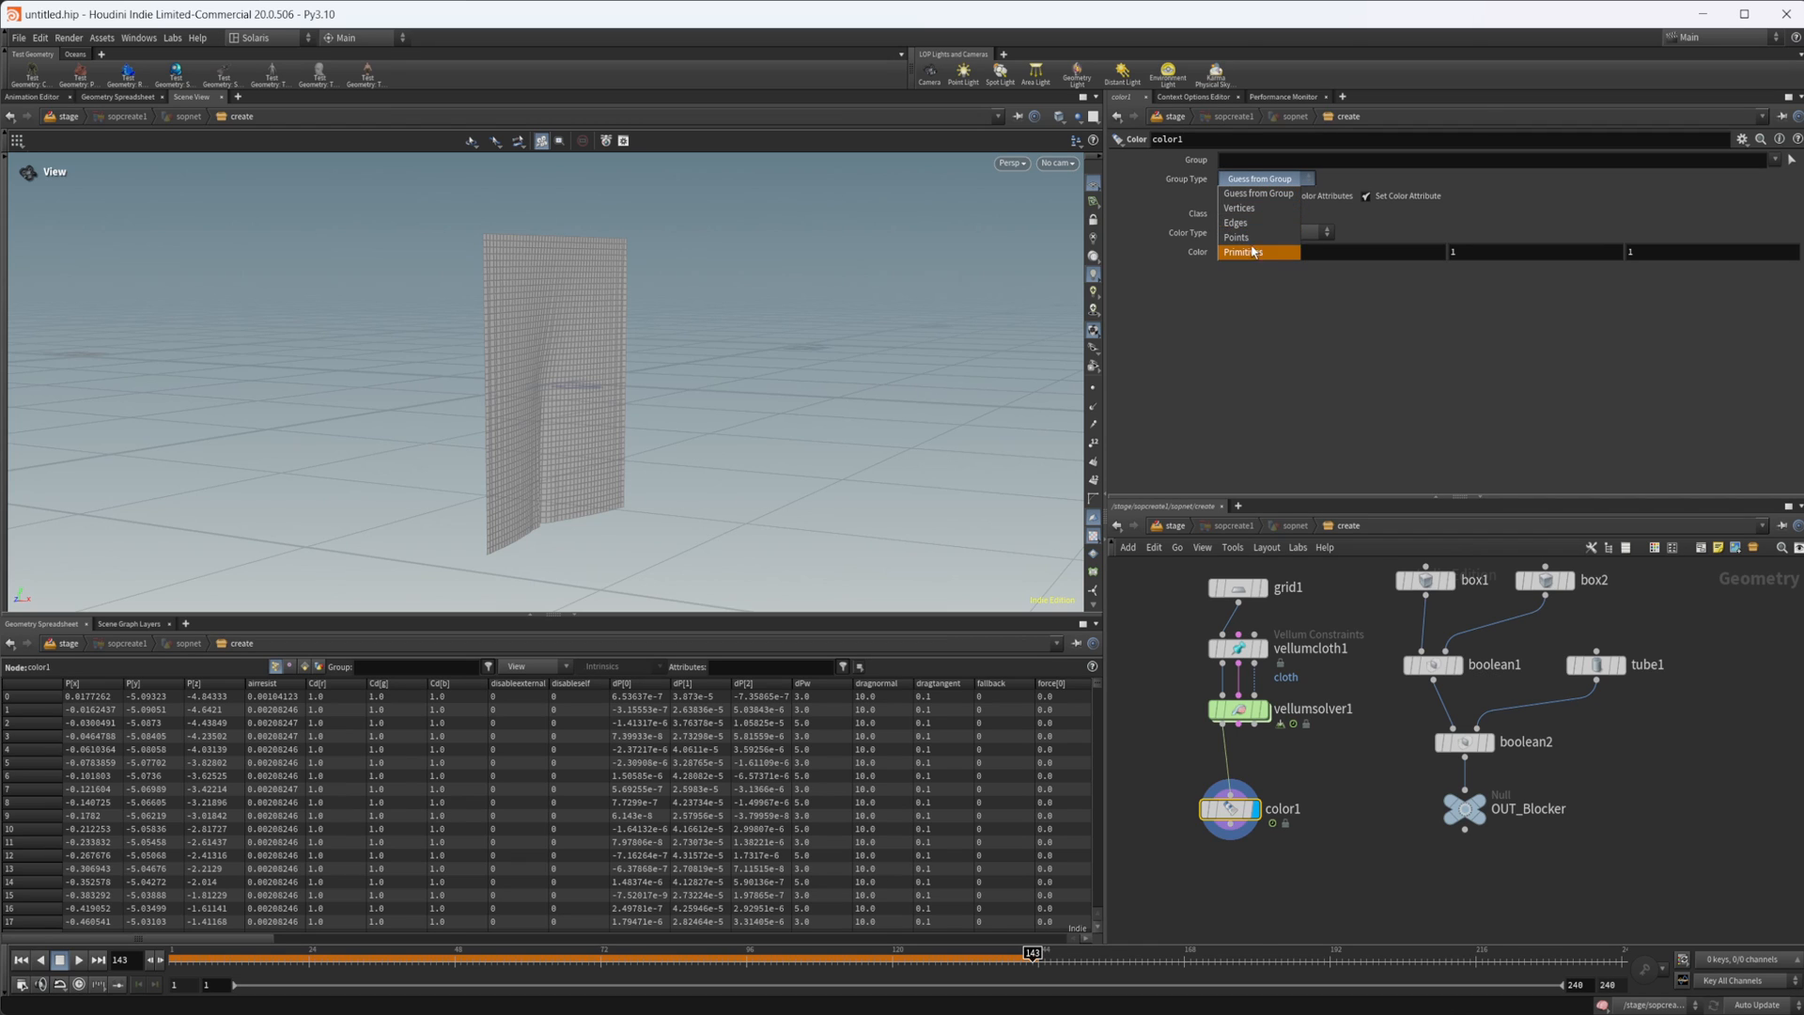
{"action": "left_click", "coordinate": [1234, 237]}
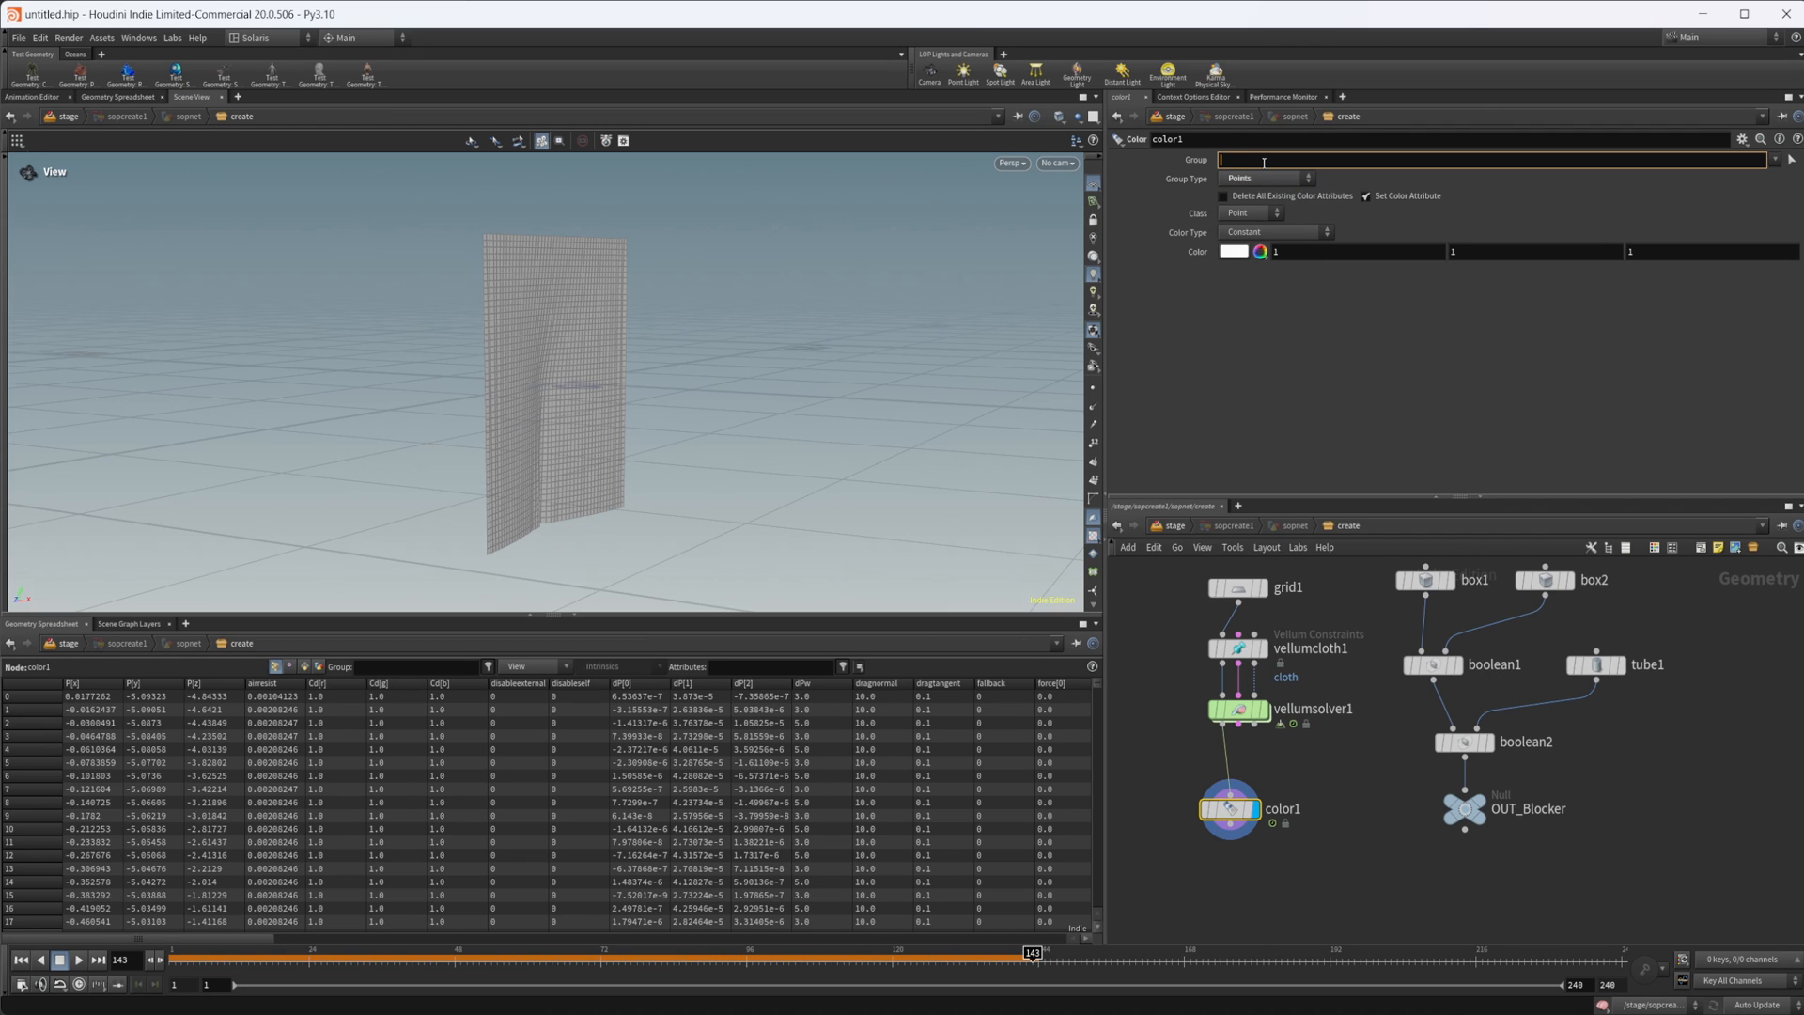
{"action": "type", "text": "@mask>0"}
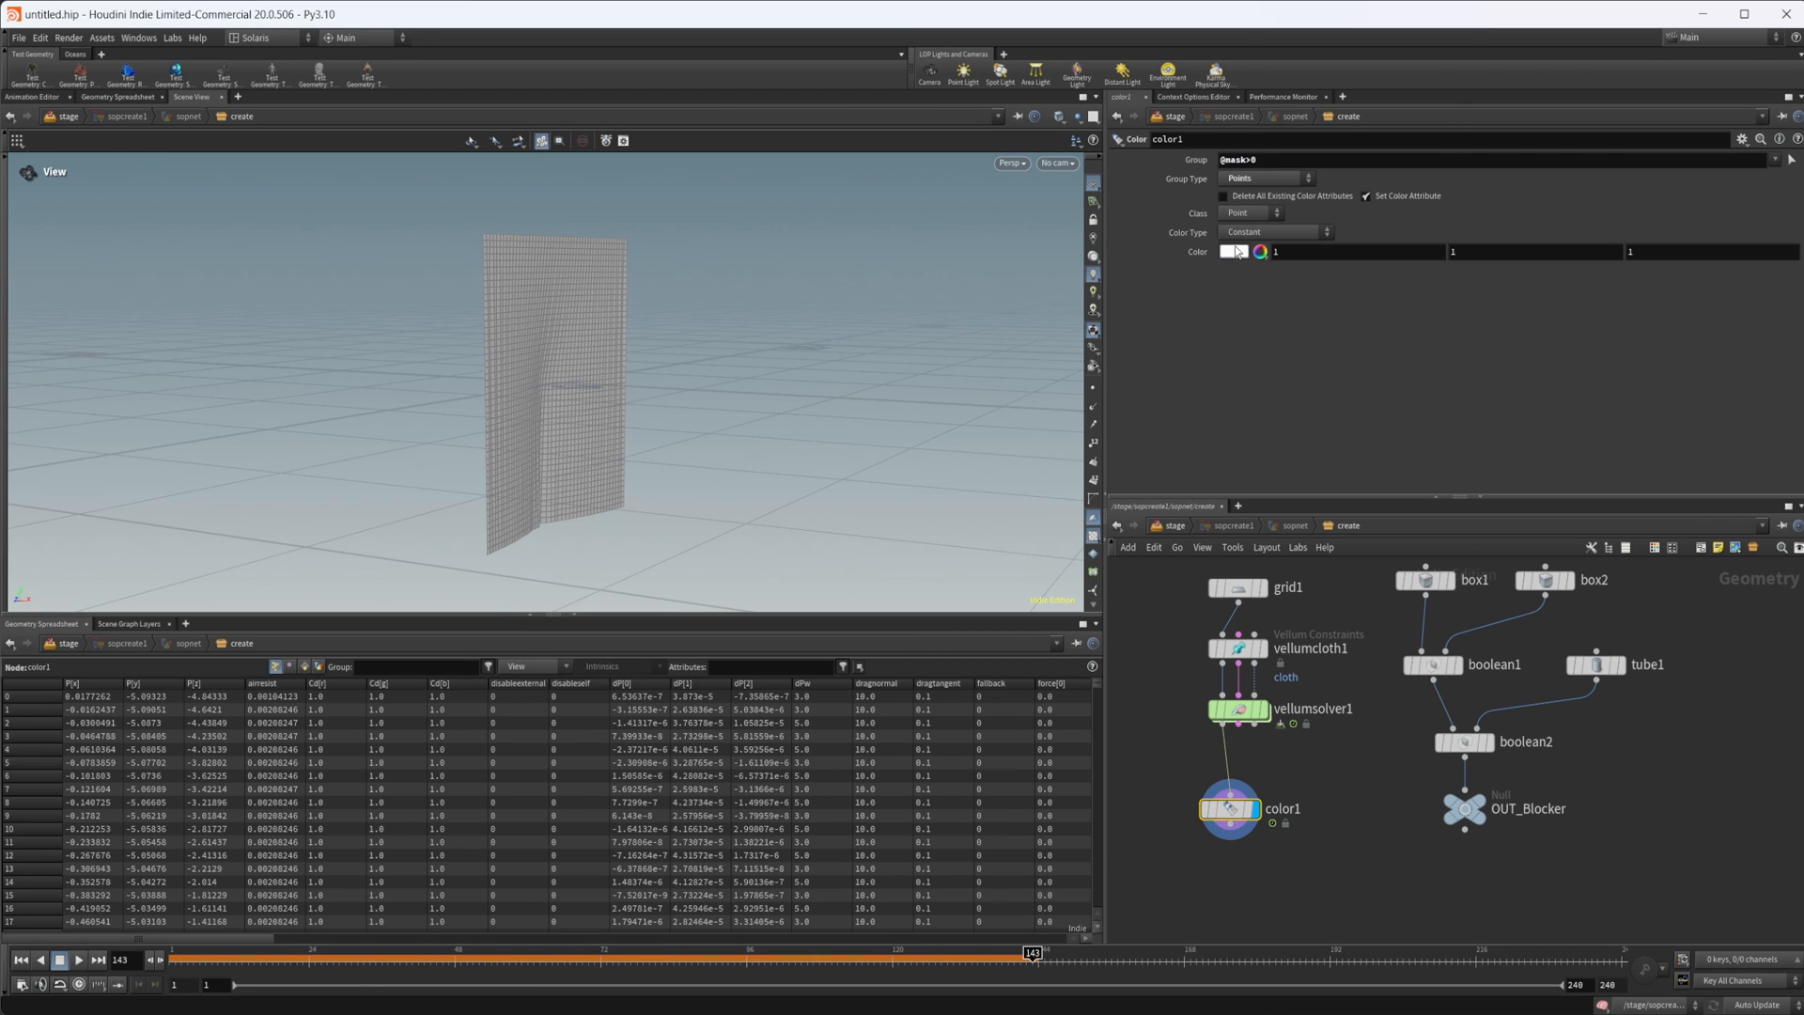
{"action": "left_click", "coordinate": [1232, 250]}
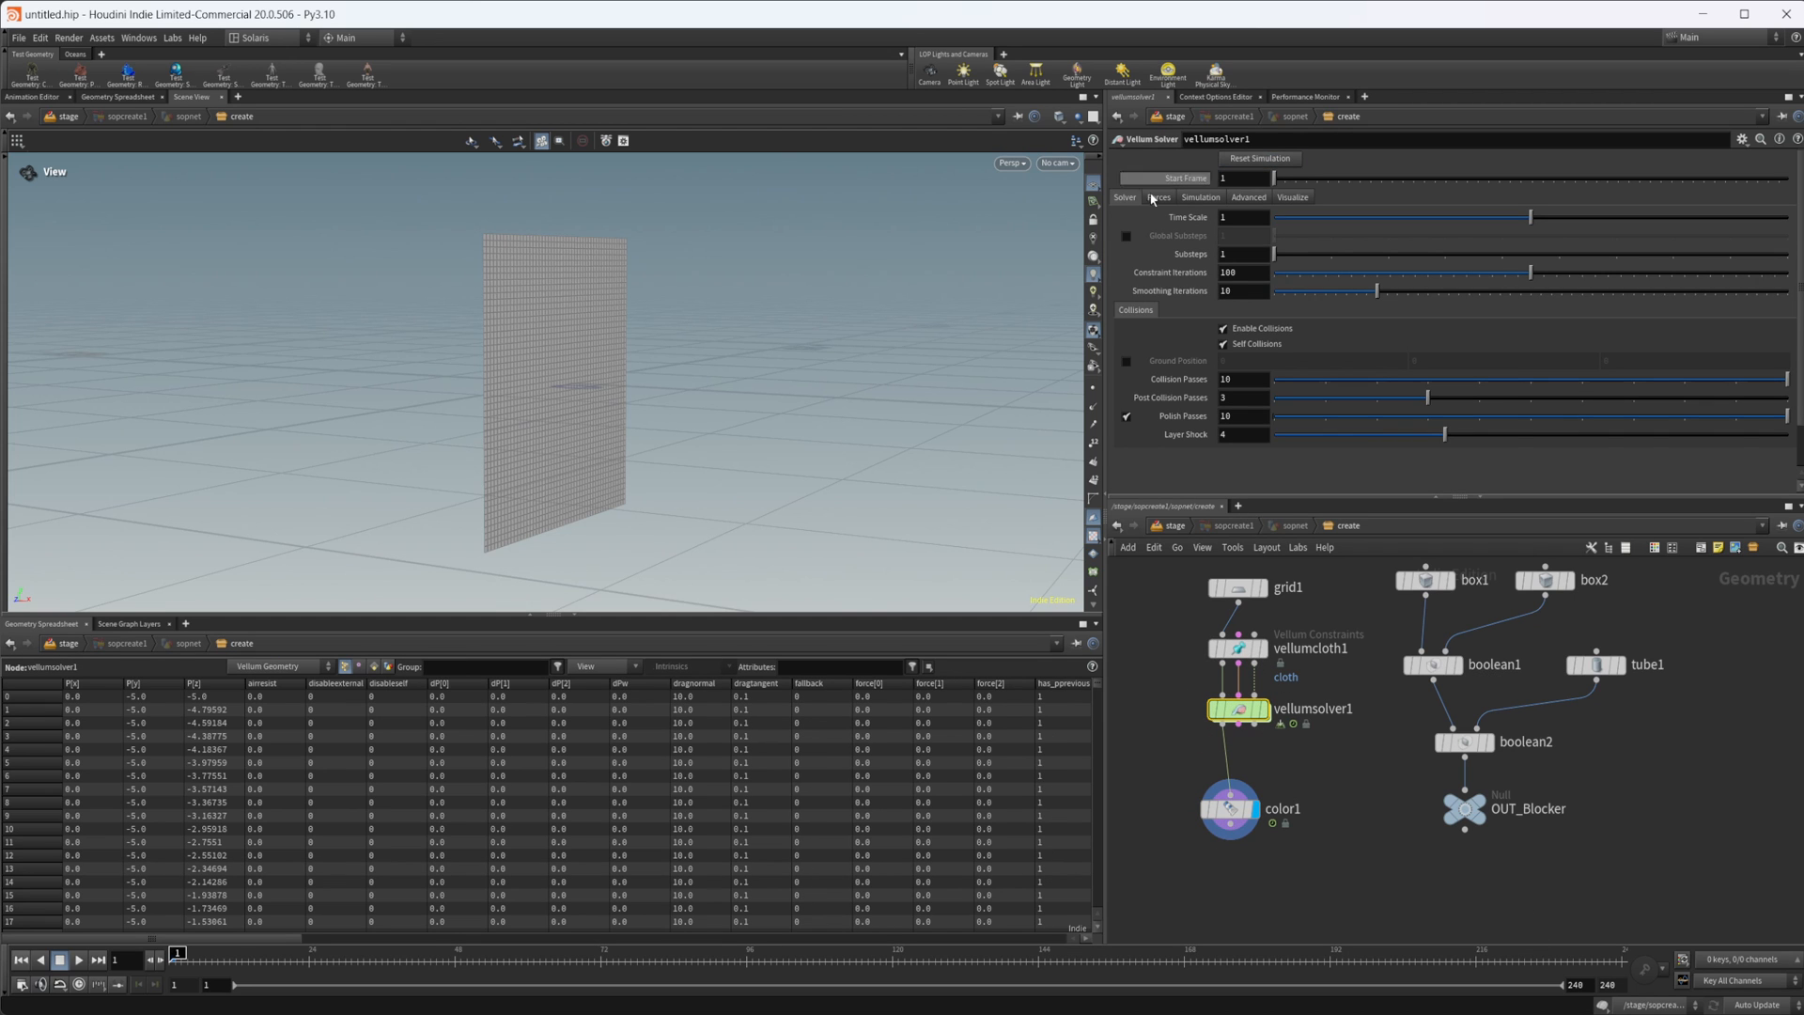
Step: Play the cloth simulation and scrub frames while orbiting to watch the red masked points
{"action": "left_click", "coordinate": [58, 960]}
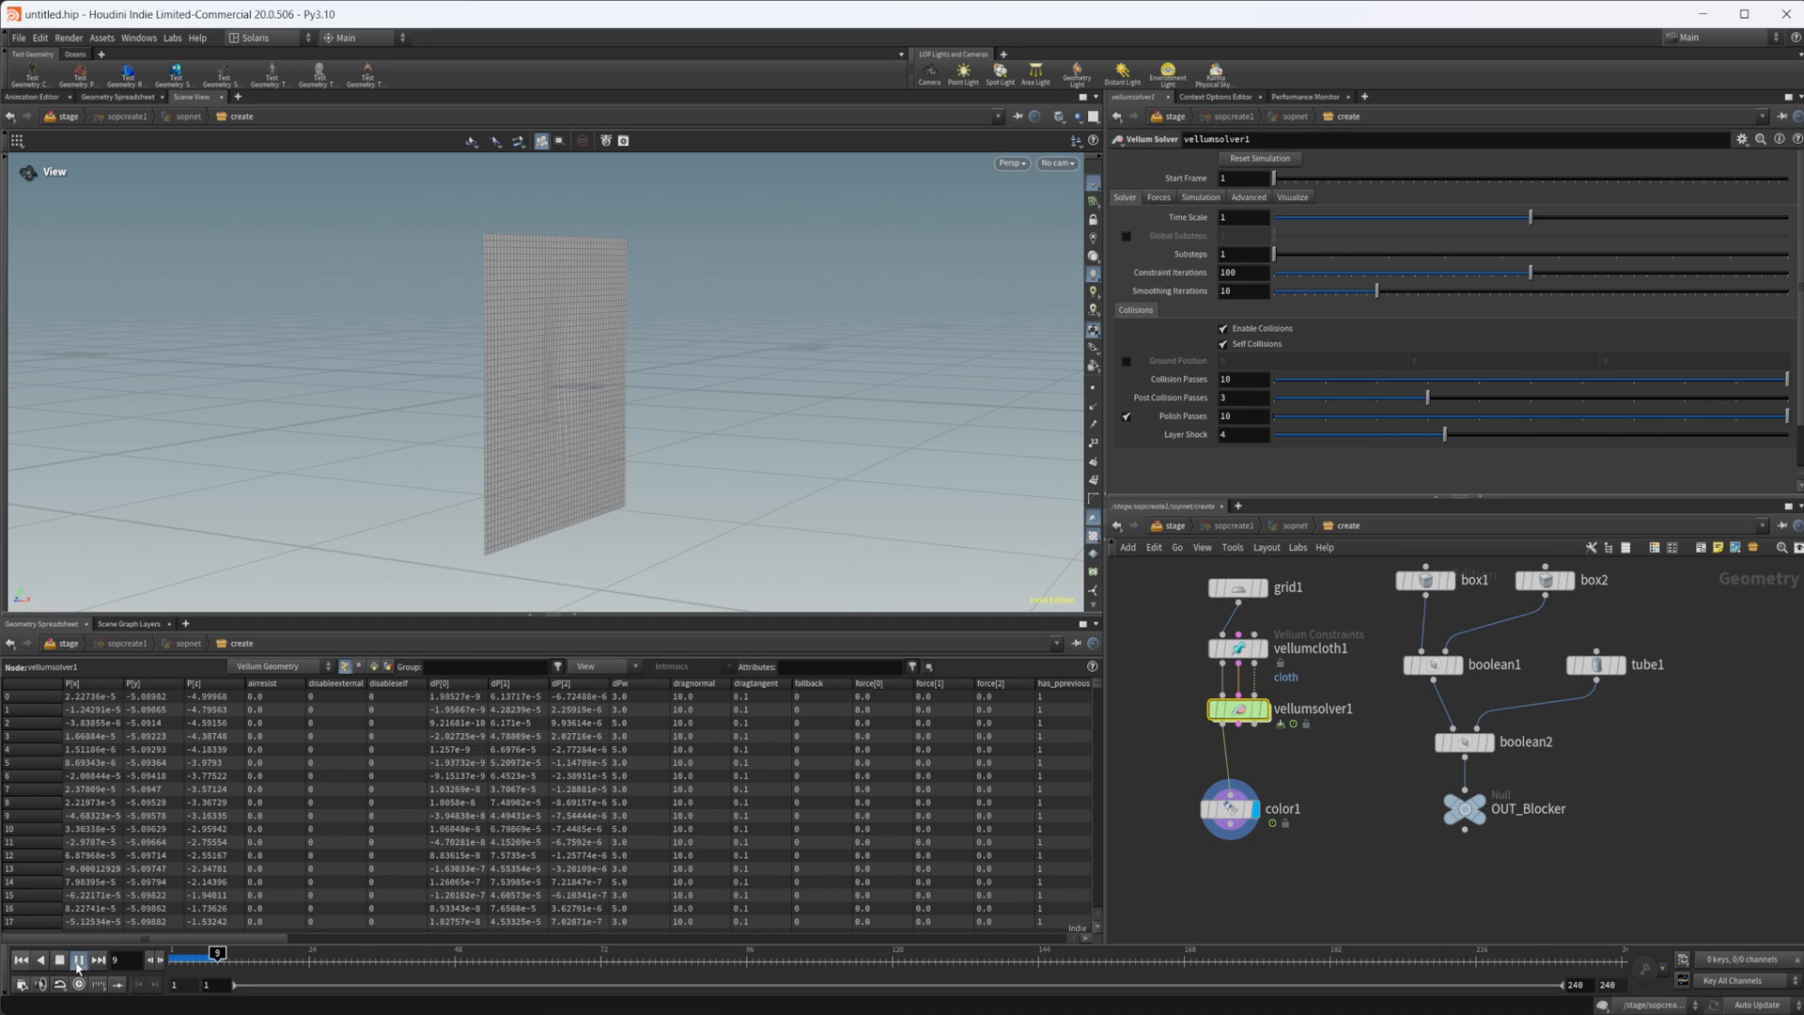
{"action": "left_click", "coordinate": [79, 960]}
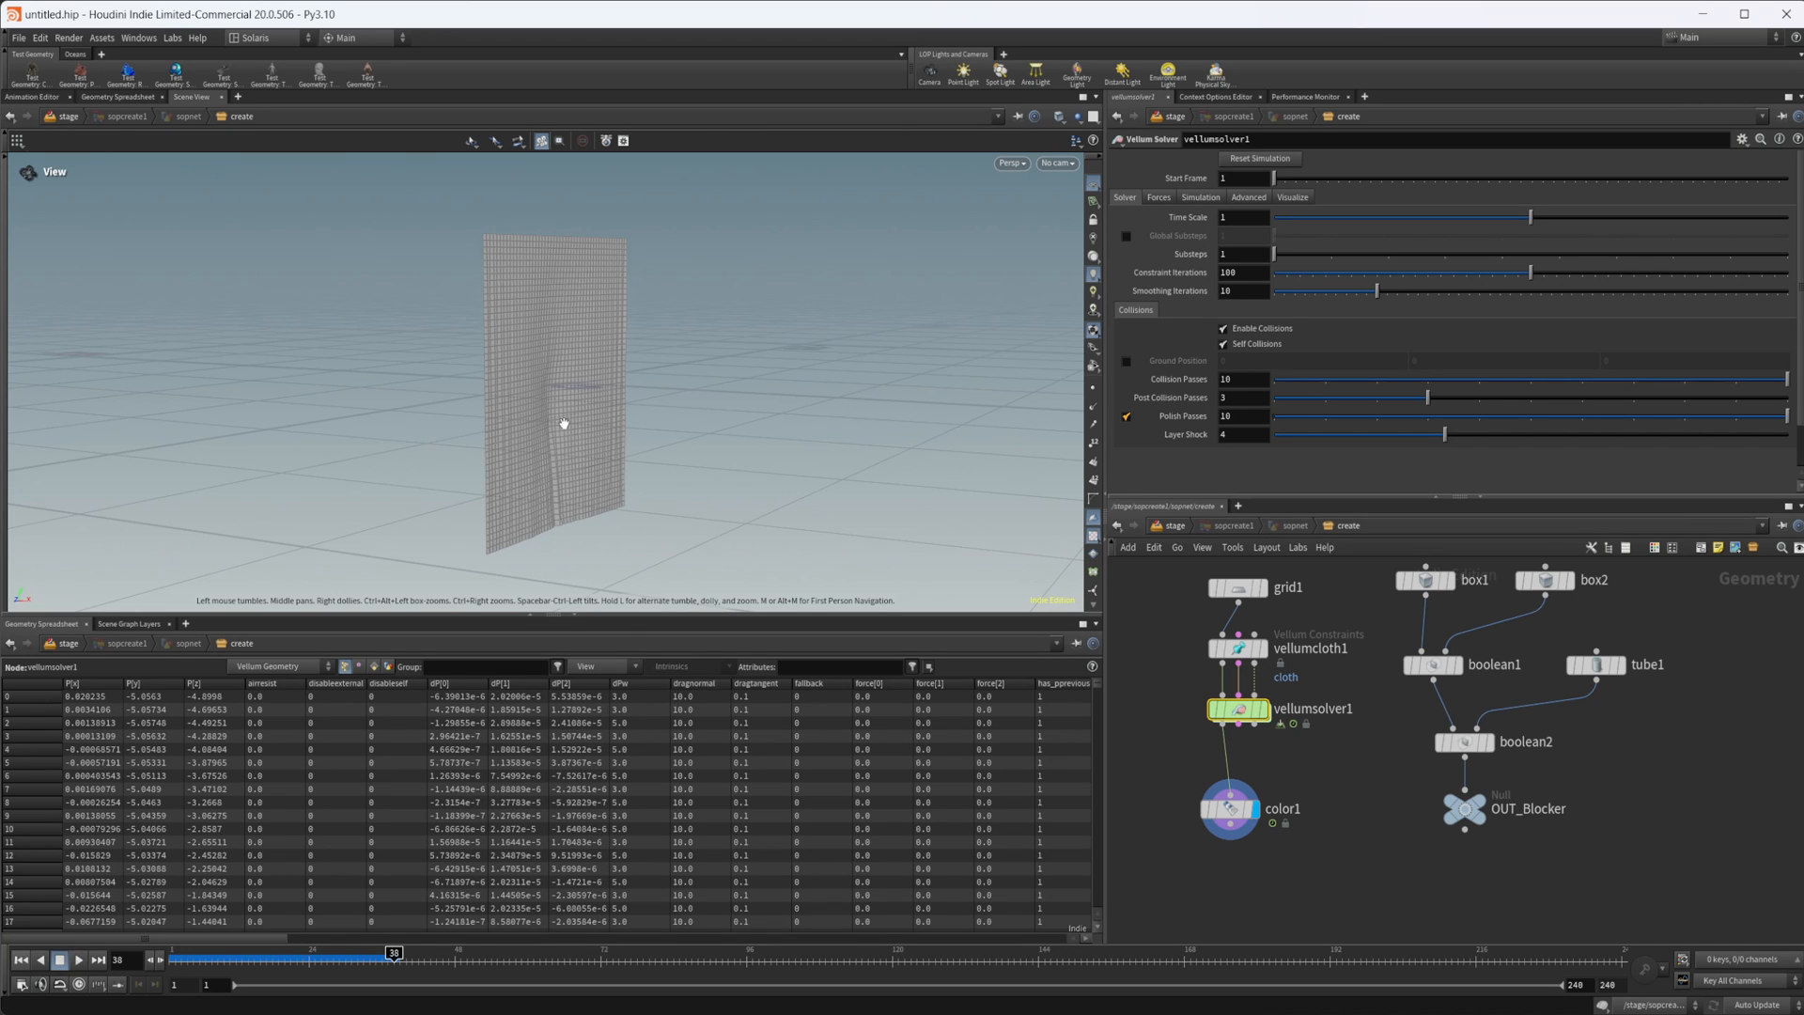
{"action": "left_click", "coordinate": [171, 38]}
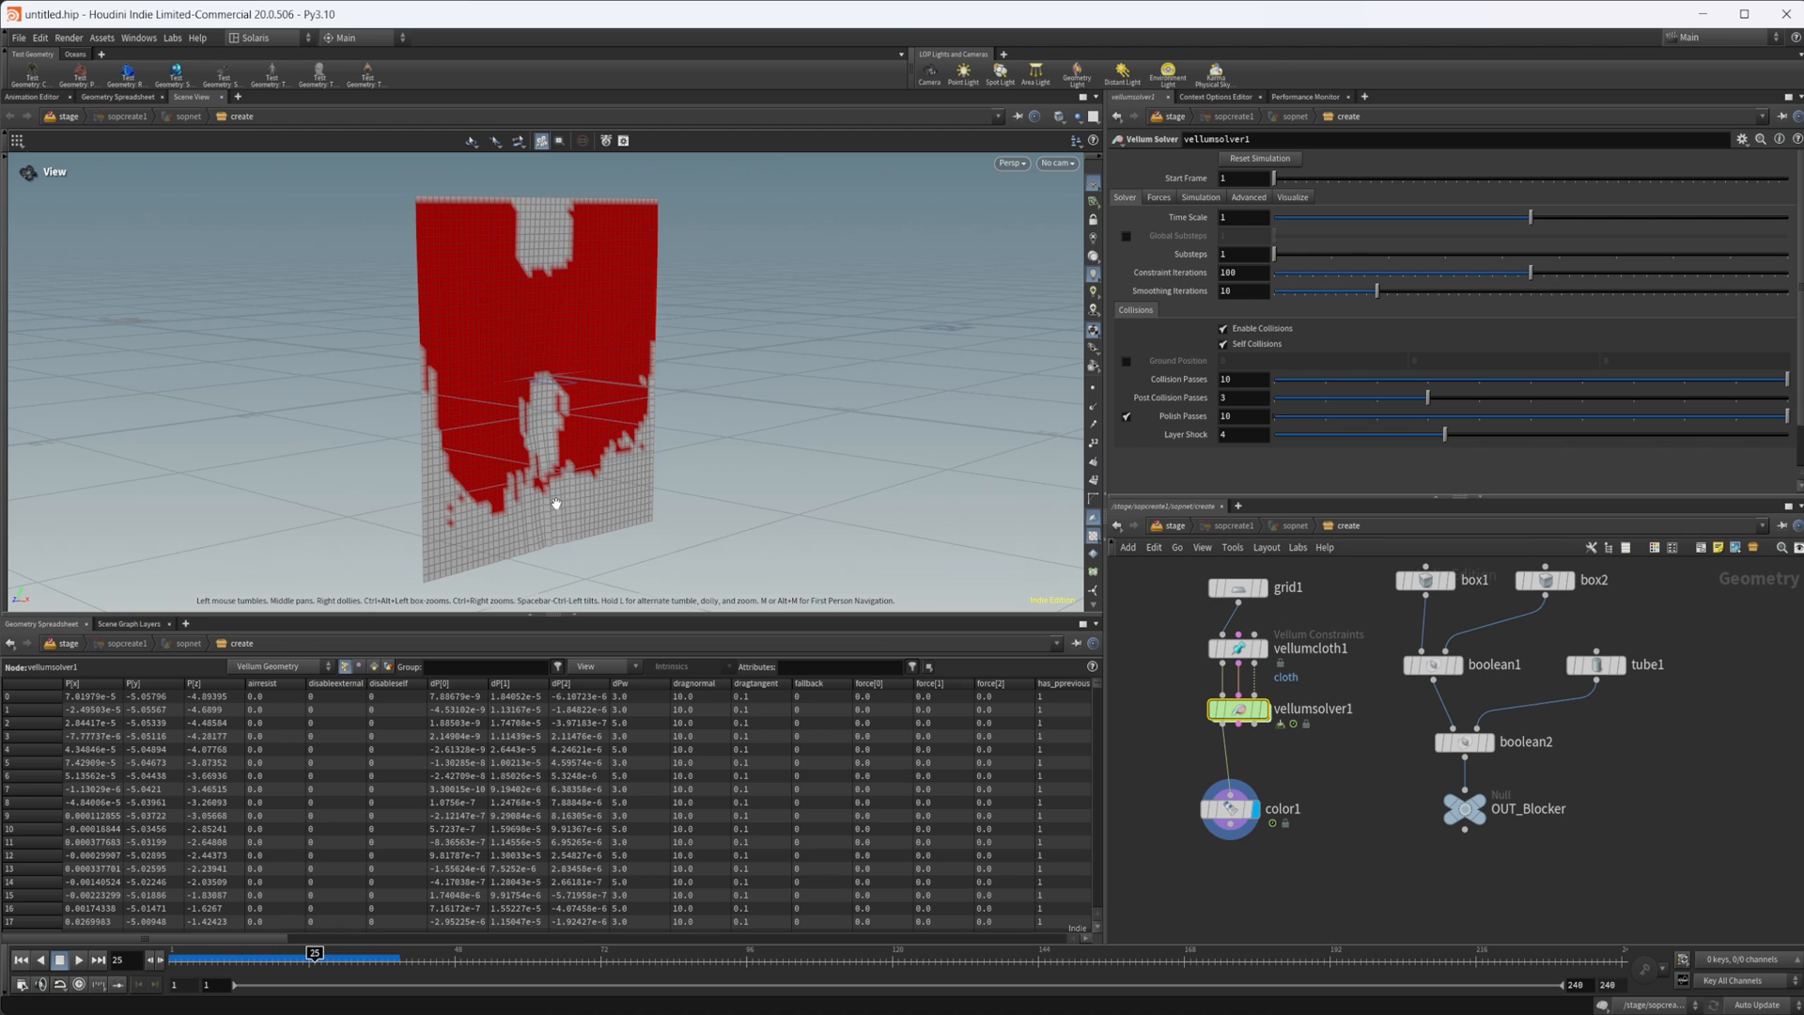
{"action": "left_click_drag", "start_coordinate": [314, 955], "coordinate": [272, 954]}
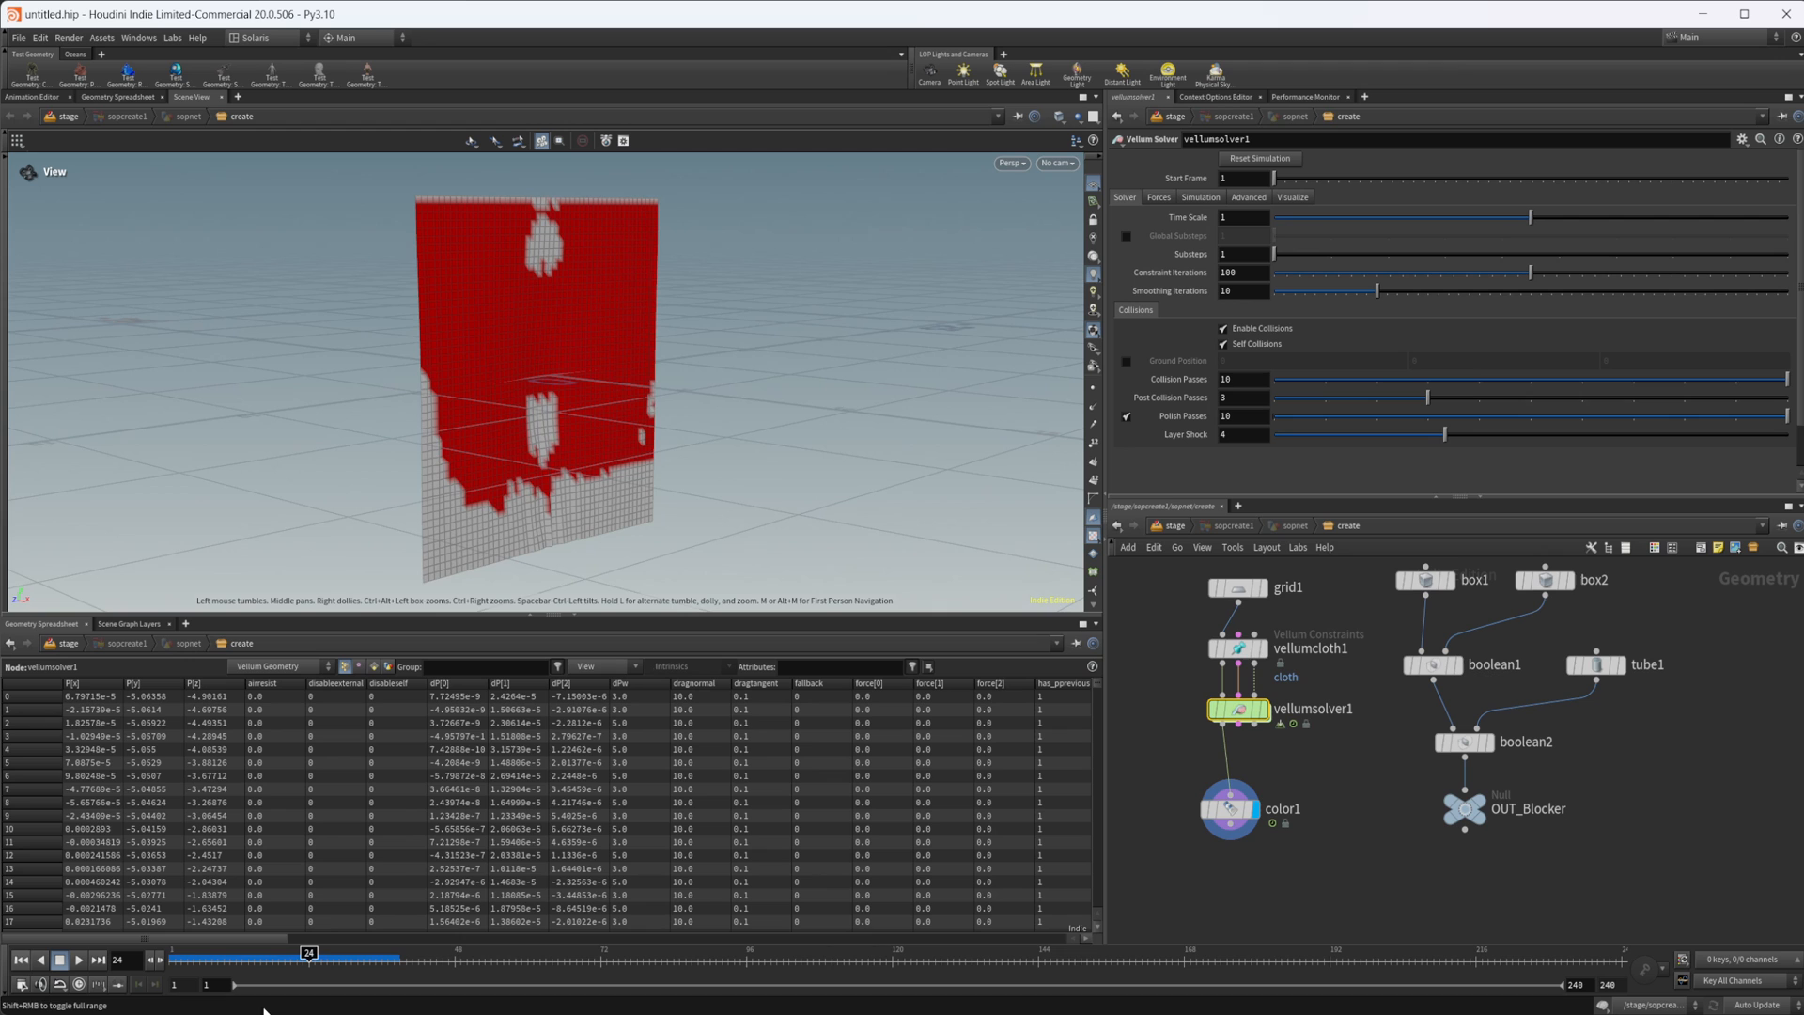
{"action": "left_click_drag", "start_coordinate": [309, 956], "coordinate": [272, 956]}
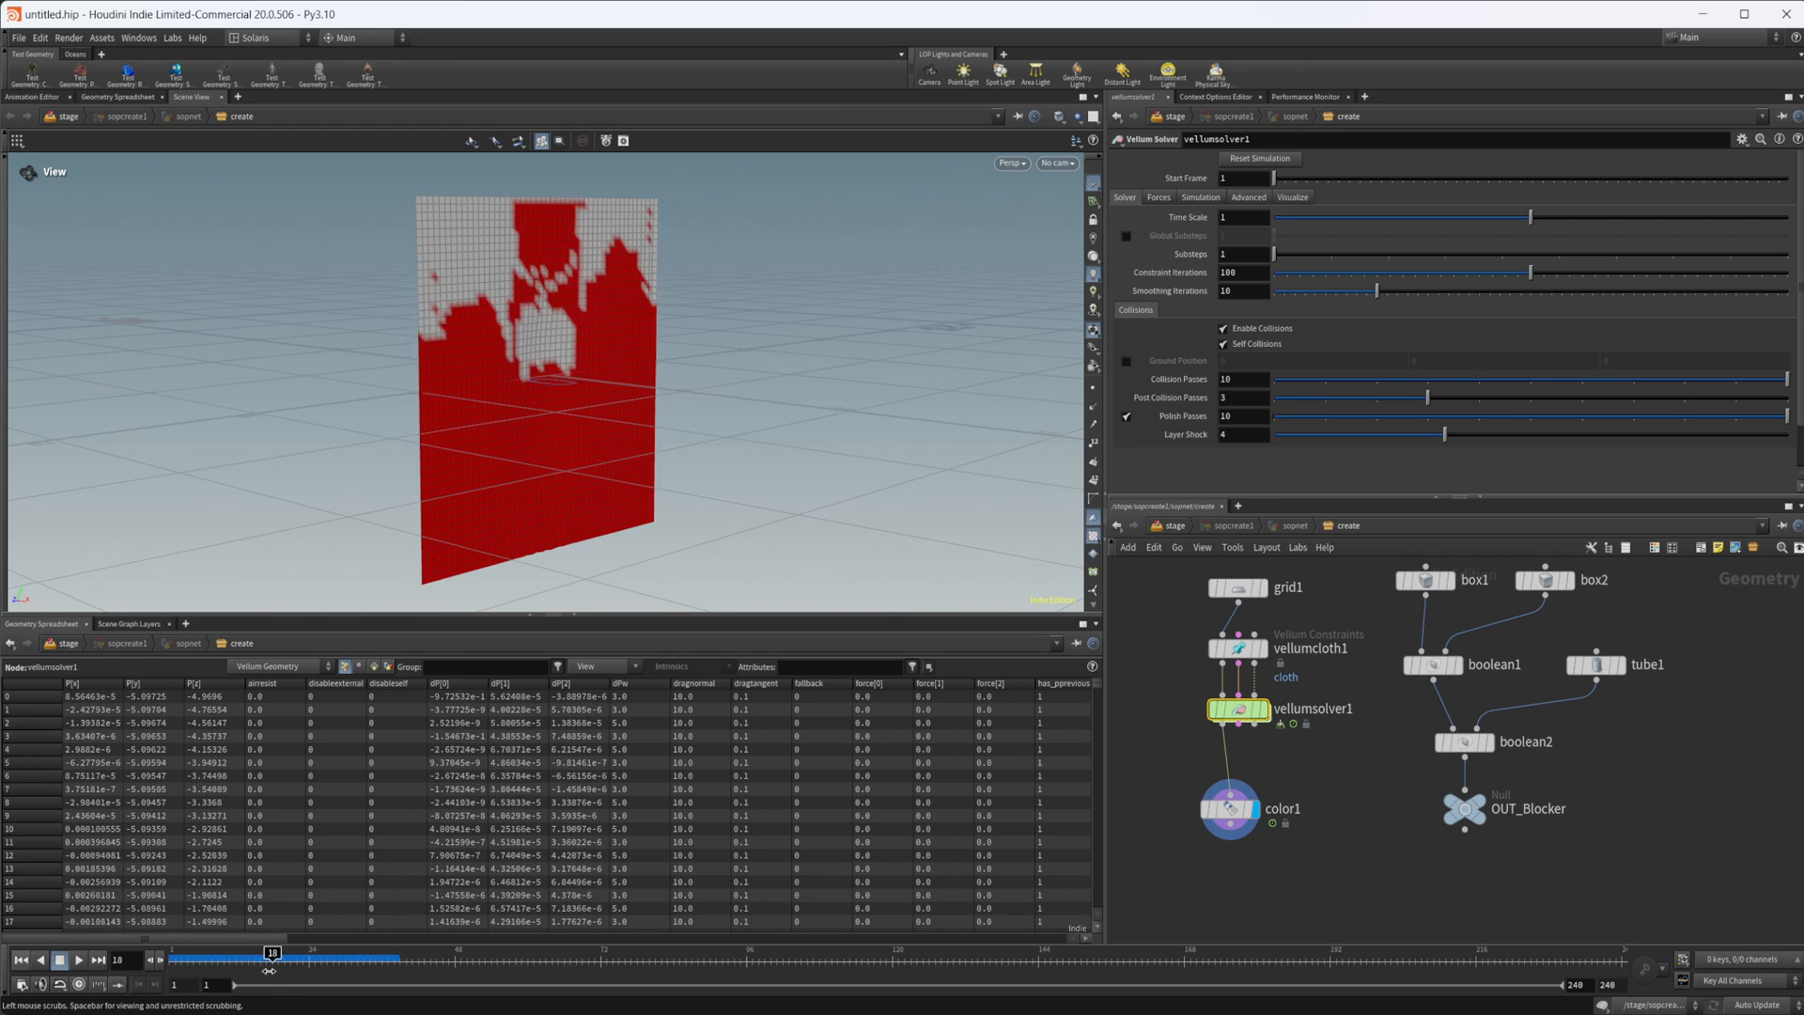
{"action": "left_click_drag", "start_coordinate": [272, 950], "coordinate": [344, 951]}
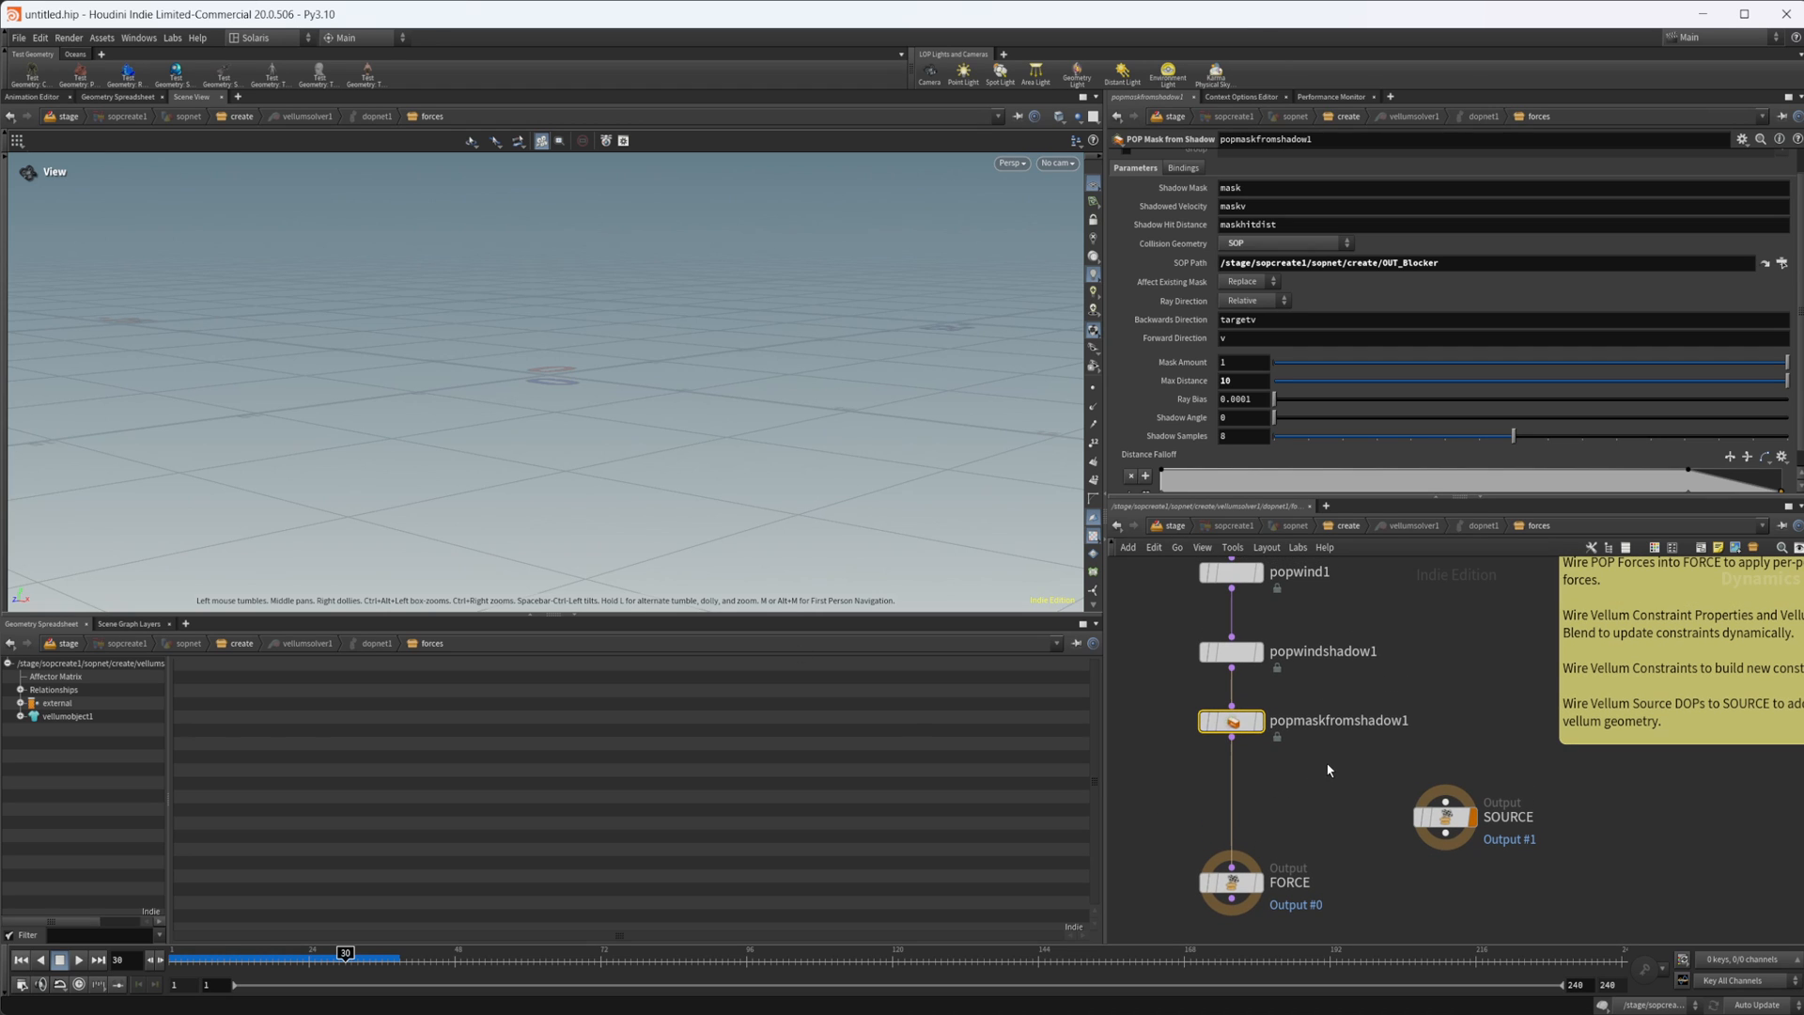
{"action": "mouse_move", "coordinate": [1367, 789]}
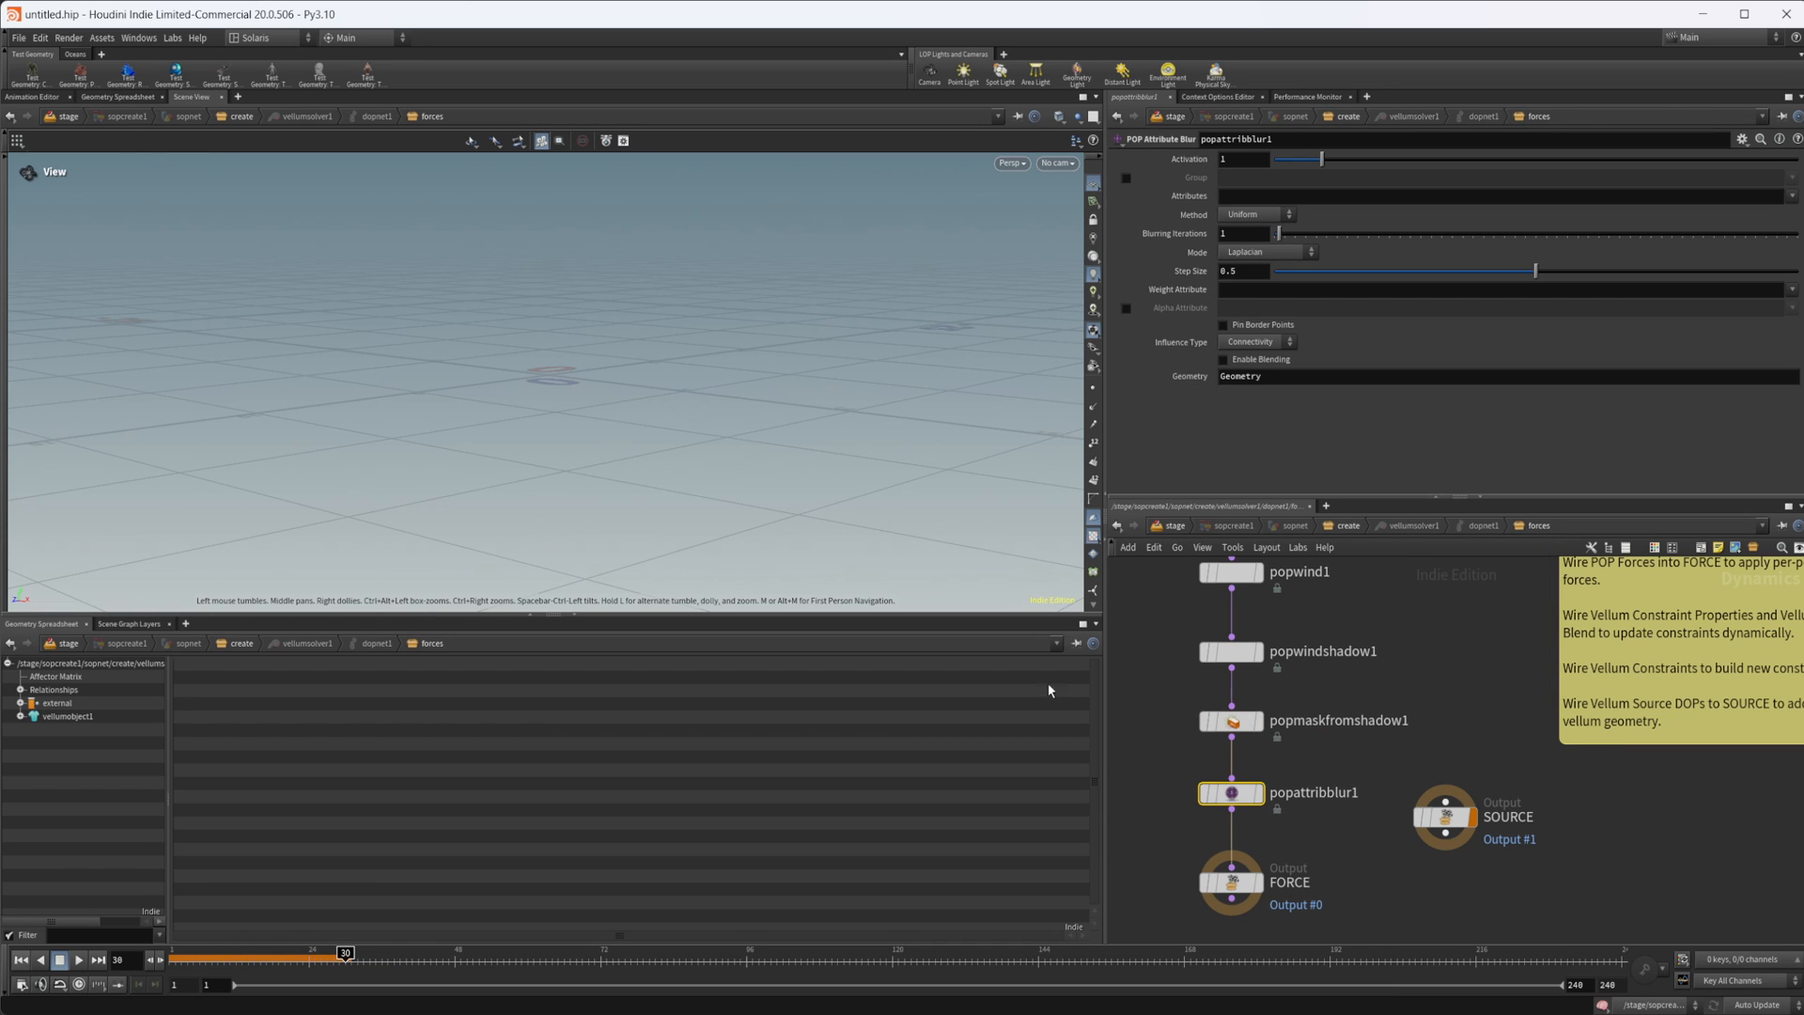
Step: Set popattribblur1's Attributes field to 'mask' so the shadow mask gets smoothed
{"action": "left_click", "coordinate": [1496, 195]}
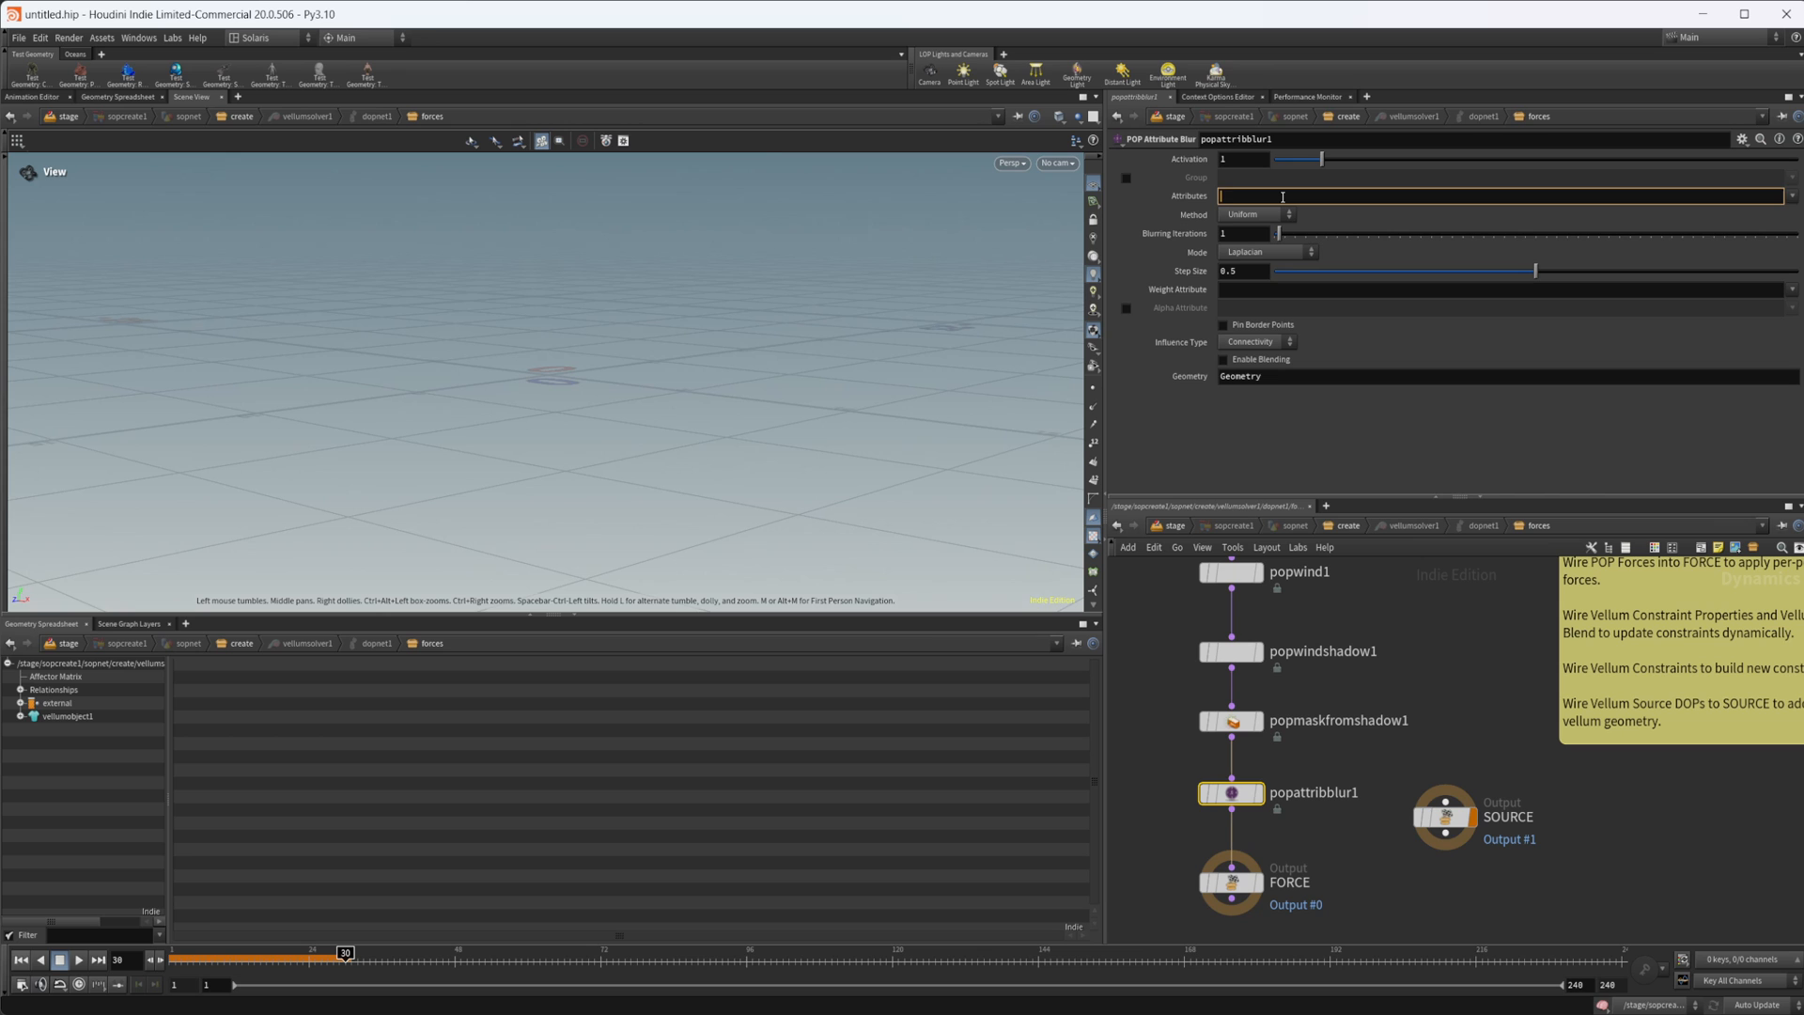
{"action": "type", "text": "mask"}
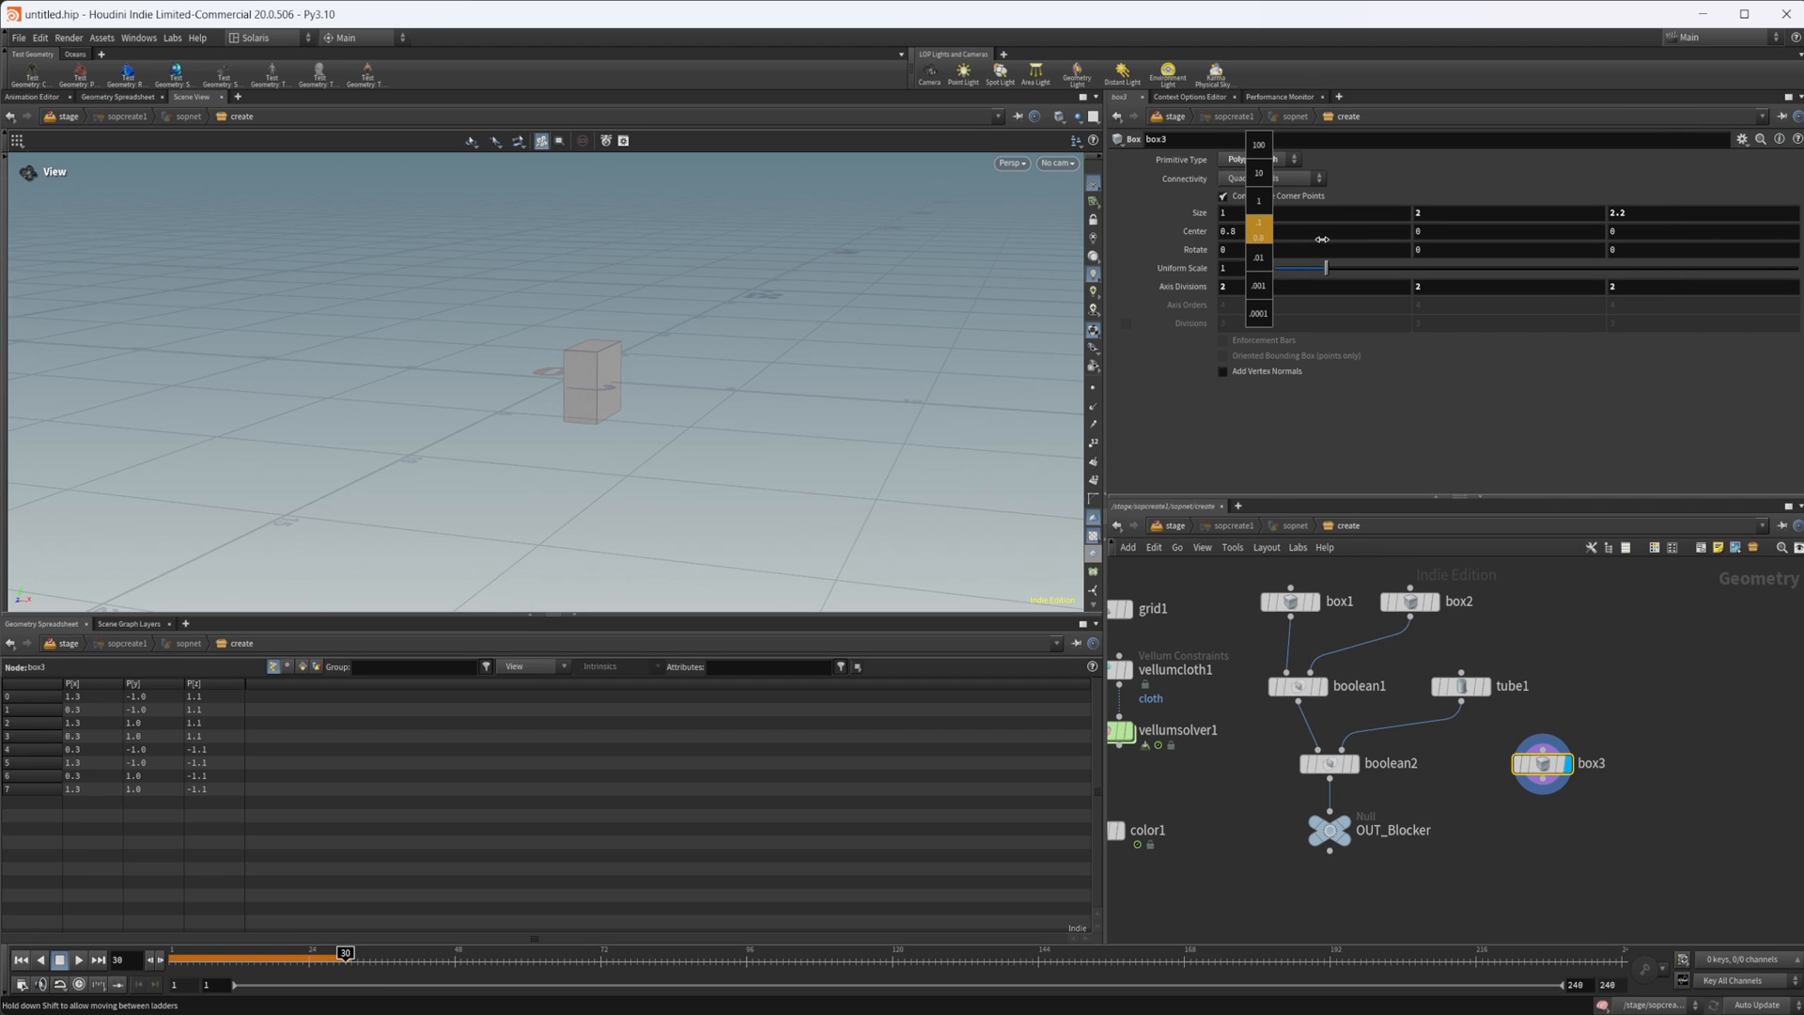
Step: Shift box3's Center X to 1.2, then view the cloth solver result
{"action": "left_click_drag", "start_coordinate": [1253, 237], "coordinate": [1321, 239]}
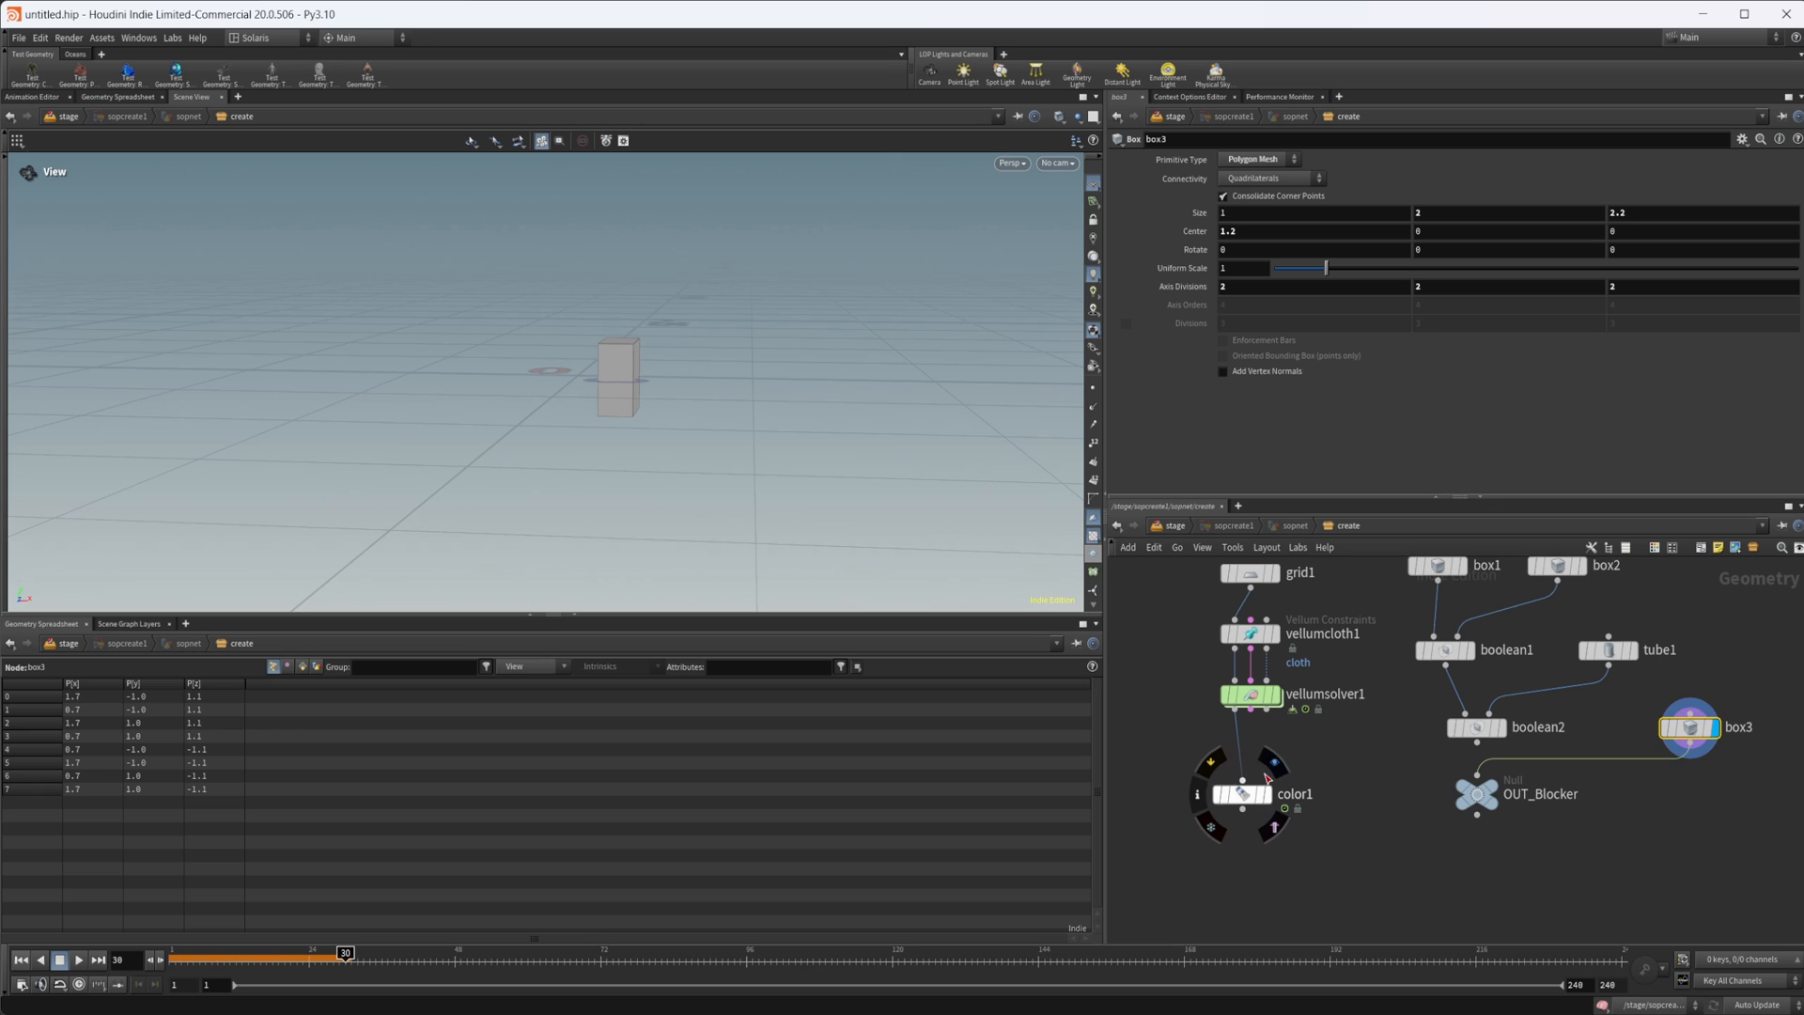
{"action": "left_click", "coordinate": [1248, 695]}
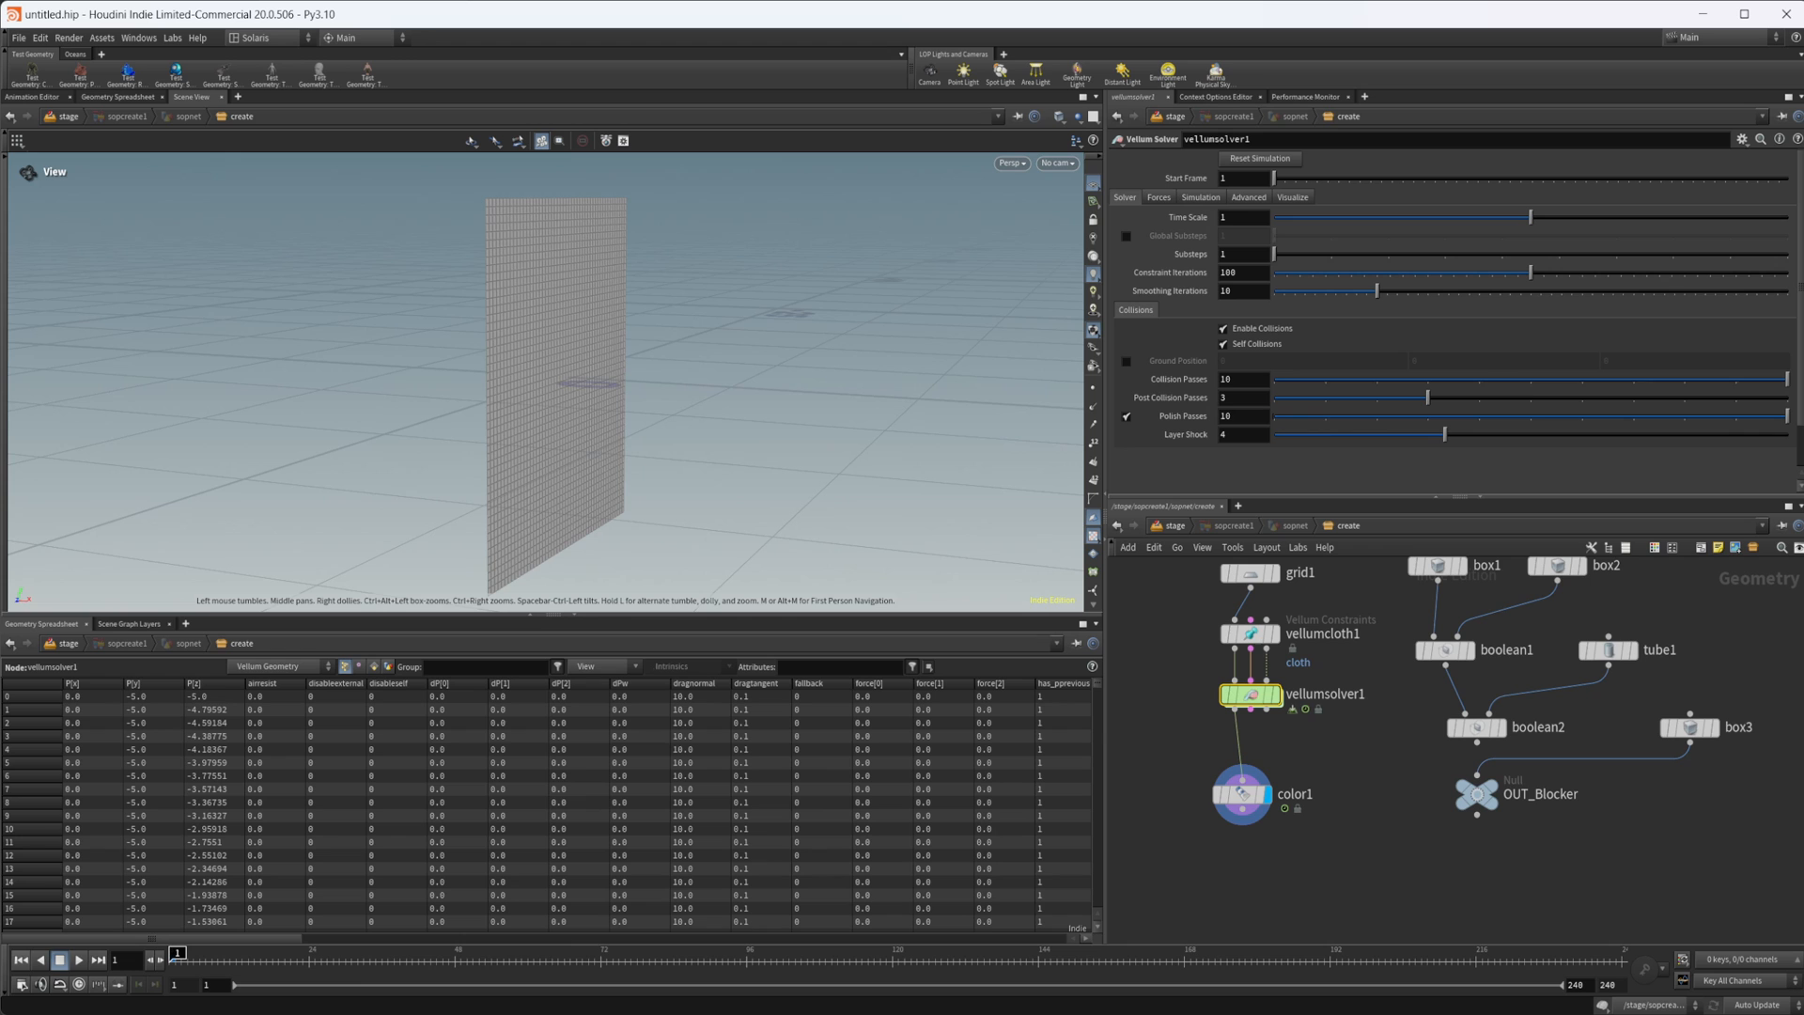
Step: Replay the sim, then raise popmaskfromshadow1's Shadow Angle to 38.4 with 16 samples
{"action": "left_click", "coordinate": [58, 960]}
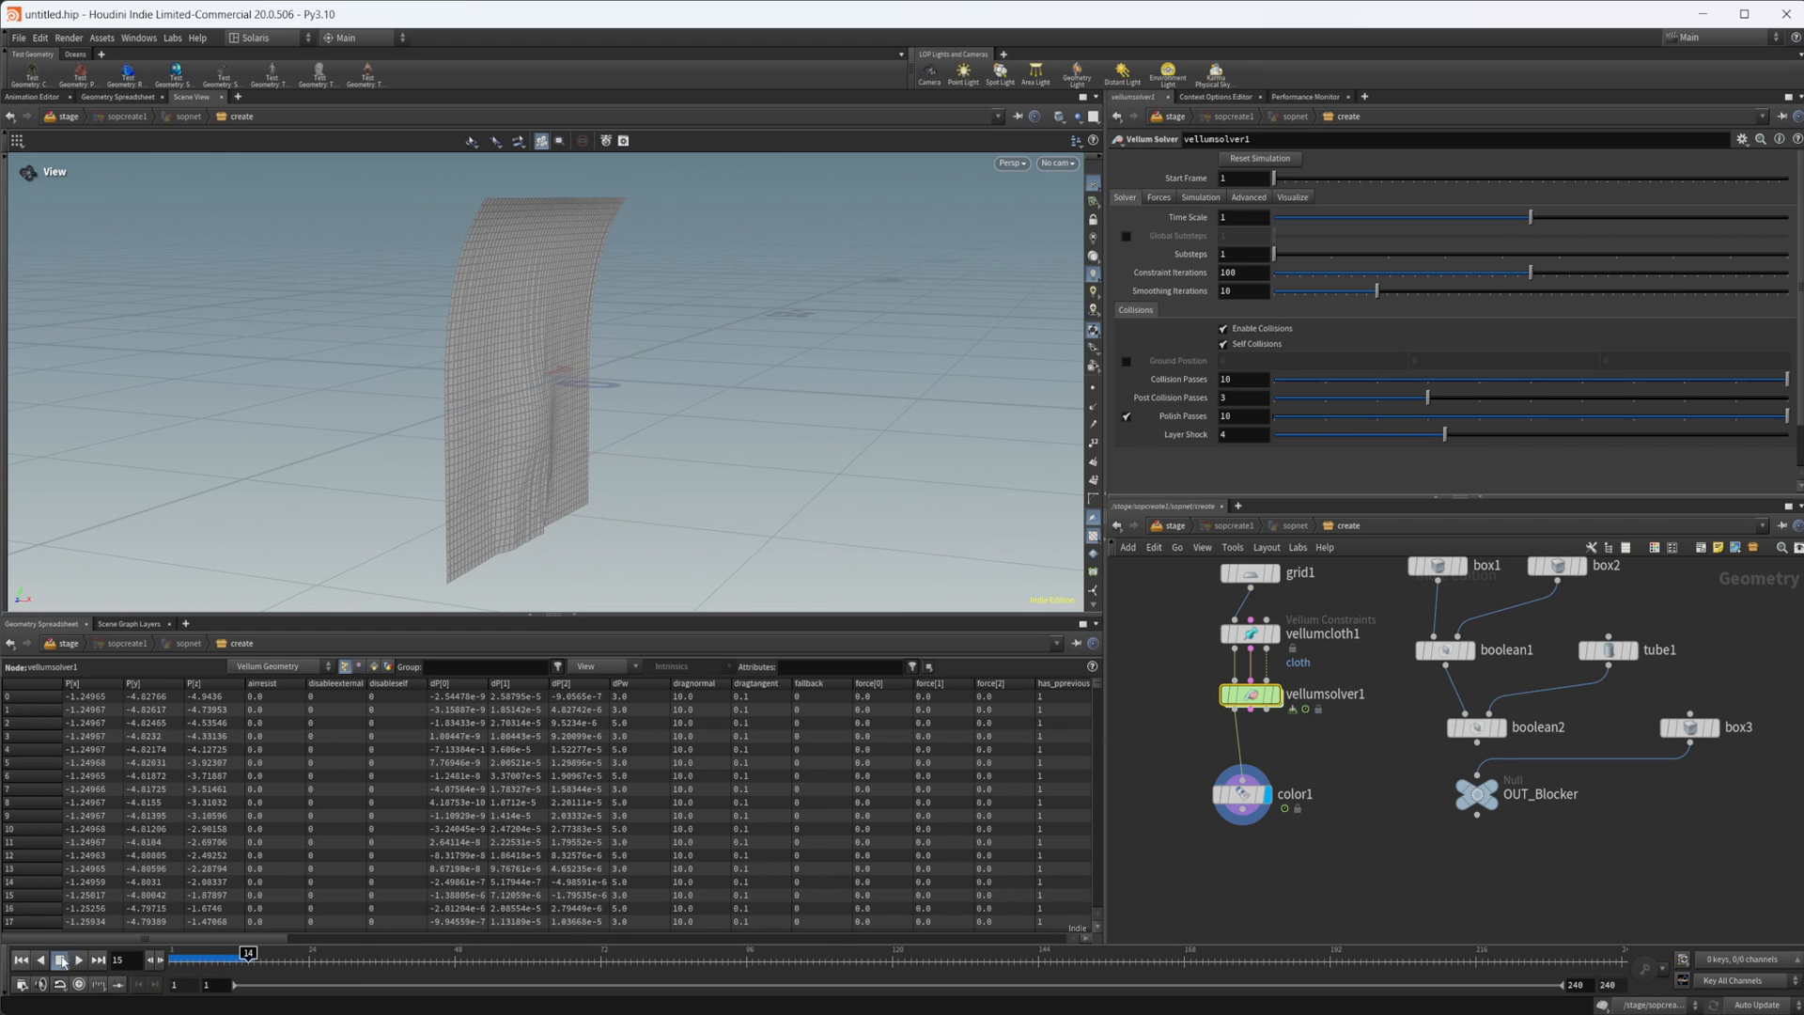
{"action": "left_click", "coordinate": [170, 38]}
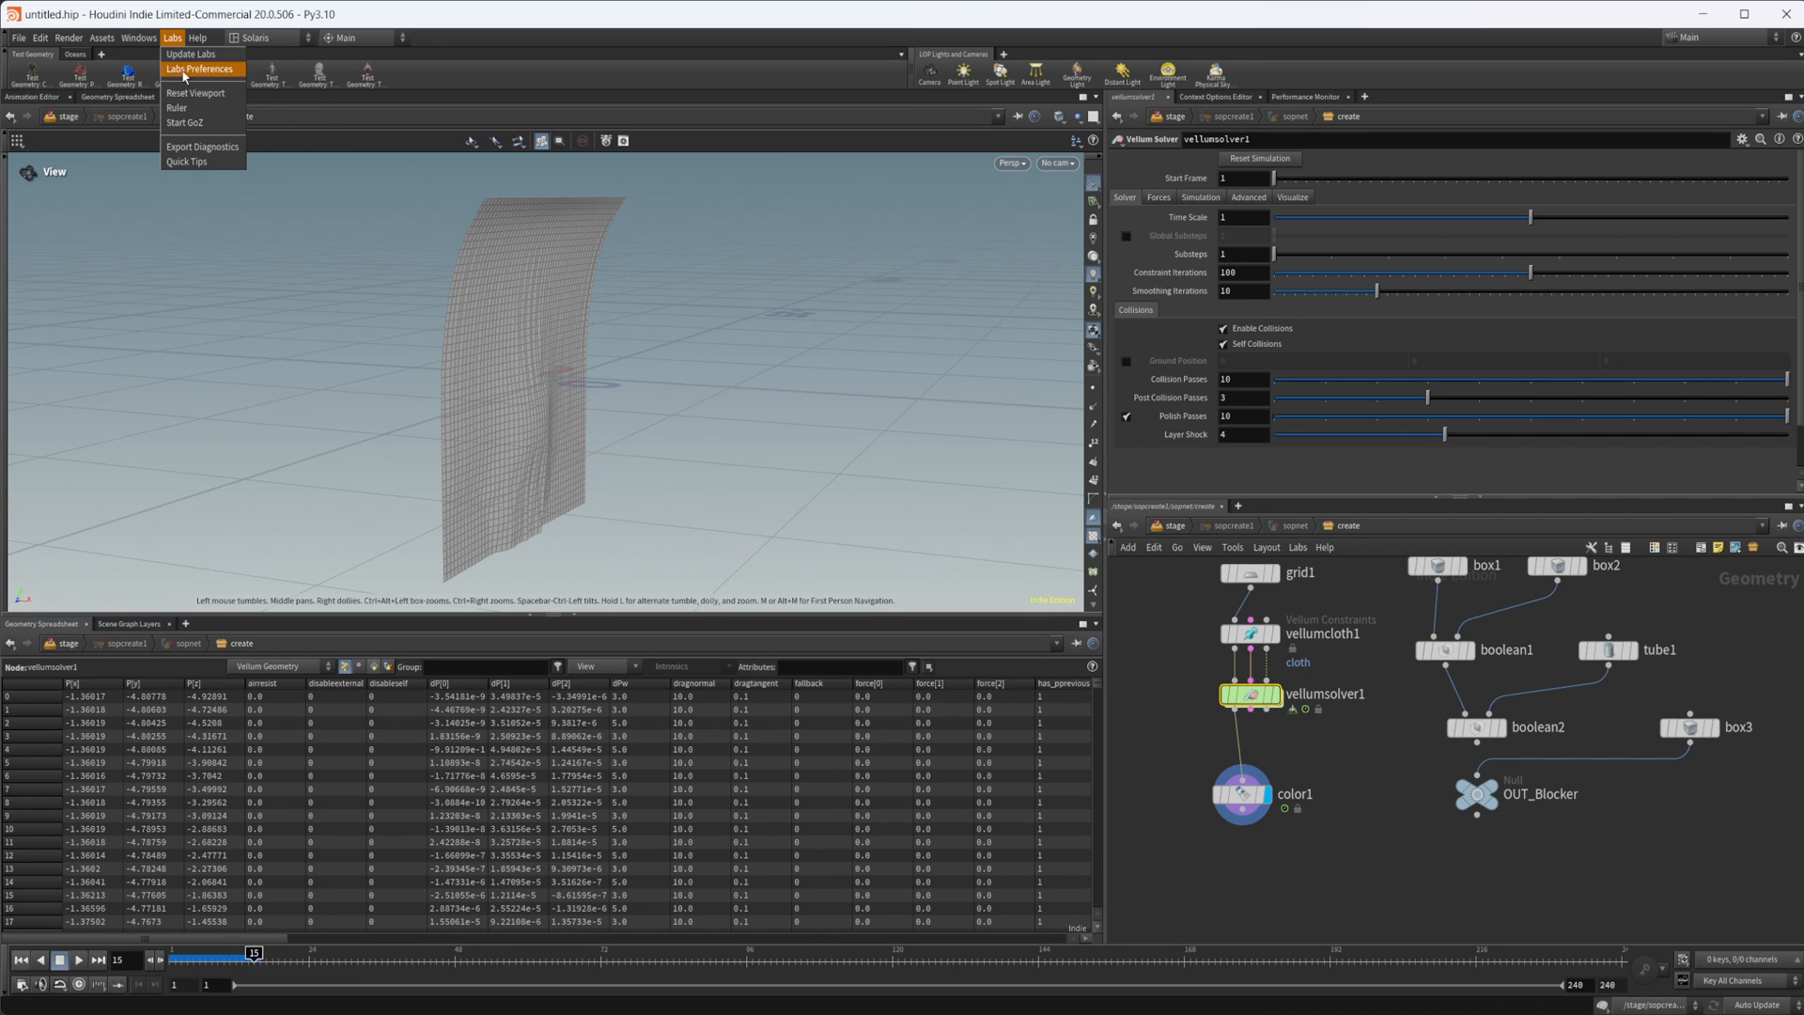
{"action": "left_click", "coordinate": [1281, 721]}
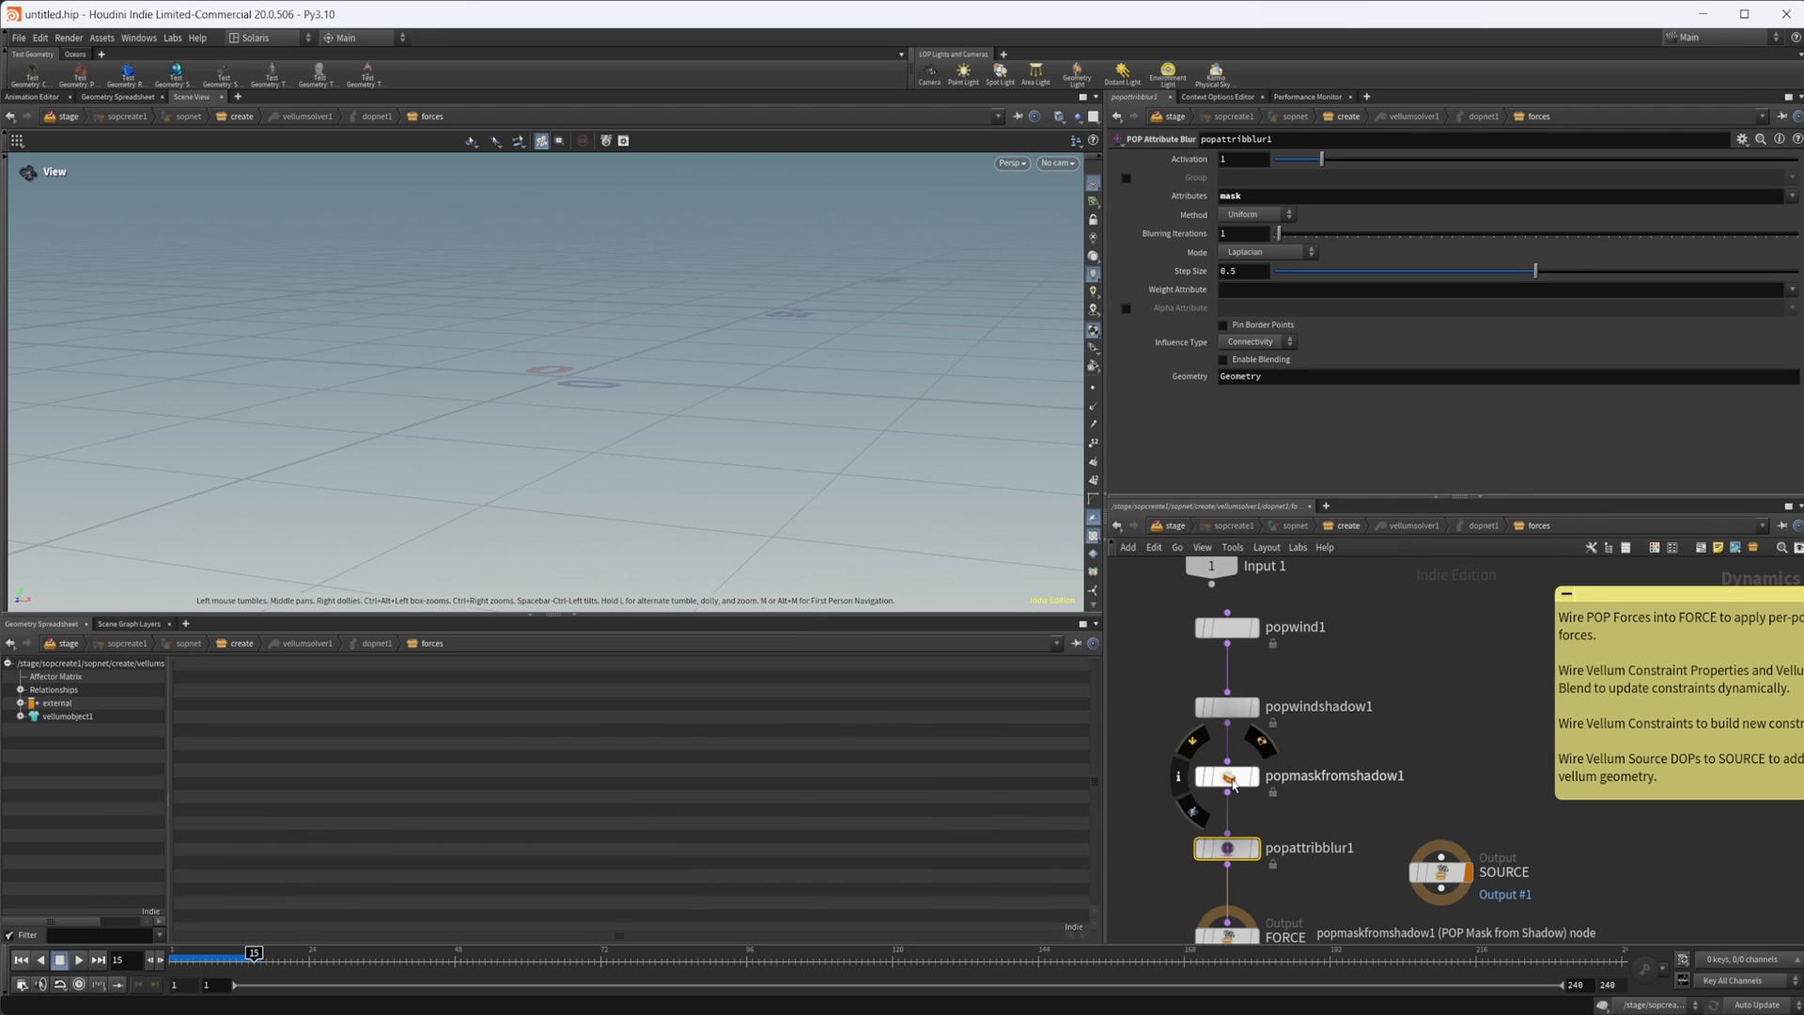
{"action": "left_click", "coordinate": [1225, 776]}
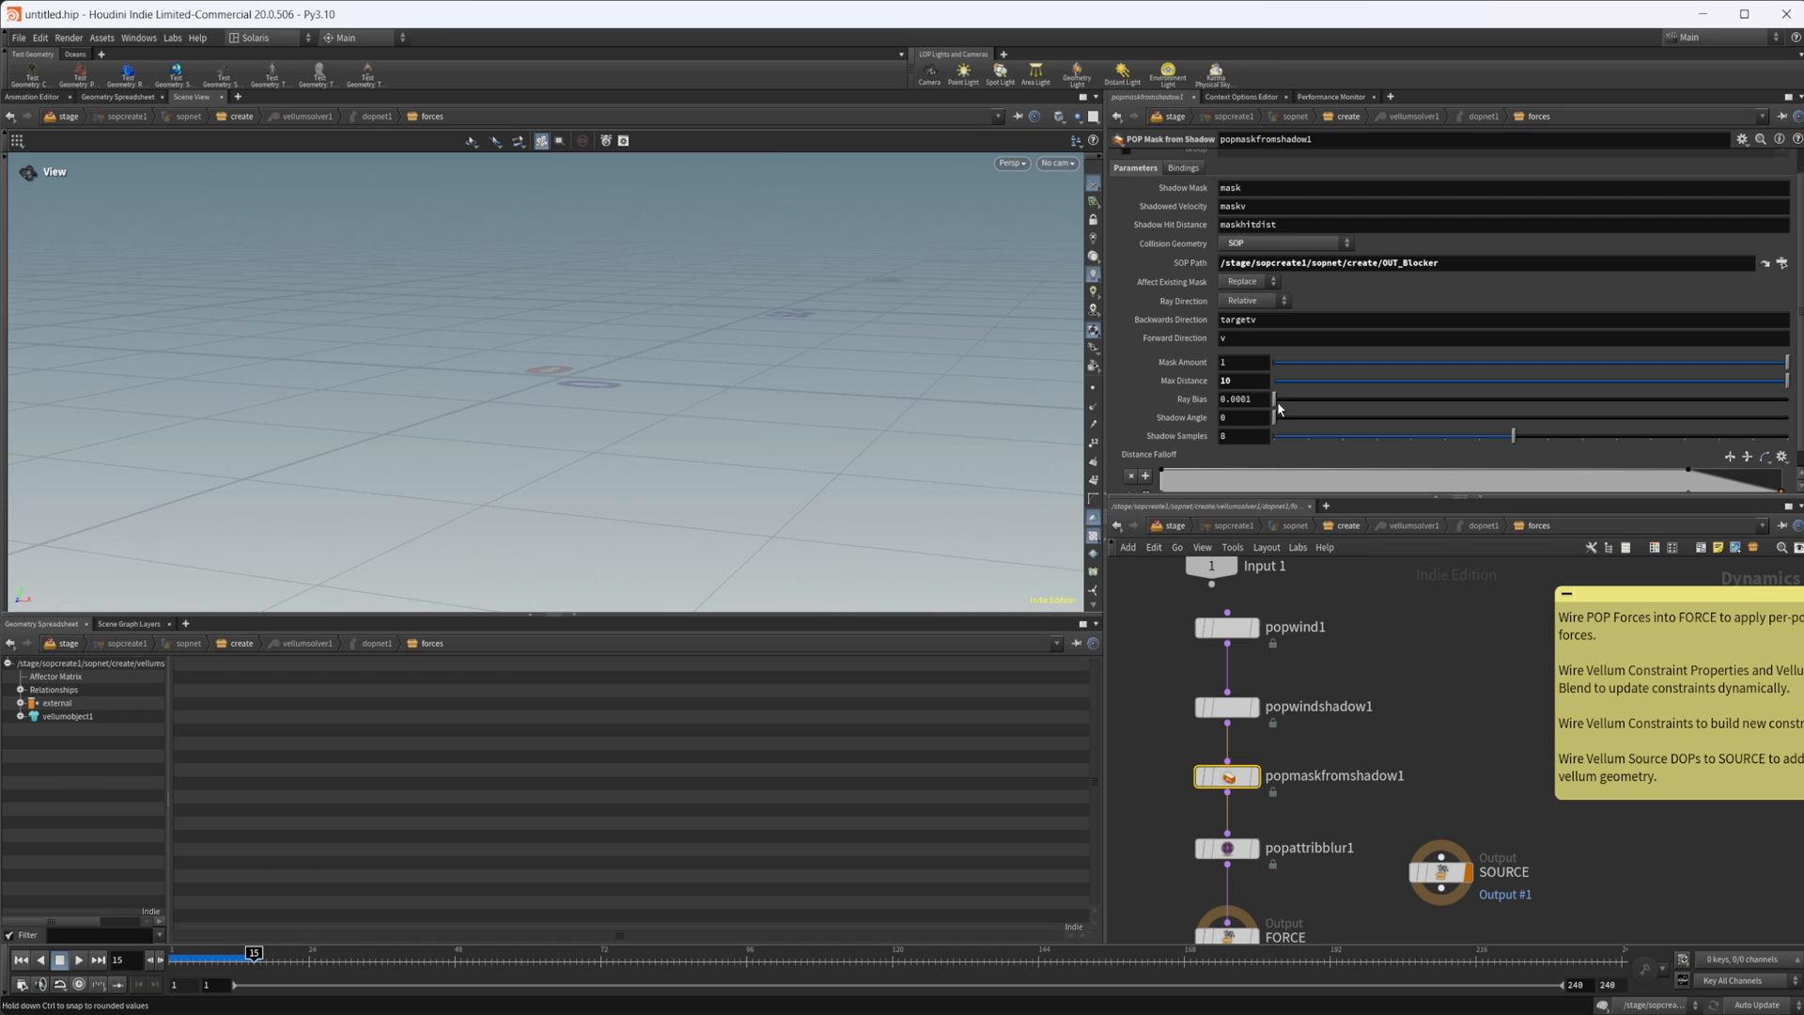
{"action": "left_click_drag", "start_coordinate": [1295, 417], "coordinate": [1357, 417]}
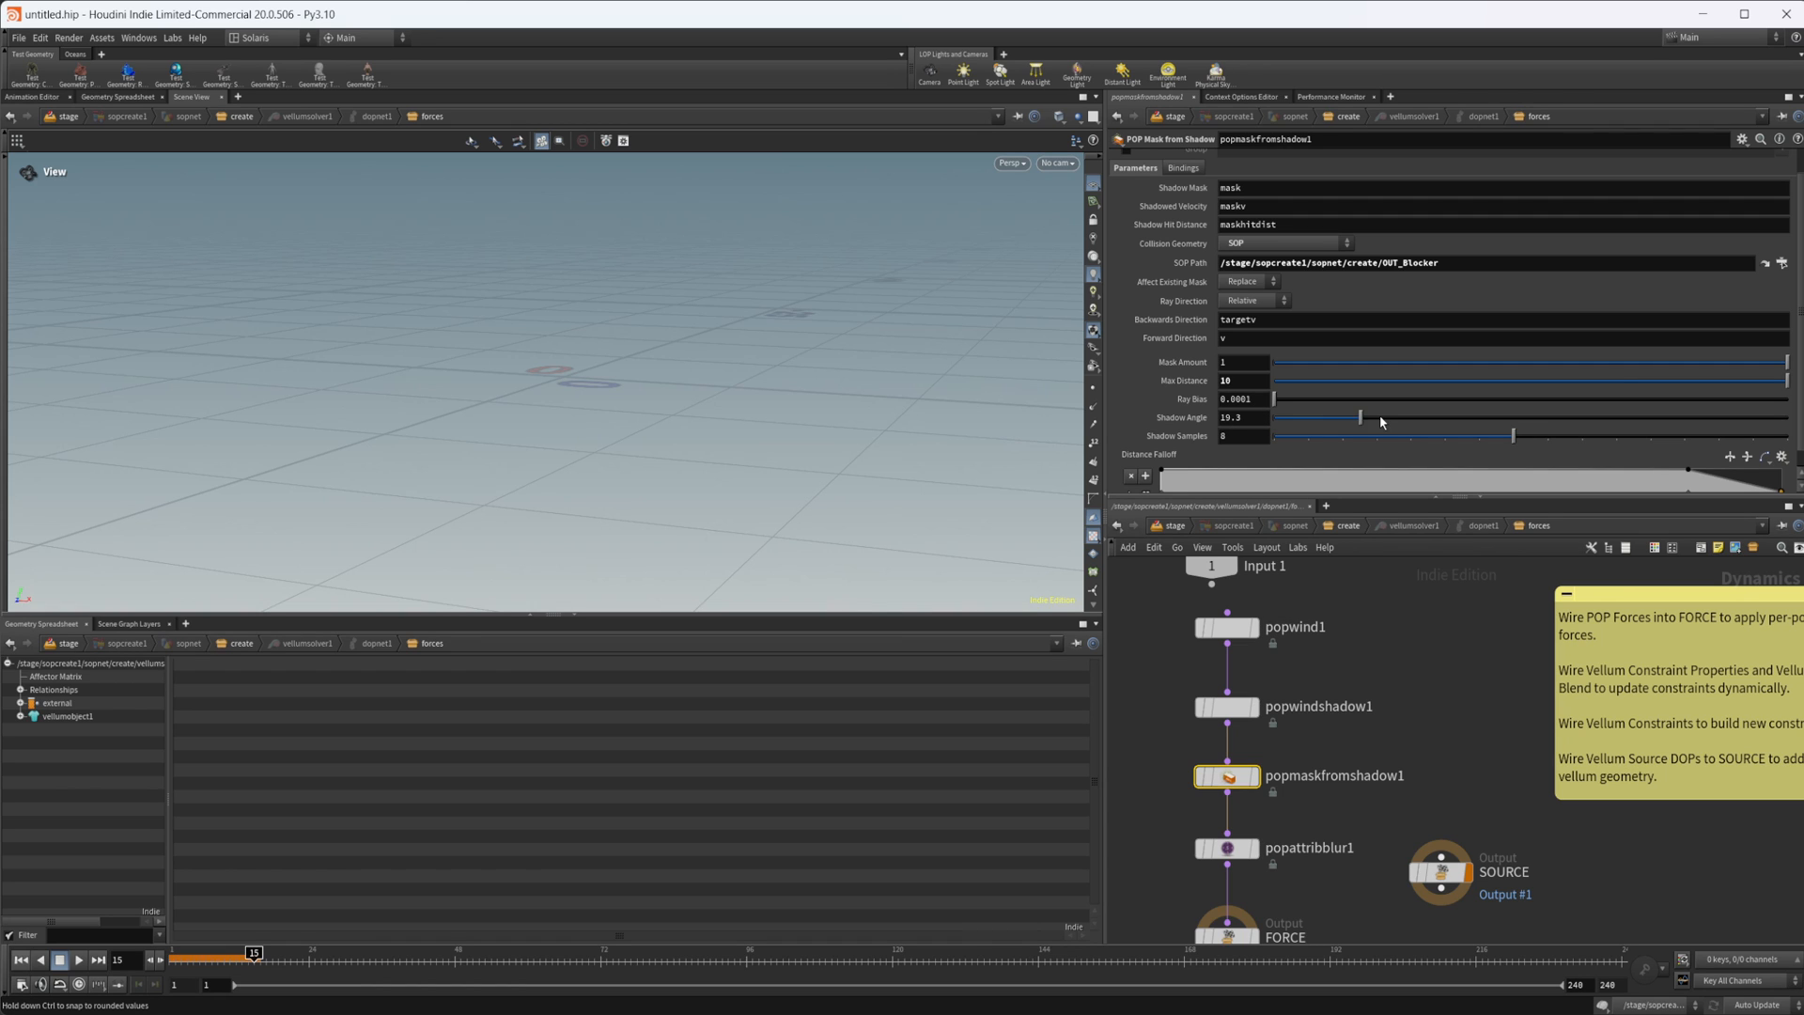
{"action": "left_click_drag", "start_coordinate": [1356, 417], "coordinate": [1384, 417]}
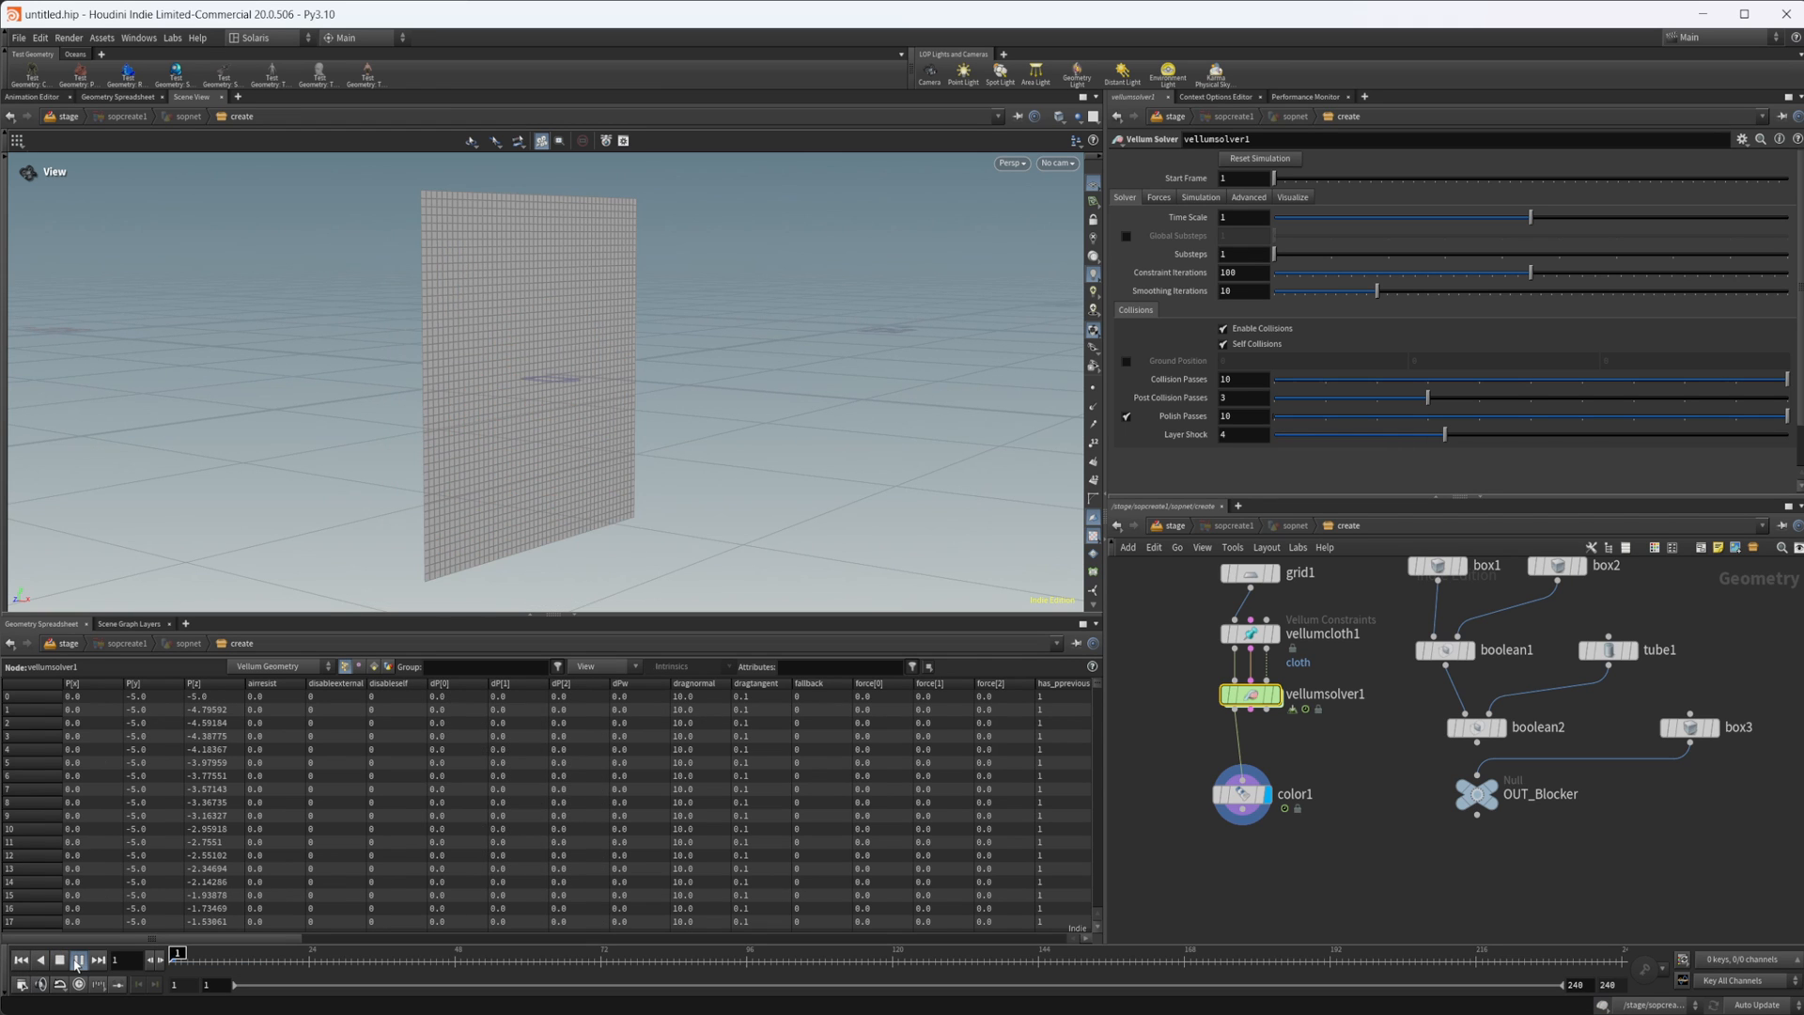
Step: Replay and step through frames to inspect the softer shadow mask
{"action": "left_click", "coordinate": [79, 960]}
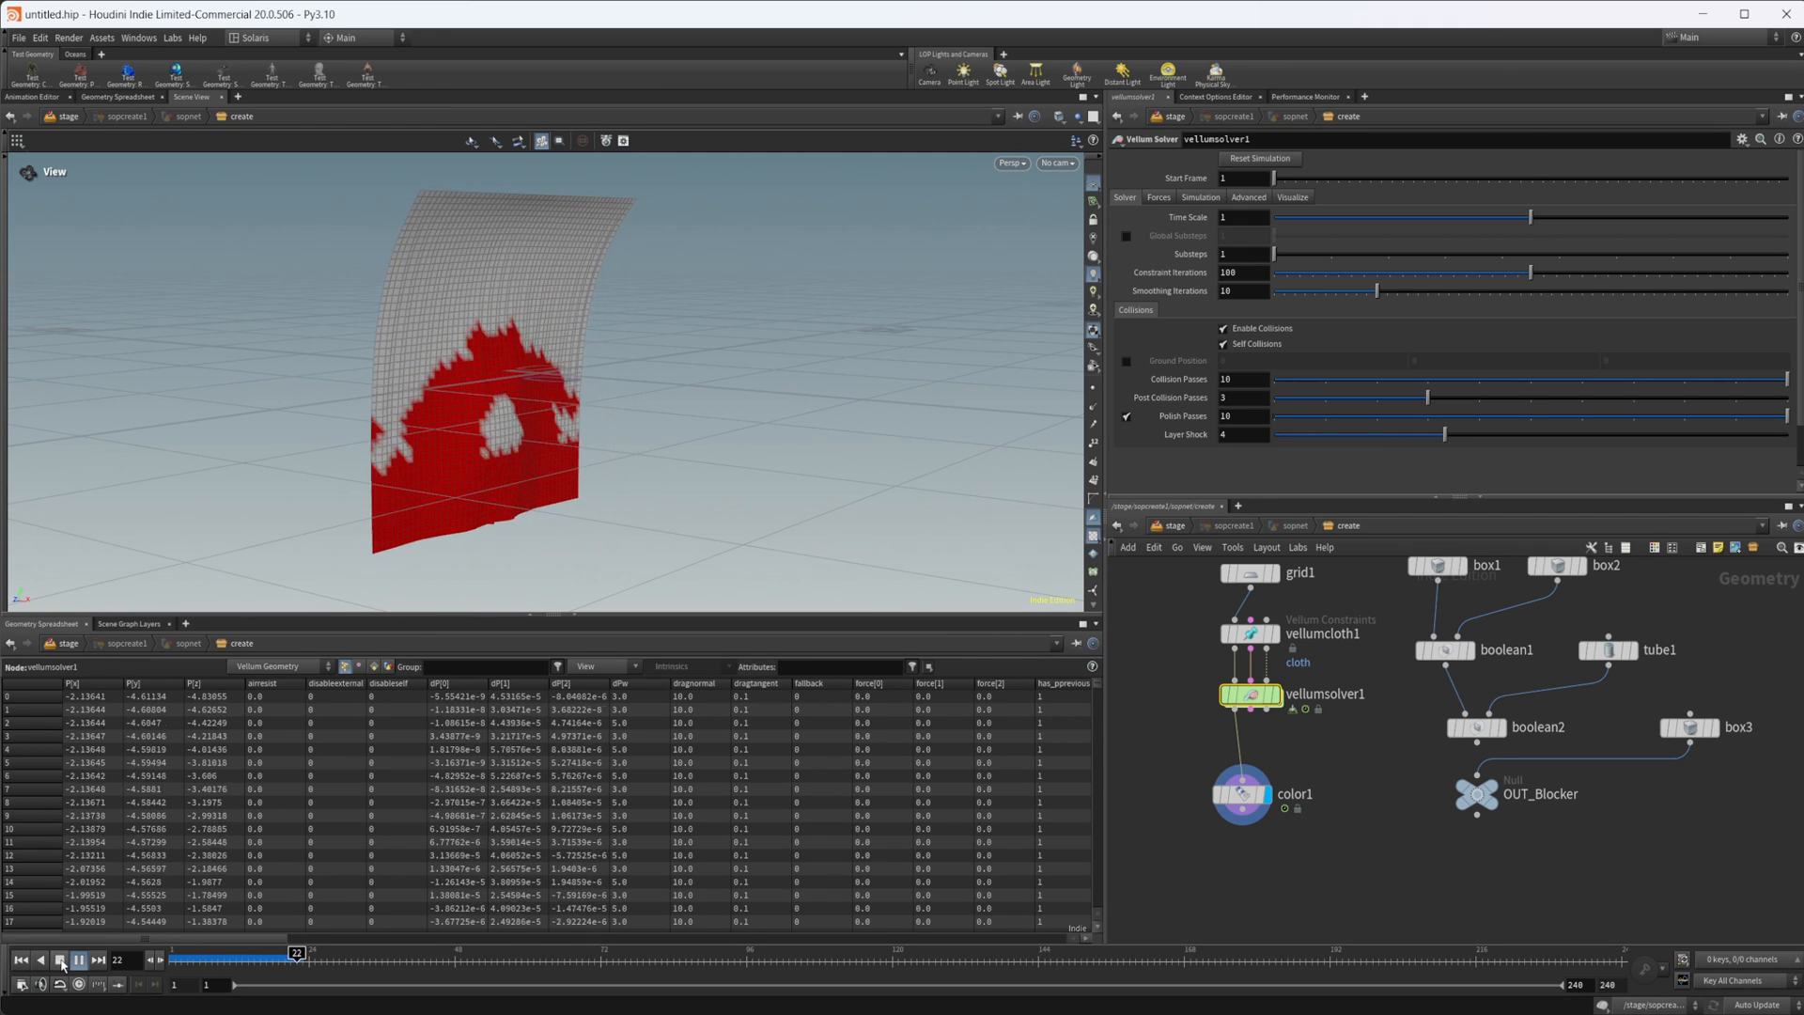
{"action": "left_click", "coordinate": [58, 960]}
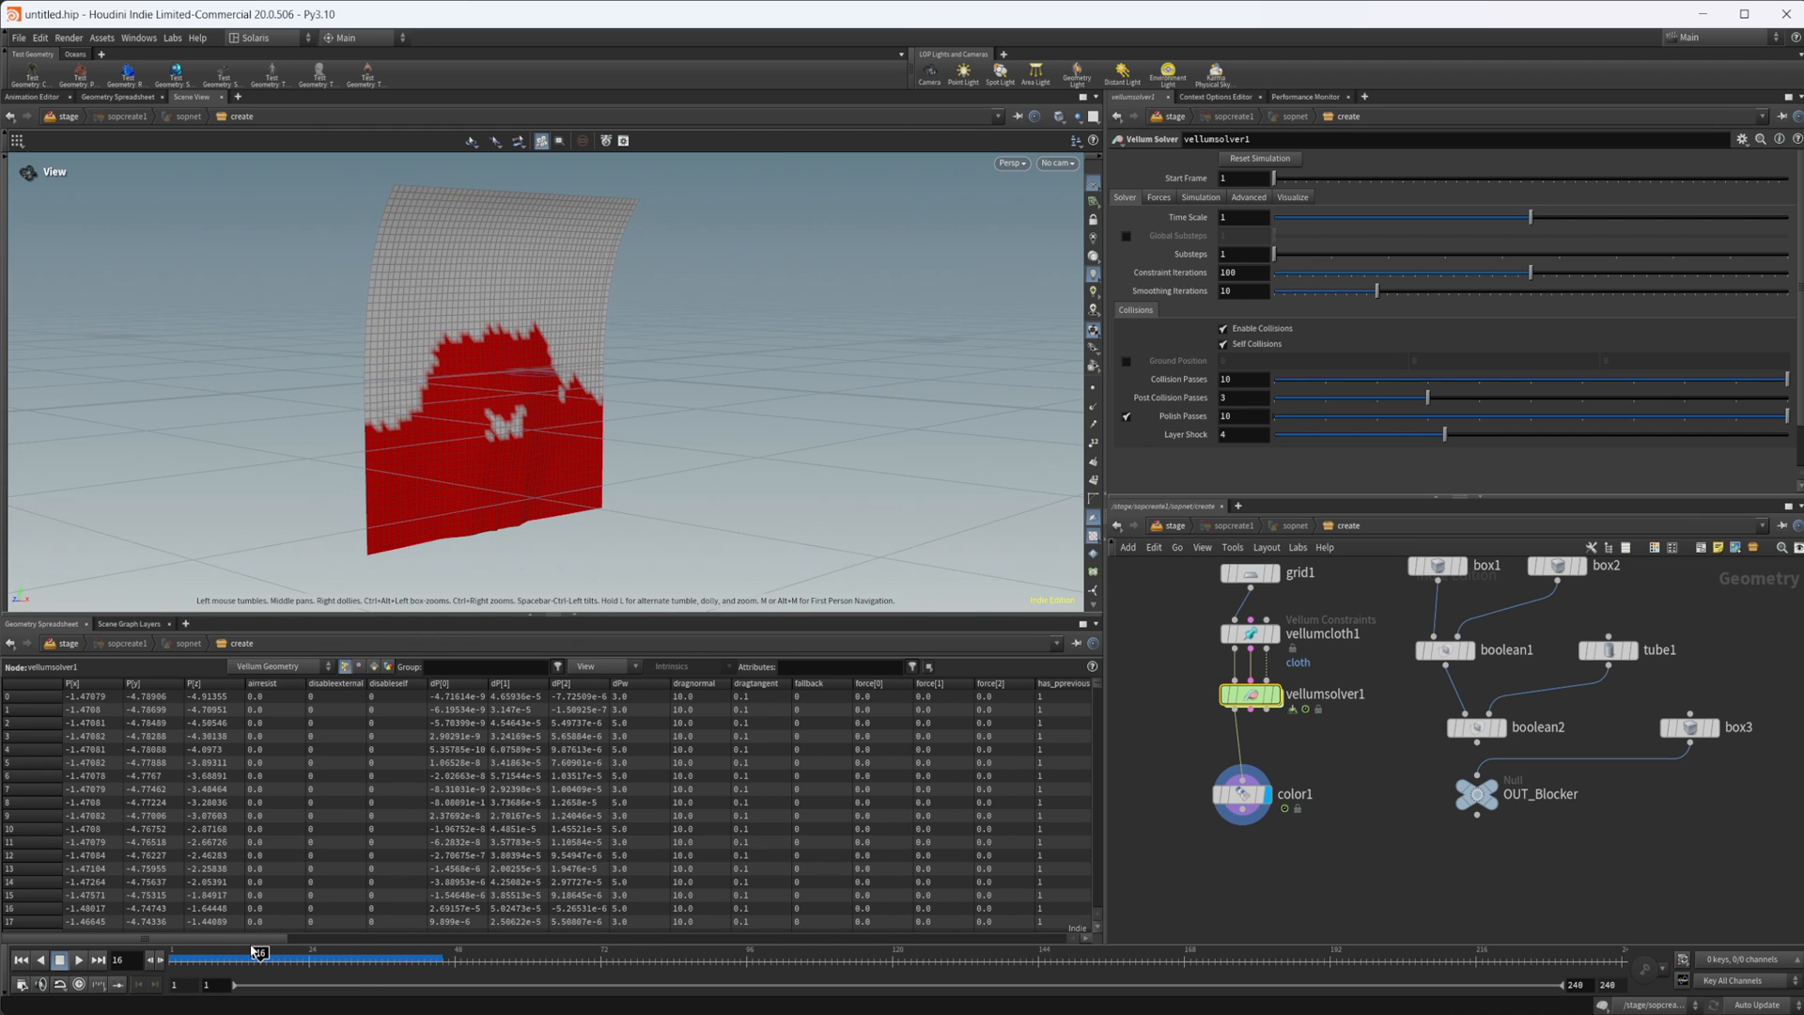
{"action": "left_click_drag", "start_coordinate": [261, 953], "coordinate": [199, 953]}
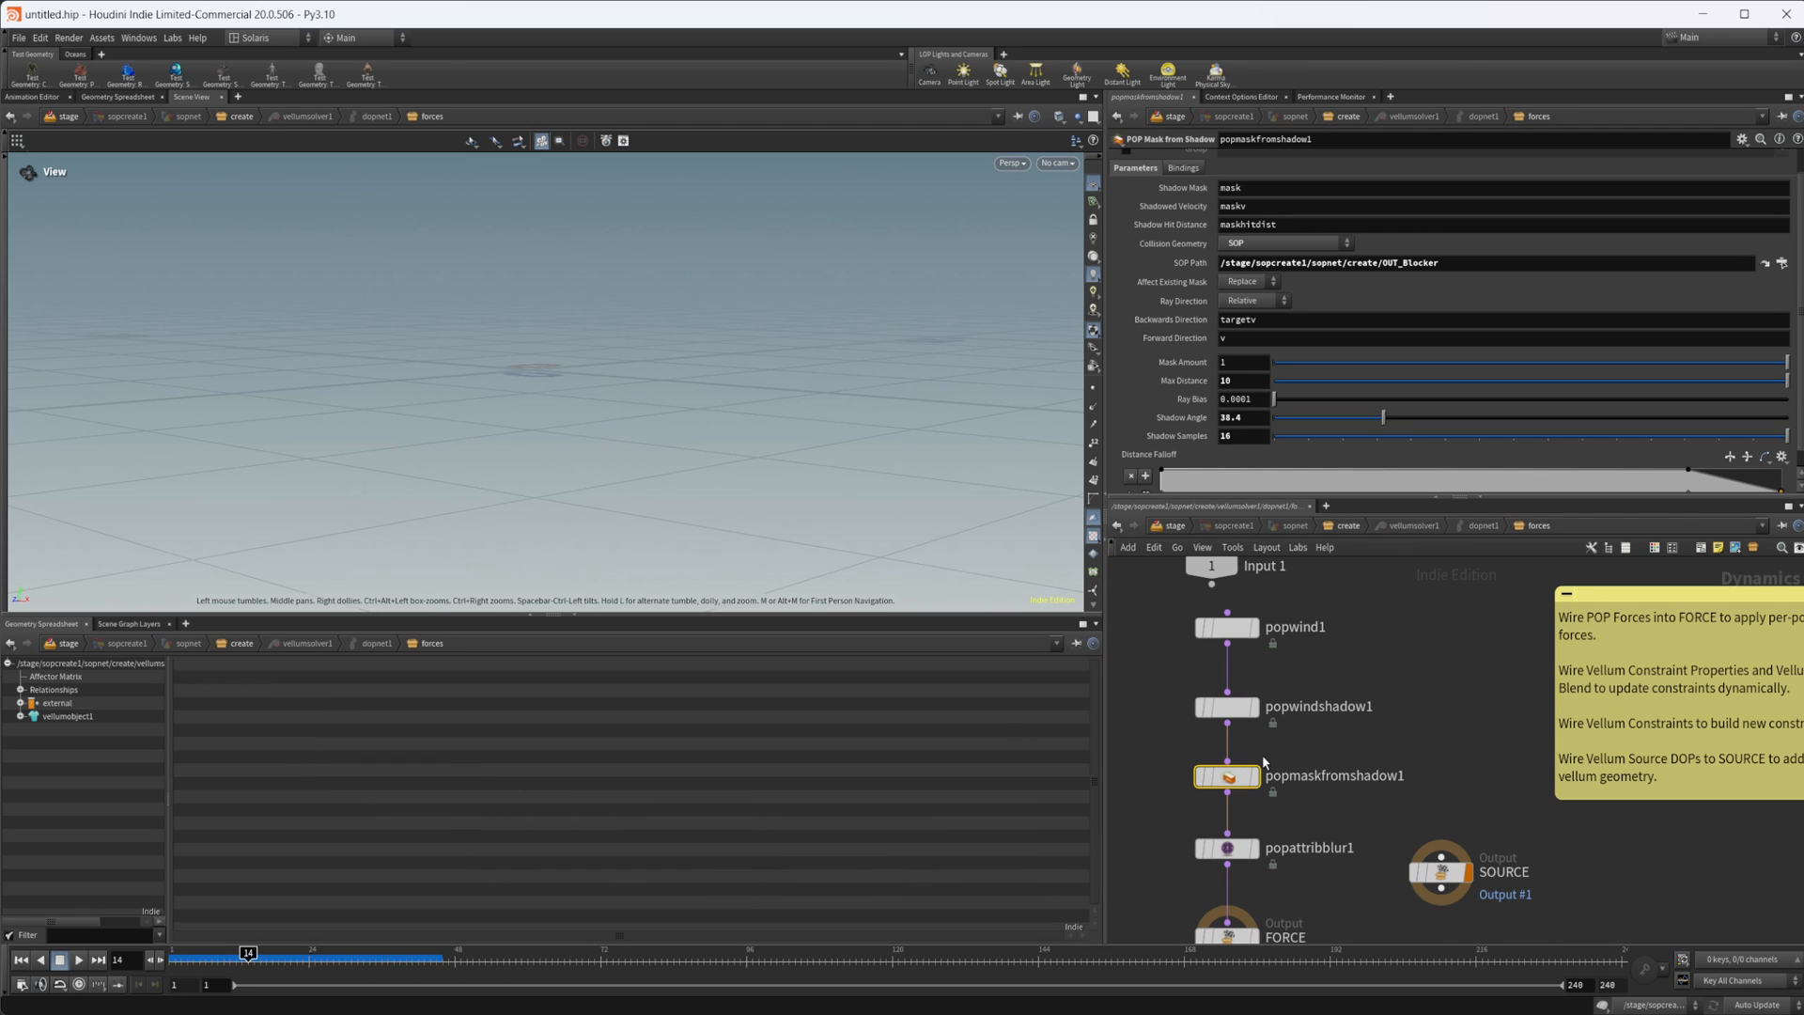
Step: Revisit popattribblur1, then scrub the geometry-level sim to check the smoother red mask
{"action": "left_click", "coordinate": [1227, 847]}
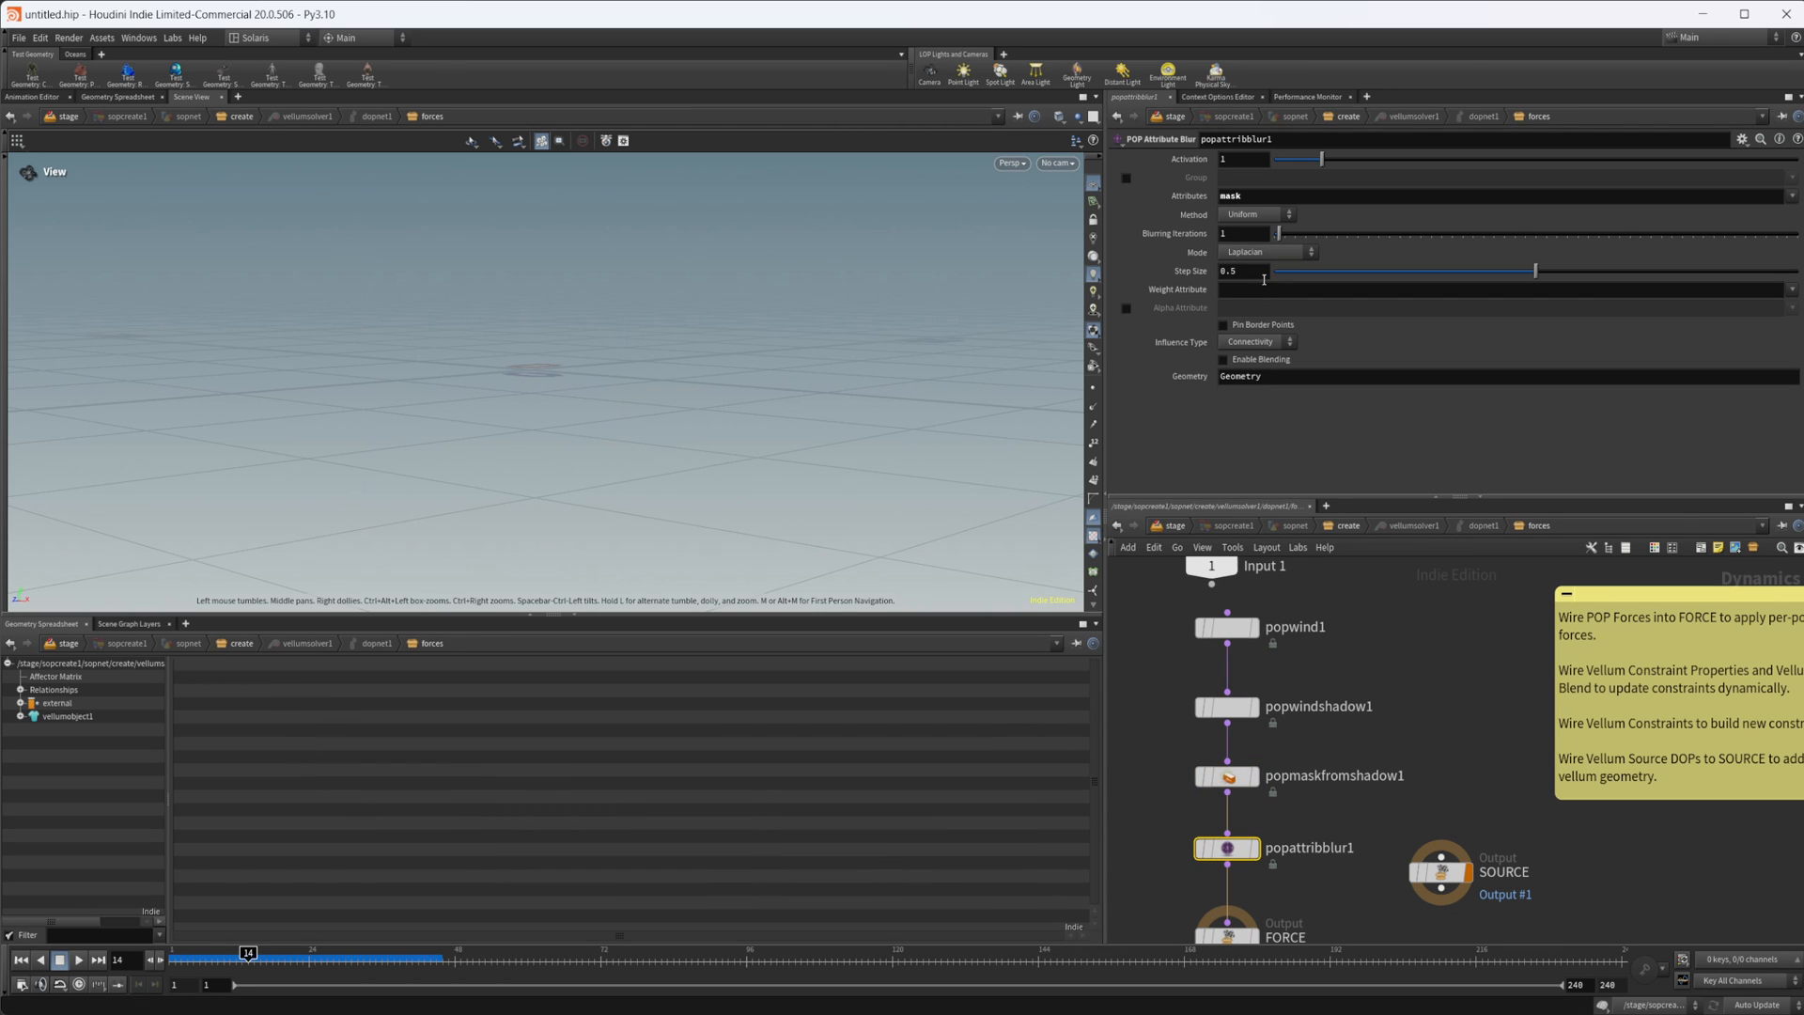
{"action": "mouse_move", "coordinate": [1203, 254]}
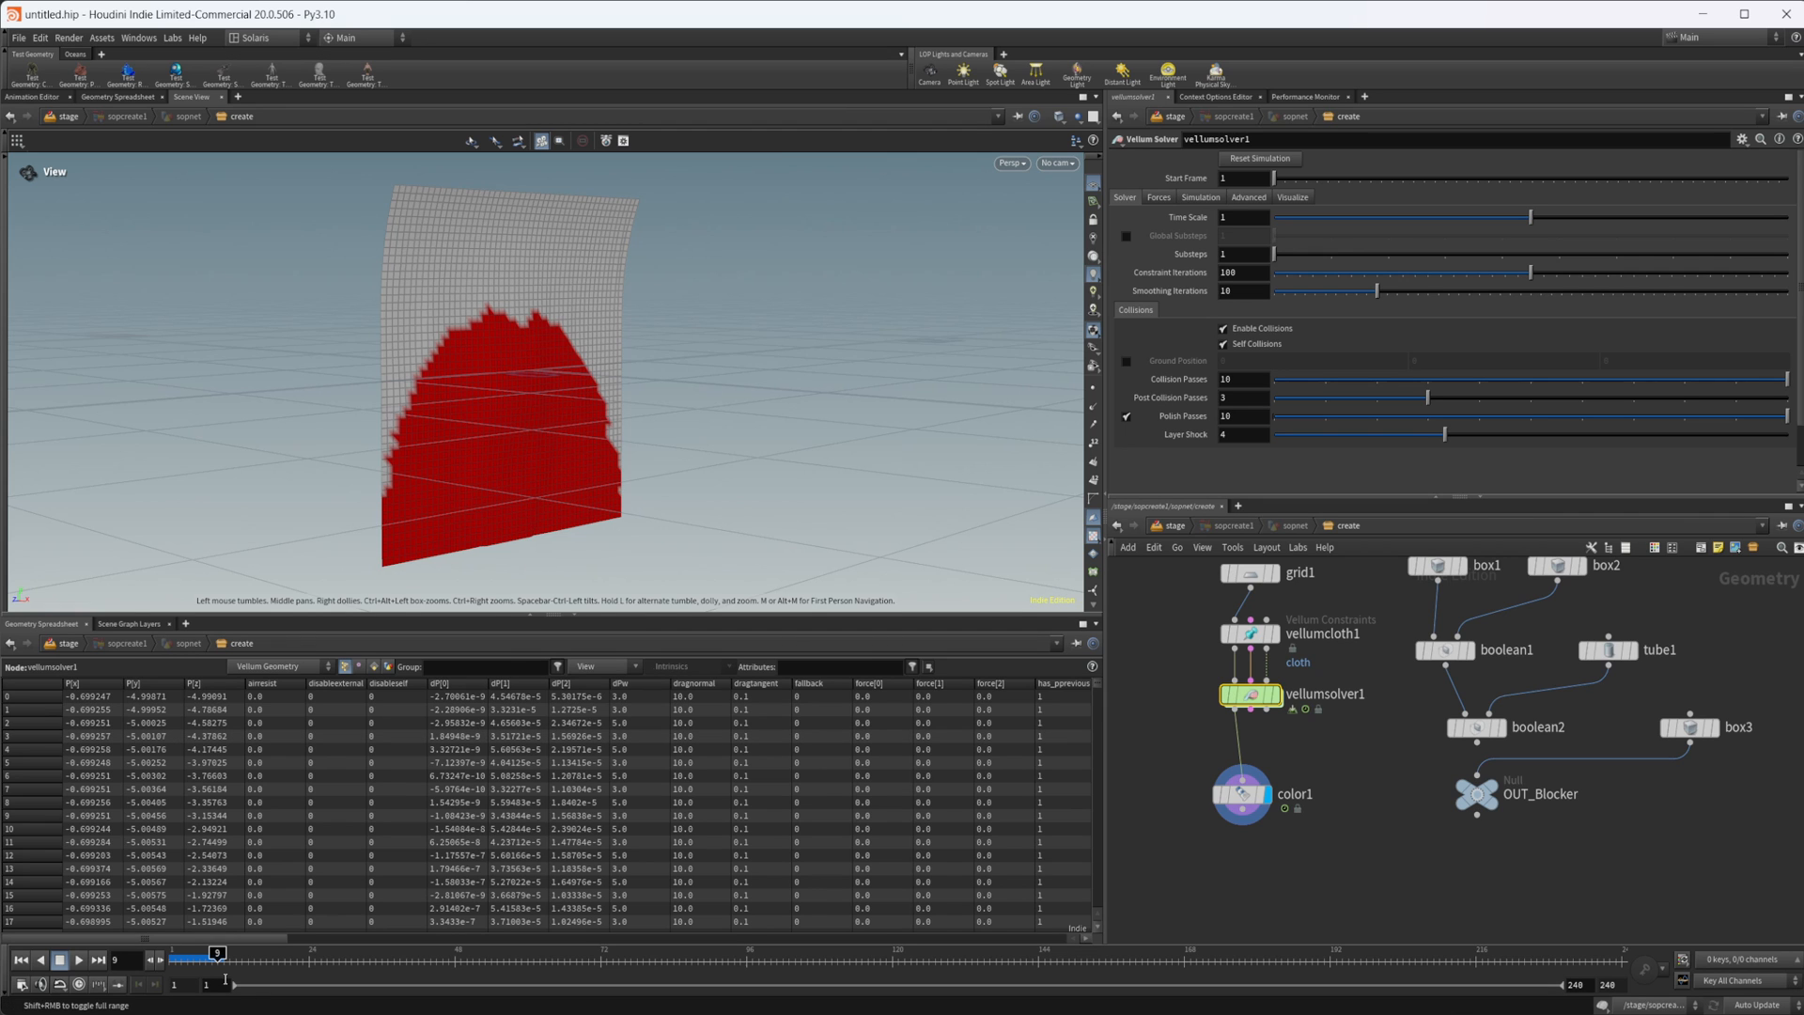
{"action": "left_click_drag", "start_coordinate": [218, 951], "coordinate": [272, 951]}
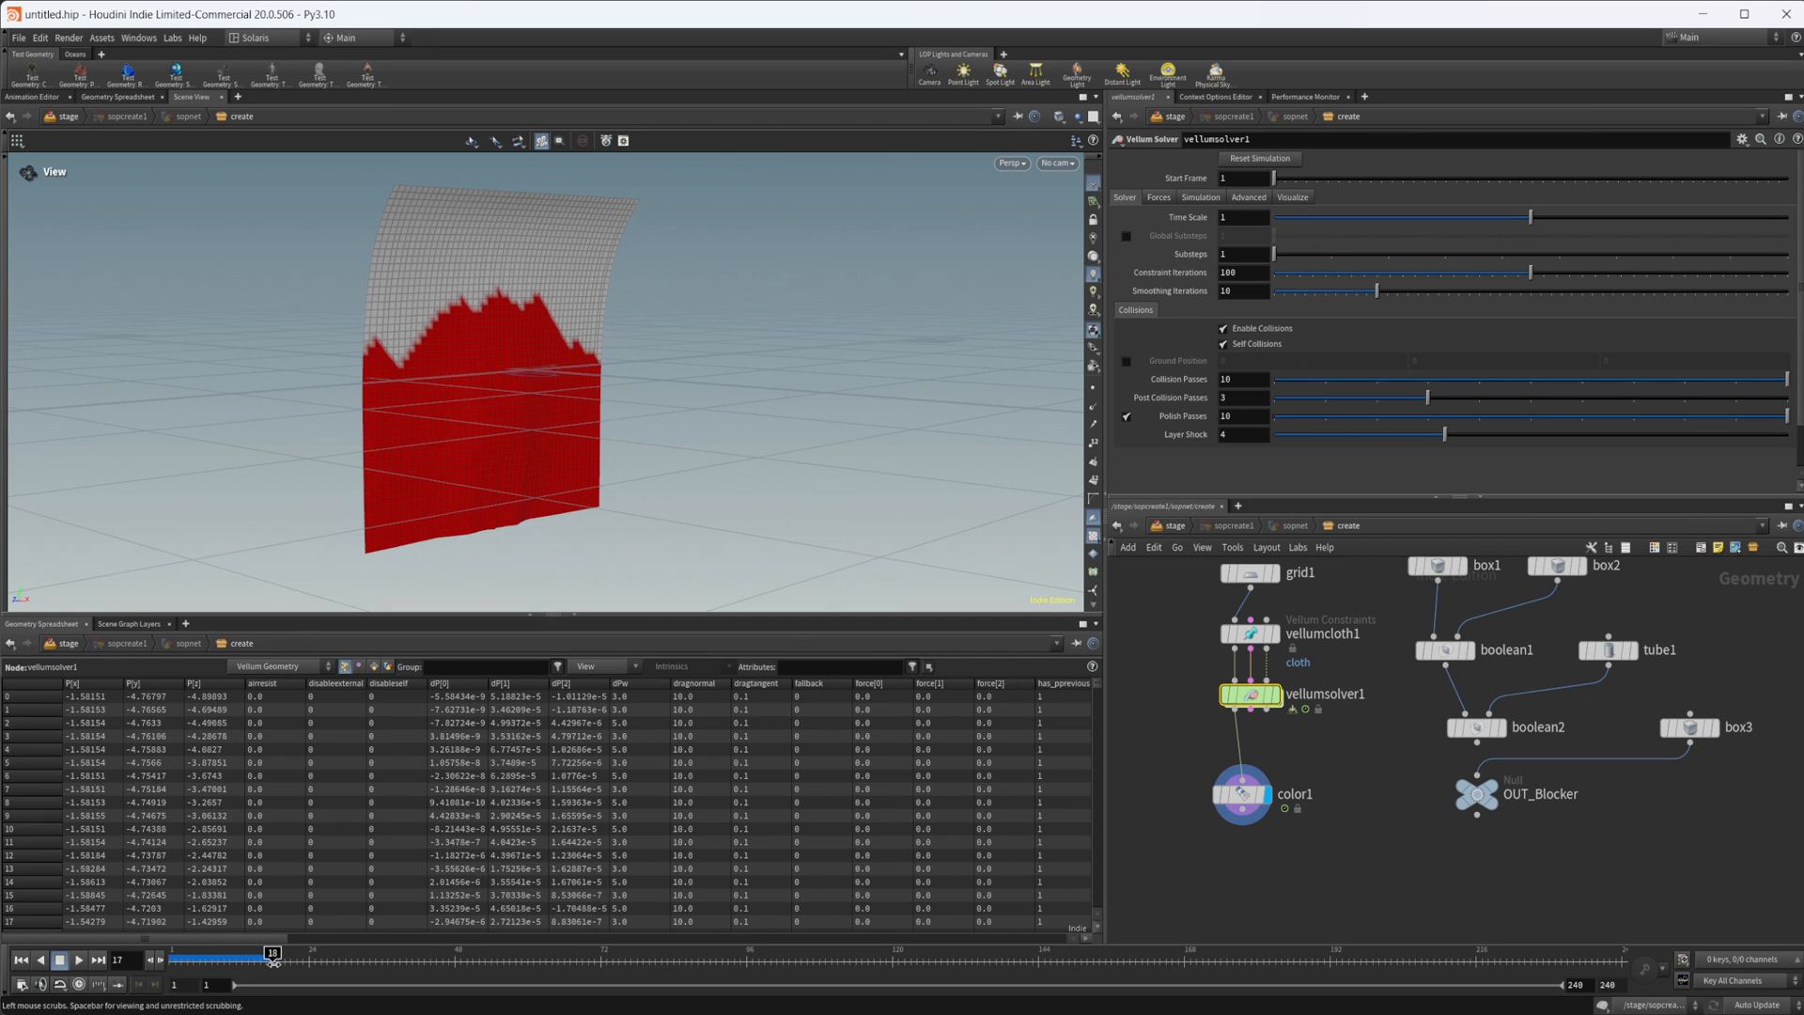
{"action": "left_click_drag", "start_coordinate": [272, 953], "coordinate": [396, 953]}
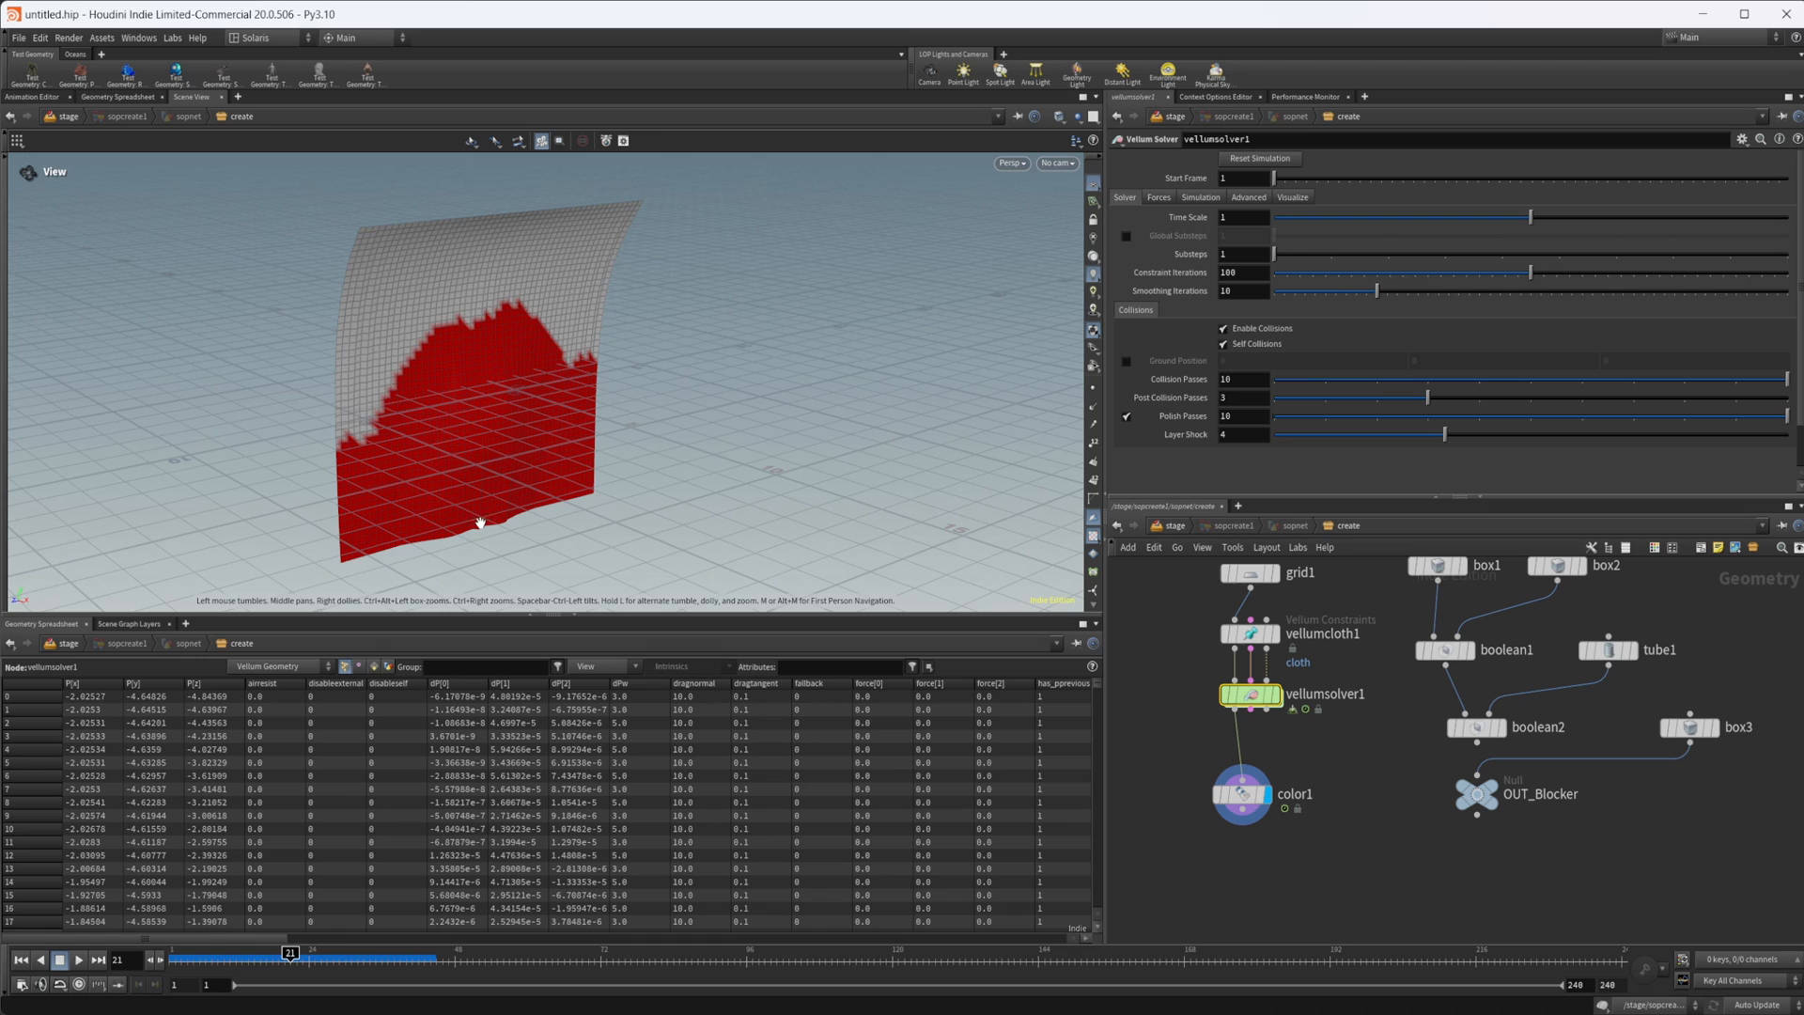
{"action": "mouse_move", "coordinate": [171, 426]}
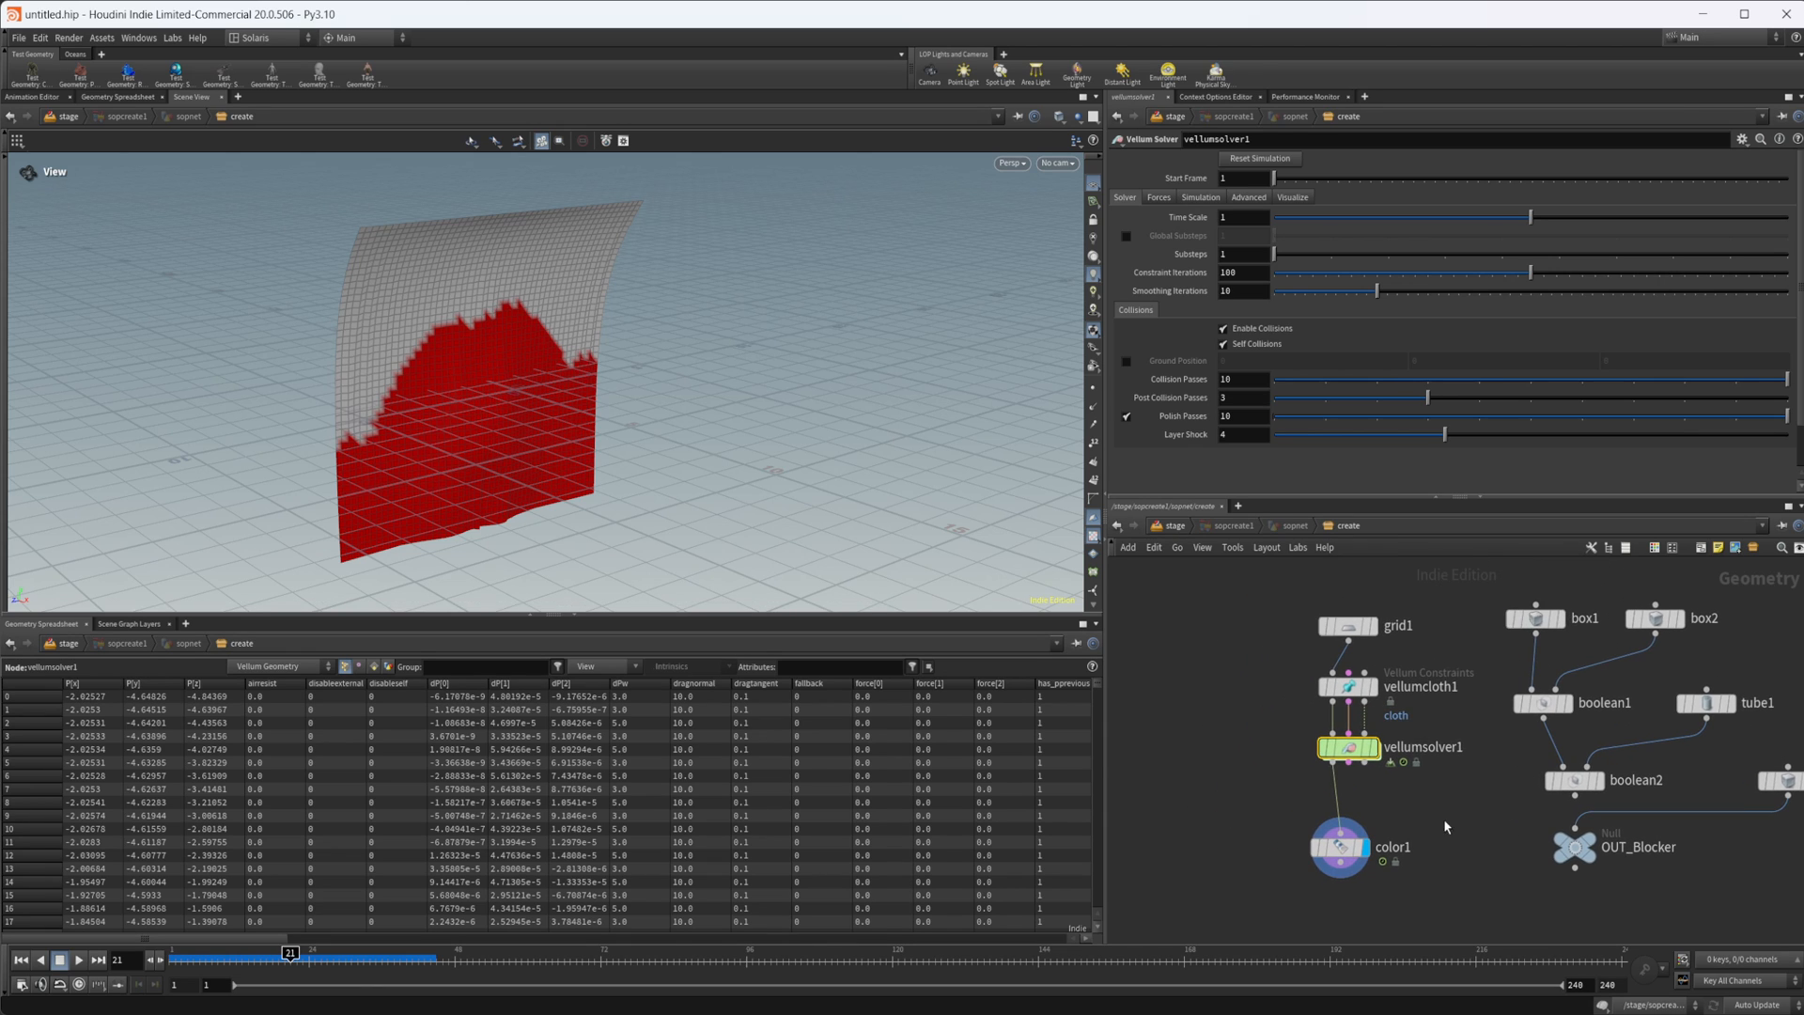
{"action": "key", "text": "Tab"}
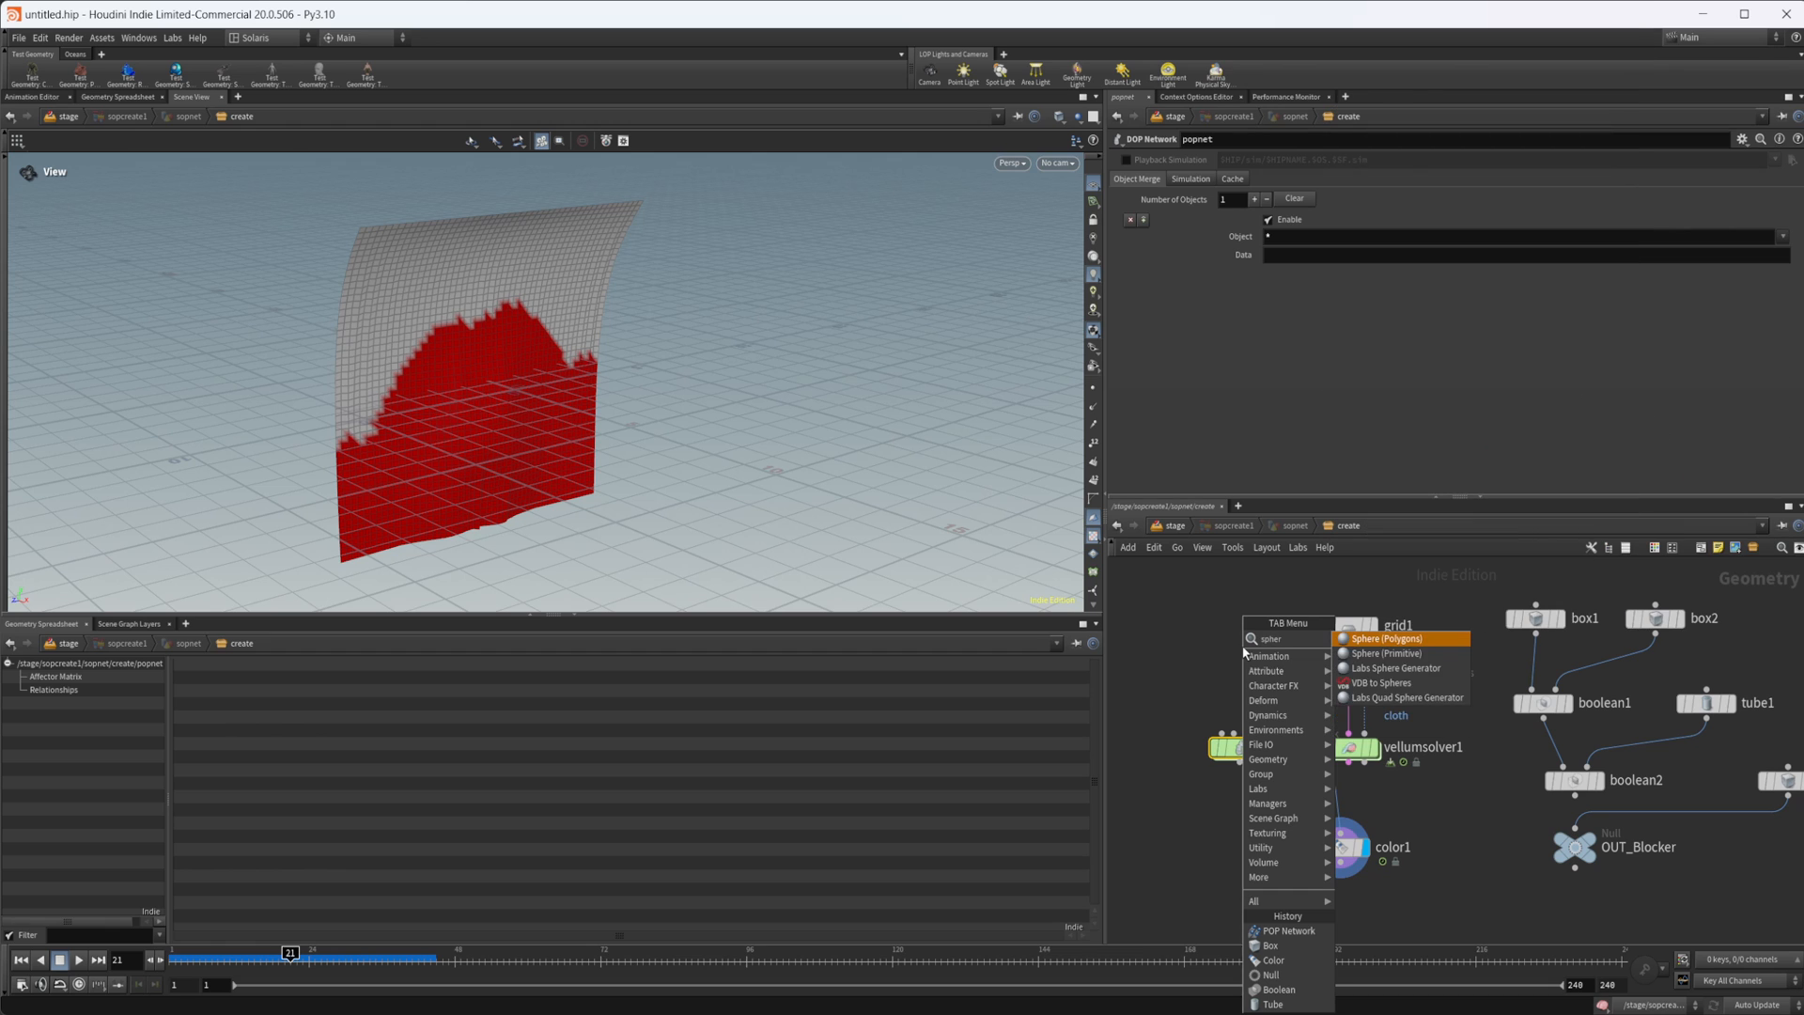
Step: Add a polygon sphere with Uniform Scale 2.25 at Center Y 4.7 and dive into its POP network
{"action": "left_click", "coordinate": [1385, 639]}
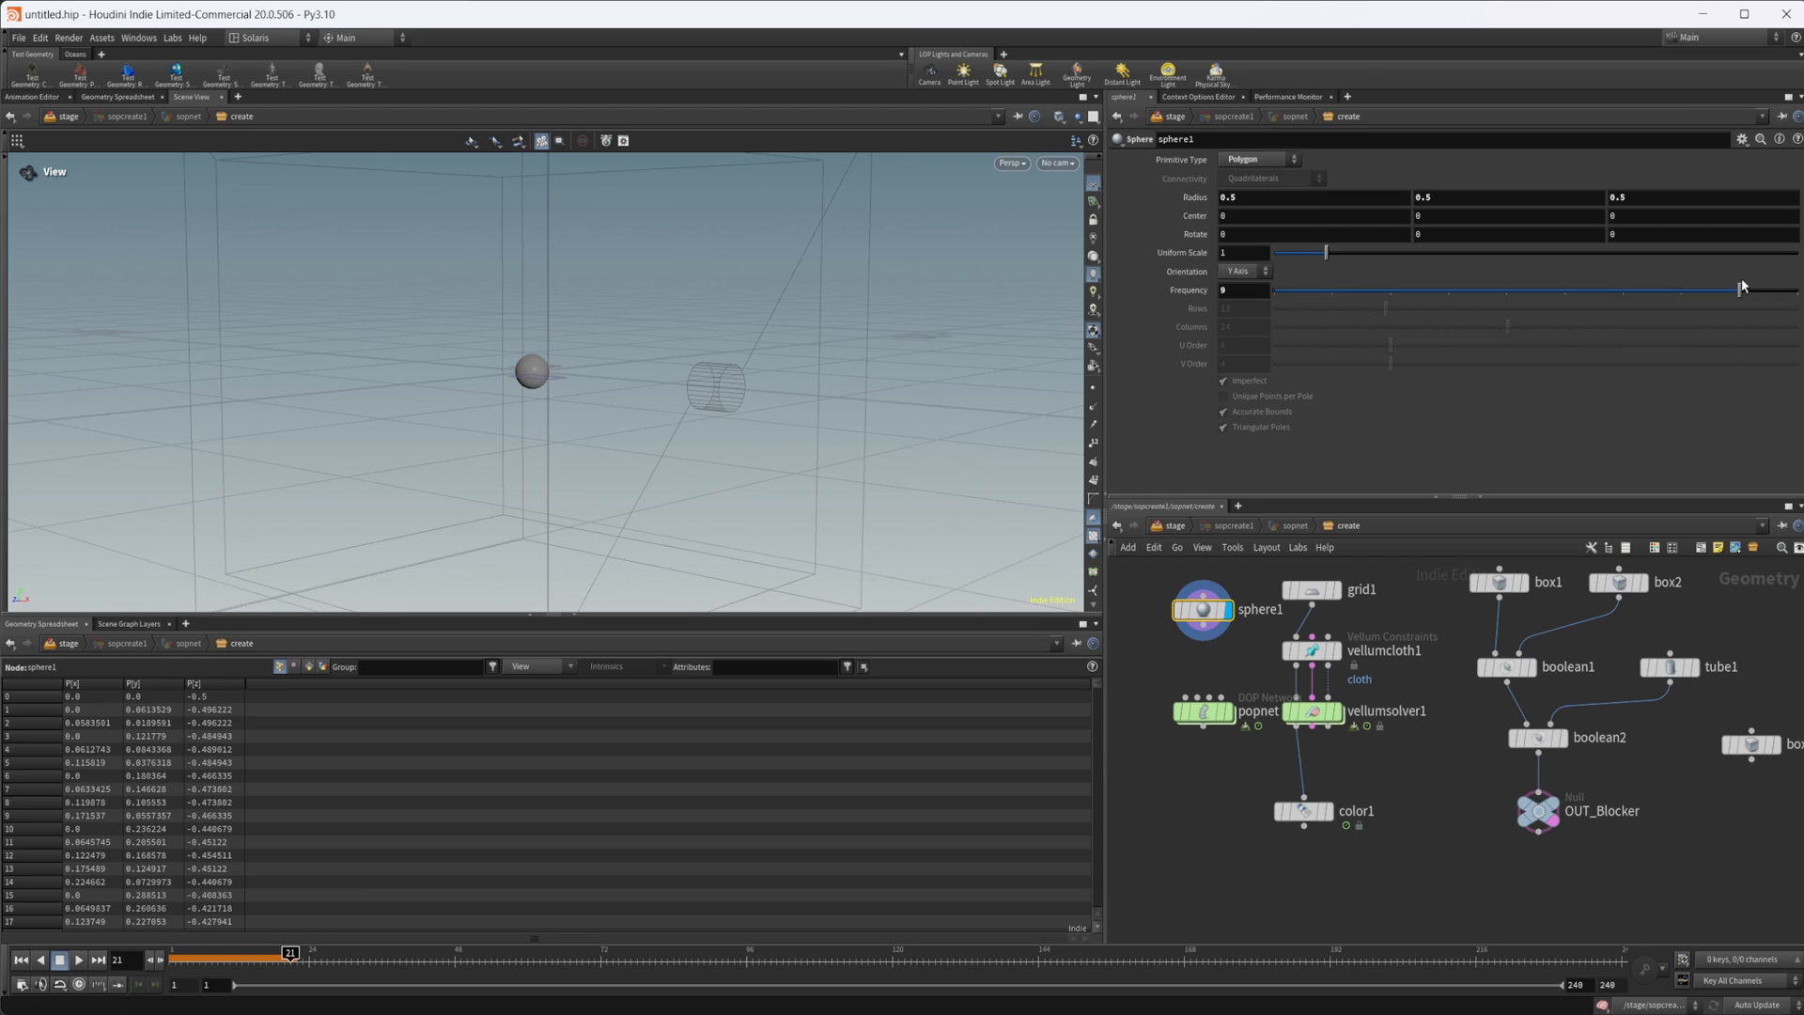
{"action": "left_click_drag", "start_coordinate": [1324, 252], "coordinate": [1396, 252]}
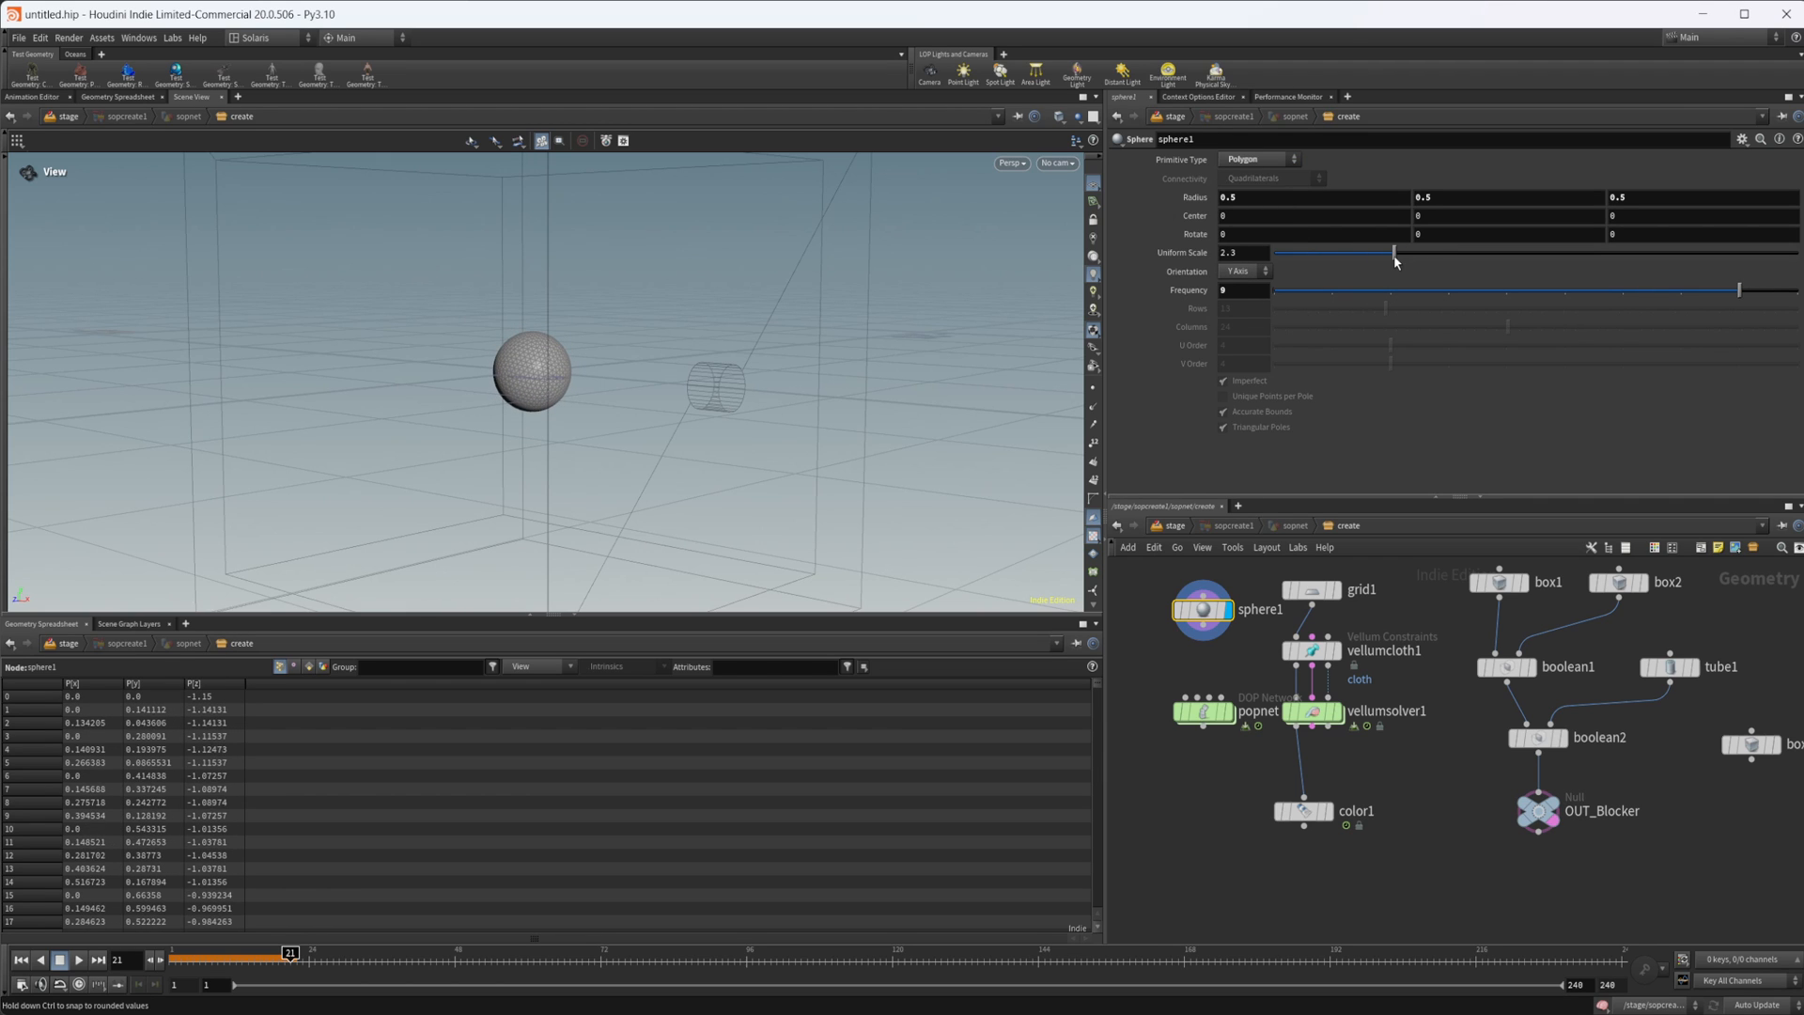
{"action": "left_click_drag", "start_coordinate": [1396, 252], "coordinate": [1388, 252]}
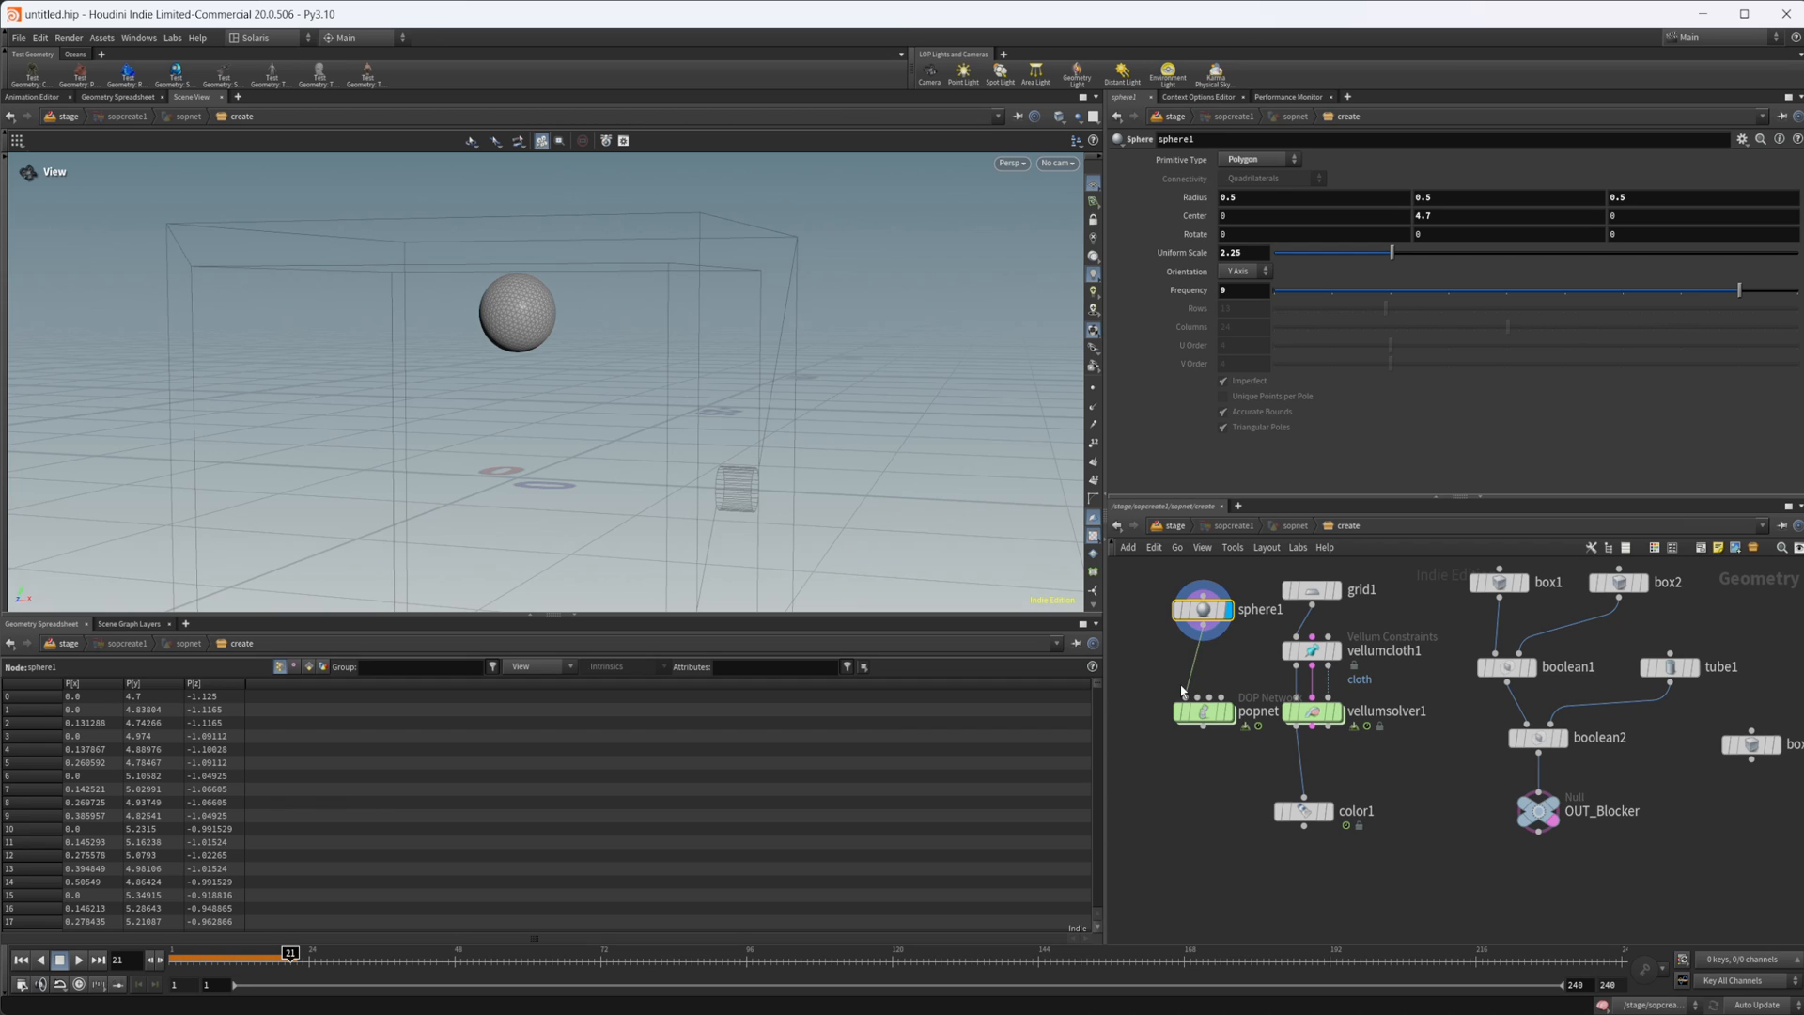
{"action": "left_click", "coordinate": [1202, 710]}
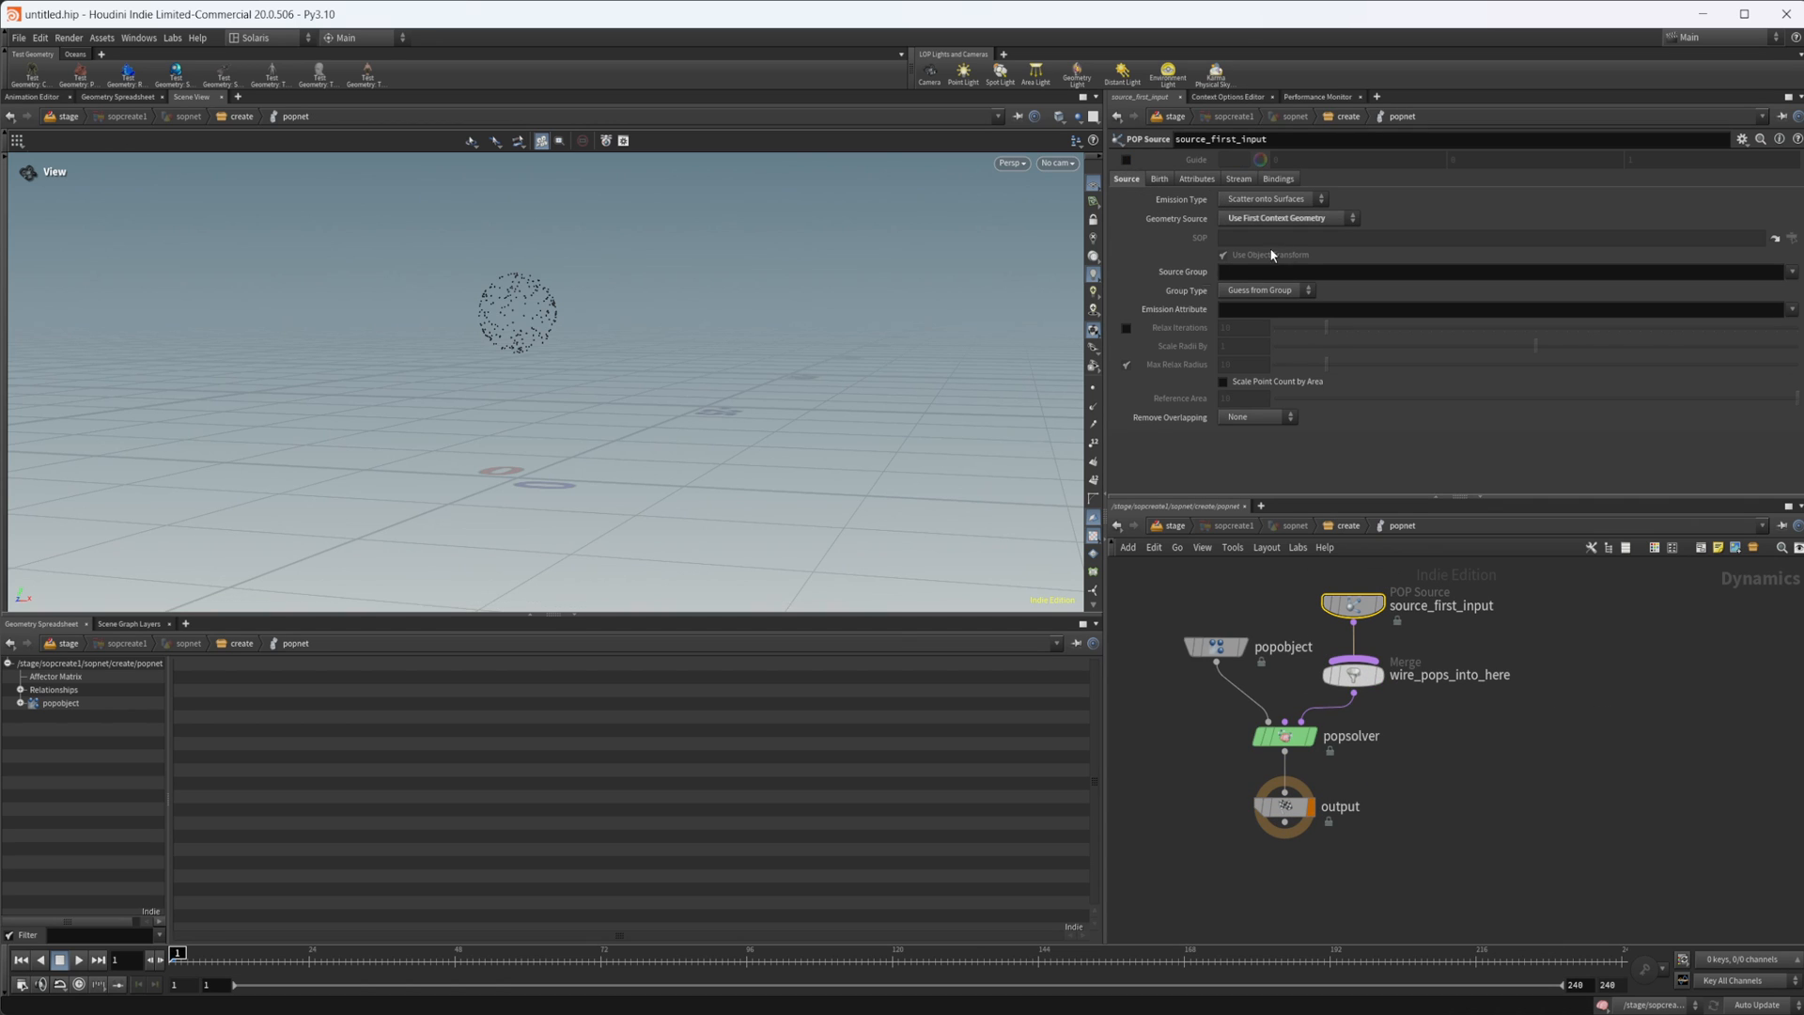
Step: Set popwind1 to velocity -3 with noise amplitude 1.75 and turbulence 3
{"action": "left_click", "coordinate": [59, 960]}
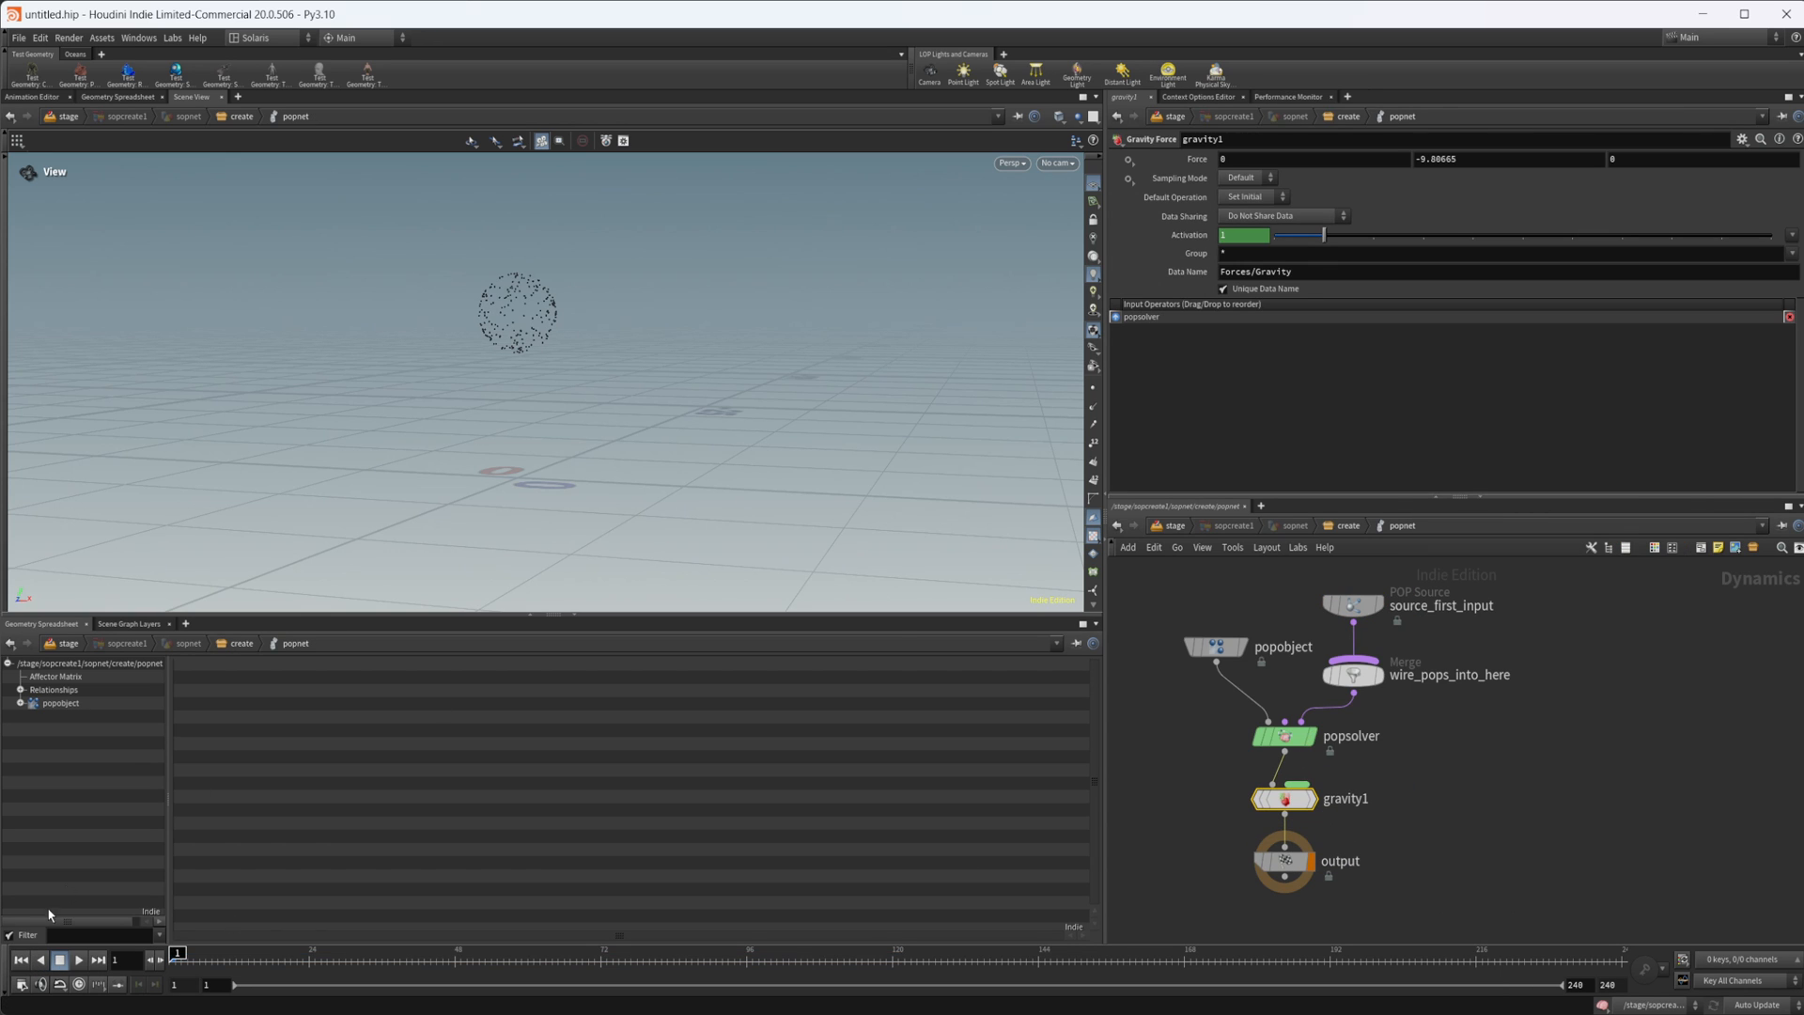
{"action": "left_click", "coordinate": [58, 960]}
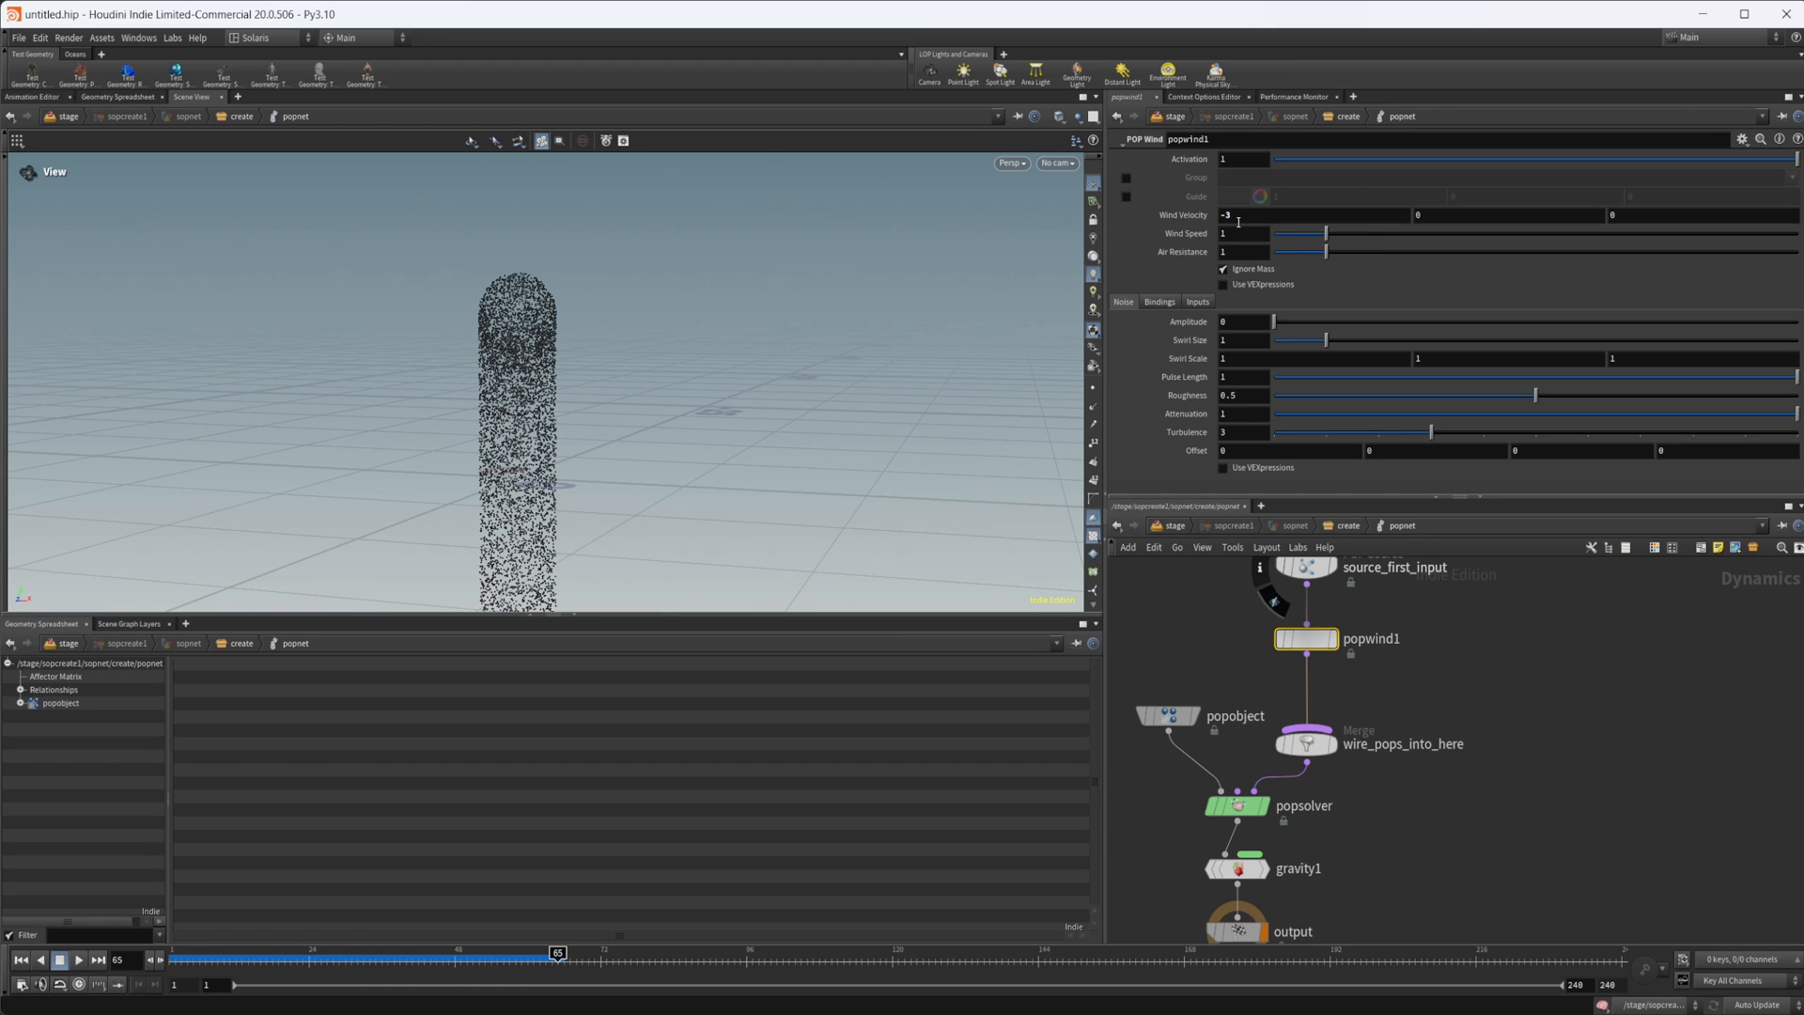
{"action": "left_click_drag", "start_coordinate": [1274, 321], "coordinate": [1364, 321]}
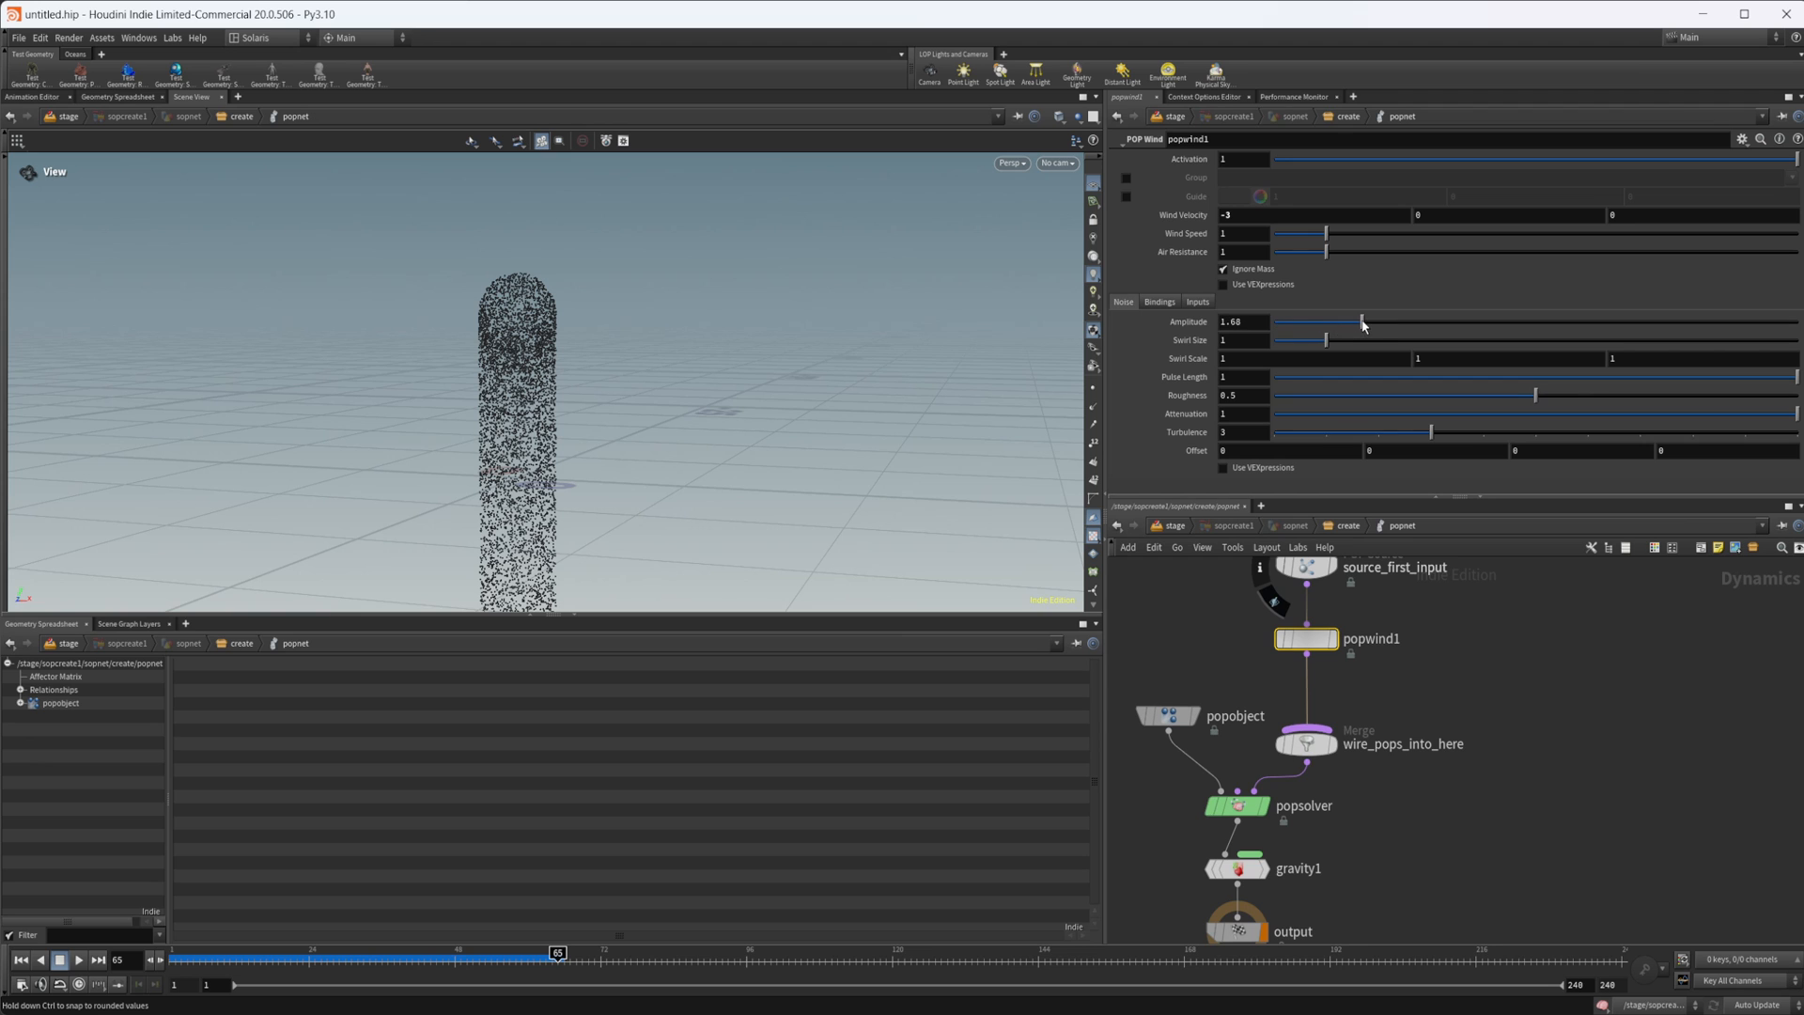
{"action": "left_click_drag", "start_coordinate": [1364, 321], "coordinate": [1369, 321]}
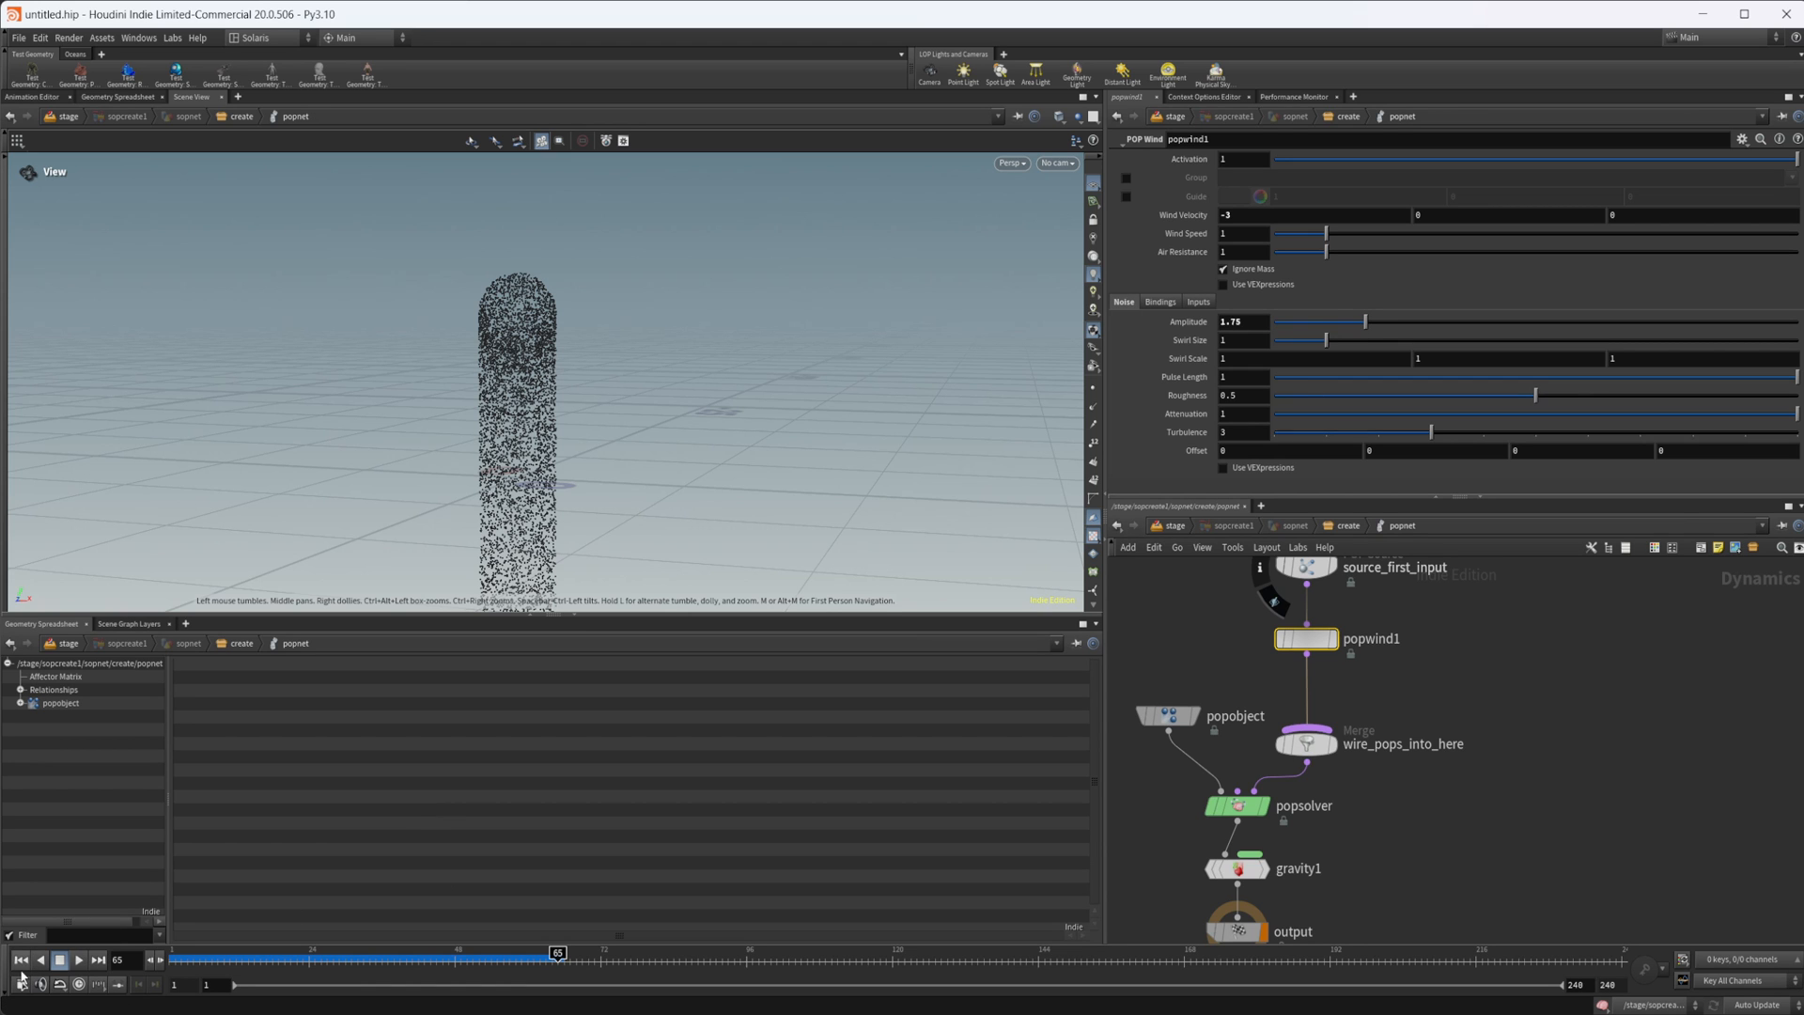
Step: Play and scrub the particle sim to preview the wind-blown trail
{"action": "left_click", "coordinate": [56, 960]}
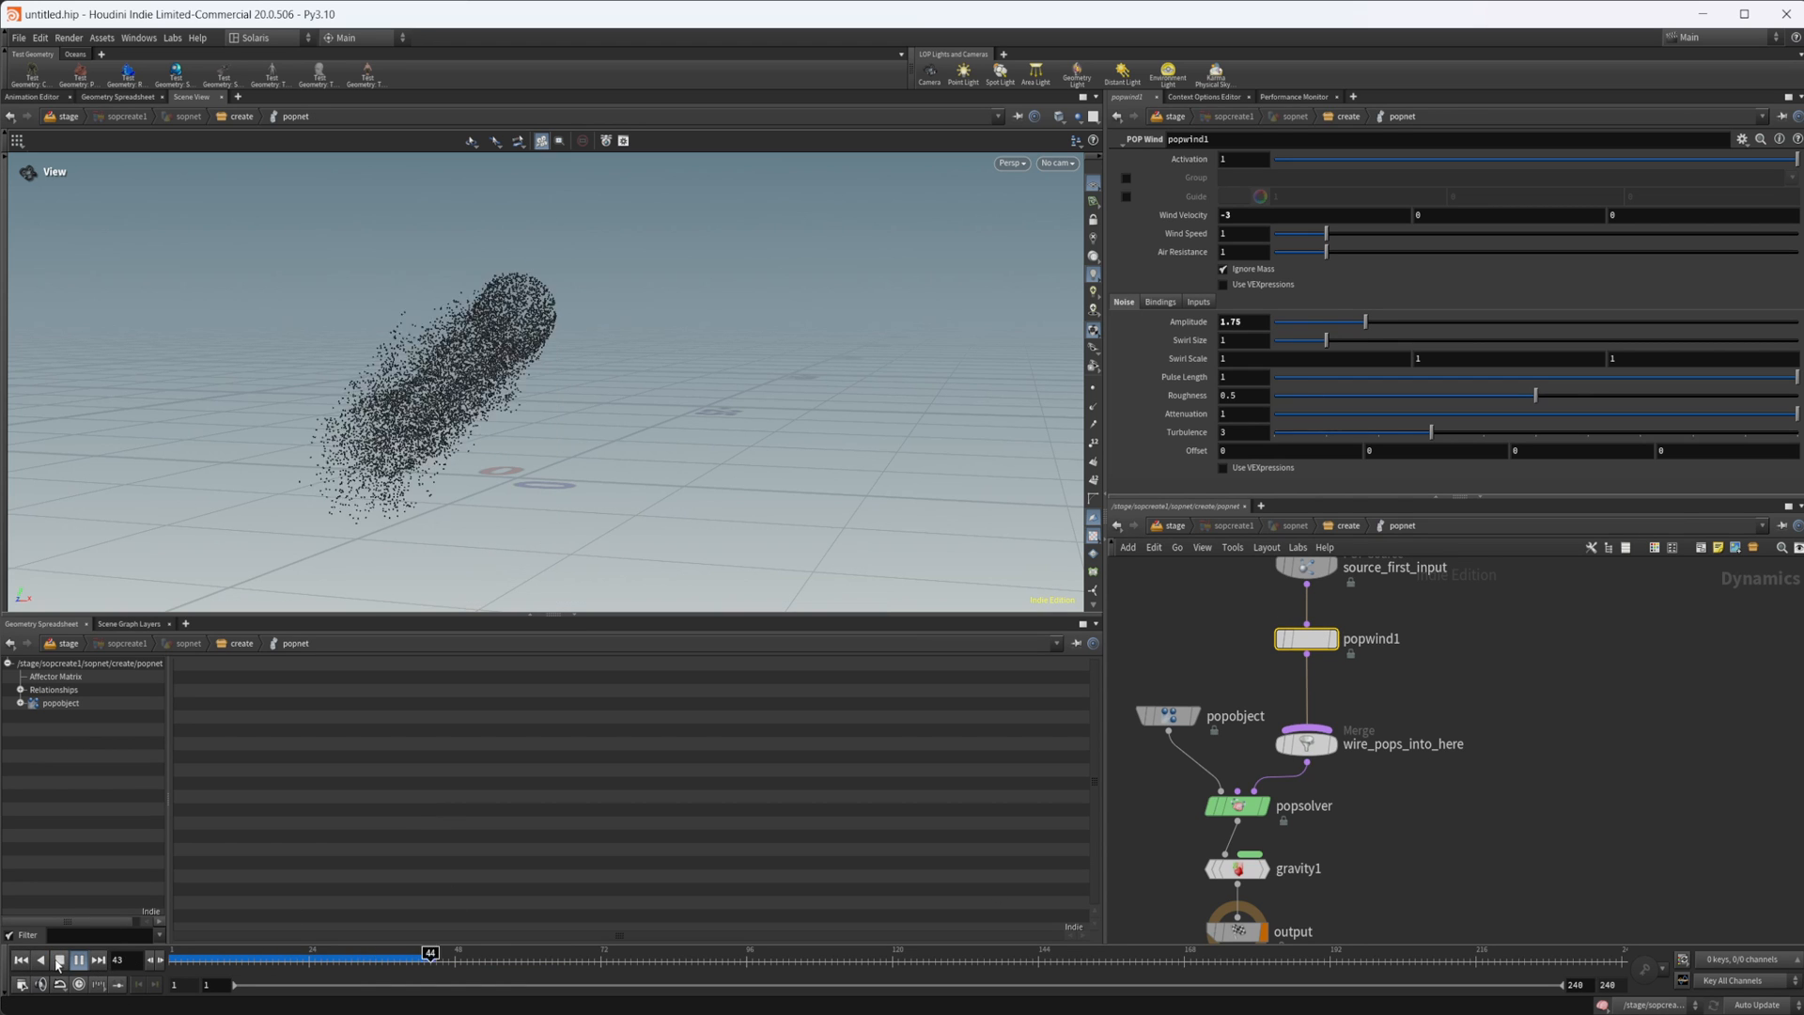
{"action": "left_click", "coordinate": [58, 960]}
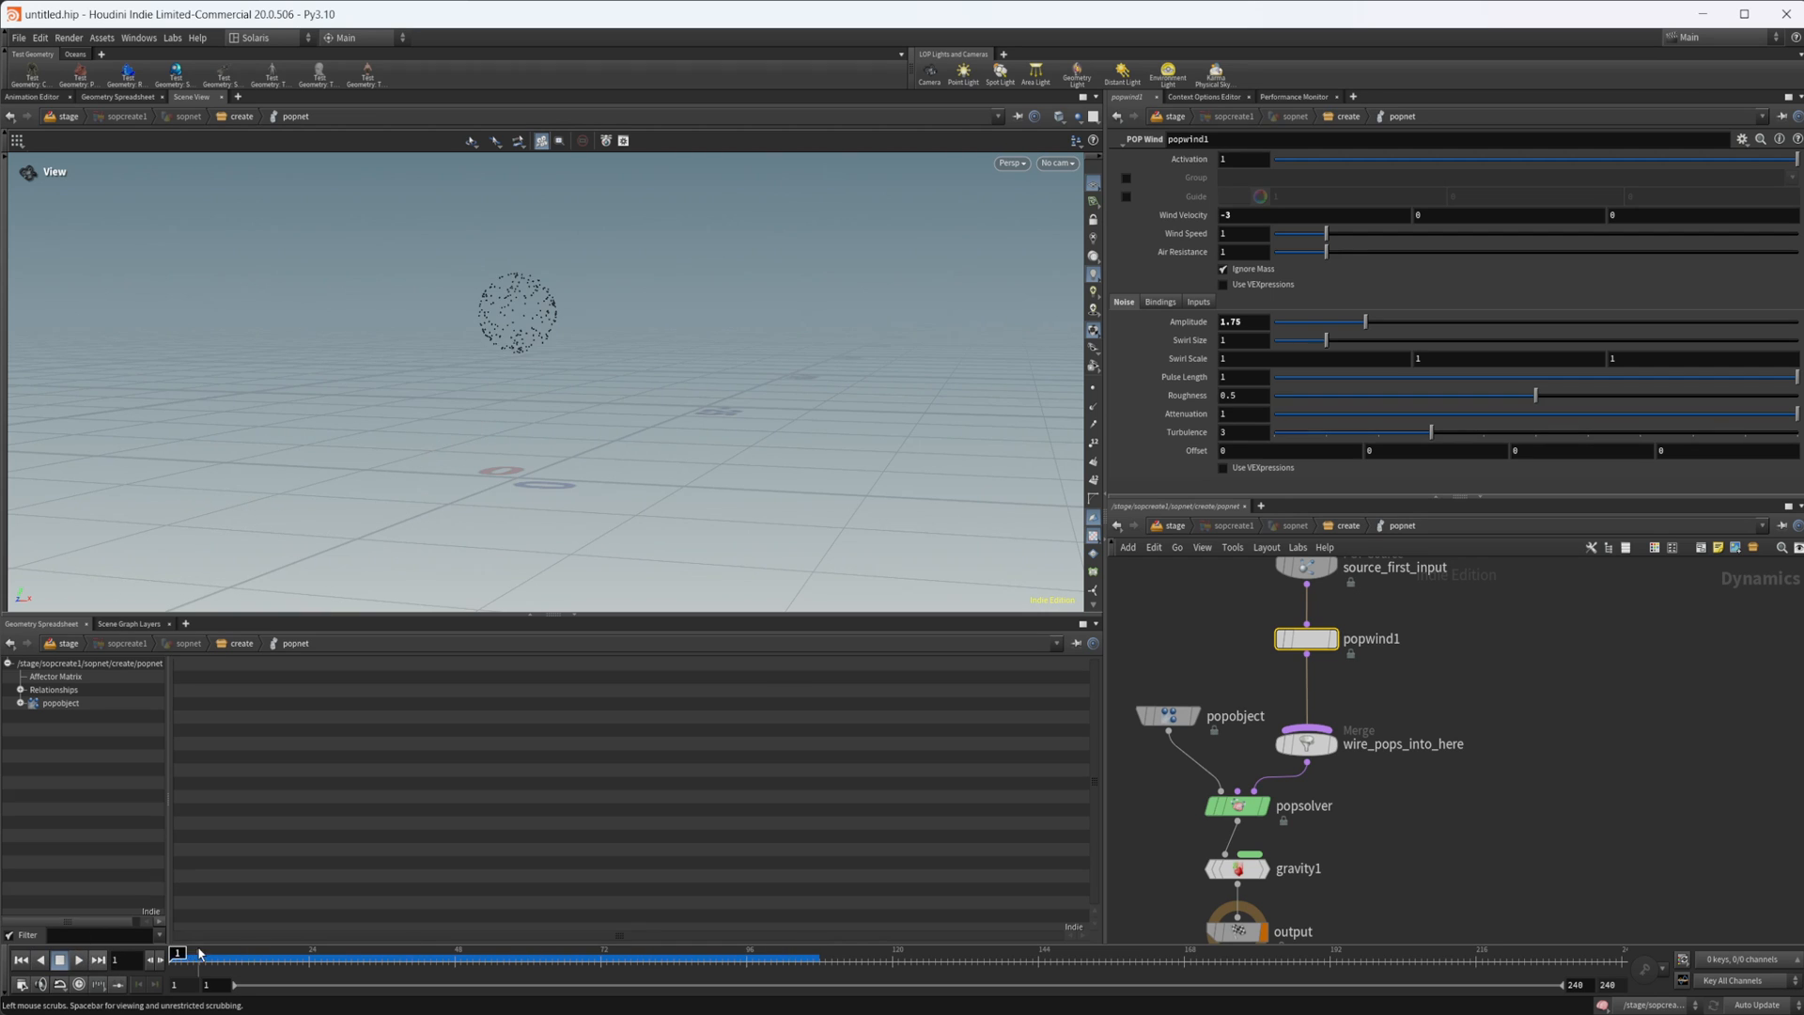
{"action": "left_click_drag", "start_coordinate": [178, 955], "coordinate": [453, 955]}
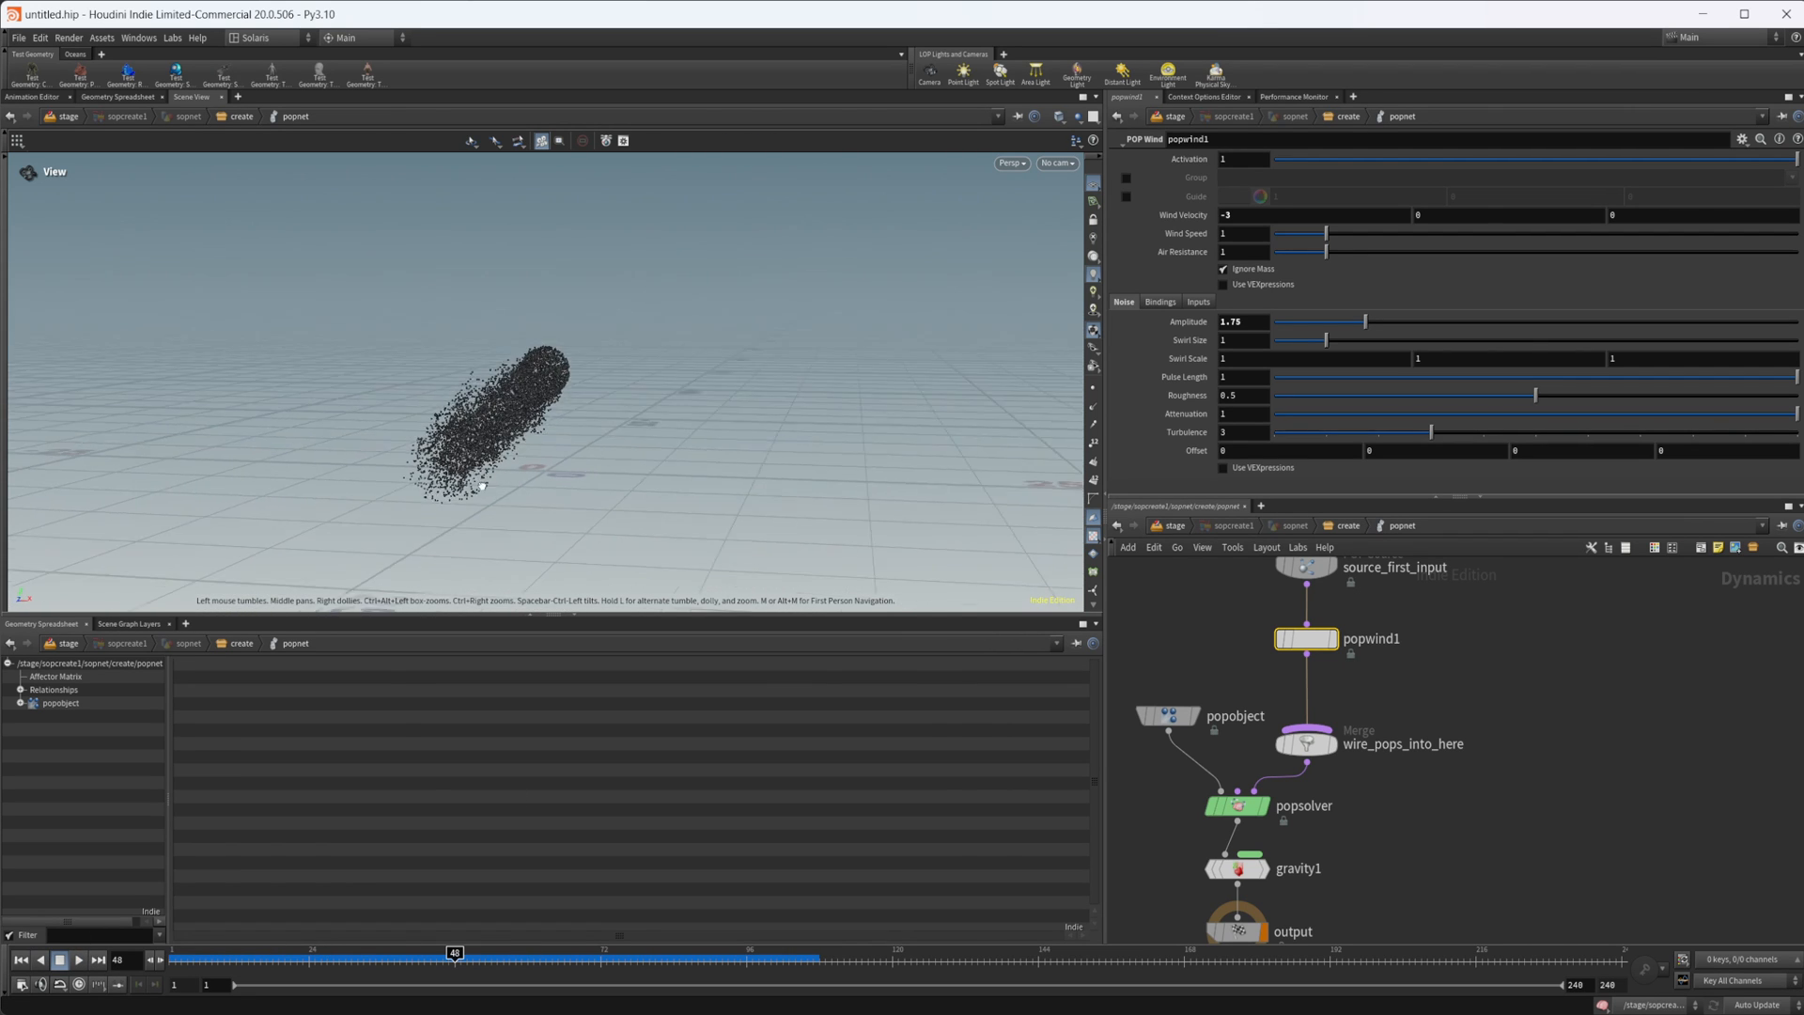
Step: Add a POP Wind Shadow reading SOP geometry from OUT_Blocker with Max Distance 10
{"action": "key", "text": "tab"}
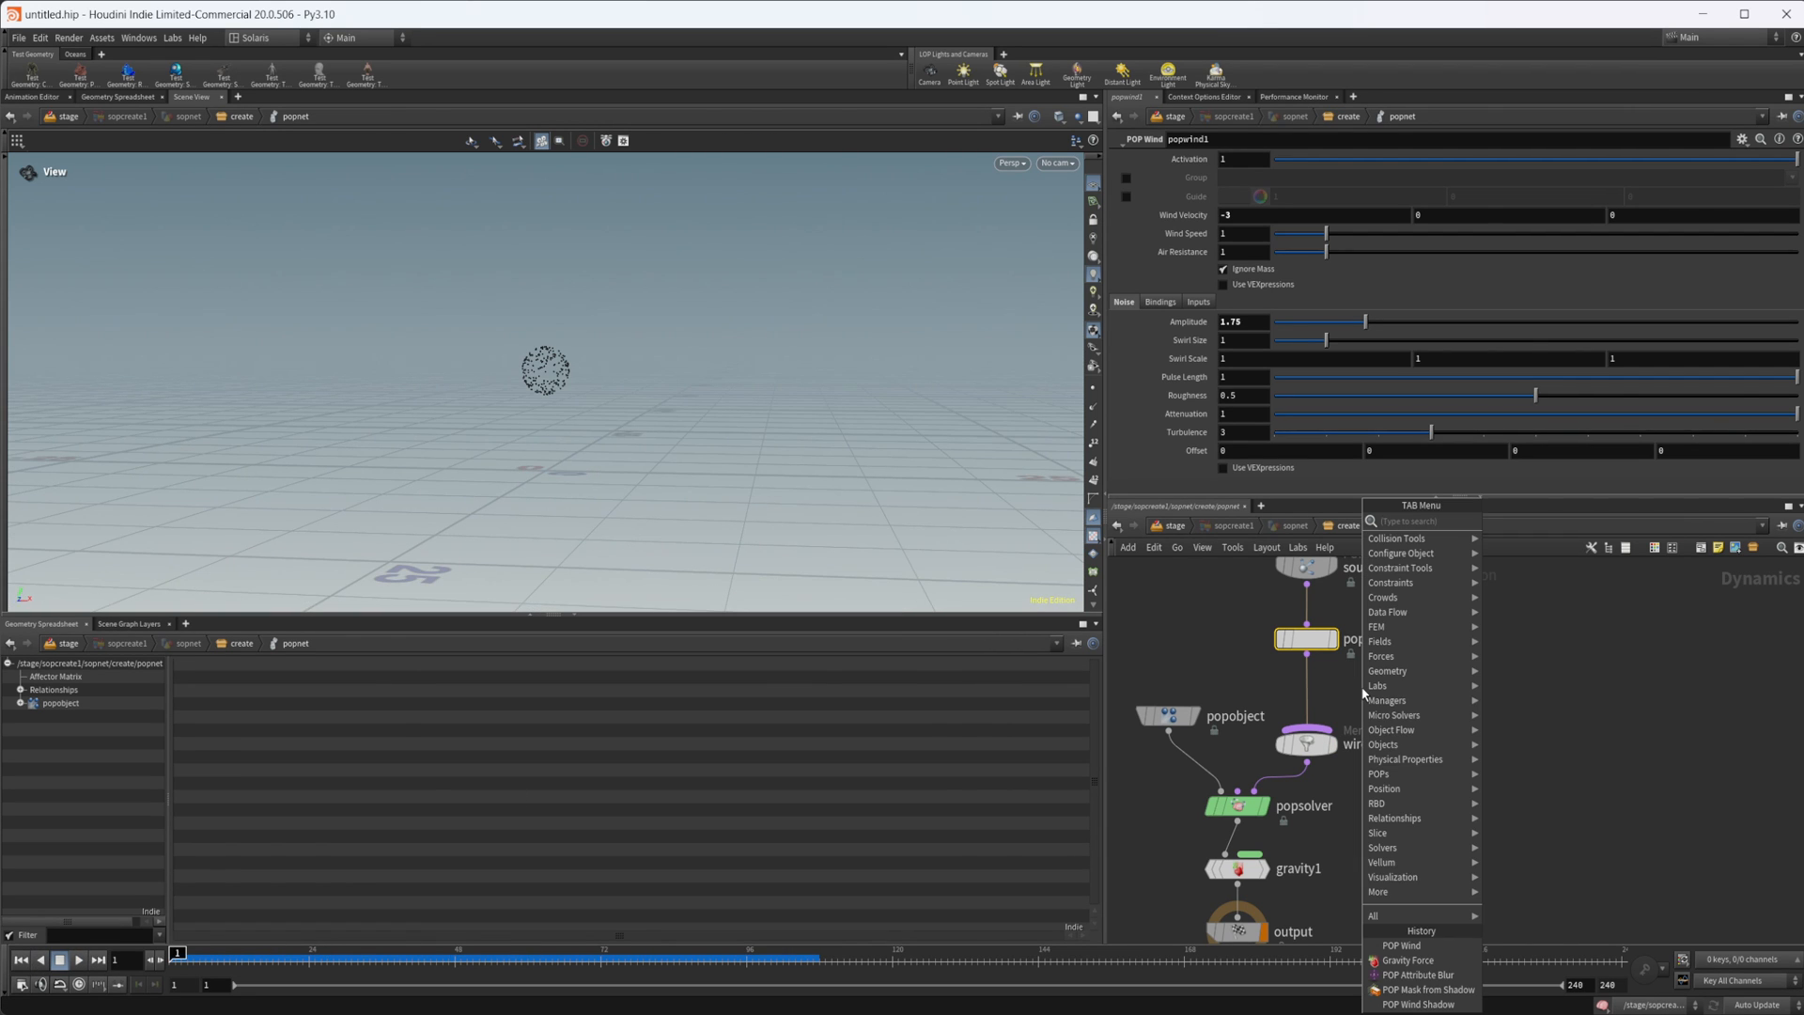
{"action": "type", "text": "pop sha"}
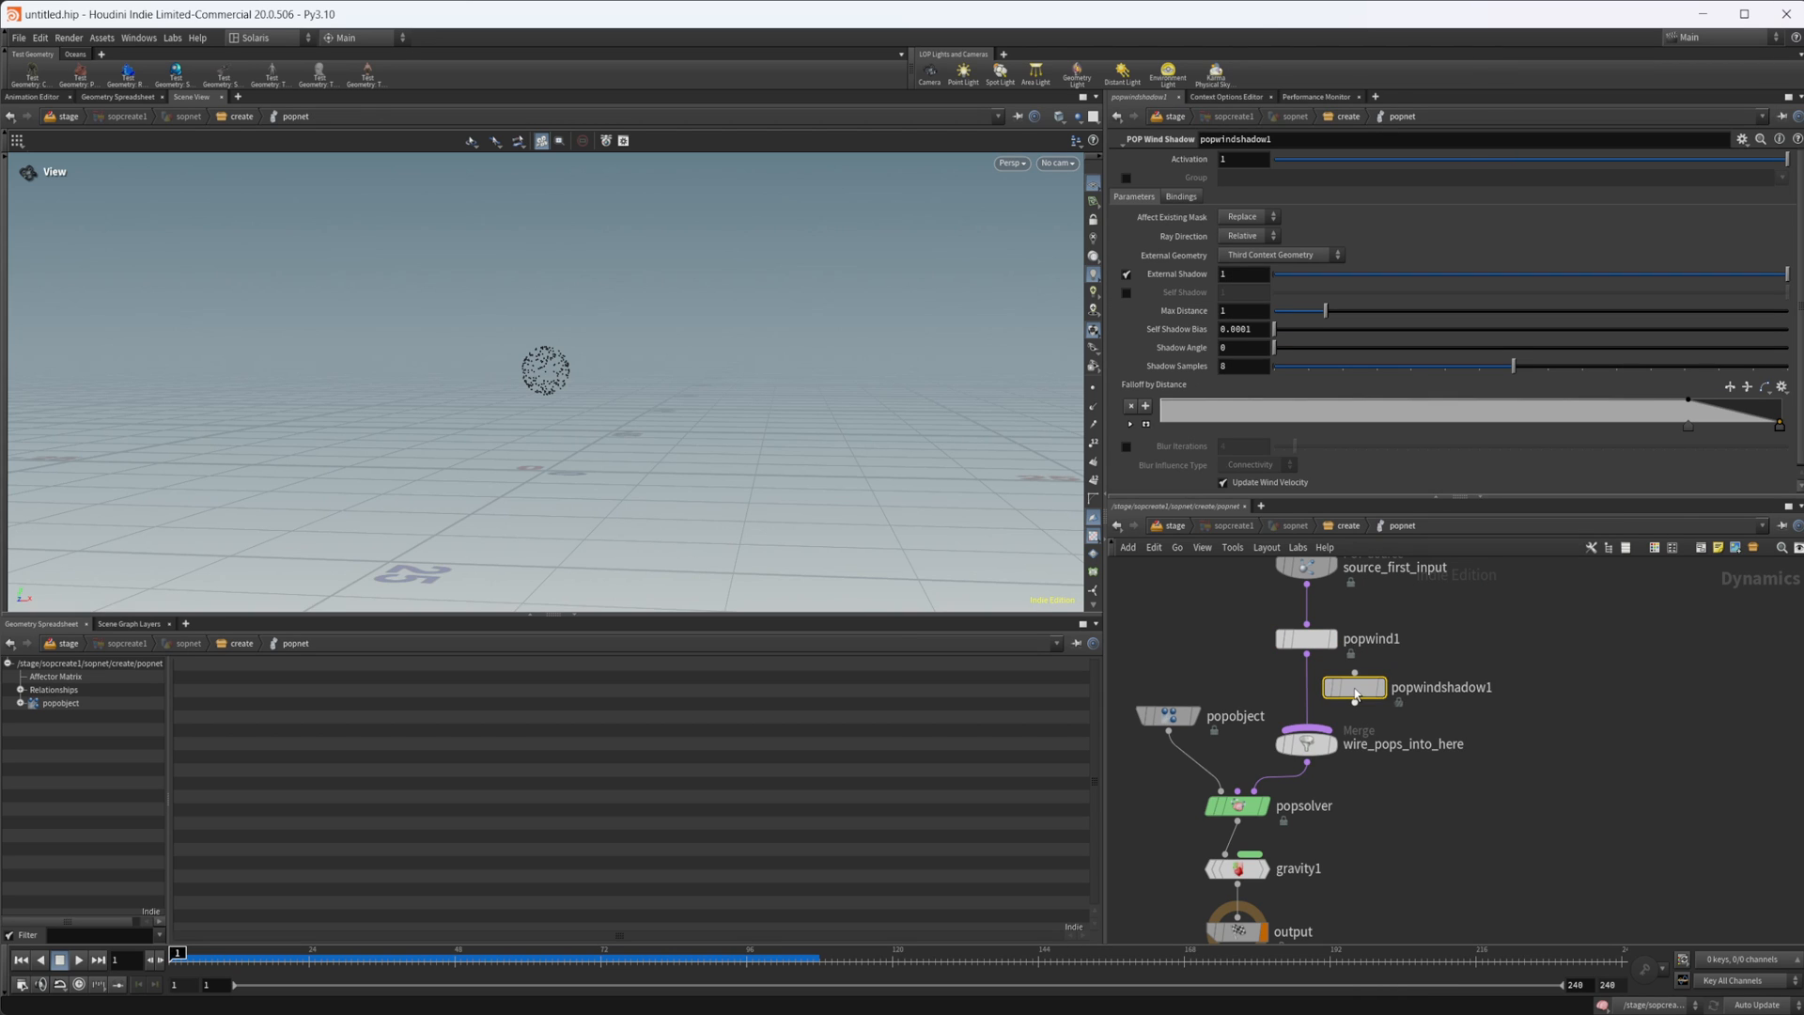
{"action": "left_click", "coordinate": [1277, 254]}
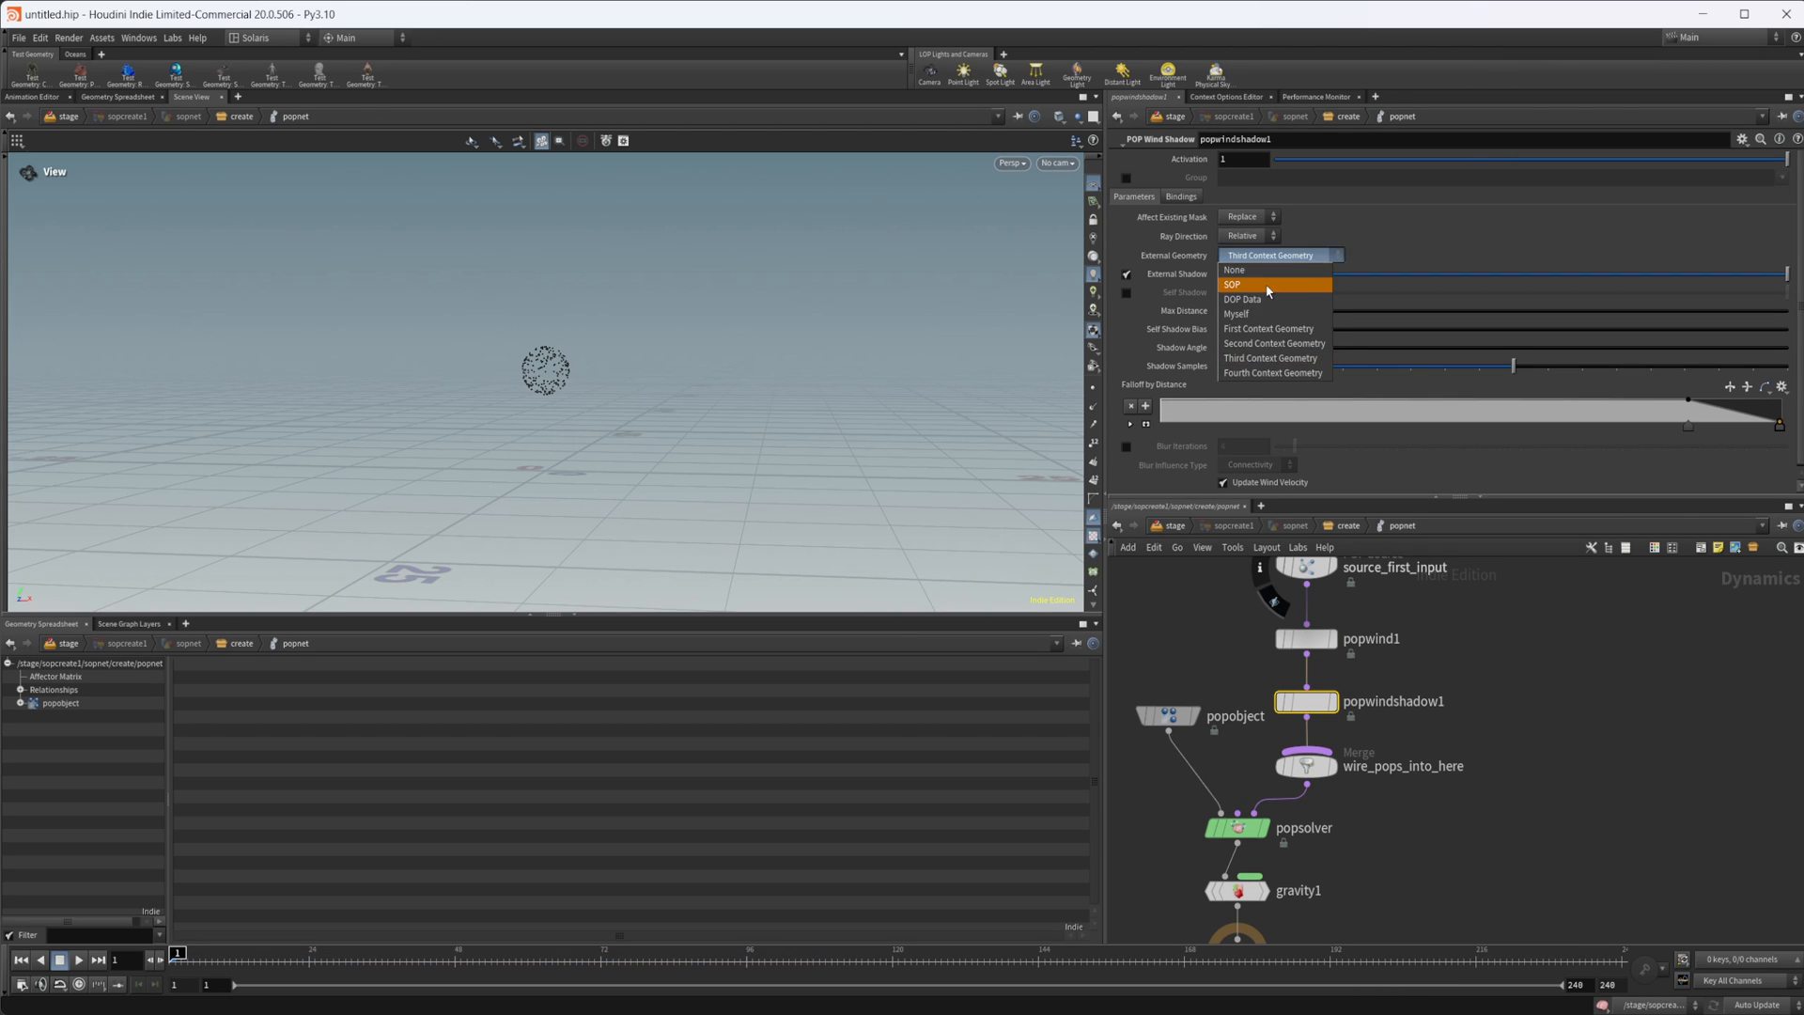
{"action": "left_click", "coordinate": [1230, 283]}
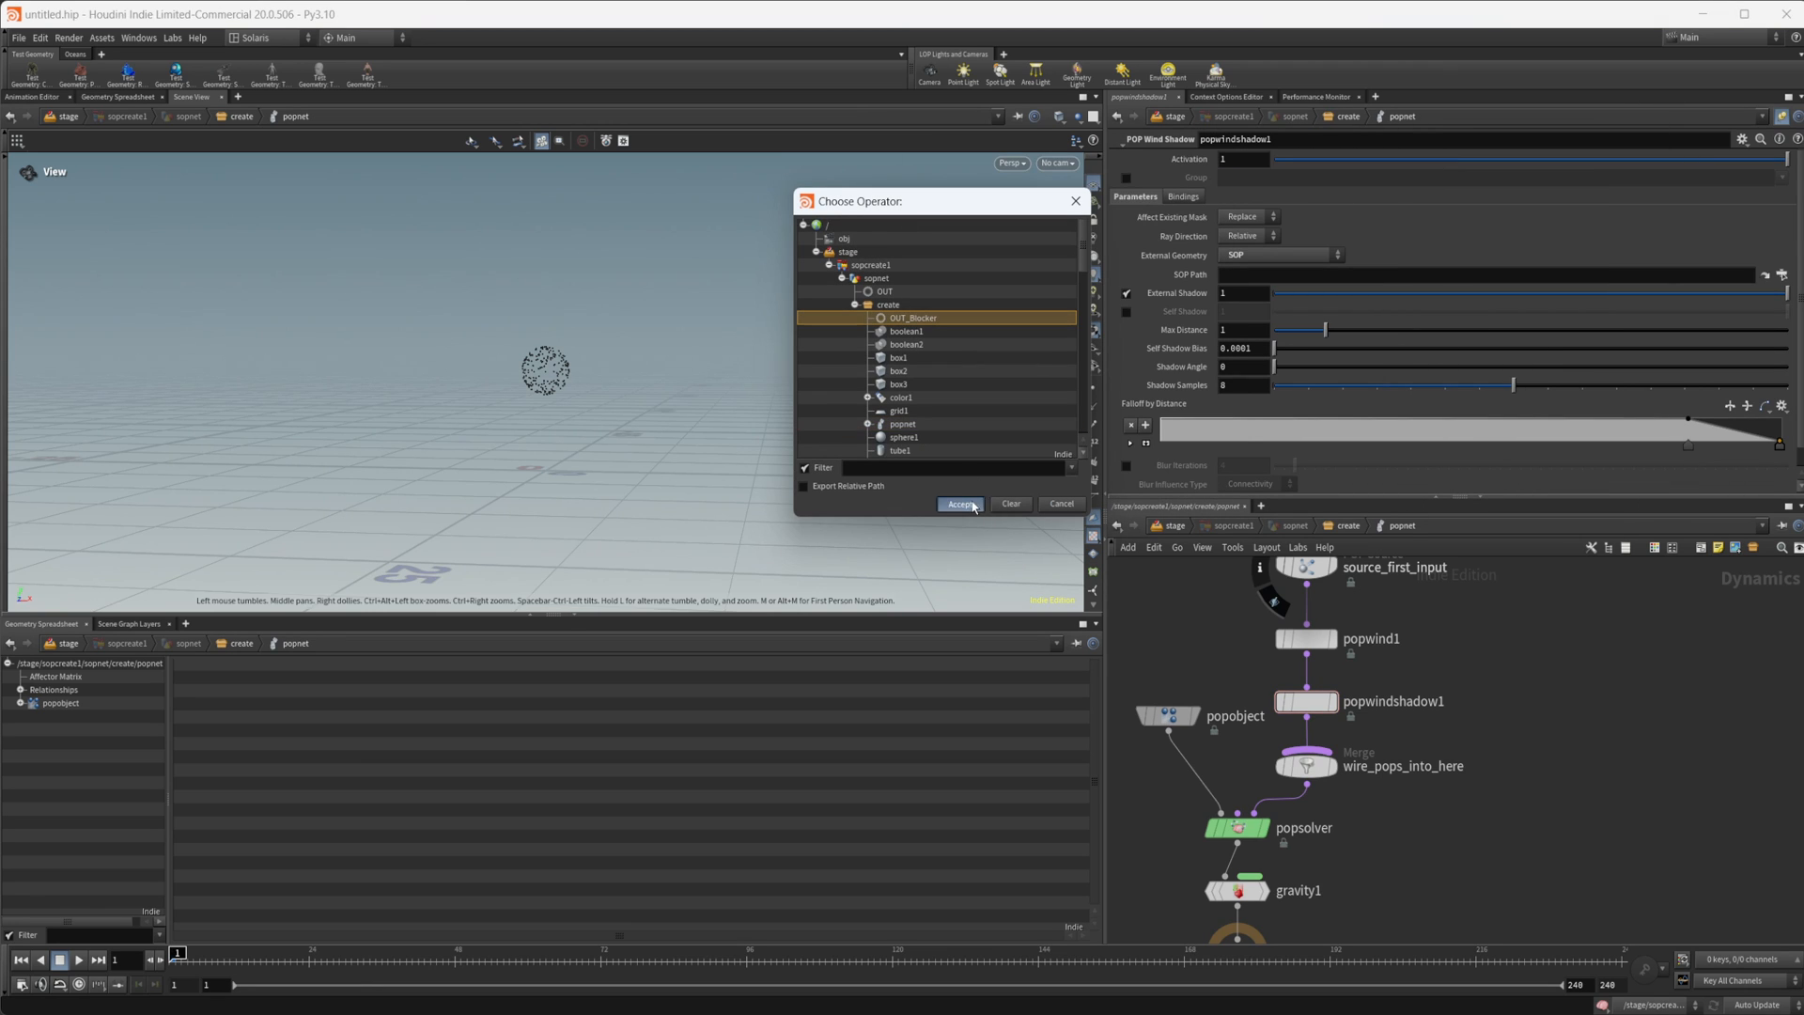
{"action": "left_click", "coordinate": [960, 503]}
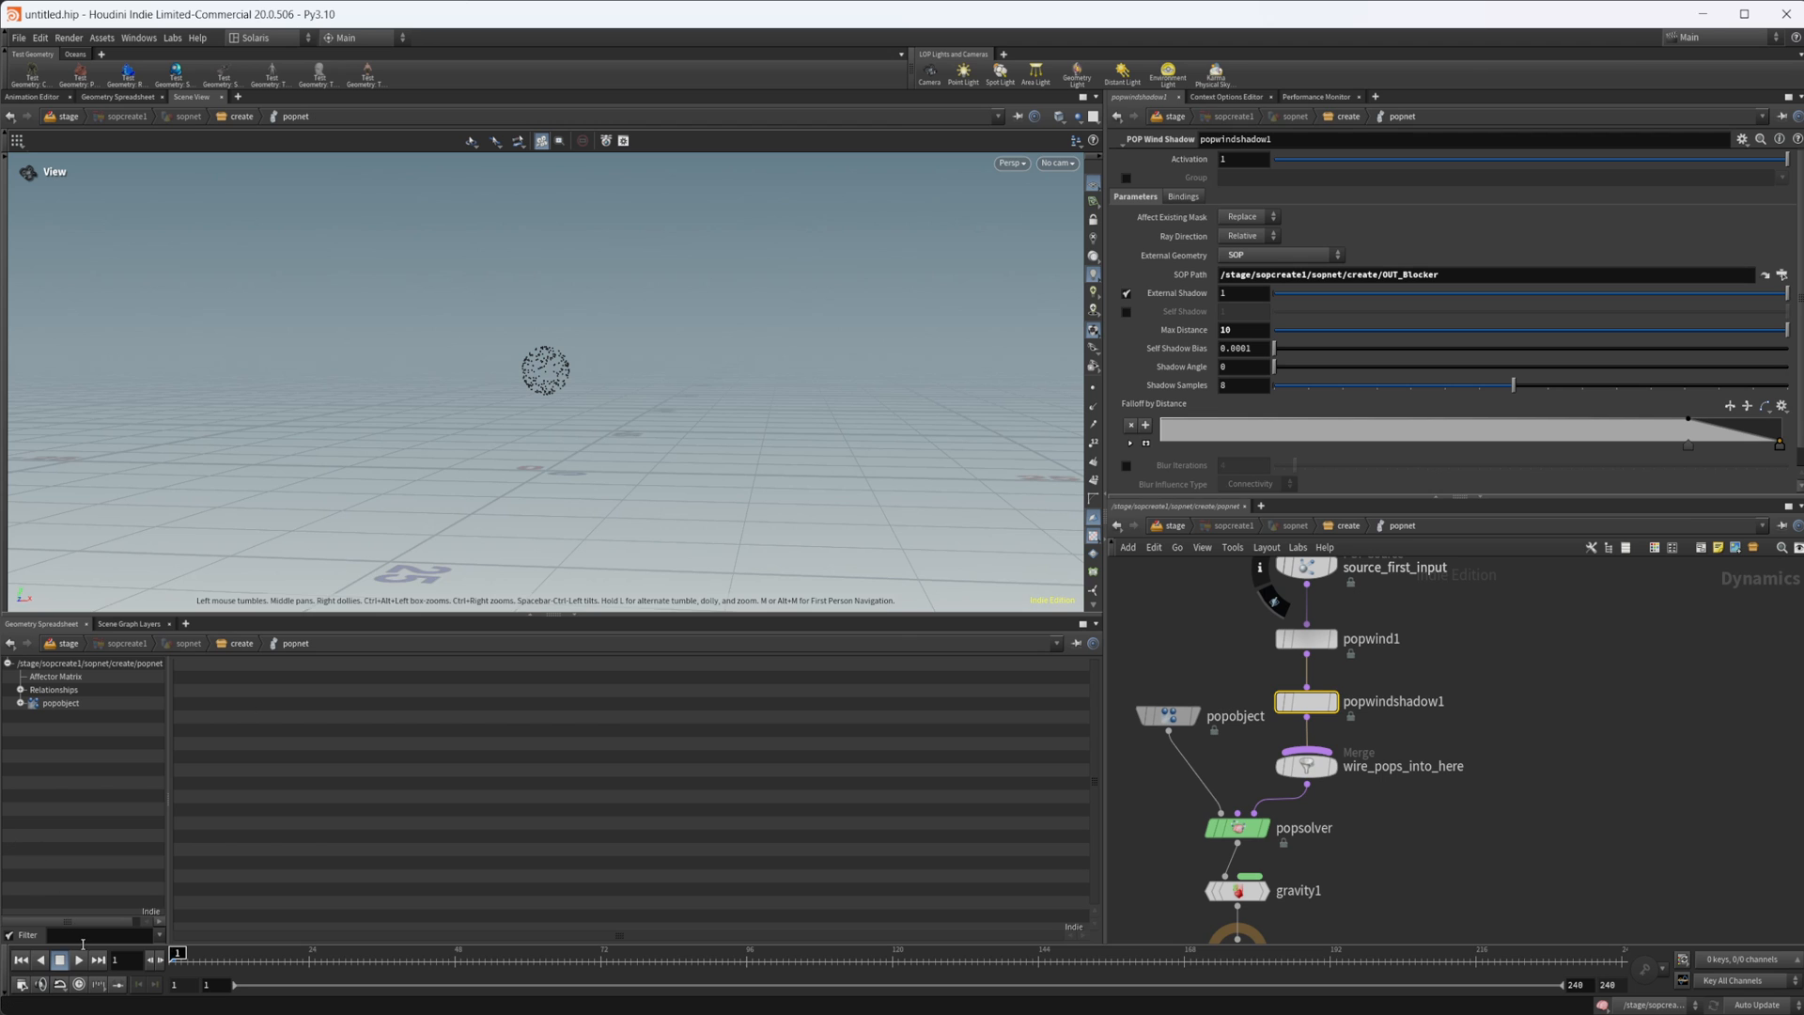
Step: Play and scrub the particle sim, orbiting to check the blocked wind
{"action": "left_click", "coordinate": [58, 960]}
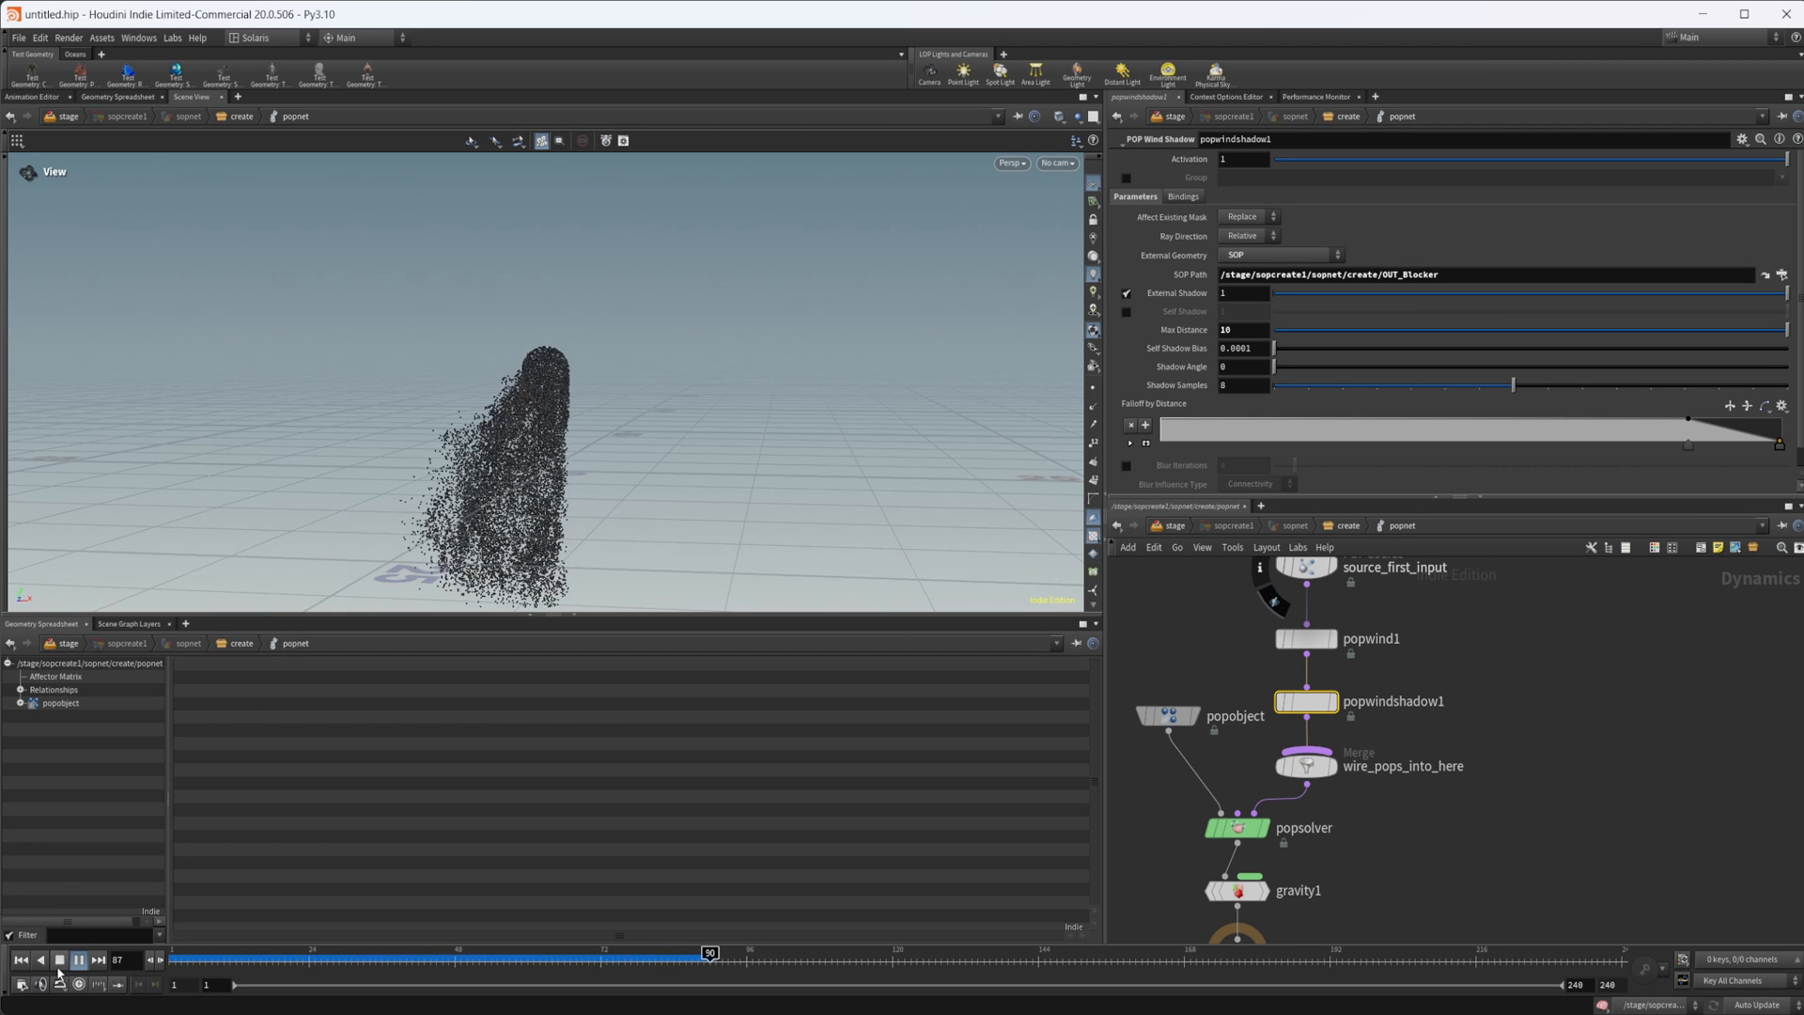
{"action": "left_click", "coordinate": [77, 960]}
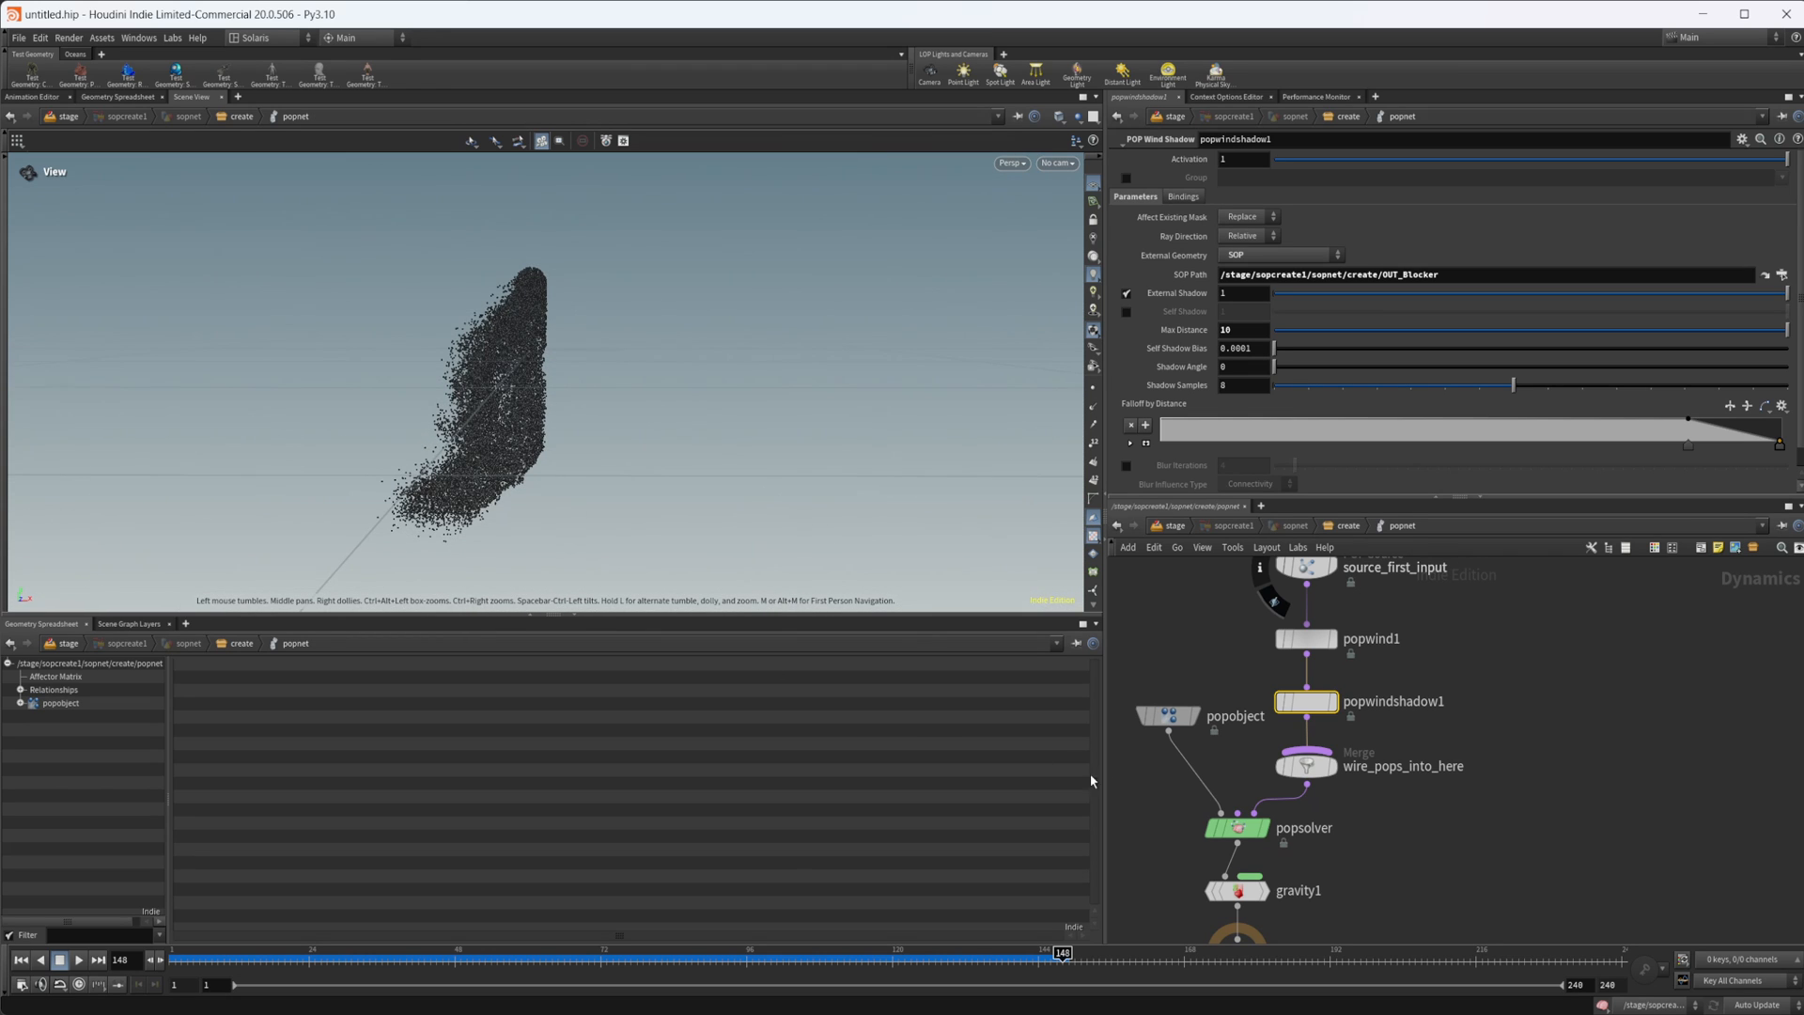
{"action": "mouse_move", "coordinate": [584, 514]}
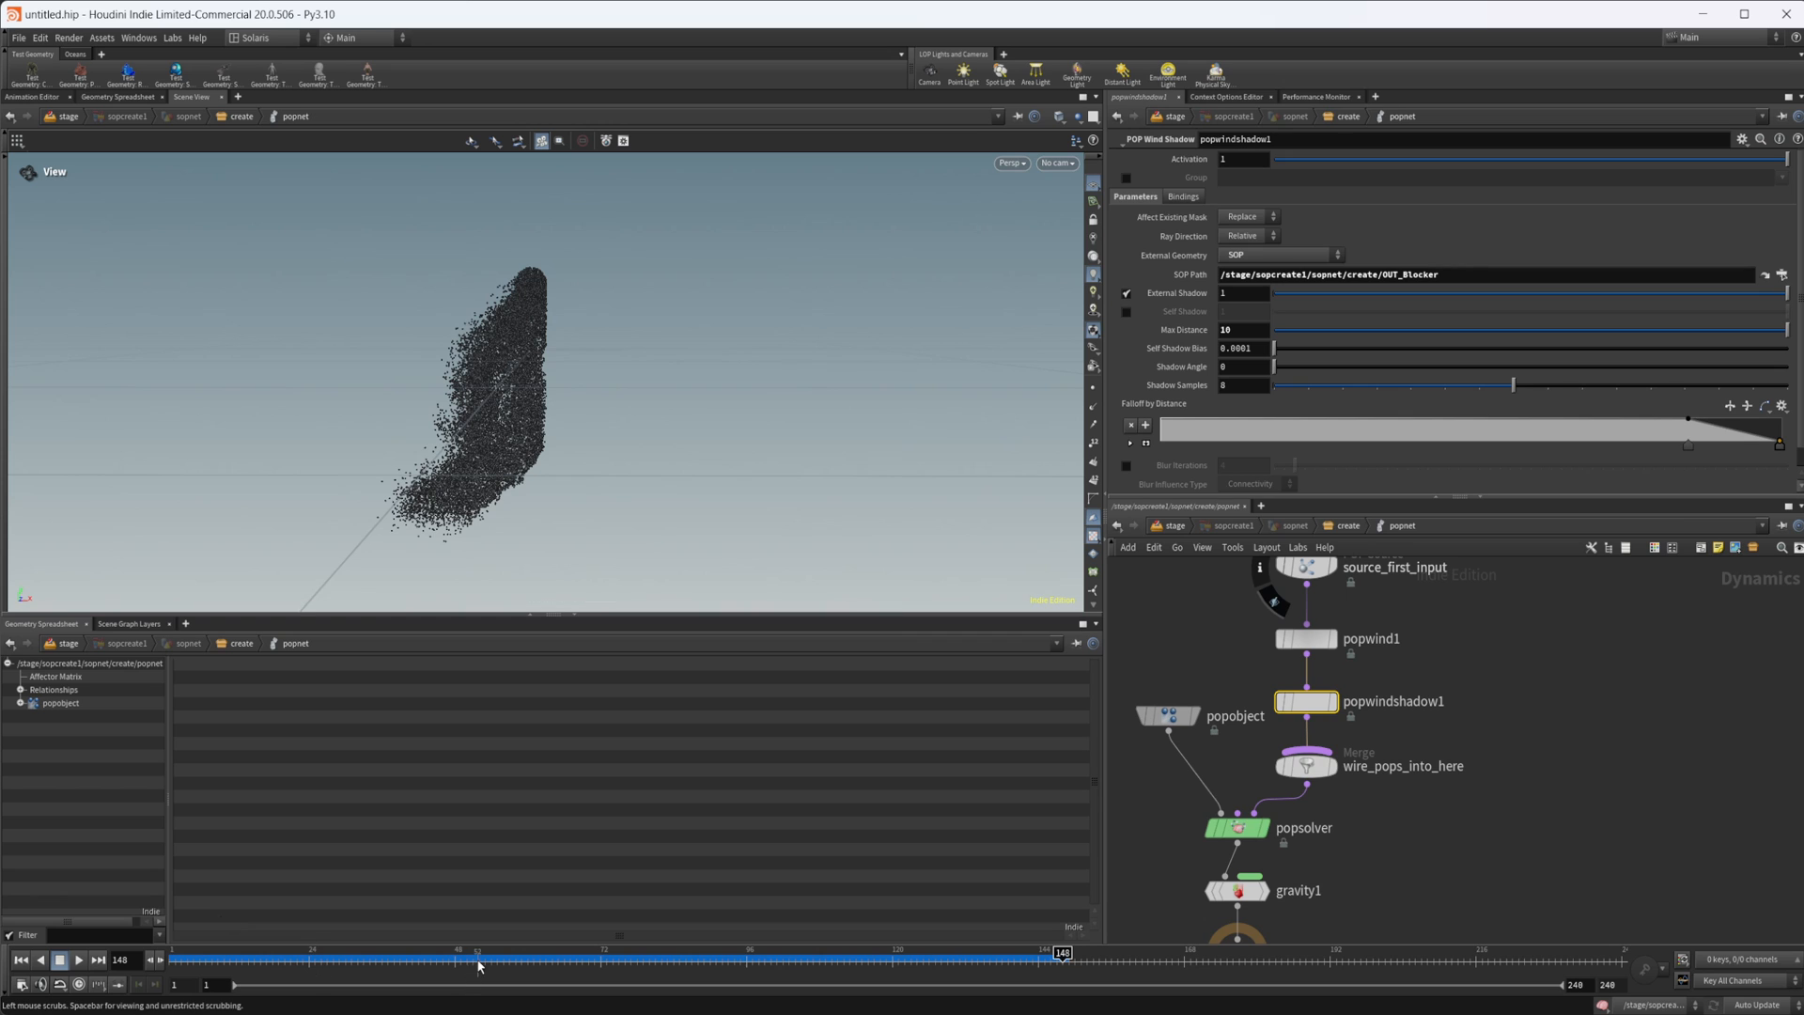
{"action": "left_click_drag", "start_coordinate": [1058, 958], "coordinate": [482, 958]}
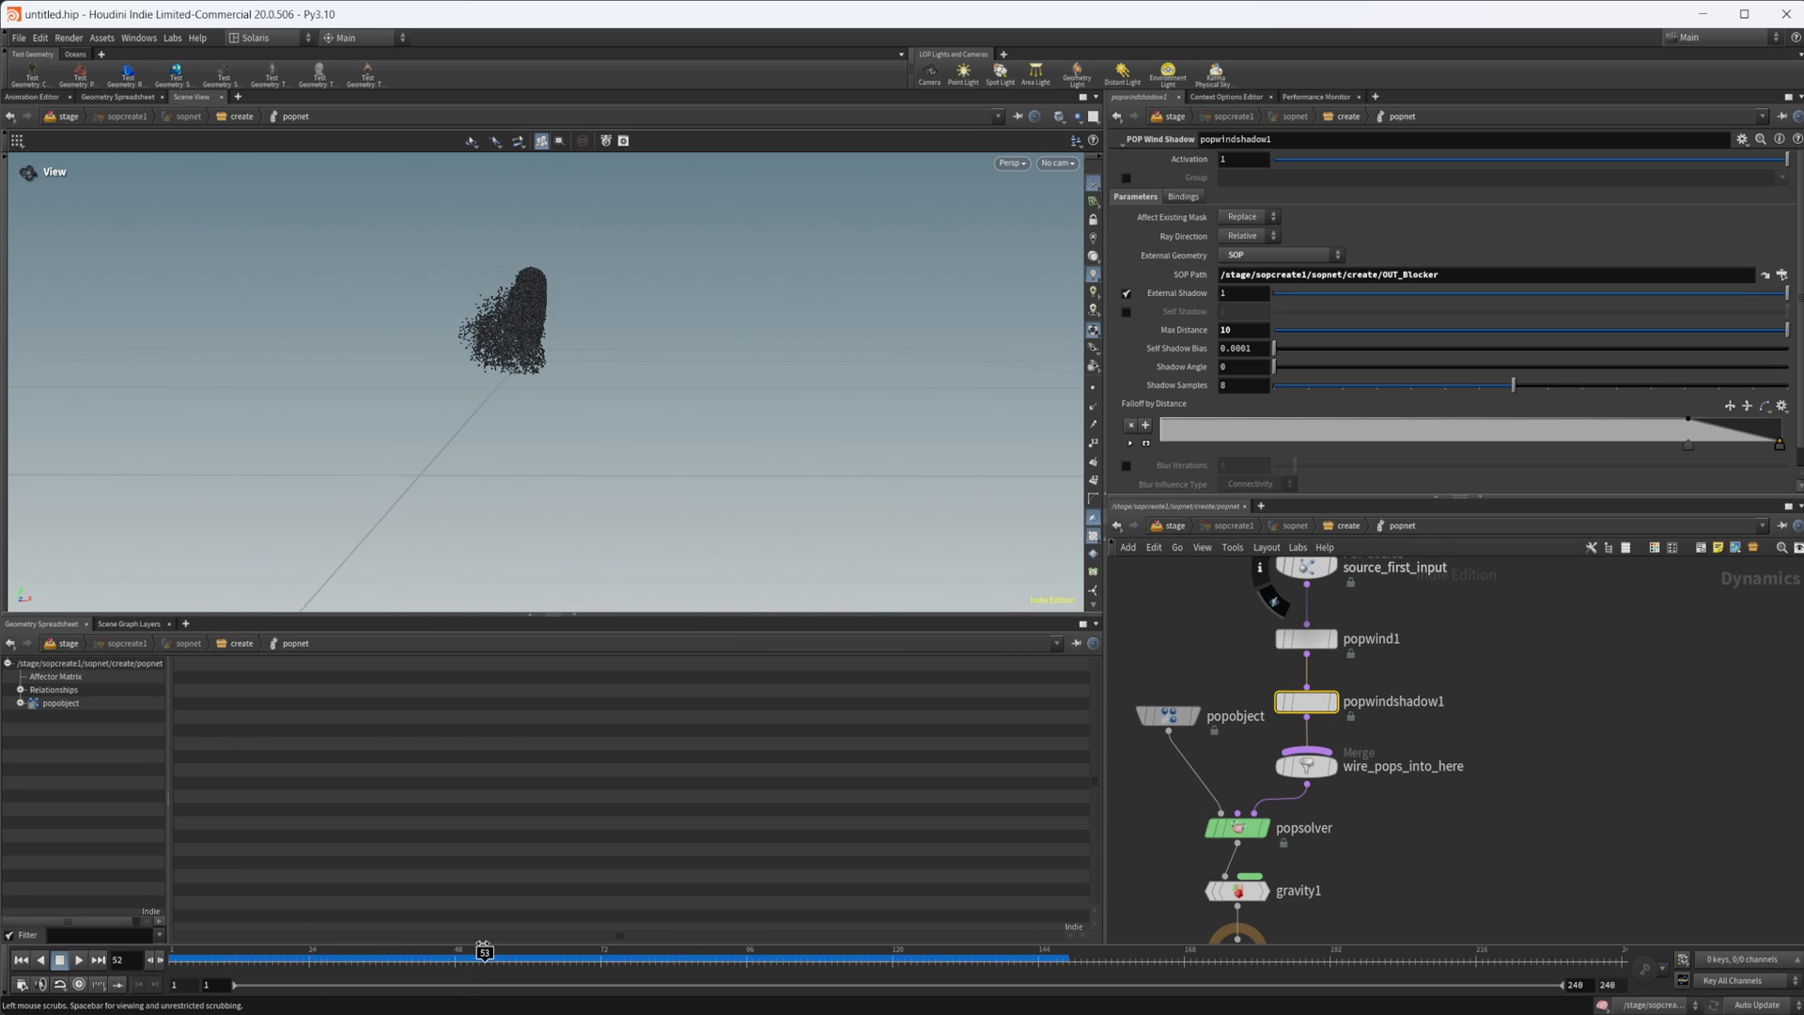
{"action": "left_click_drag", "start_coordinate": [483, 950], "coordinate": [725, 951]}
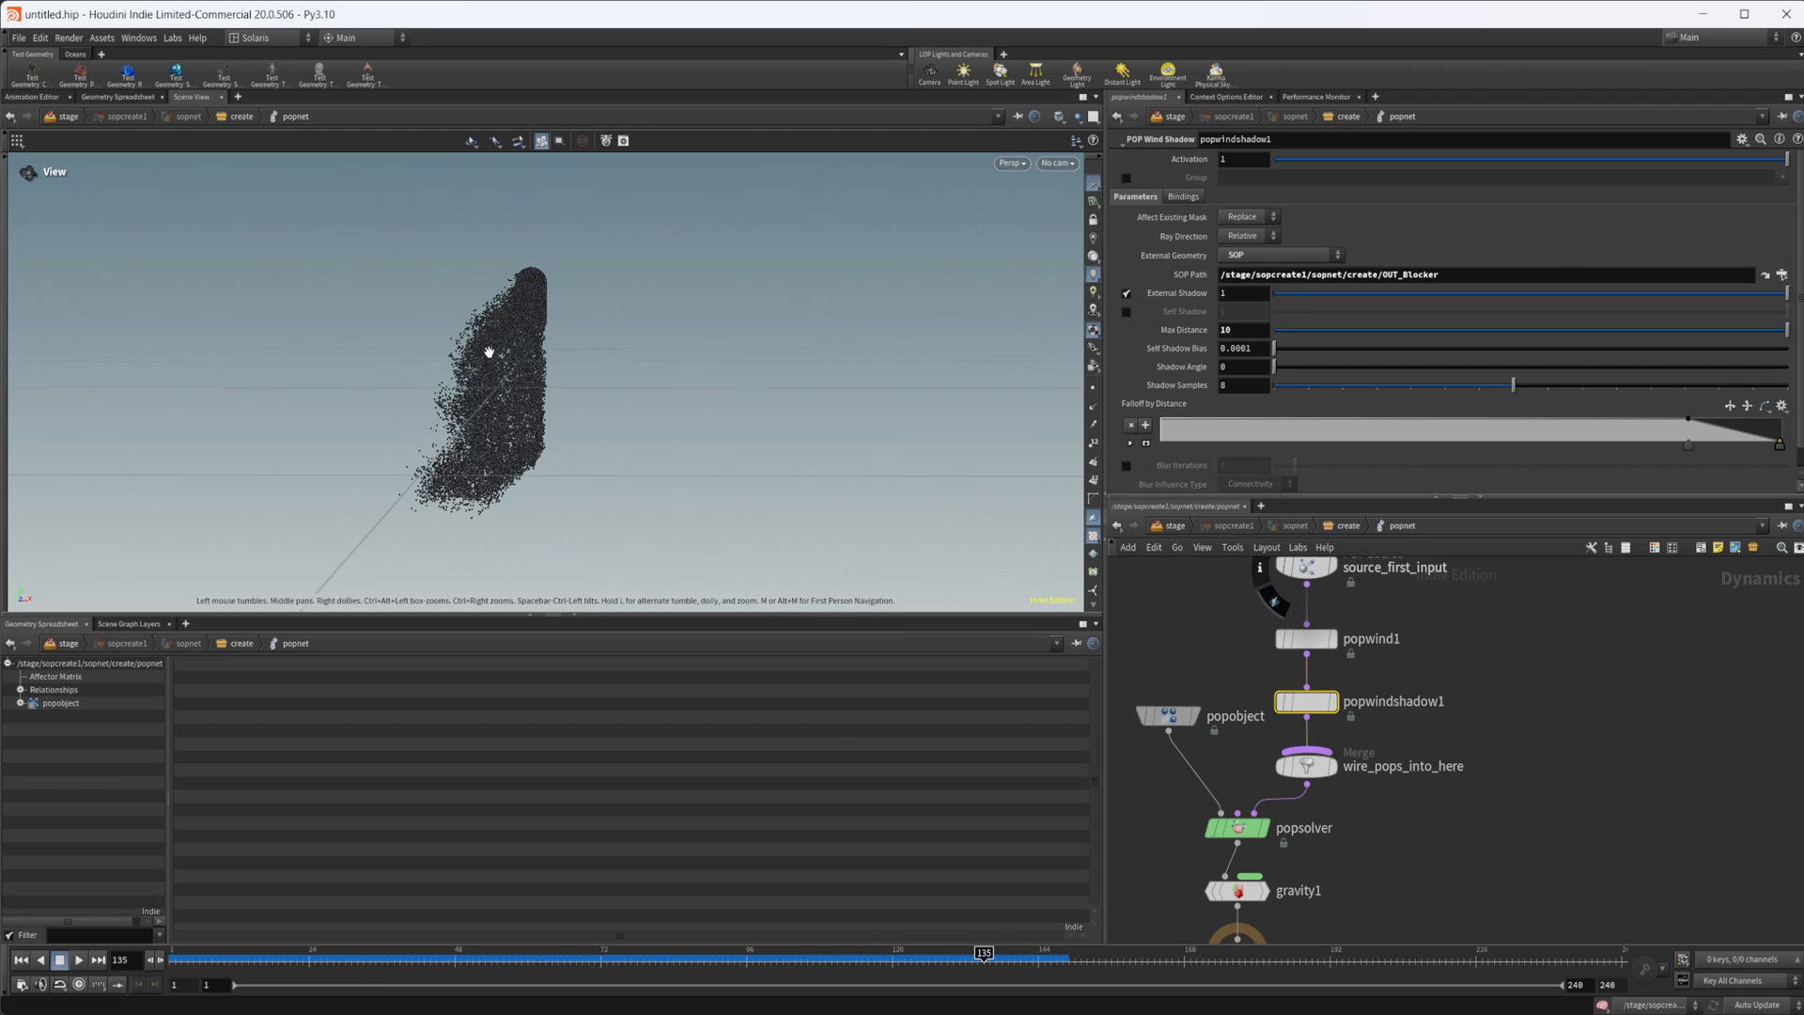
{"action": "left_click_drag", "start_coordinate": [979, 951], "coordinate": [987, 951]}
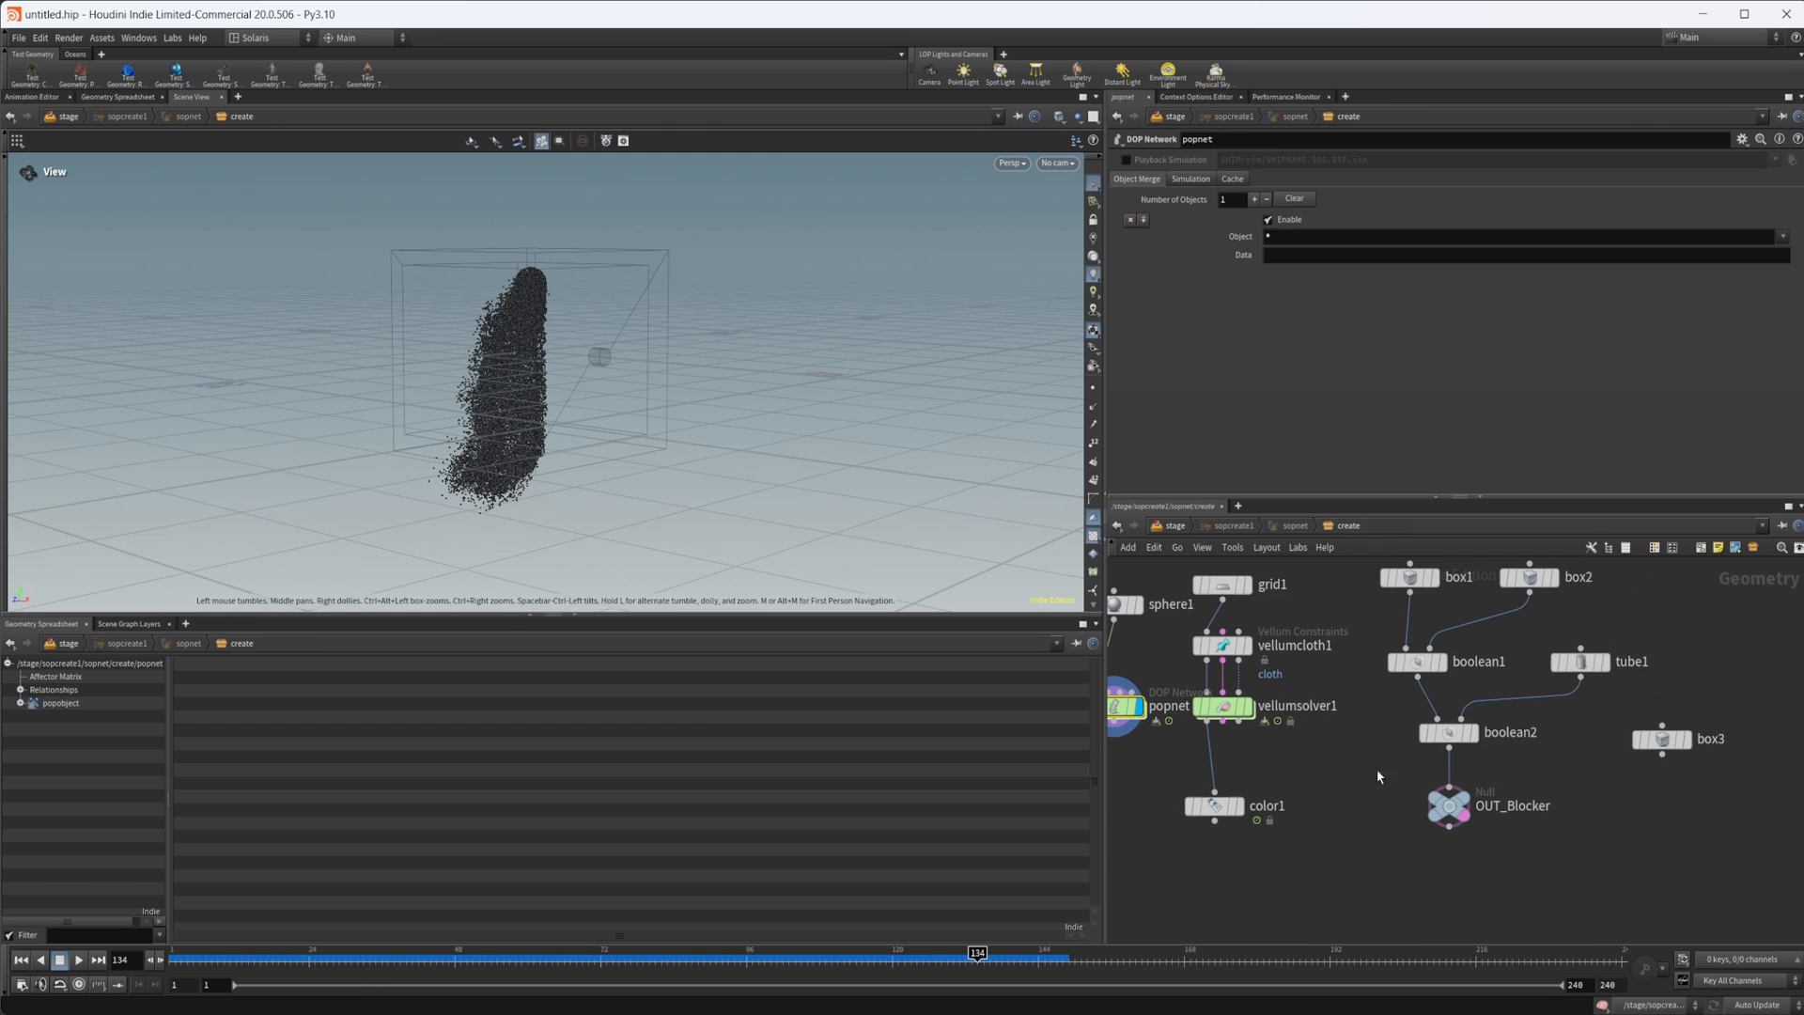
Step: Select tube1 (centre X 5.3, radius 1.9, height 10) and play the particles against the blocker
{"action": "left_click", "coordinate": [1595, 658]}
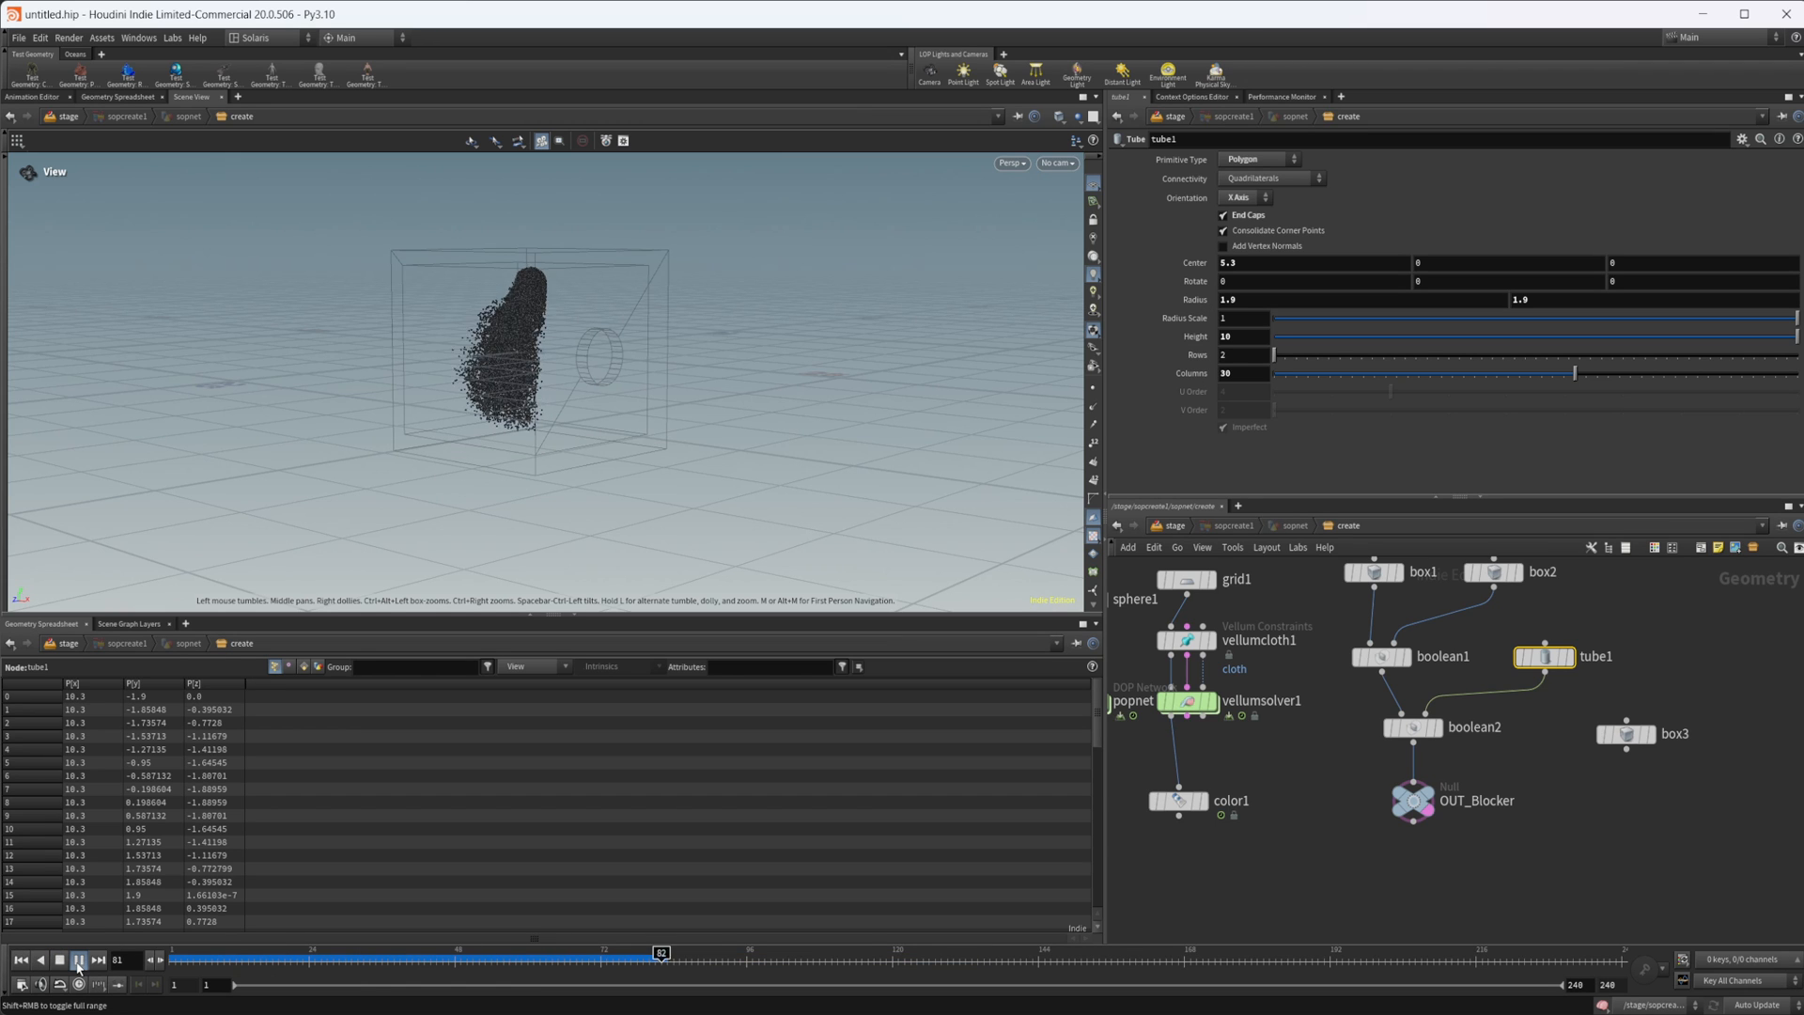
{"action": "left_click", "coordinate": [79, 960]}
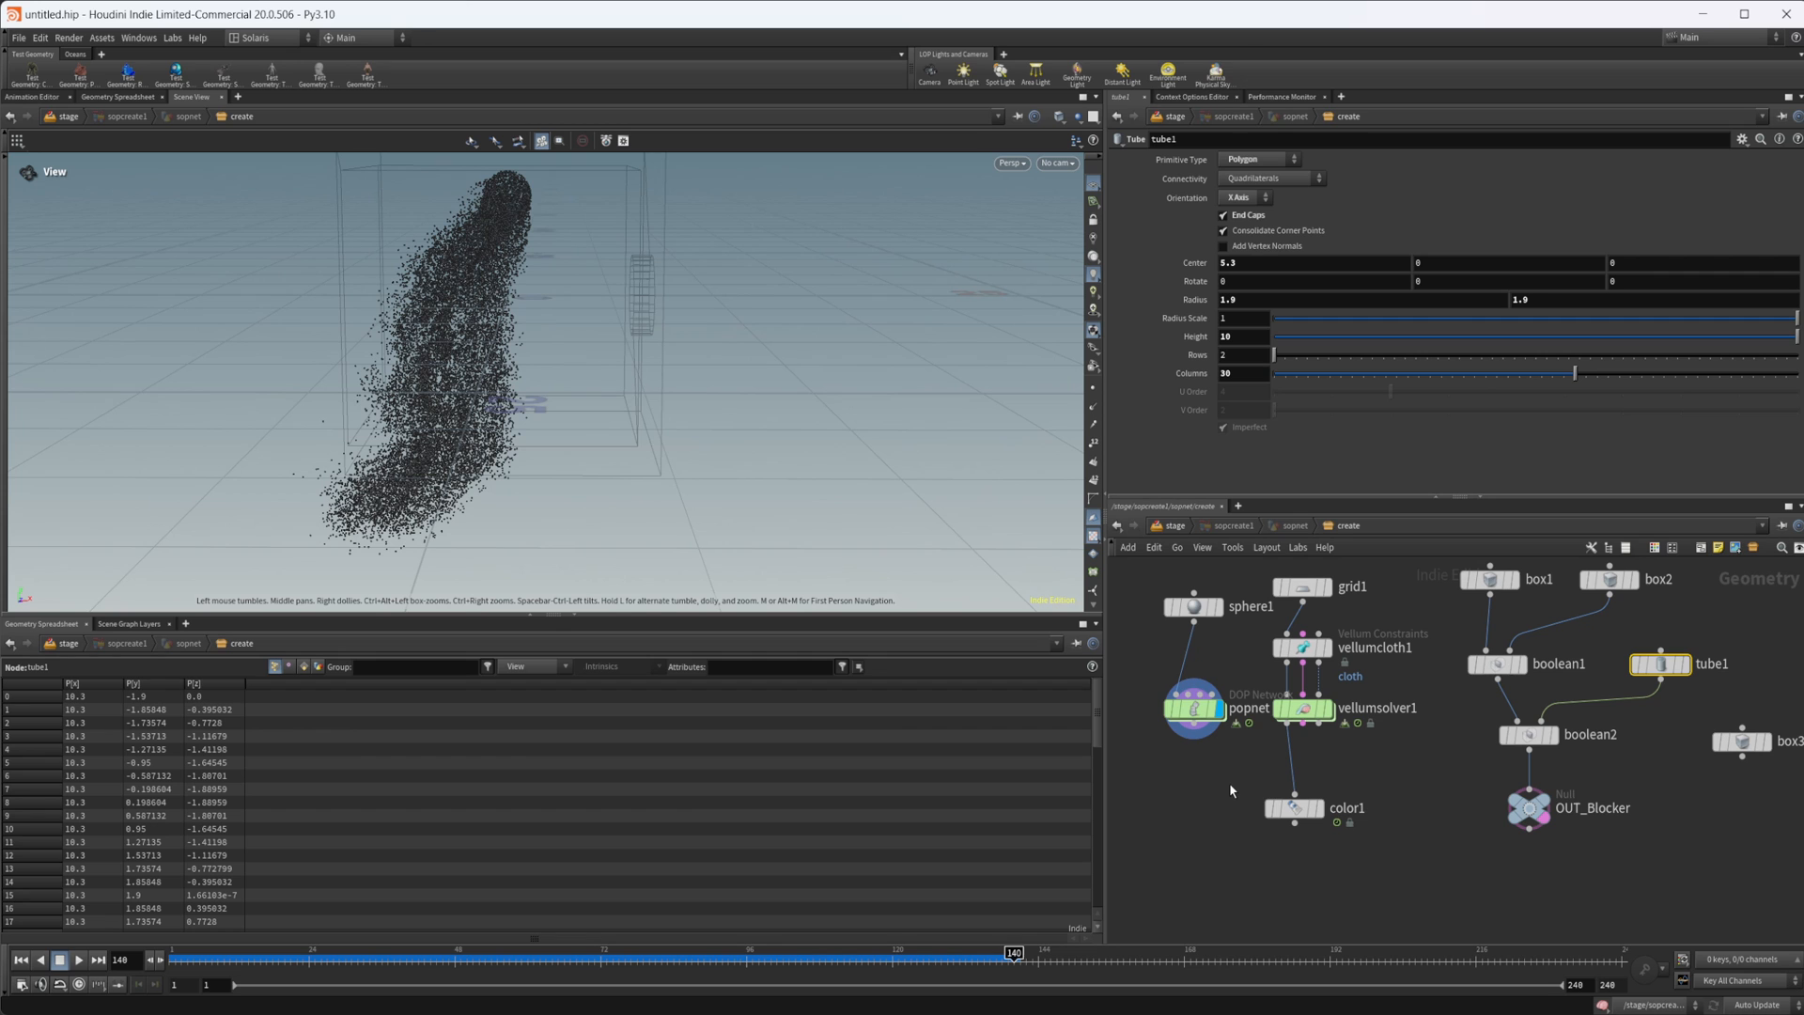
{"action": "mouse_move", "coordinate": [843, 551]}
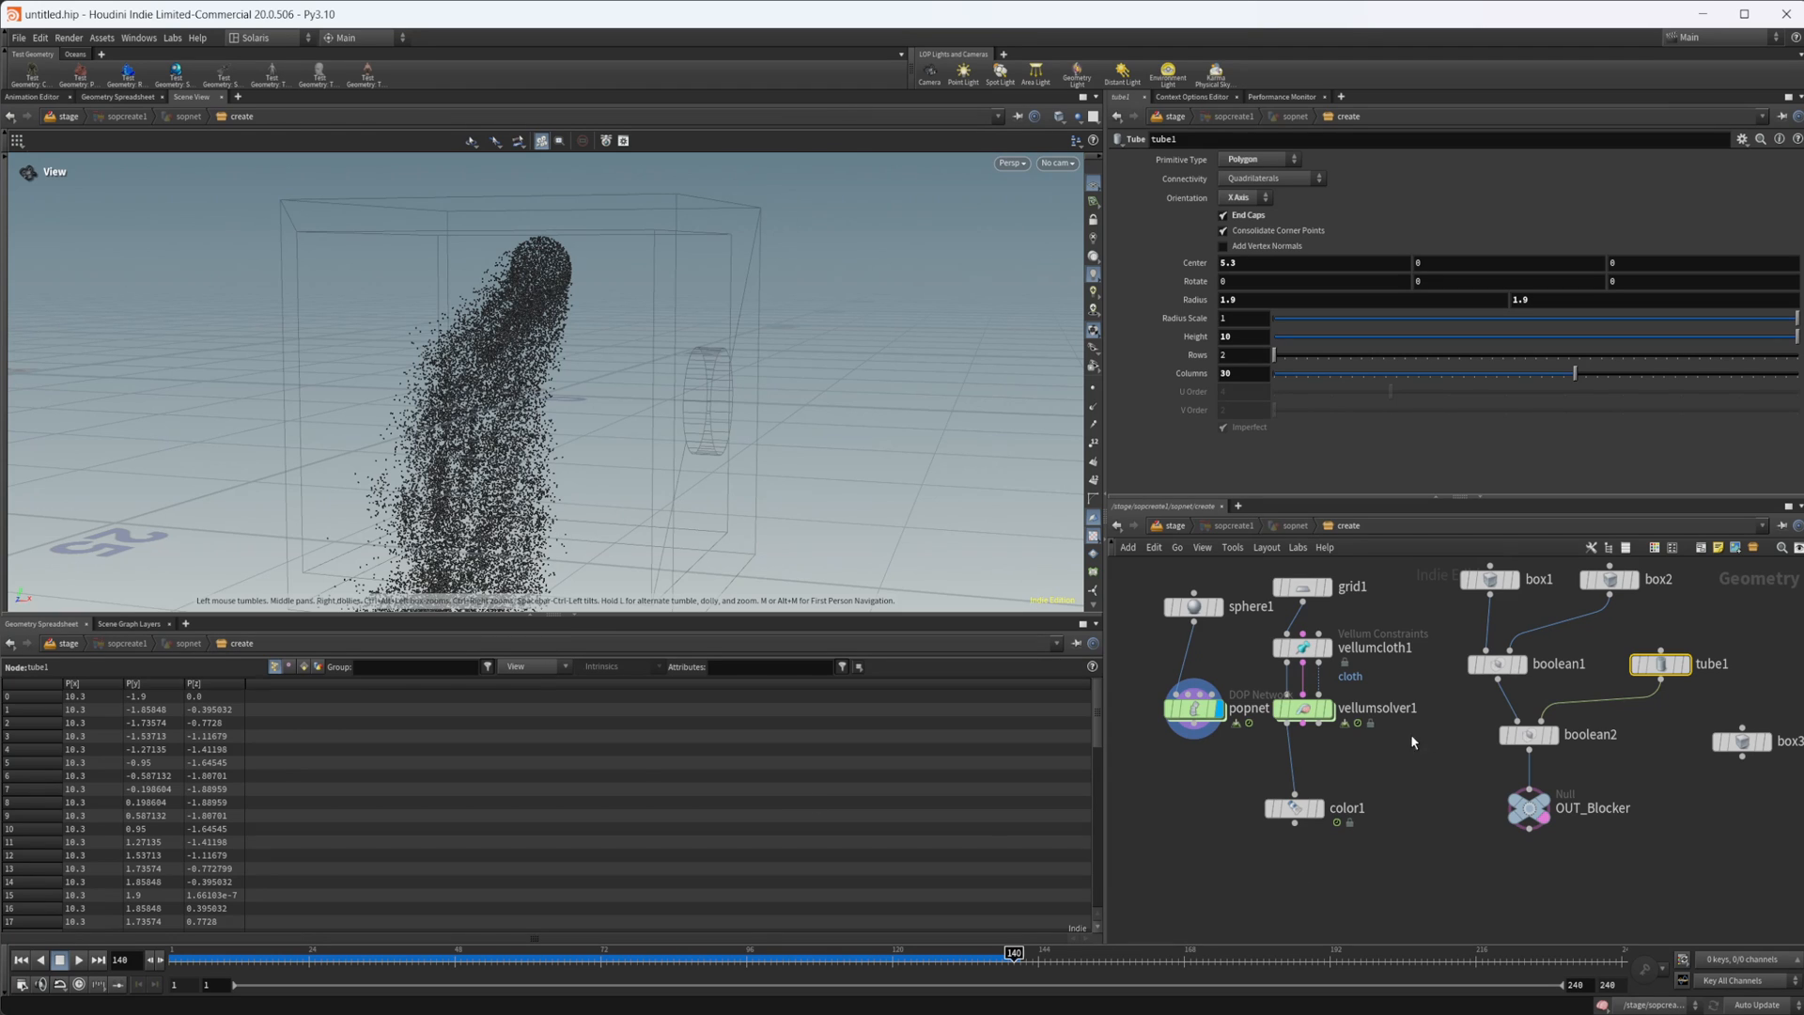
{"action": "mouse_move", "coordinate": [1387, 757]}
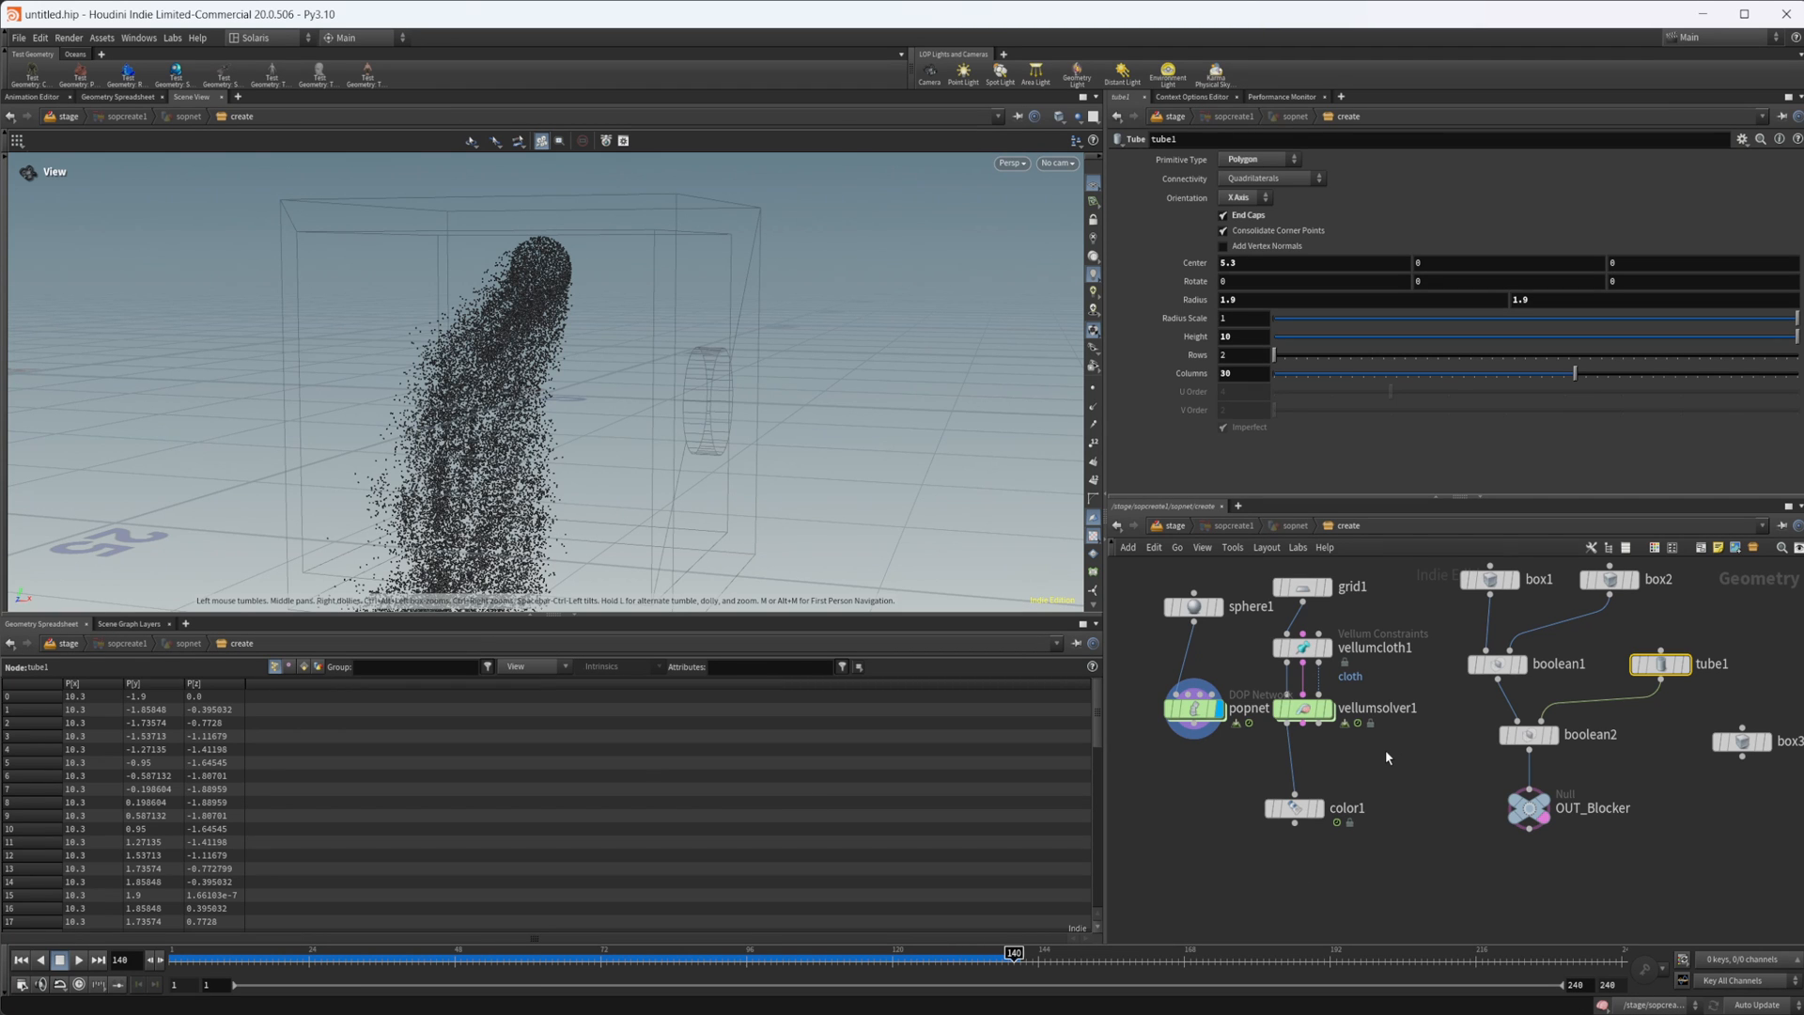
{"action": "mouse_move", "coordinate": [565, 586]}
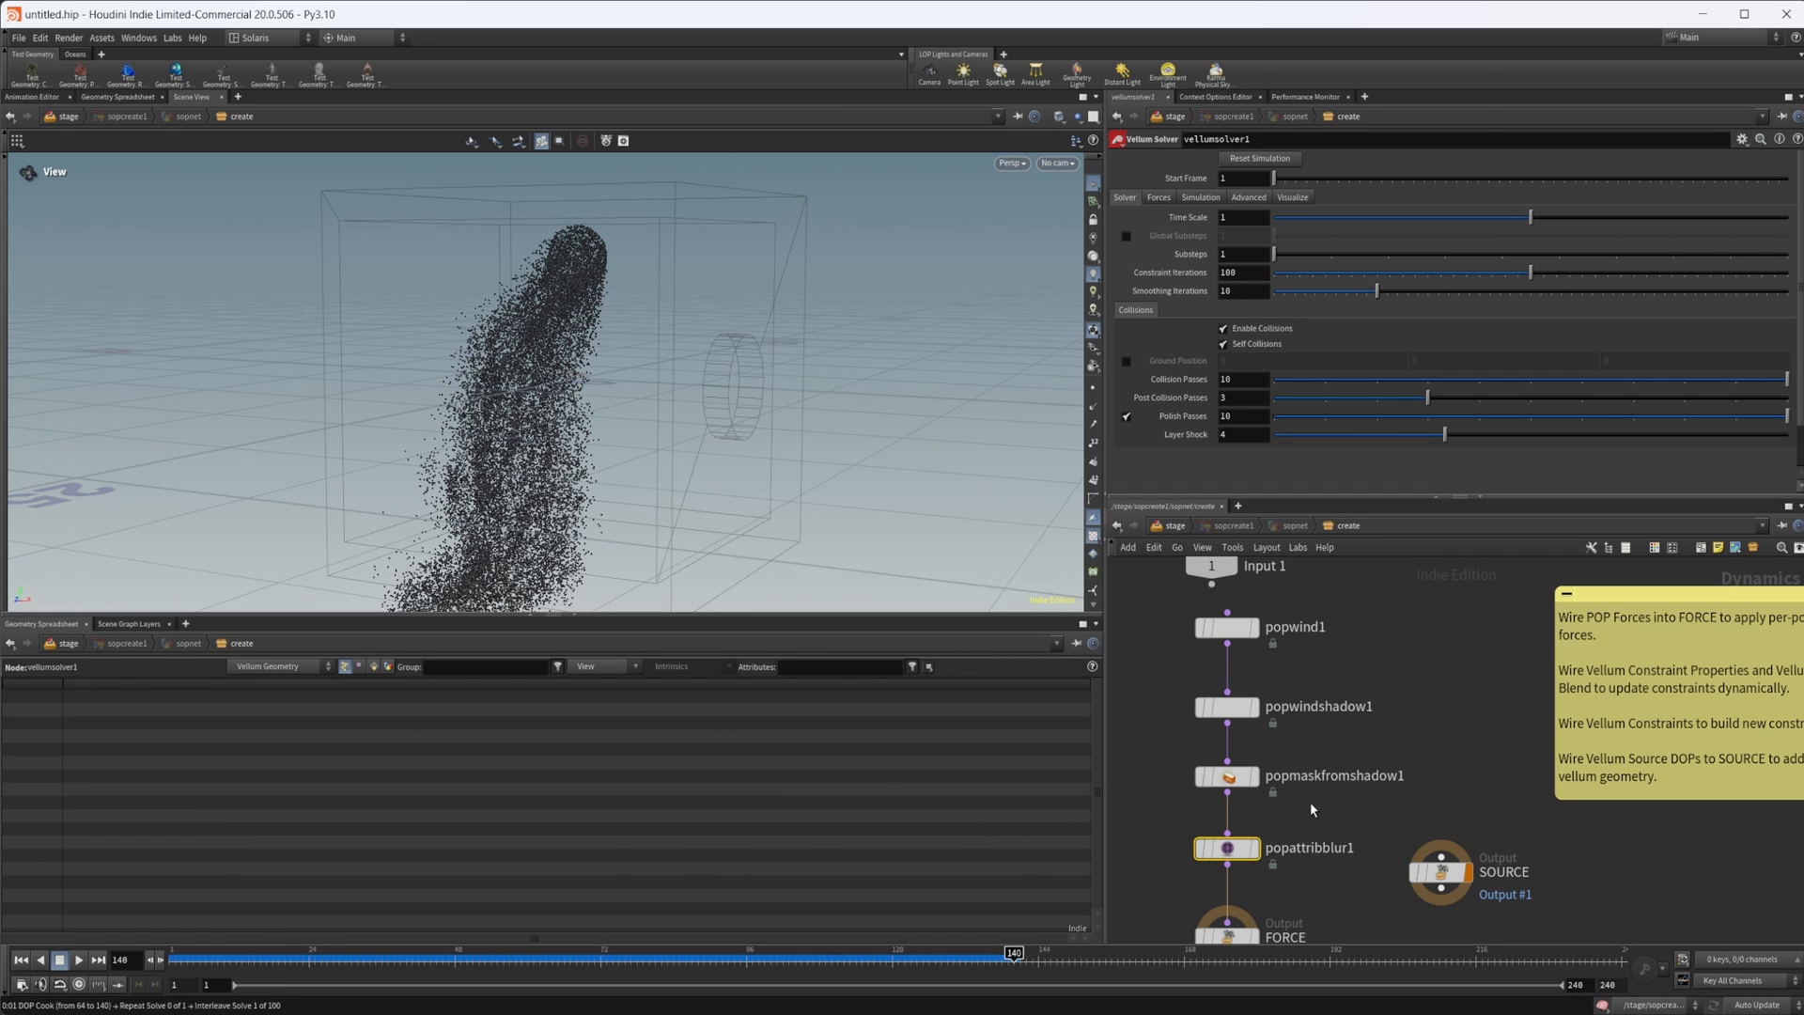
{"action": "mouse_move", "coordinate": [1312, 808]}
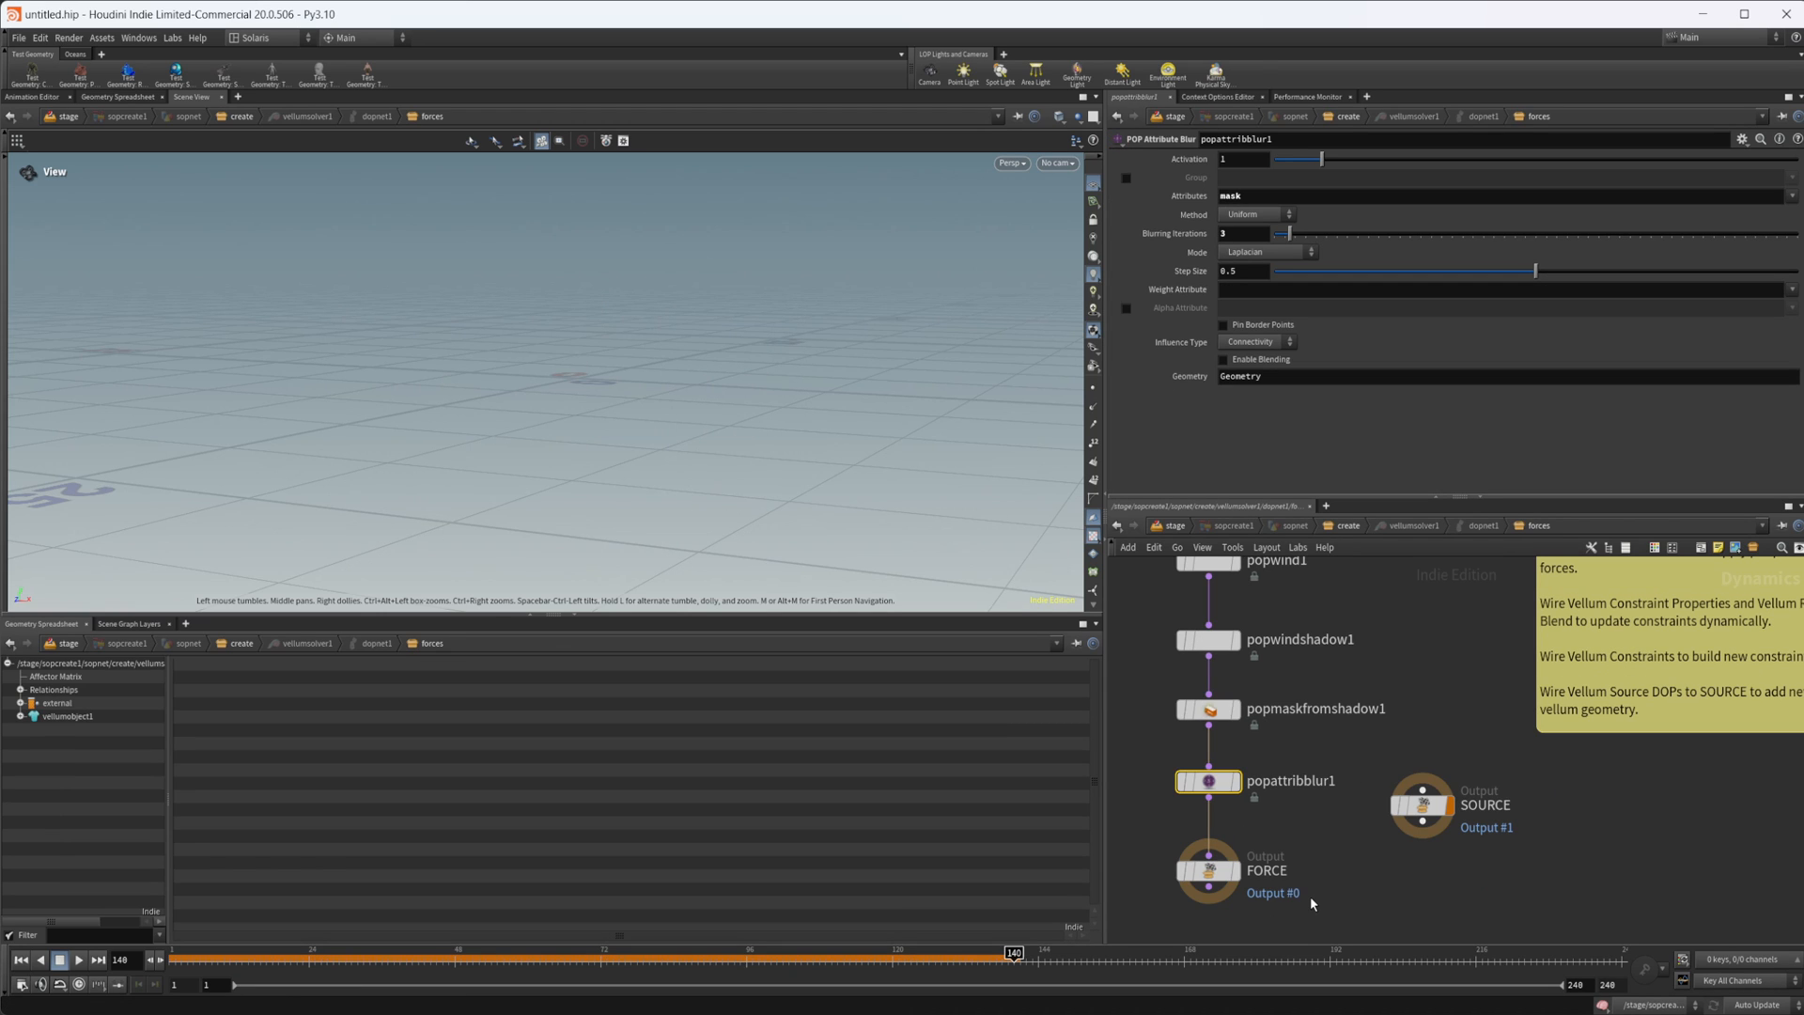
Step: Rewind the simulation to frame 1 after inspecting the Vellum forces network
{"action": "left_click_drag", "start_coordinate": [1015, 953], "coordinate": [179, 952]}
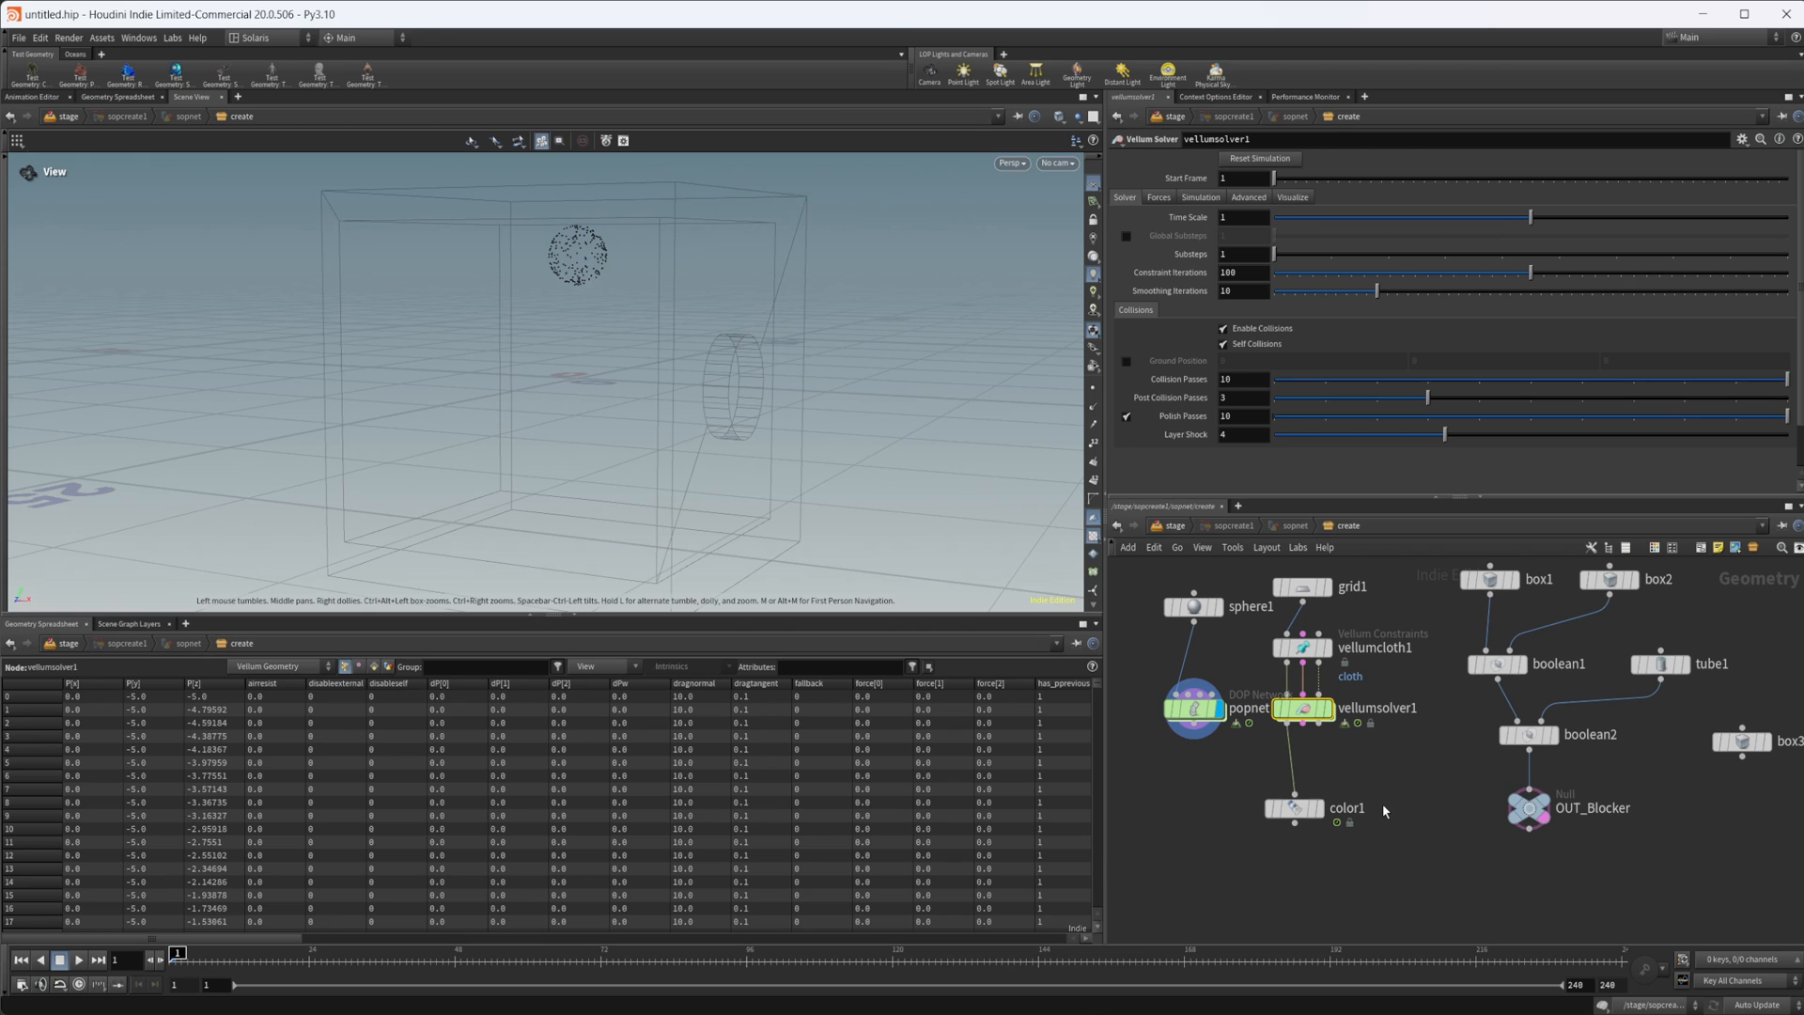
{"action": "mouse_move", "coordinate": [1419, 721]}
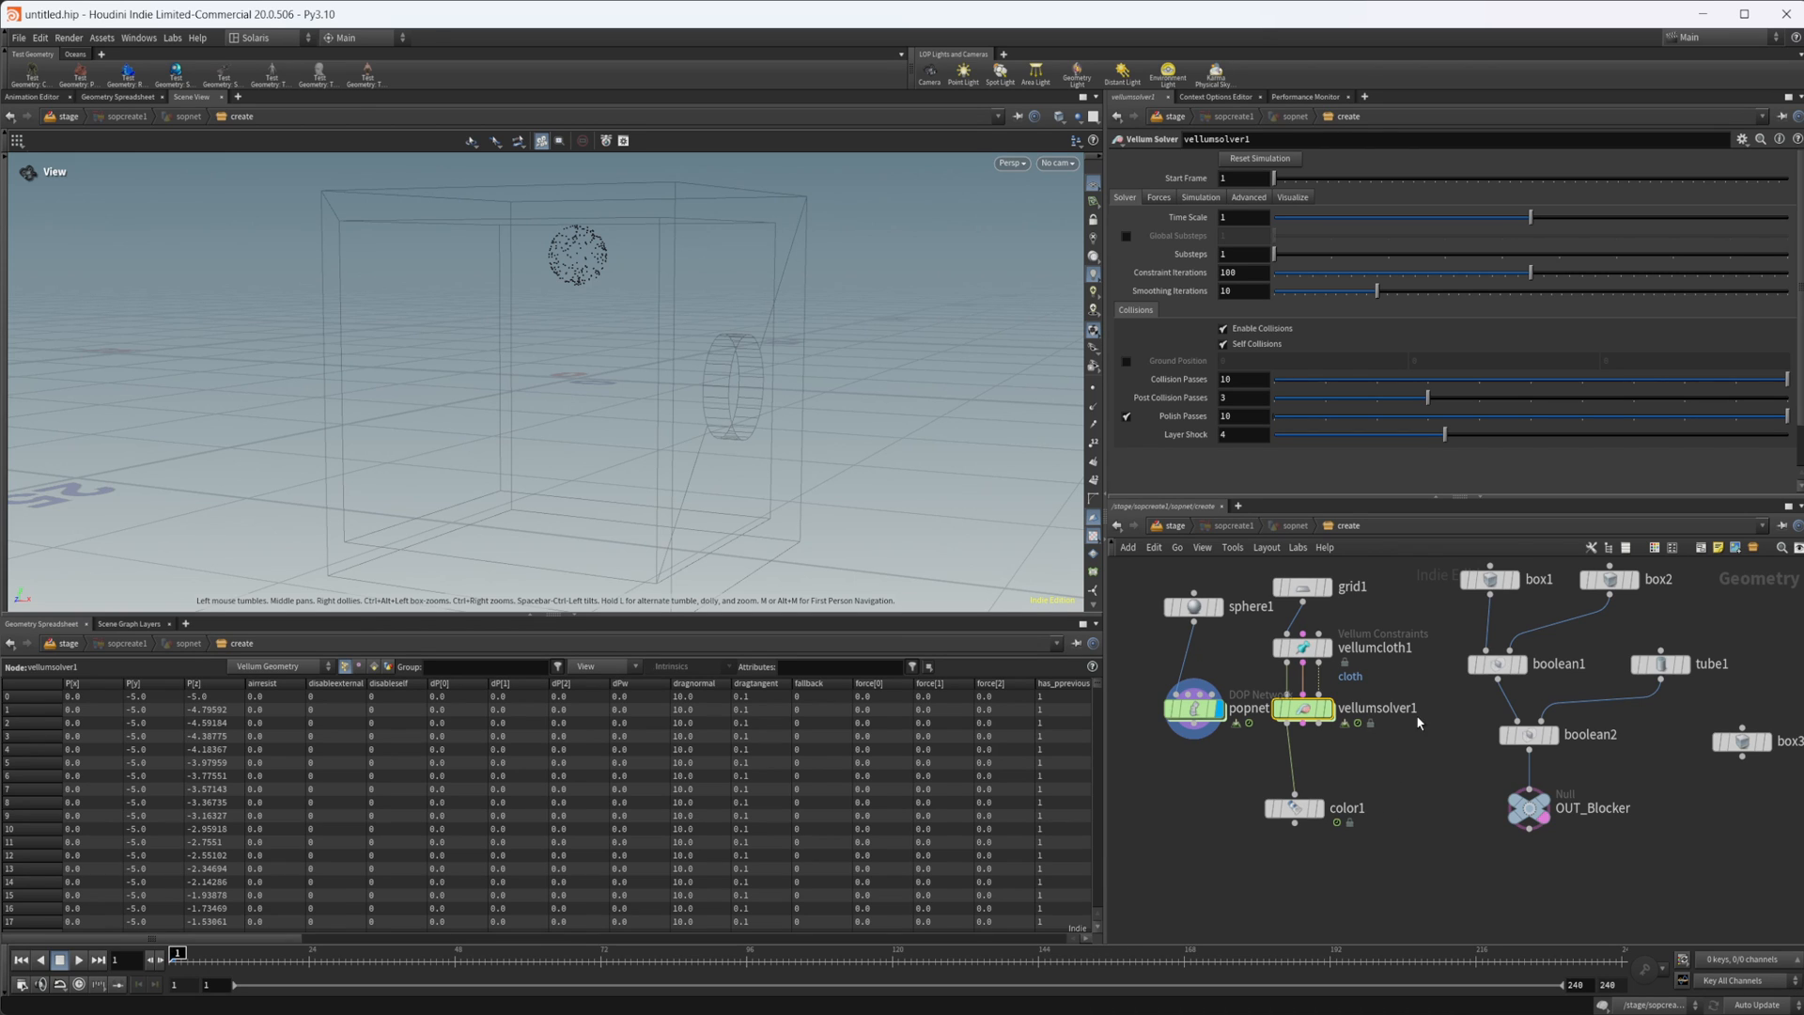
{"action": "mouse_move", "coordinate": [1452, 761]}
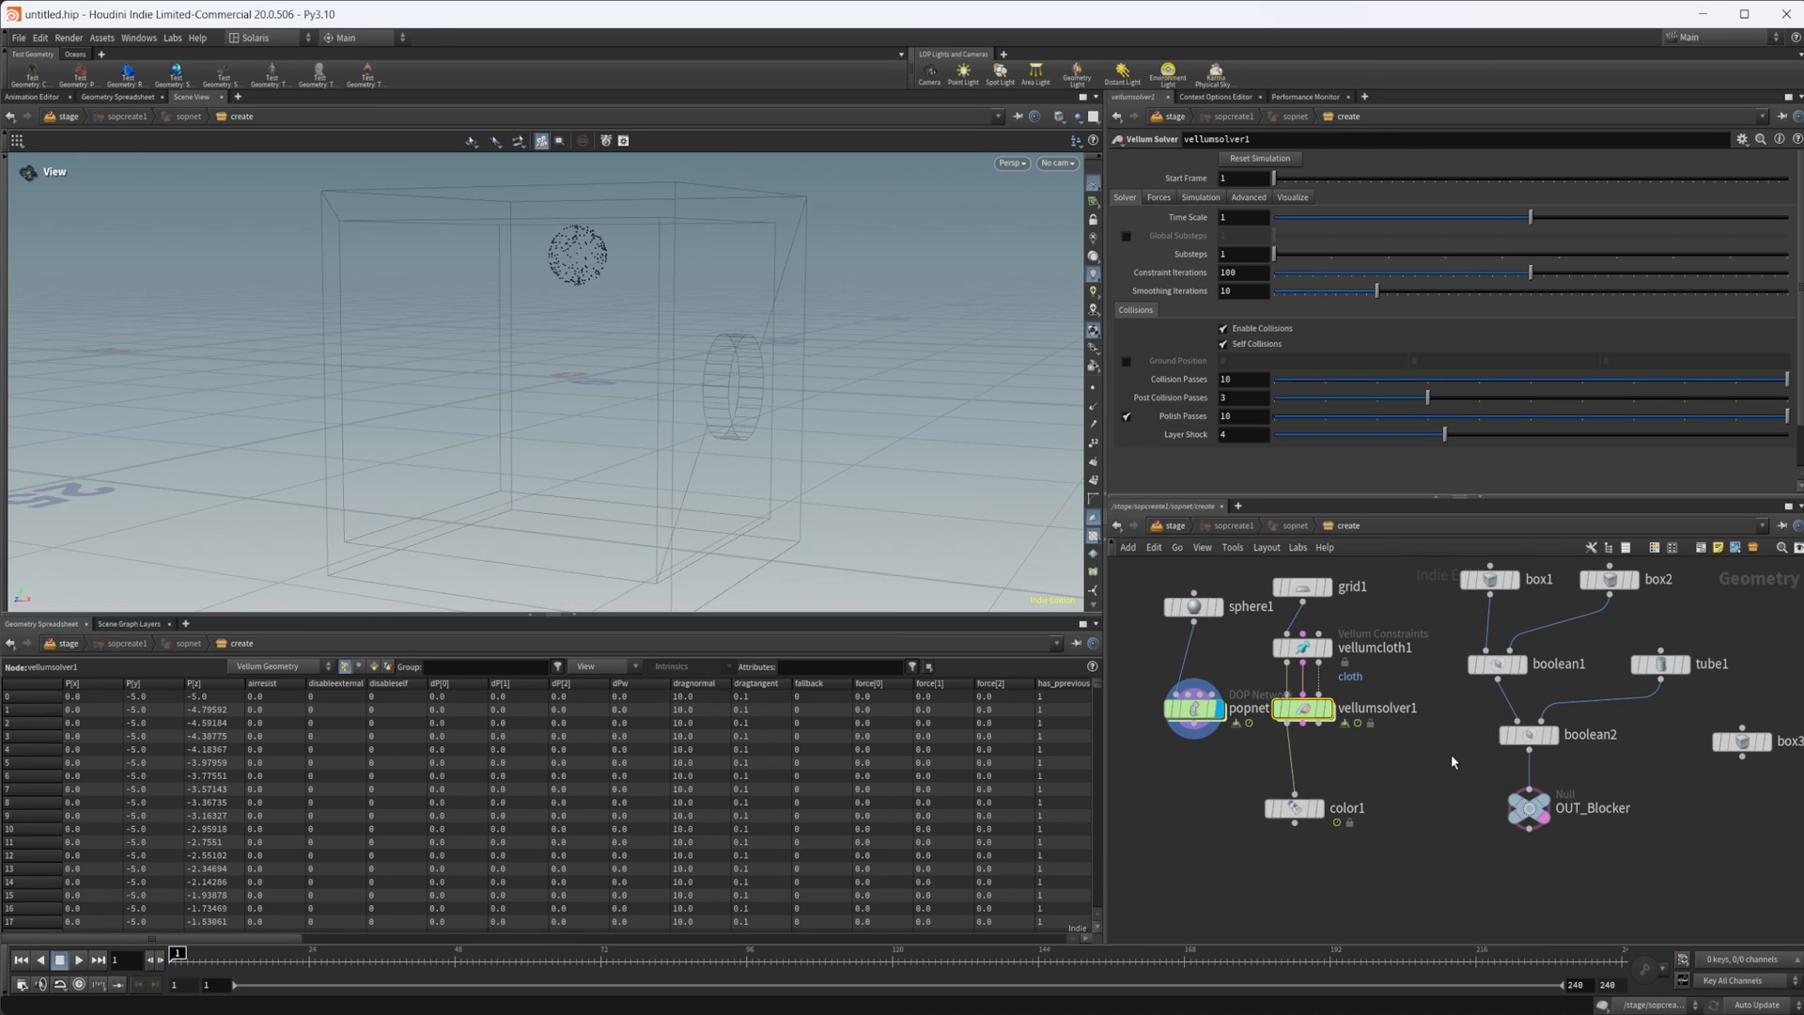
{"action": "mouse_move", "coordinate": [1447, 765]}
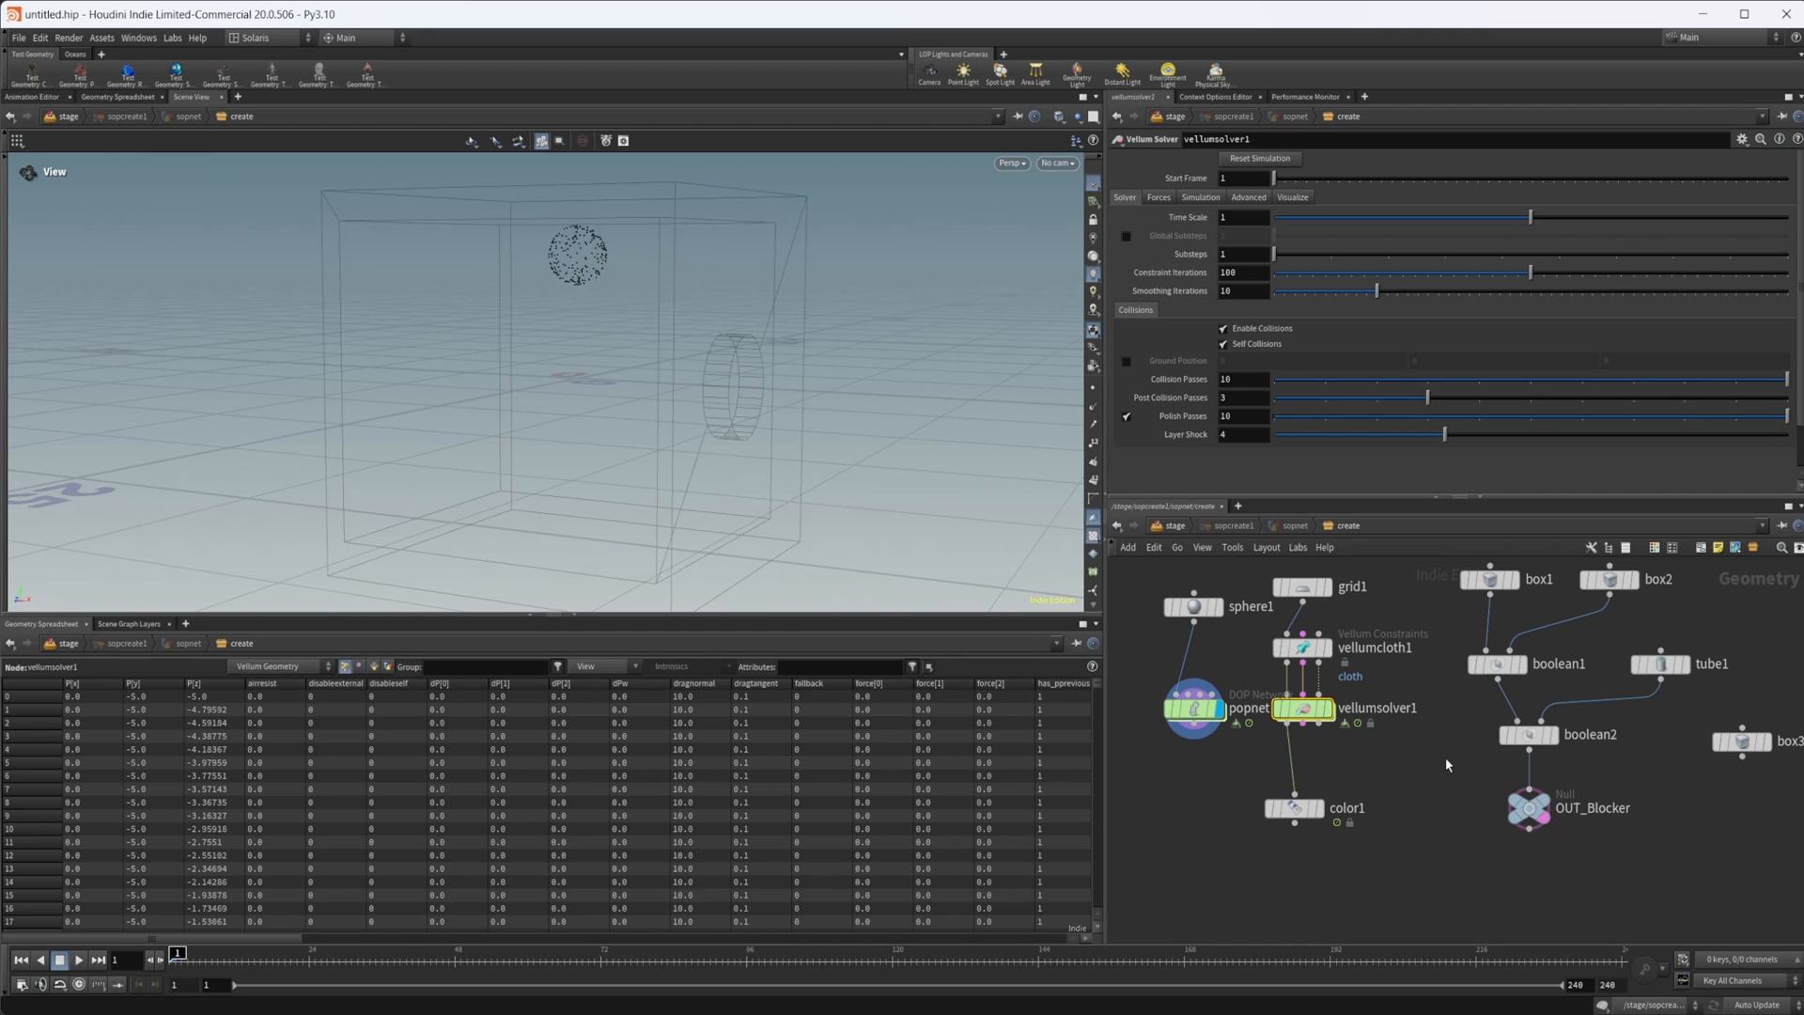
{"action": "mouse_move", "coordinate": [1477, 757]}
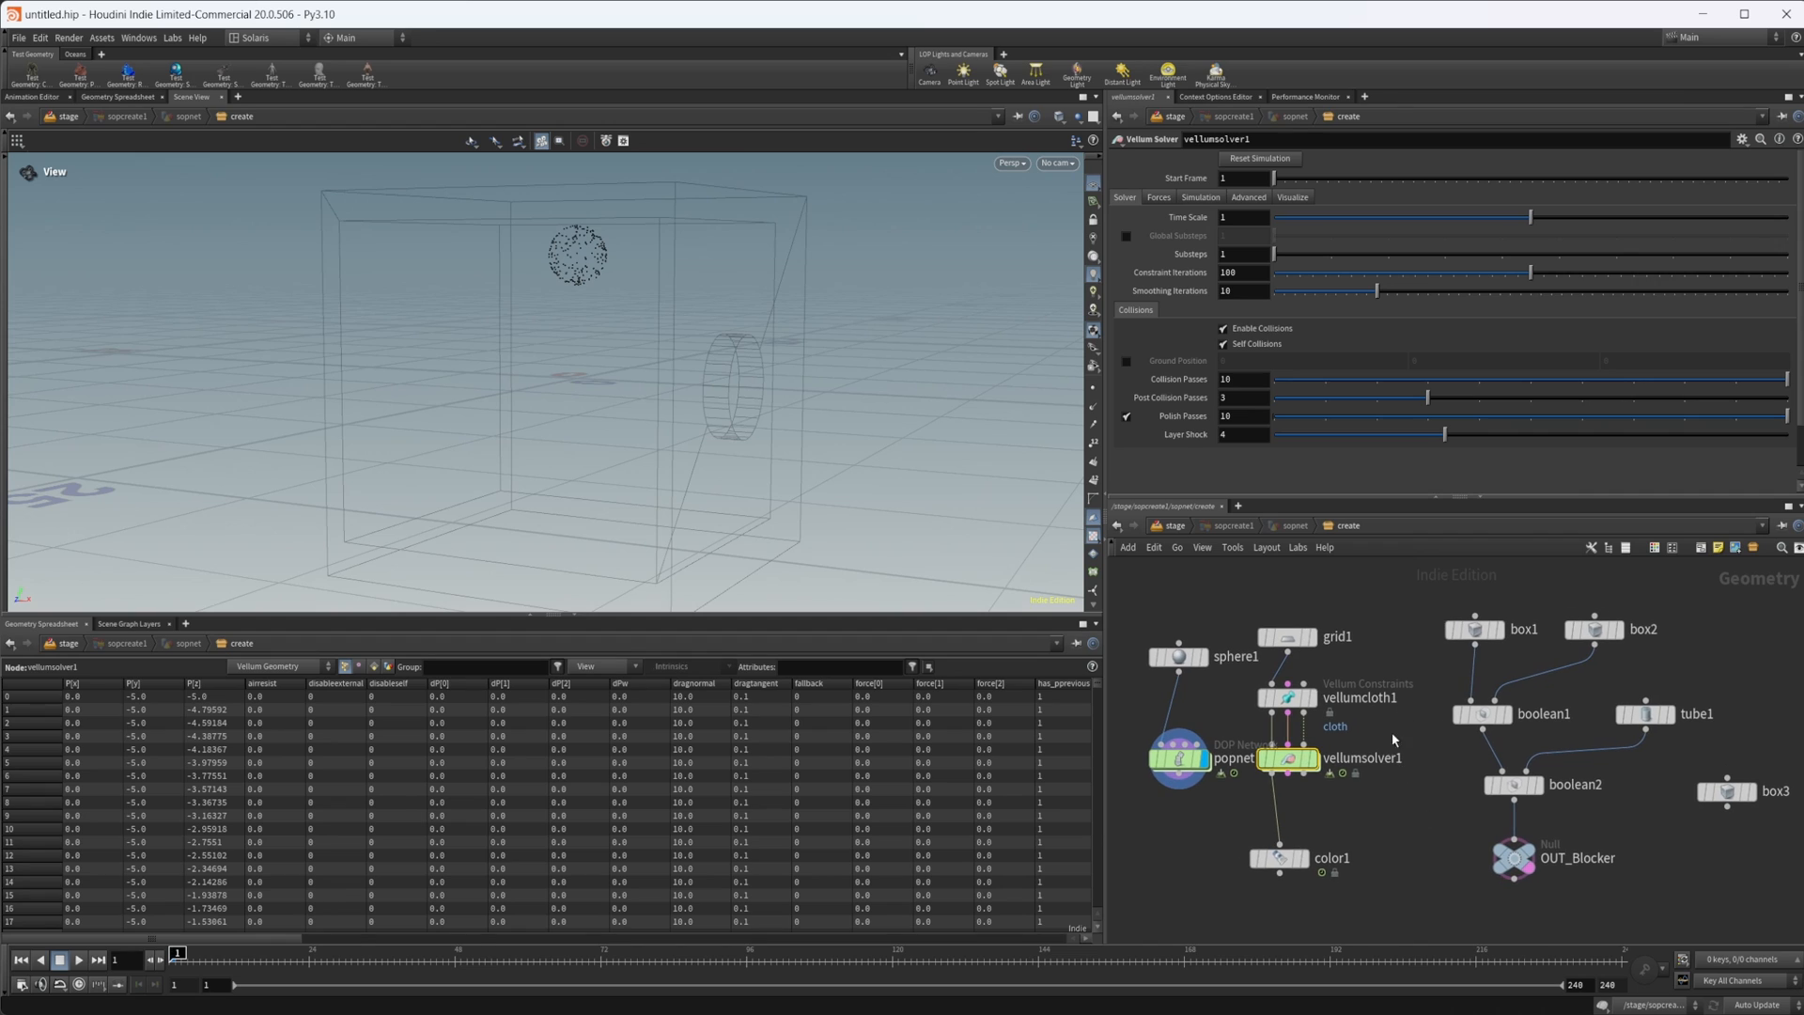
{"action": "mouse_move", "coordinate": [1259, 827]}
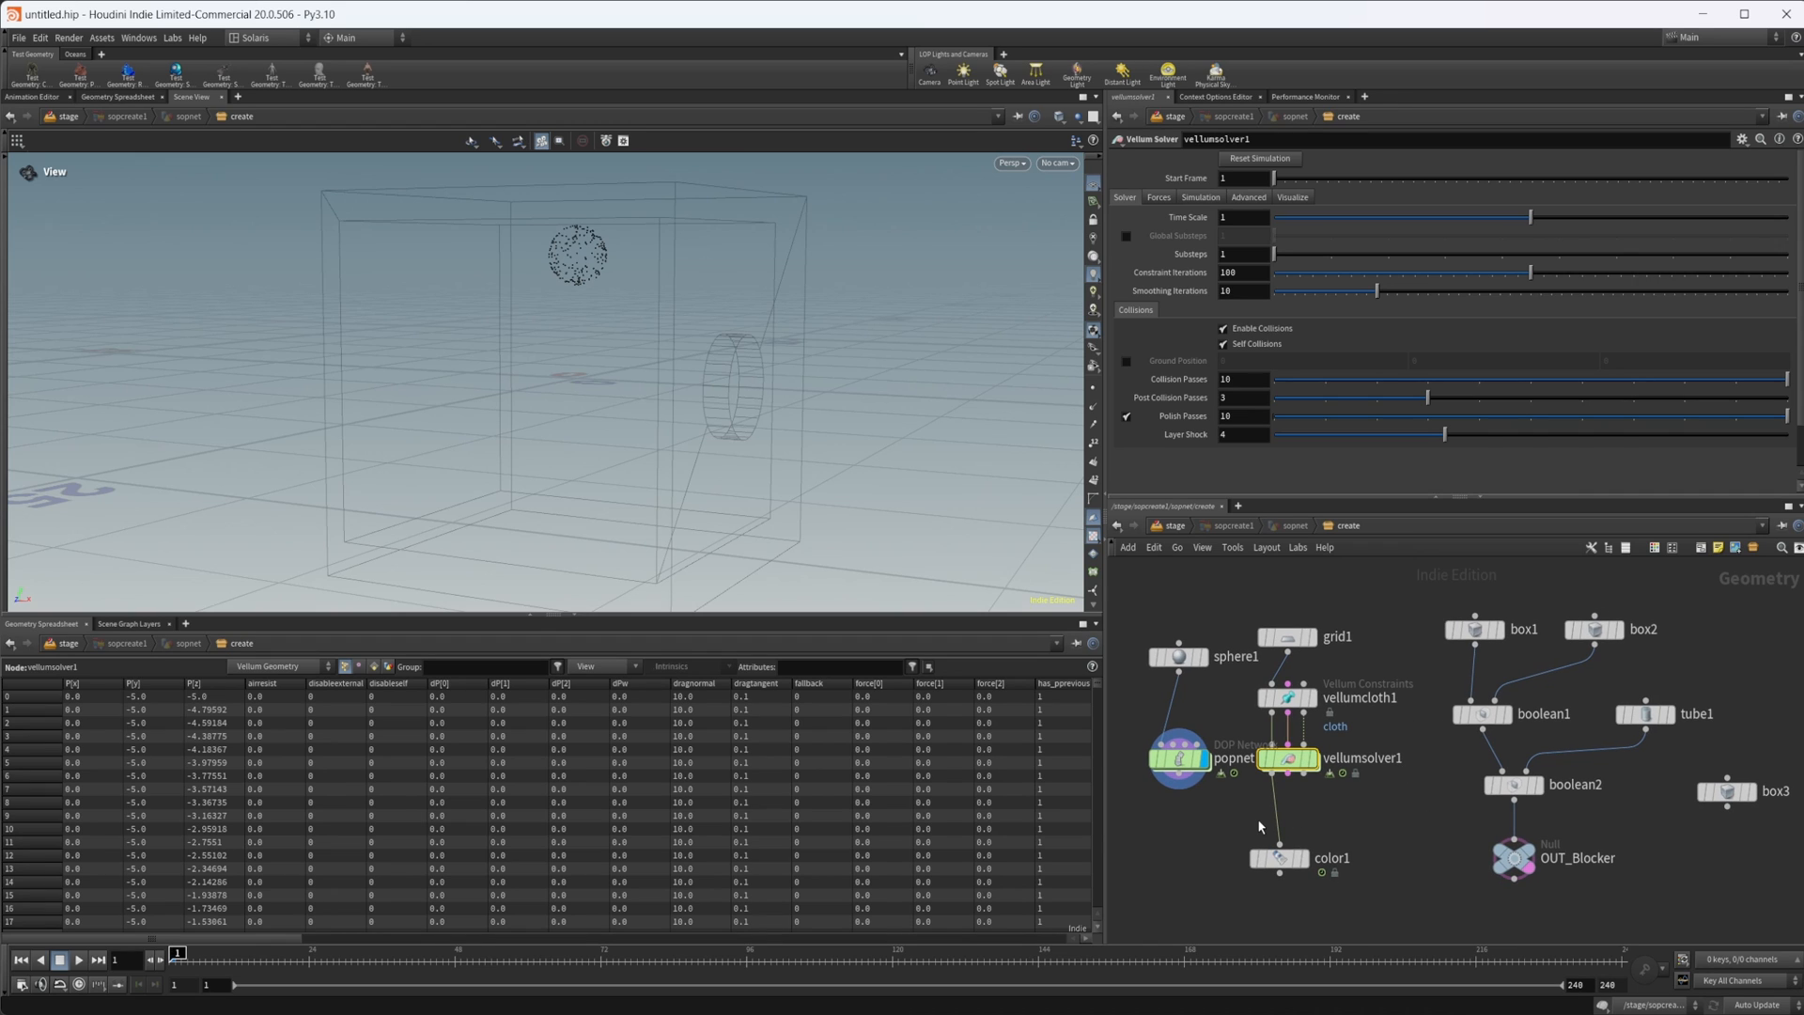
{"action": "mouse_move", "coordinate": [1257, 827]}
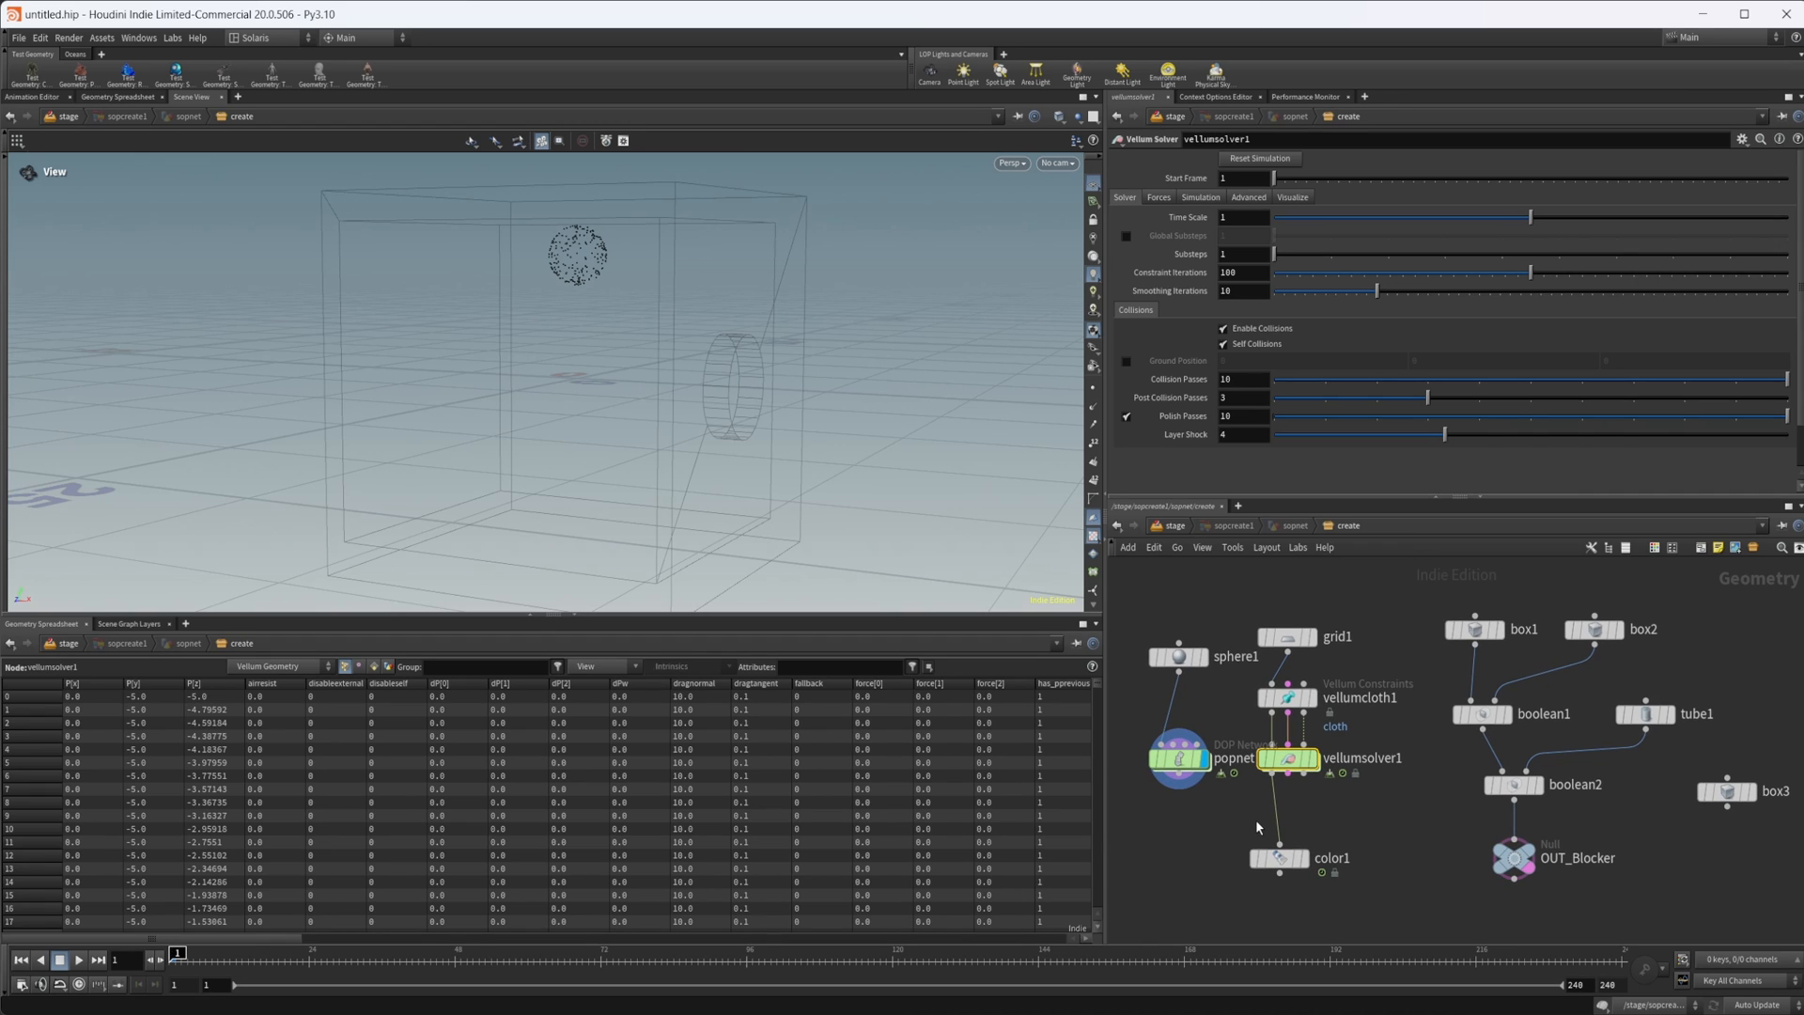